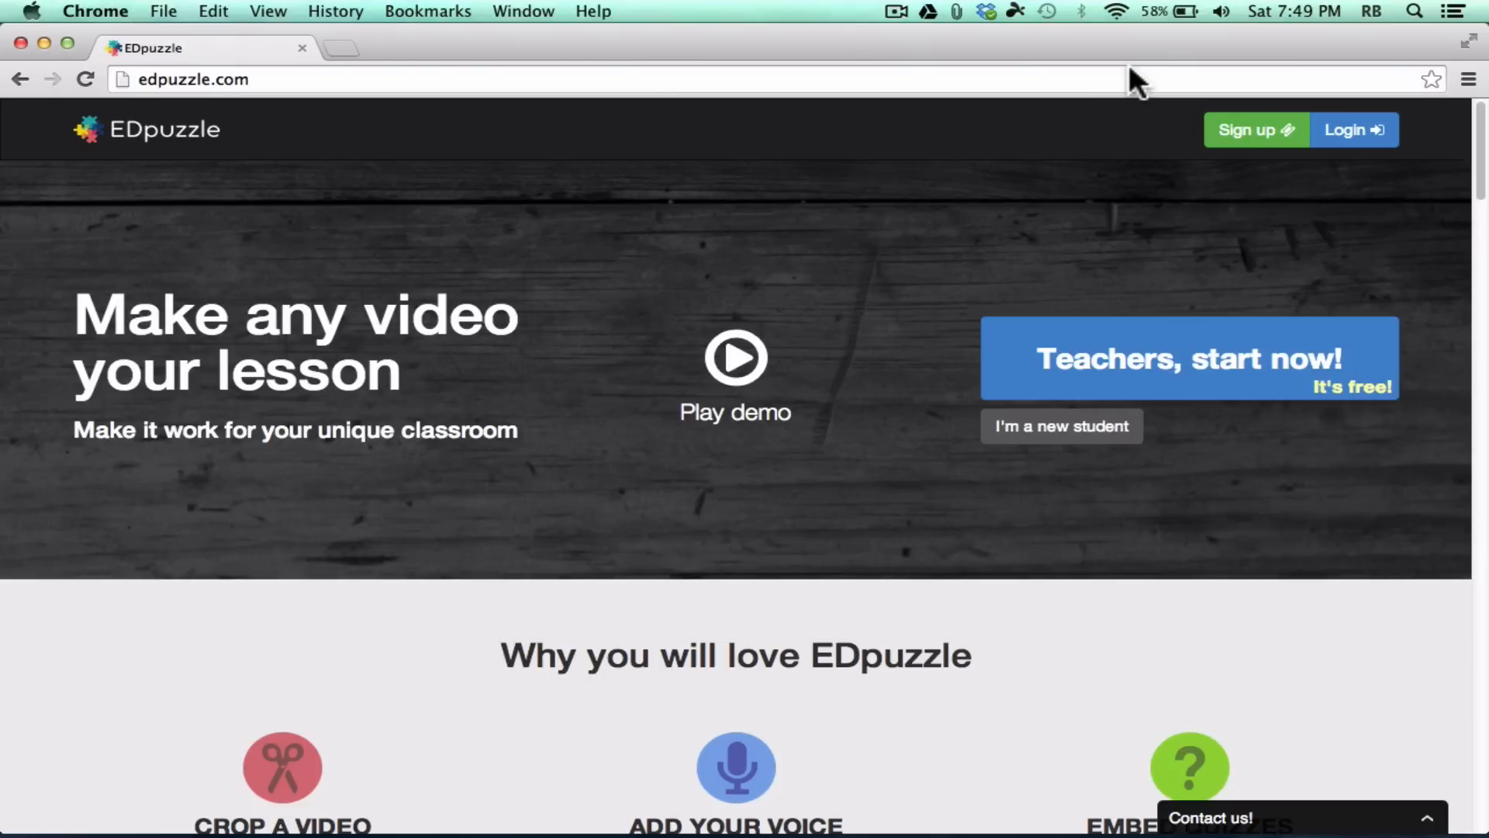
pyautogui.moveTo(692, 124)
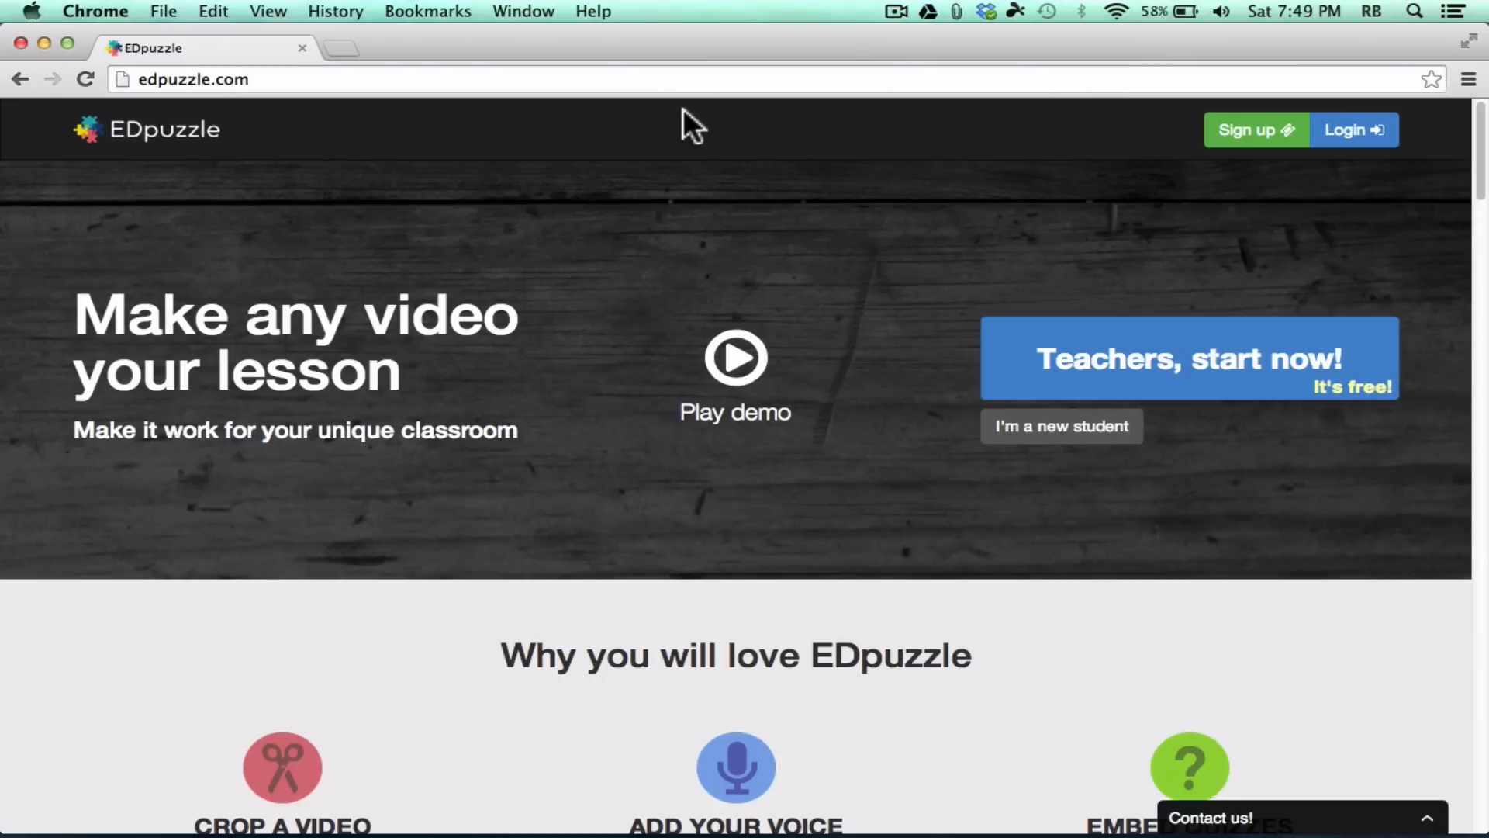
pyautogui.moveTo(538, 152)
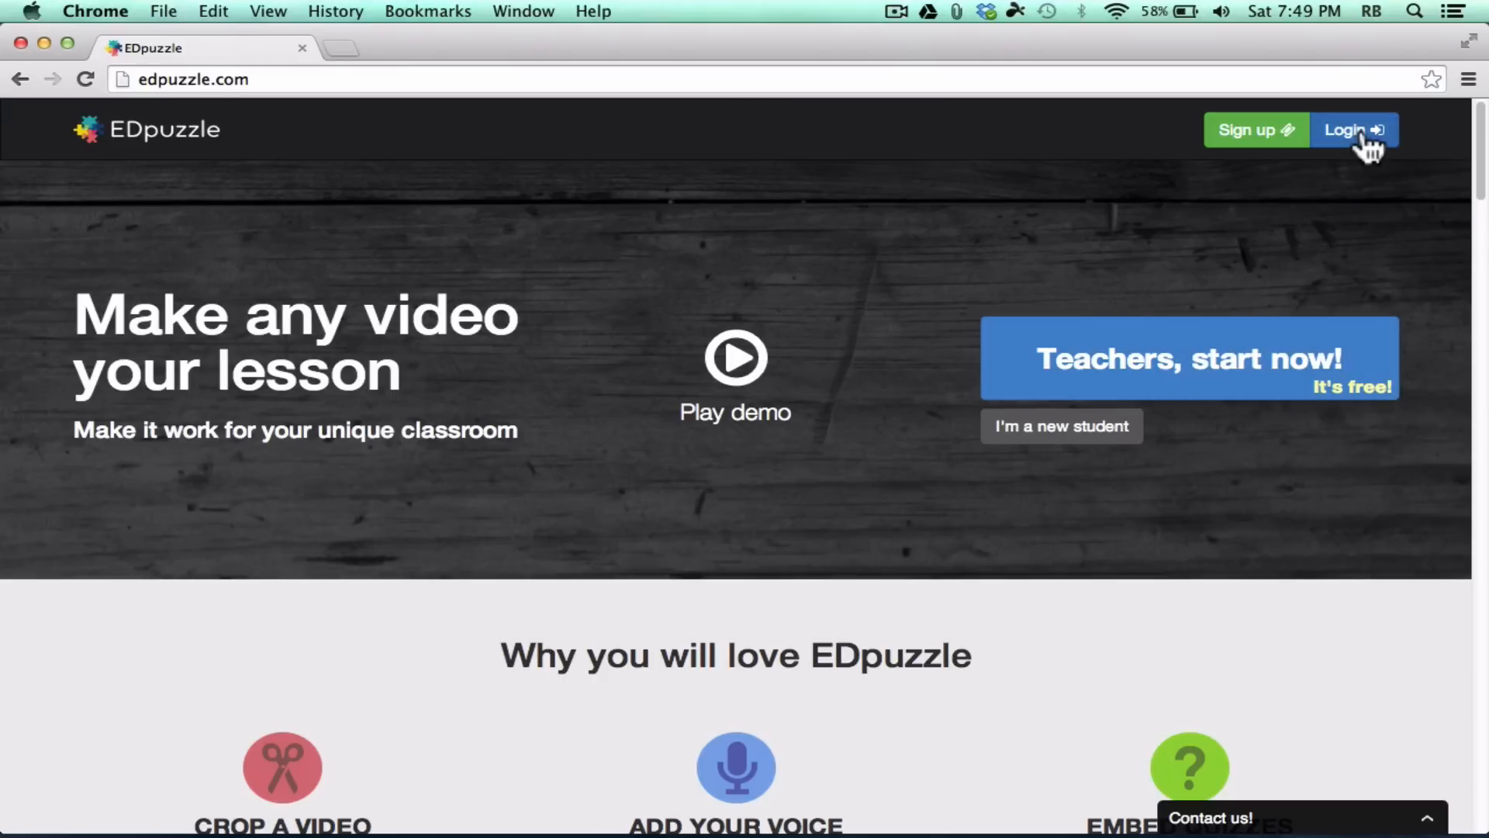
# Step: Log in to EDpuzzle as a teacher using a Google account
pyautogui.click(1351, 131)
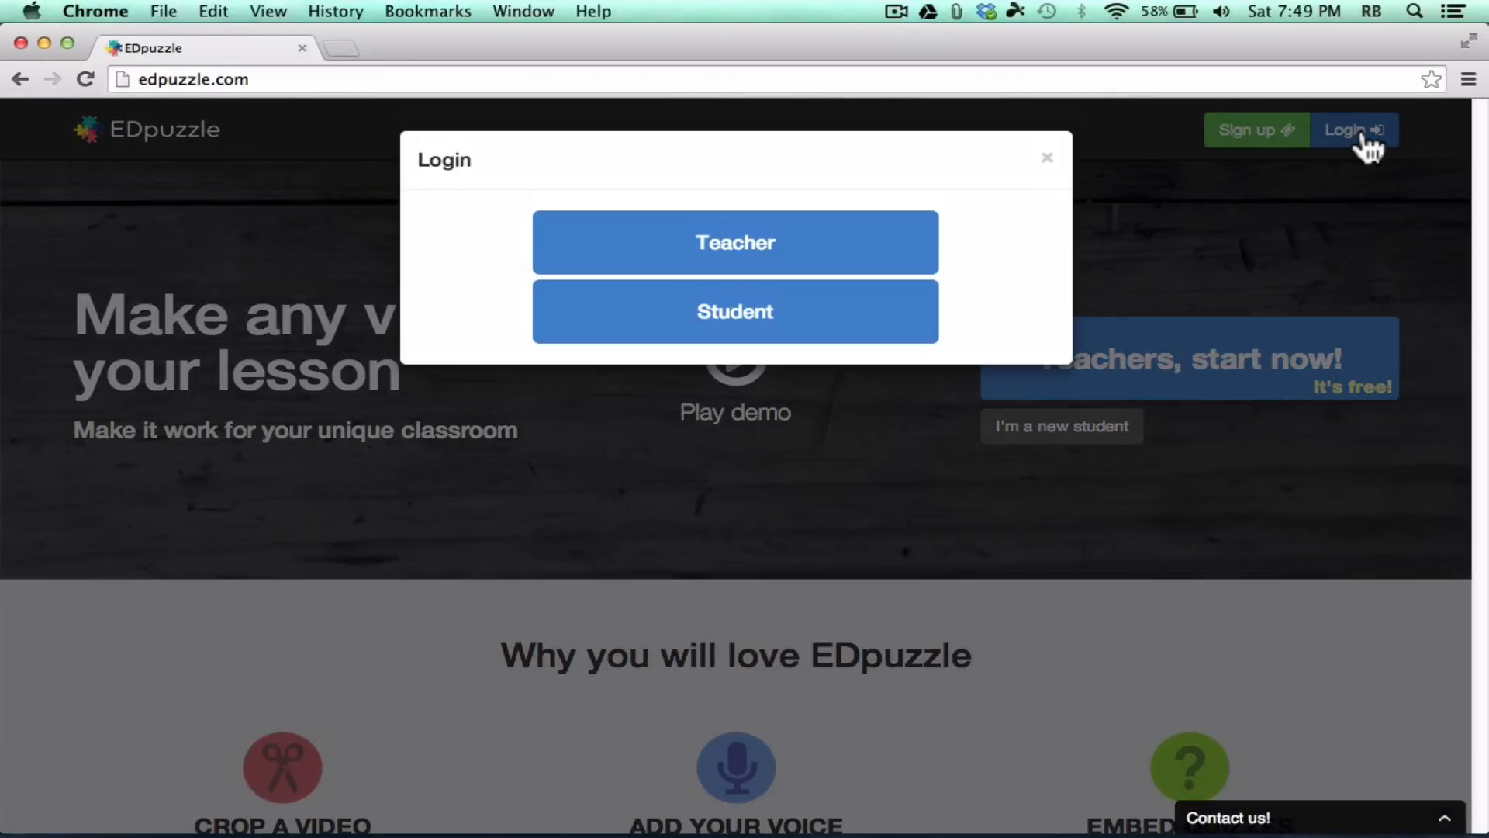
pyautogui.moveTo(858, 251)
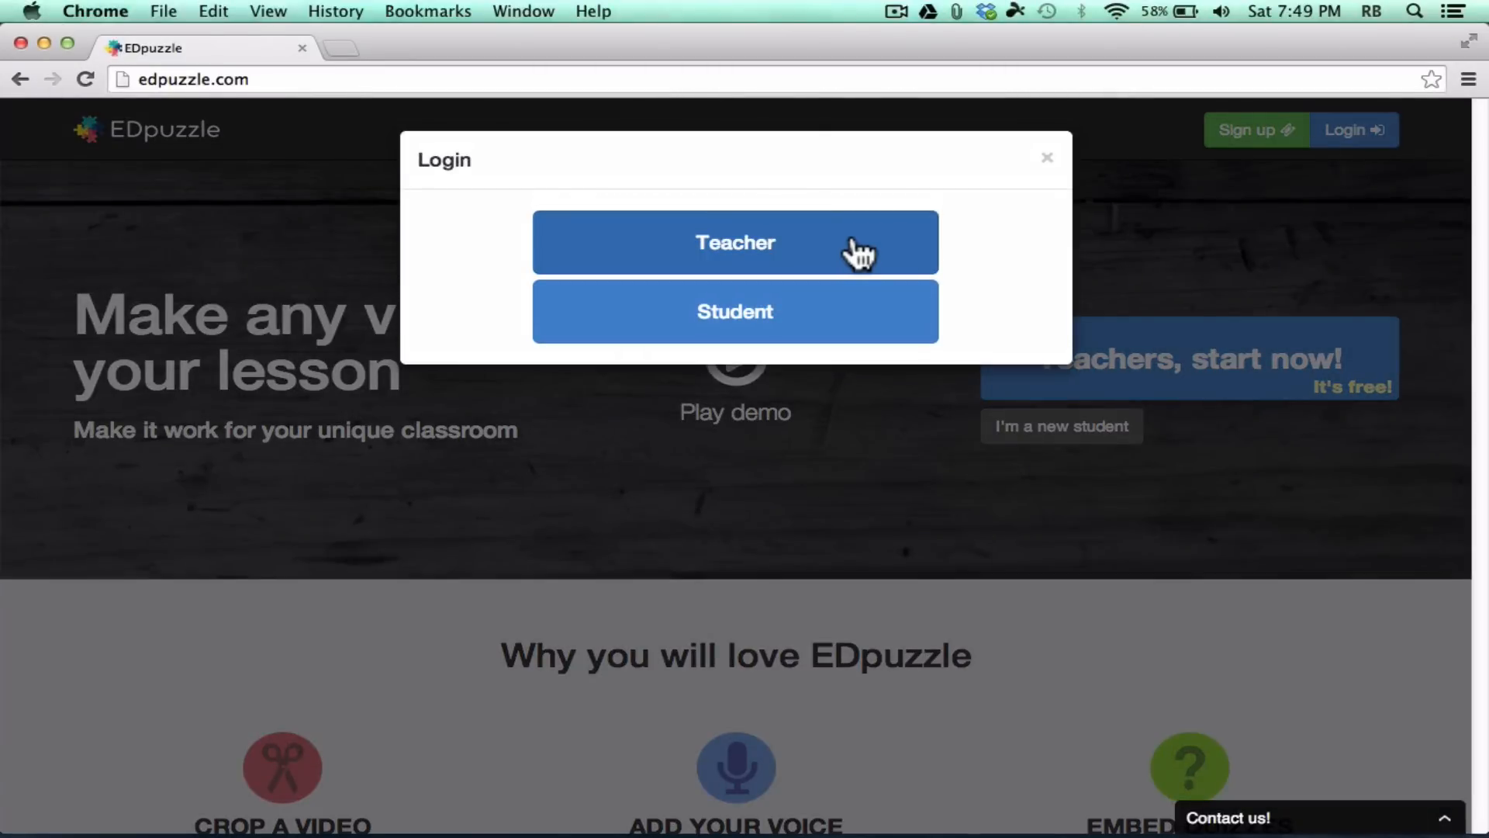
pyautogui.moveTo(855, 264)
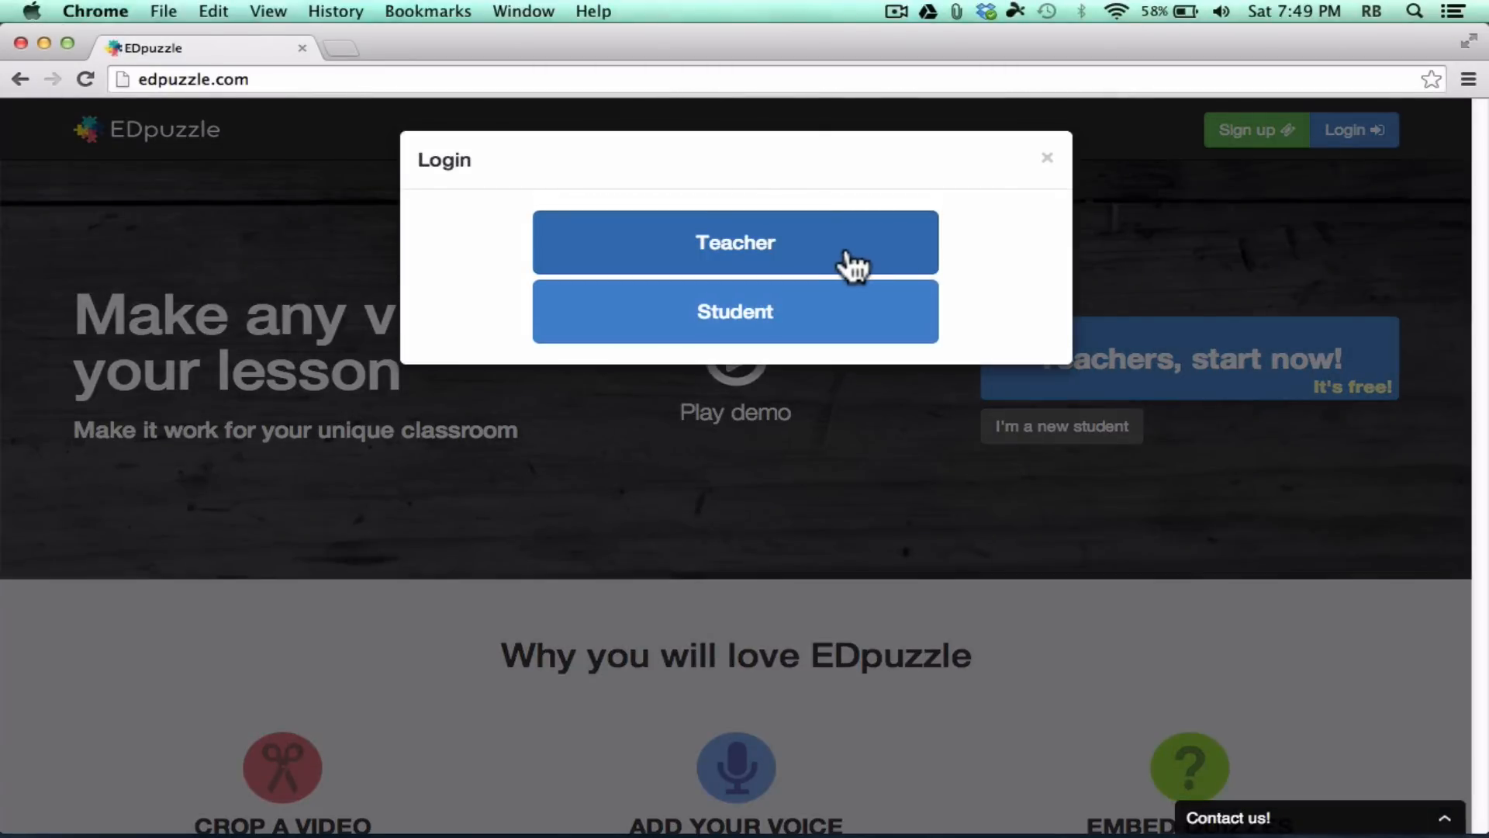
pyautogui.click(736, 242)
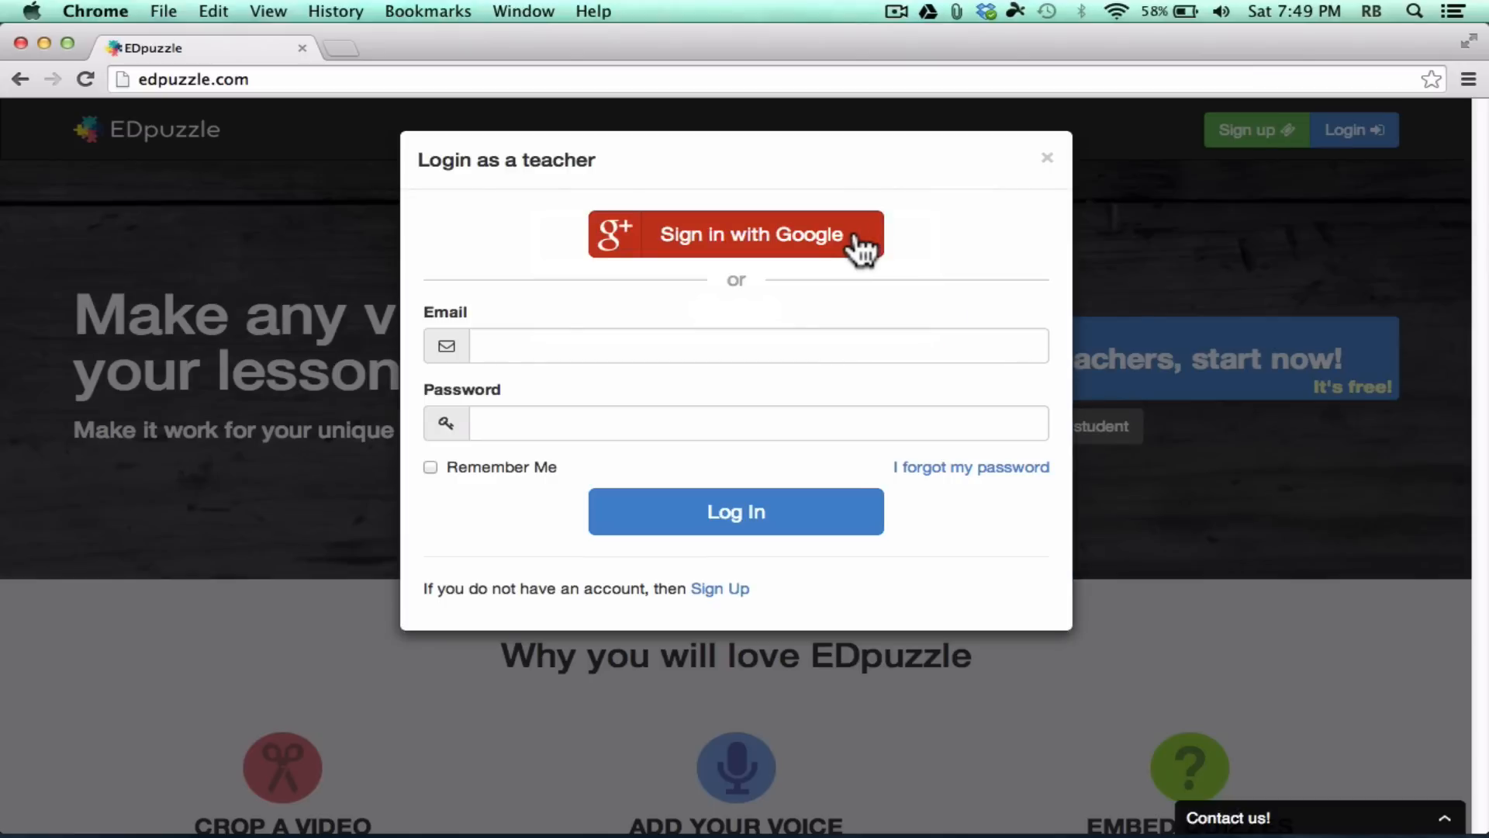
pyautogui.click(736, 234)
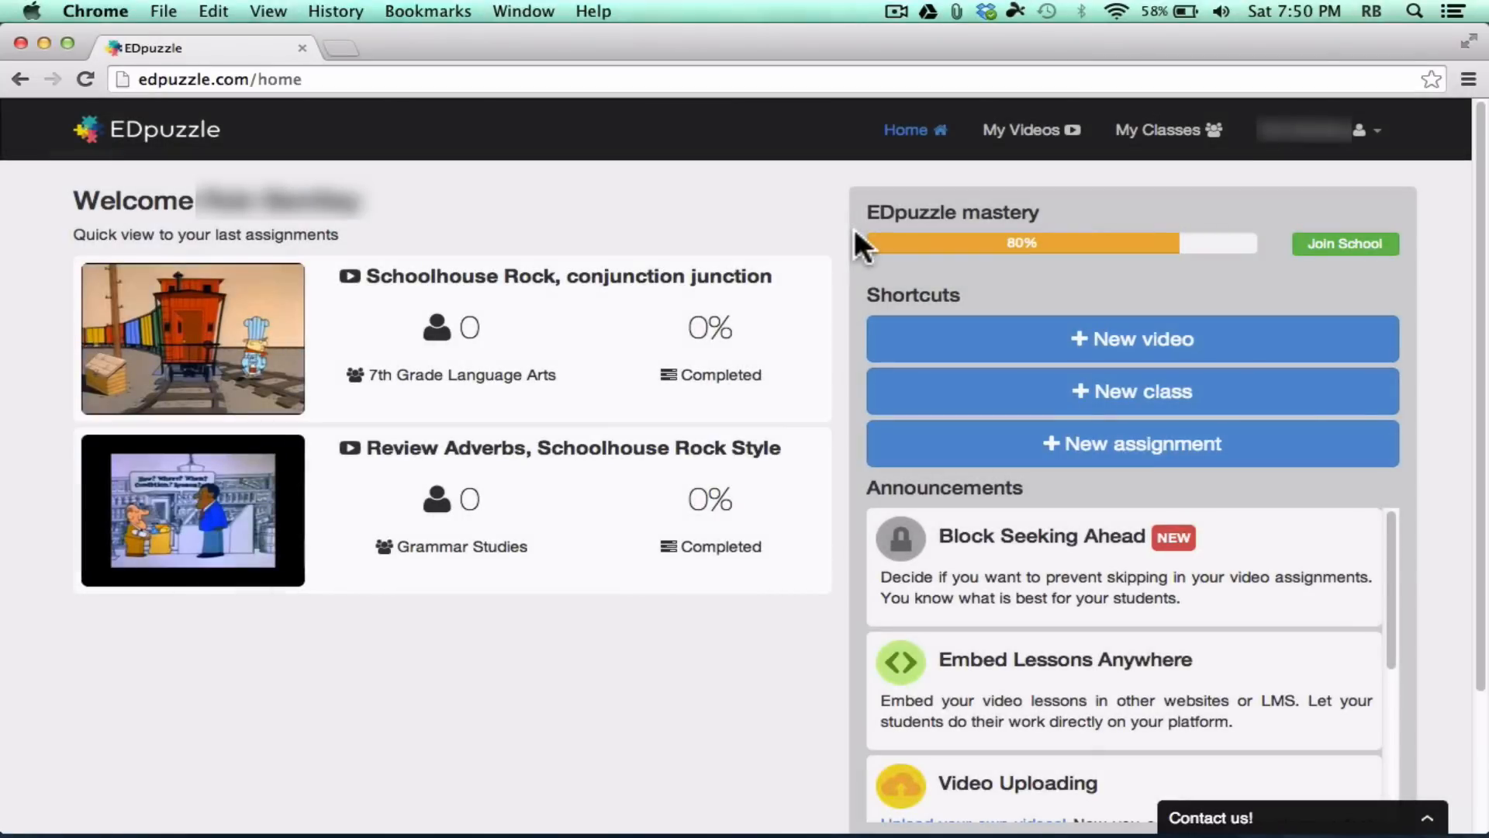
pyautogui.moveTo(919, 239)
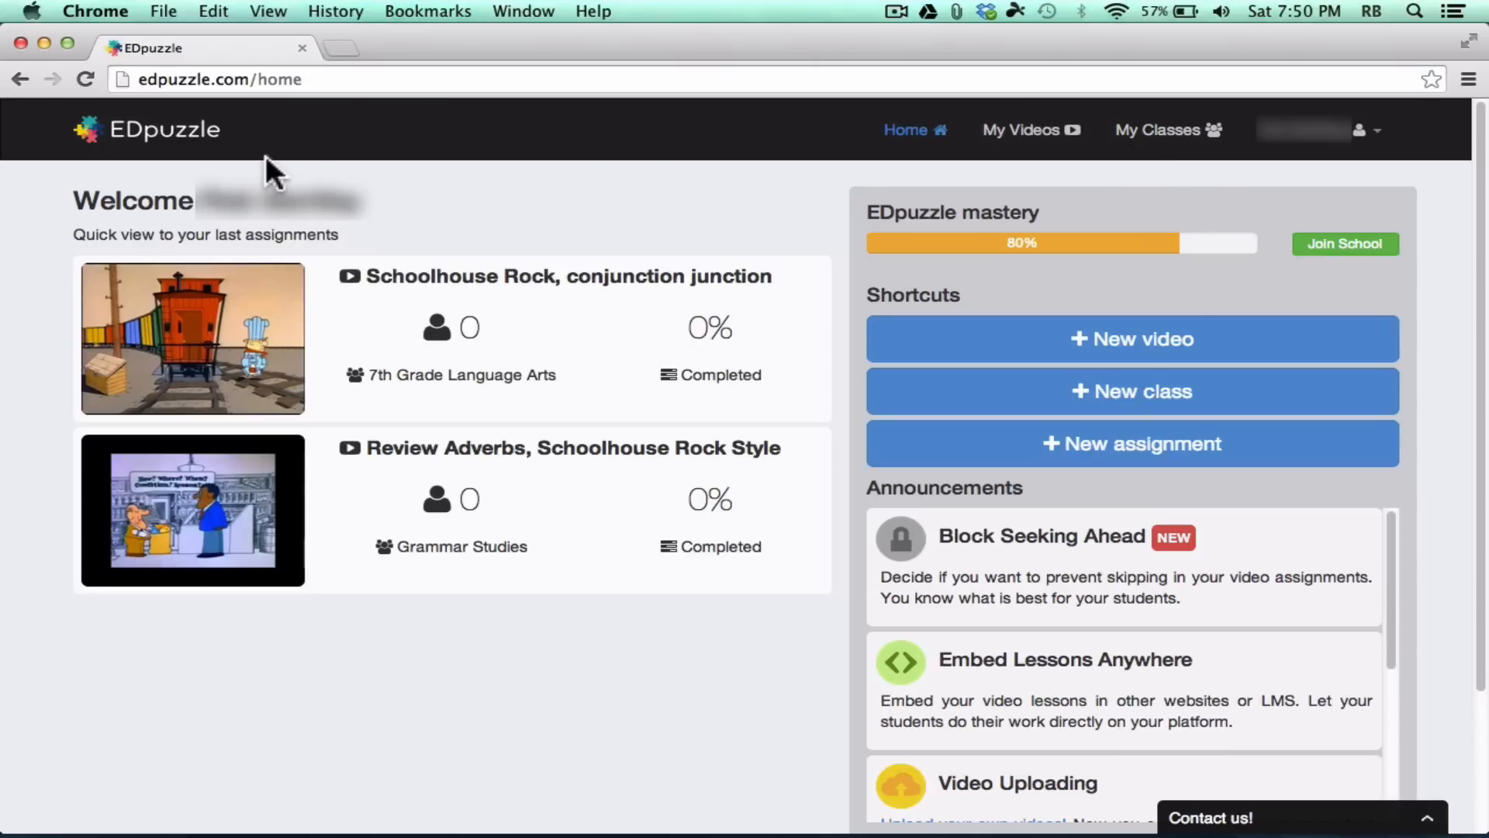
pyautogui.moveTo(935, 295)
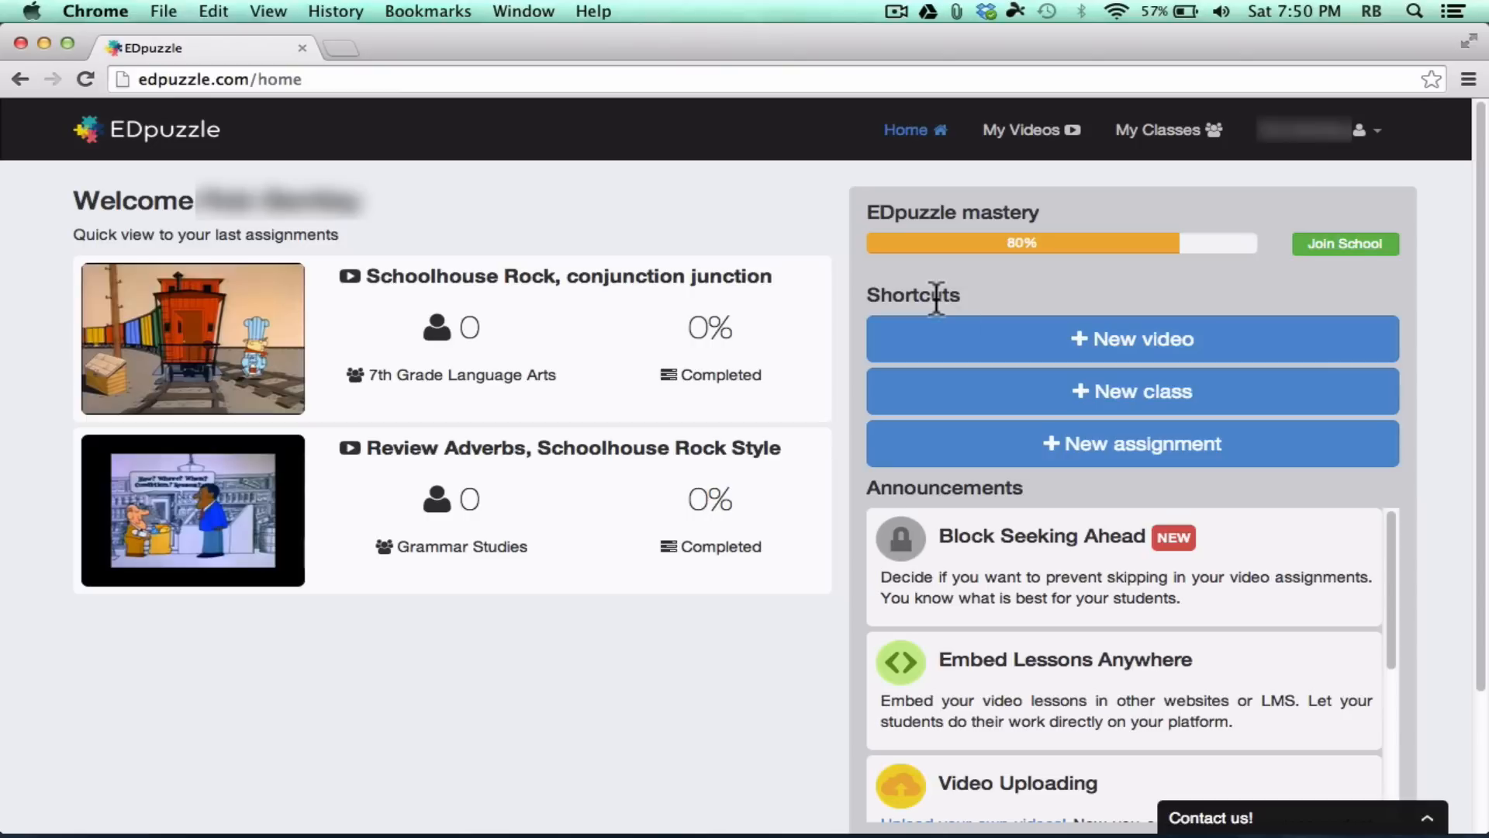
pyautogui.moveTo(1178, 346)
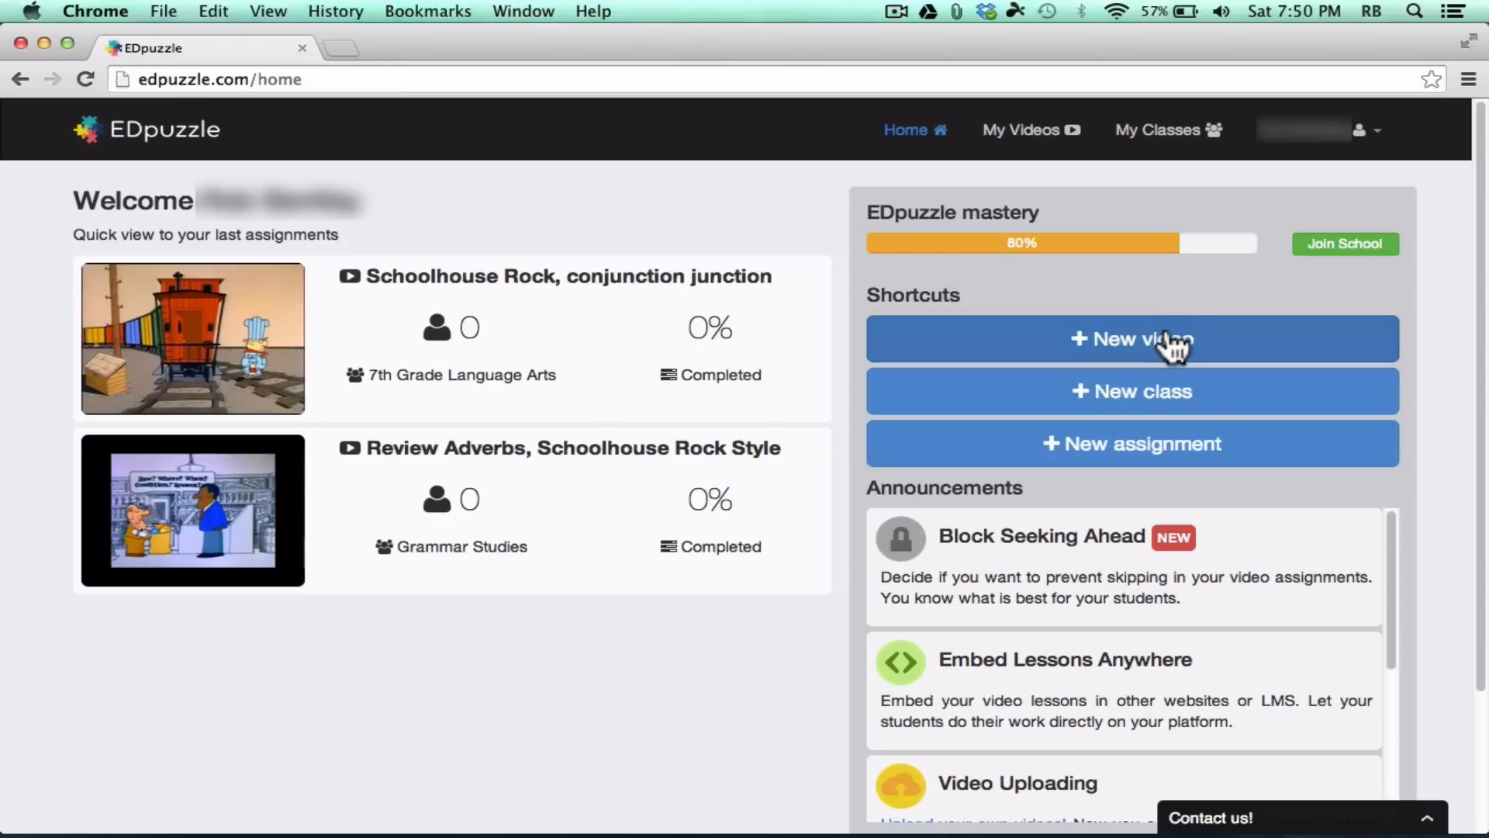
# Step: Start a new video and browse the EDpuzzle library, then the National Geographic source
pyautogui.click(1131, 340)
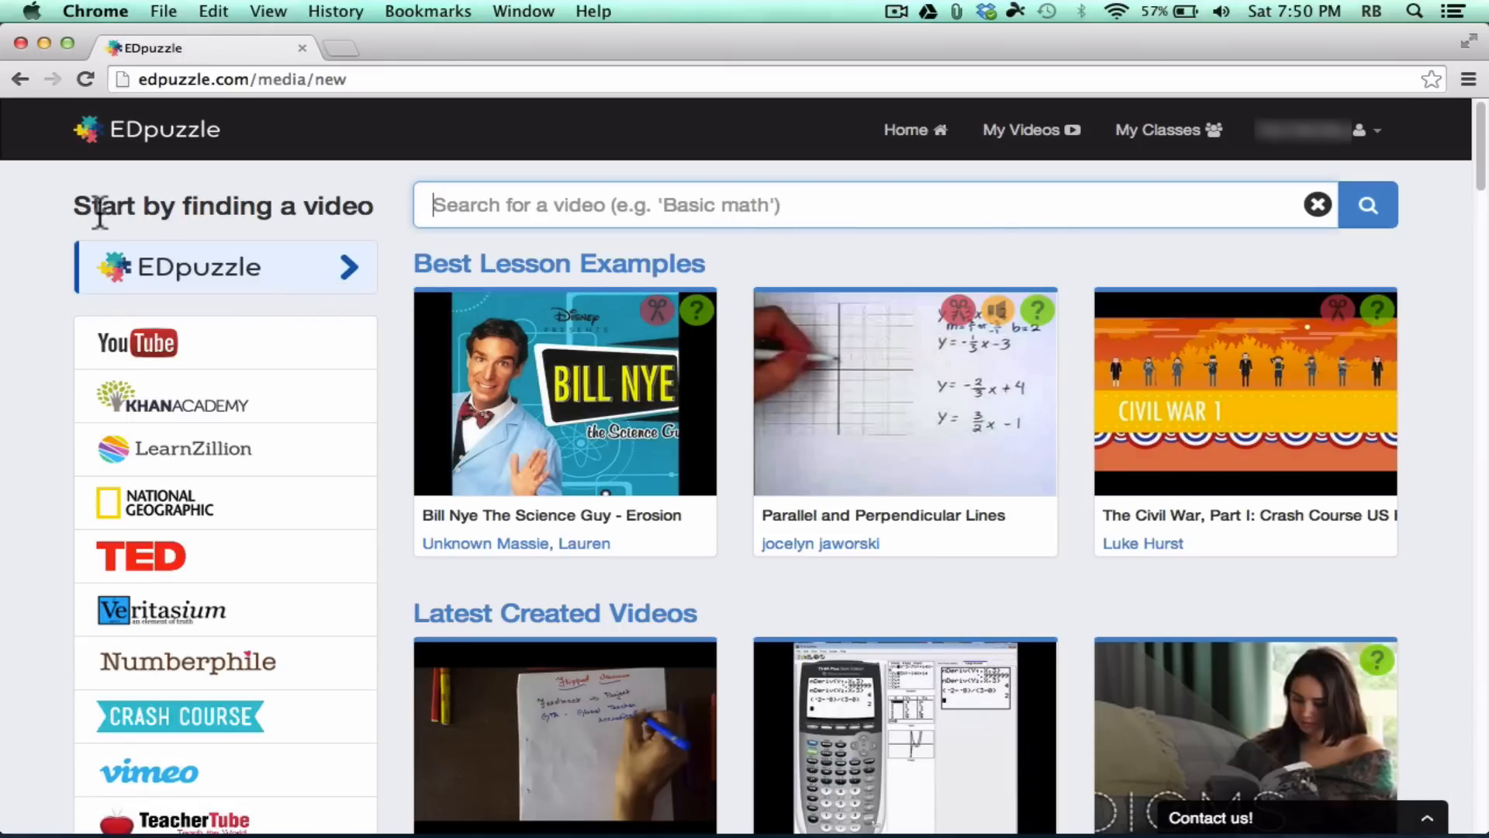
pyautogui.moveTo(385, 233)
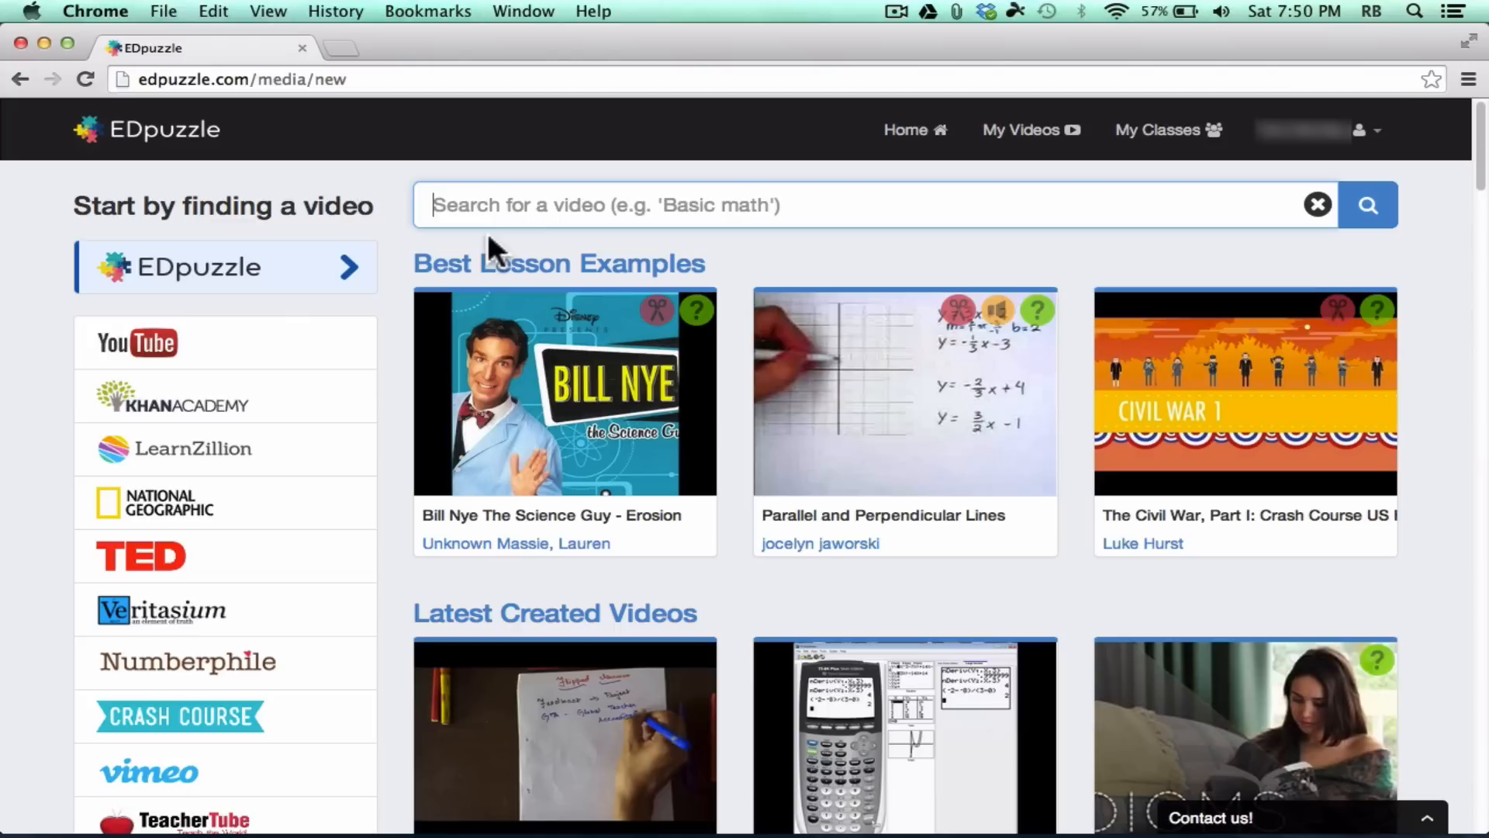
pyautogui.click(225, 267)
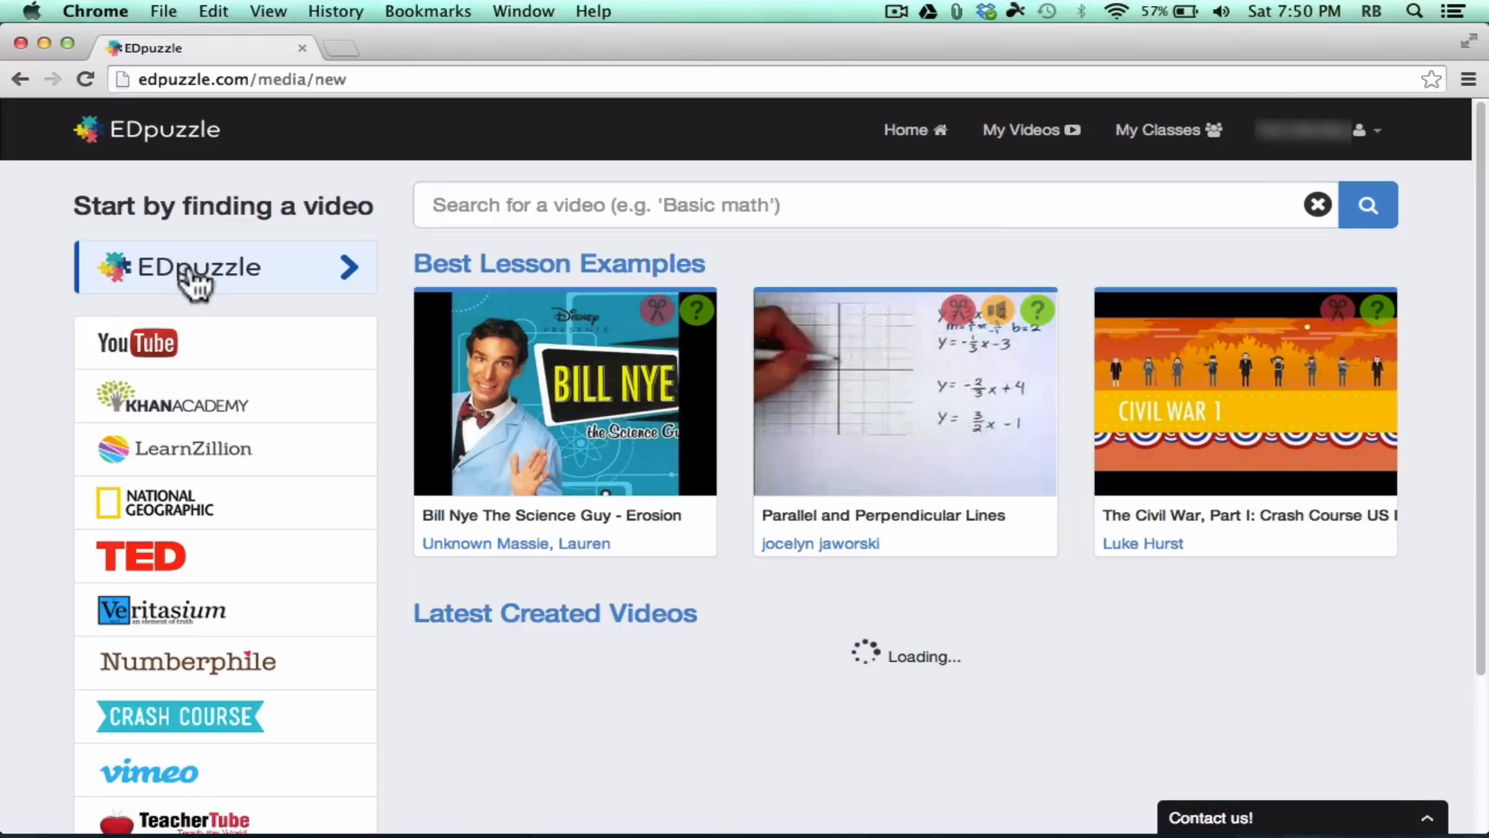
pyautogui.scroll(-3)
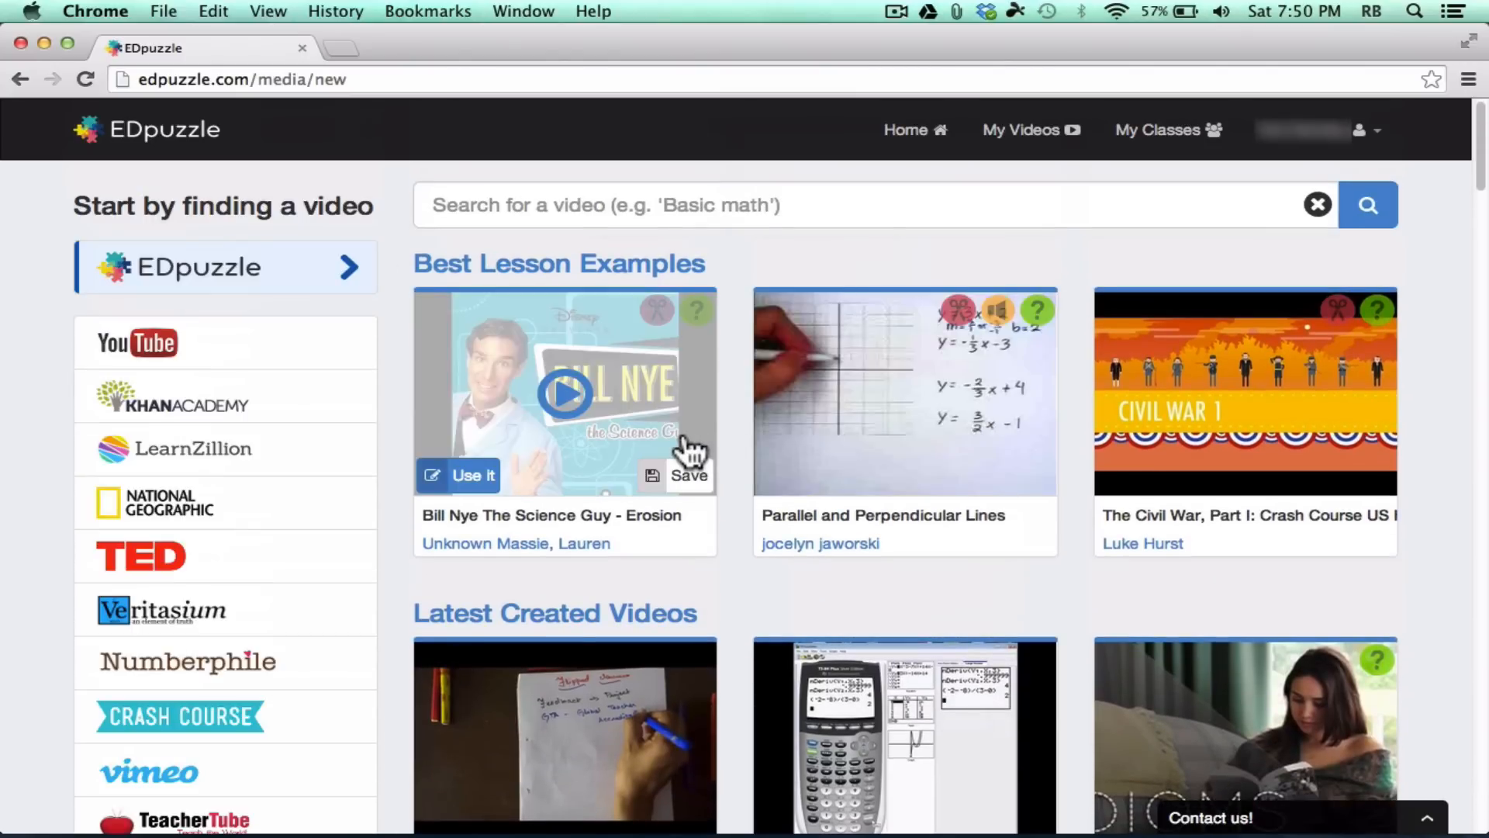
pyautogui.scroll(-3)
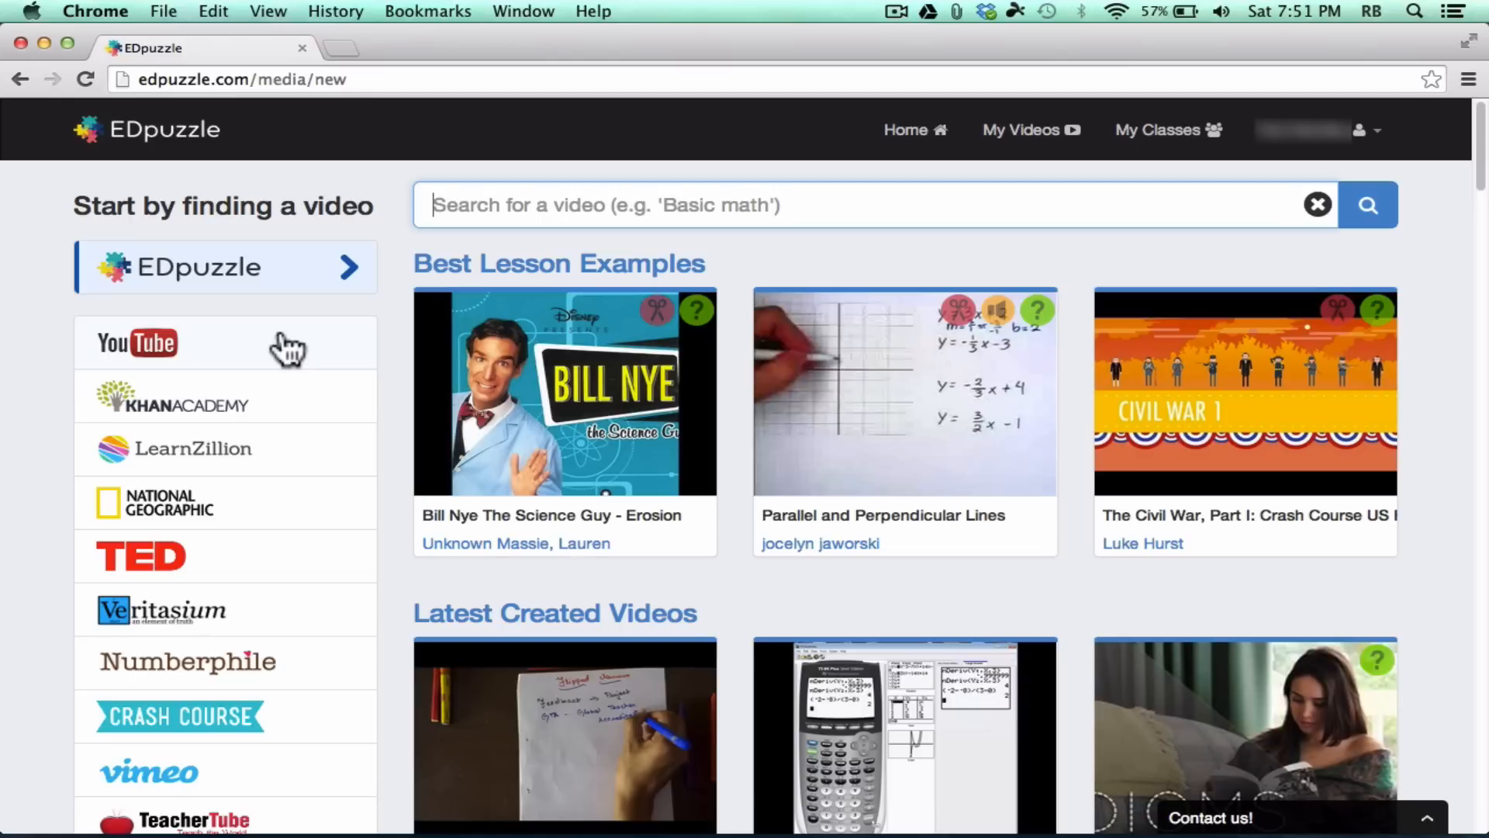
pyautogui.click(225, 395)
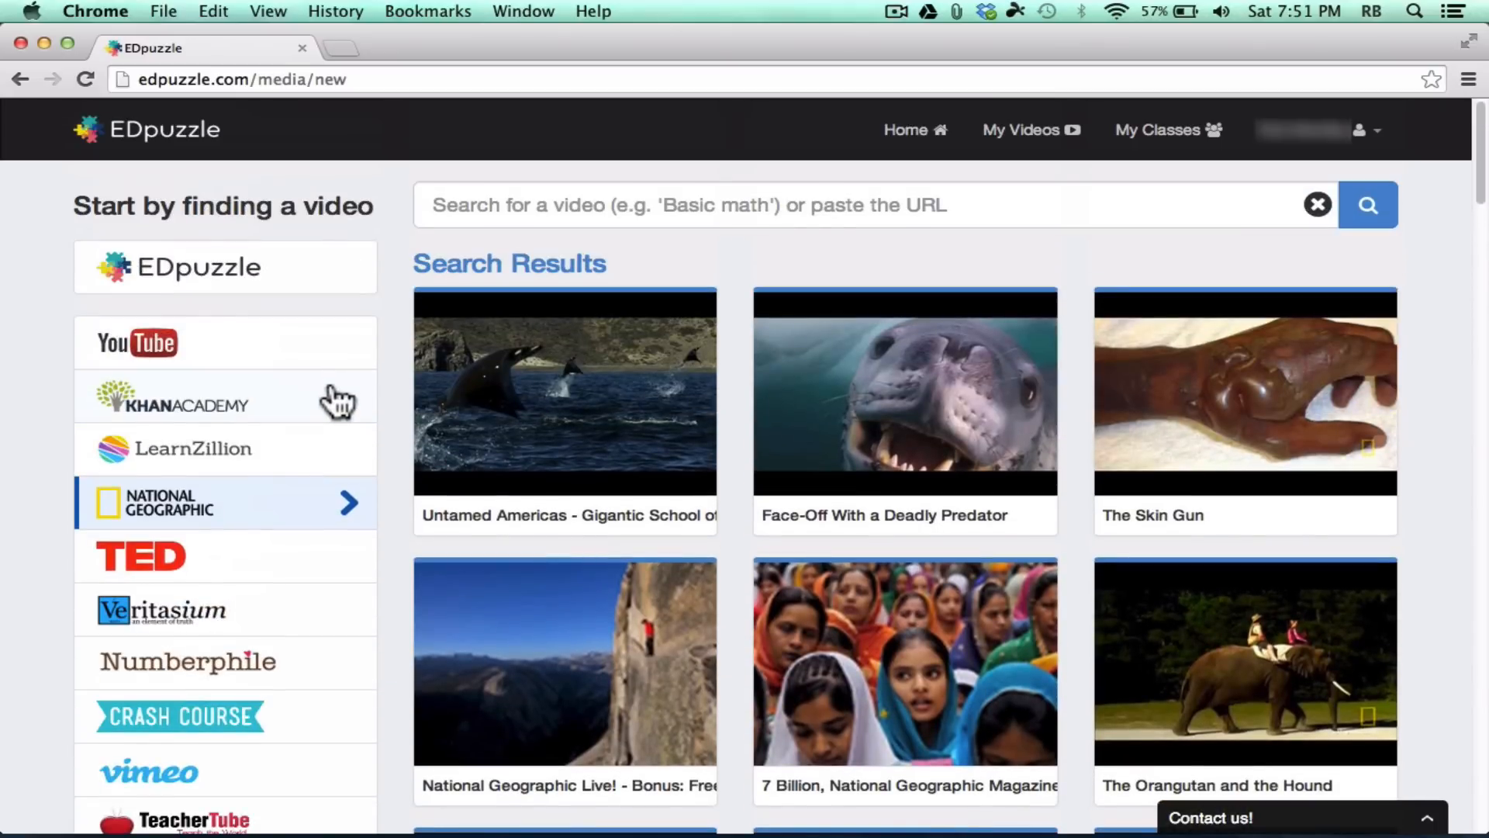
# Step: Search YouTube for 'school house rock adverbs', preview the Lolly, Lolly, Lolly video and reuse it
pyautogui.click(225, 341)
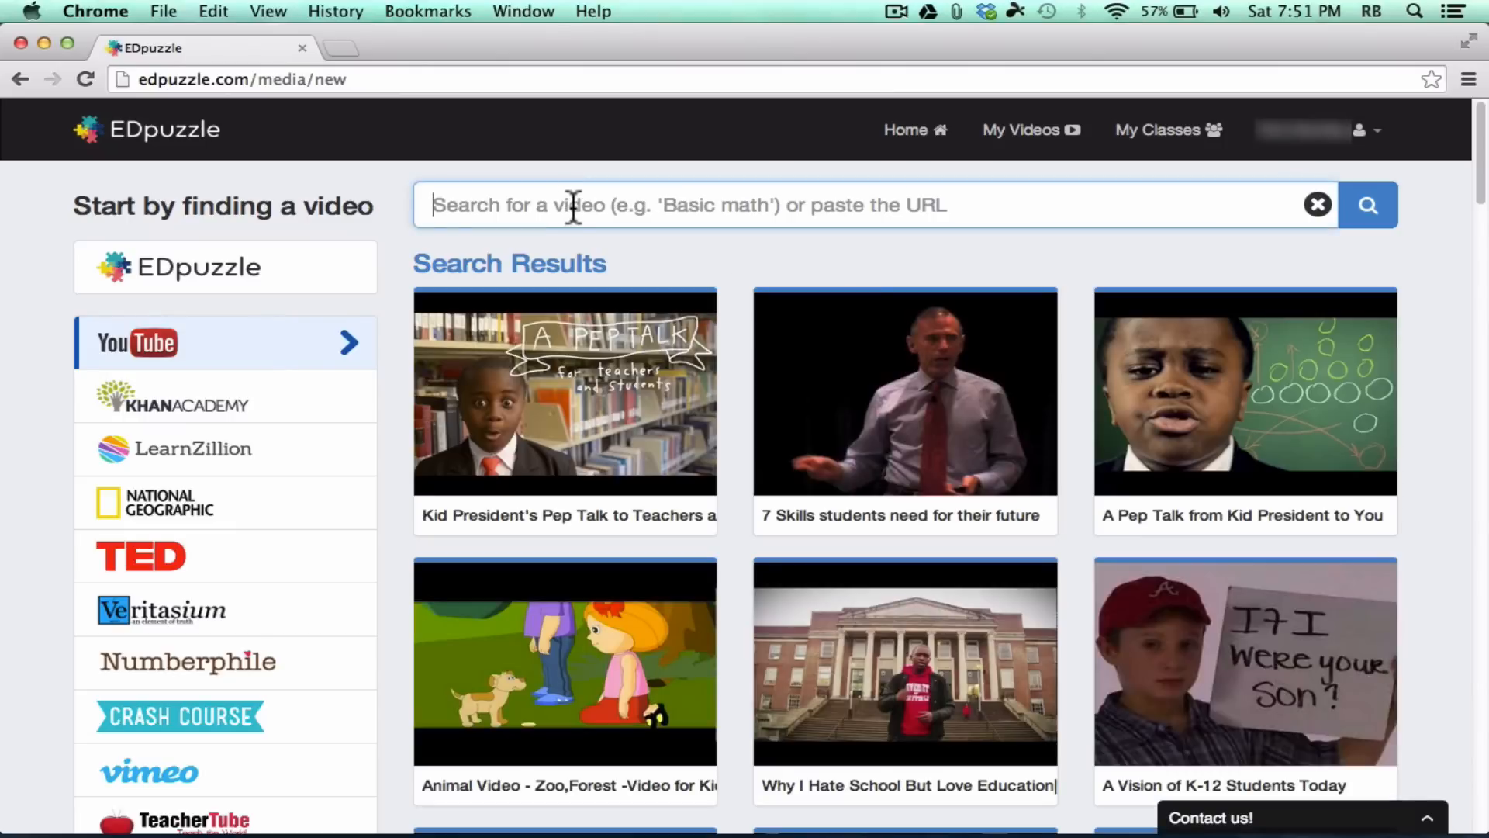
pyautogui.write('school house rock adverbs')
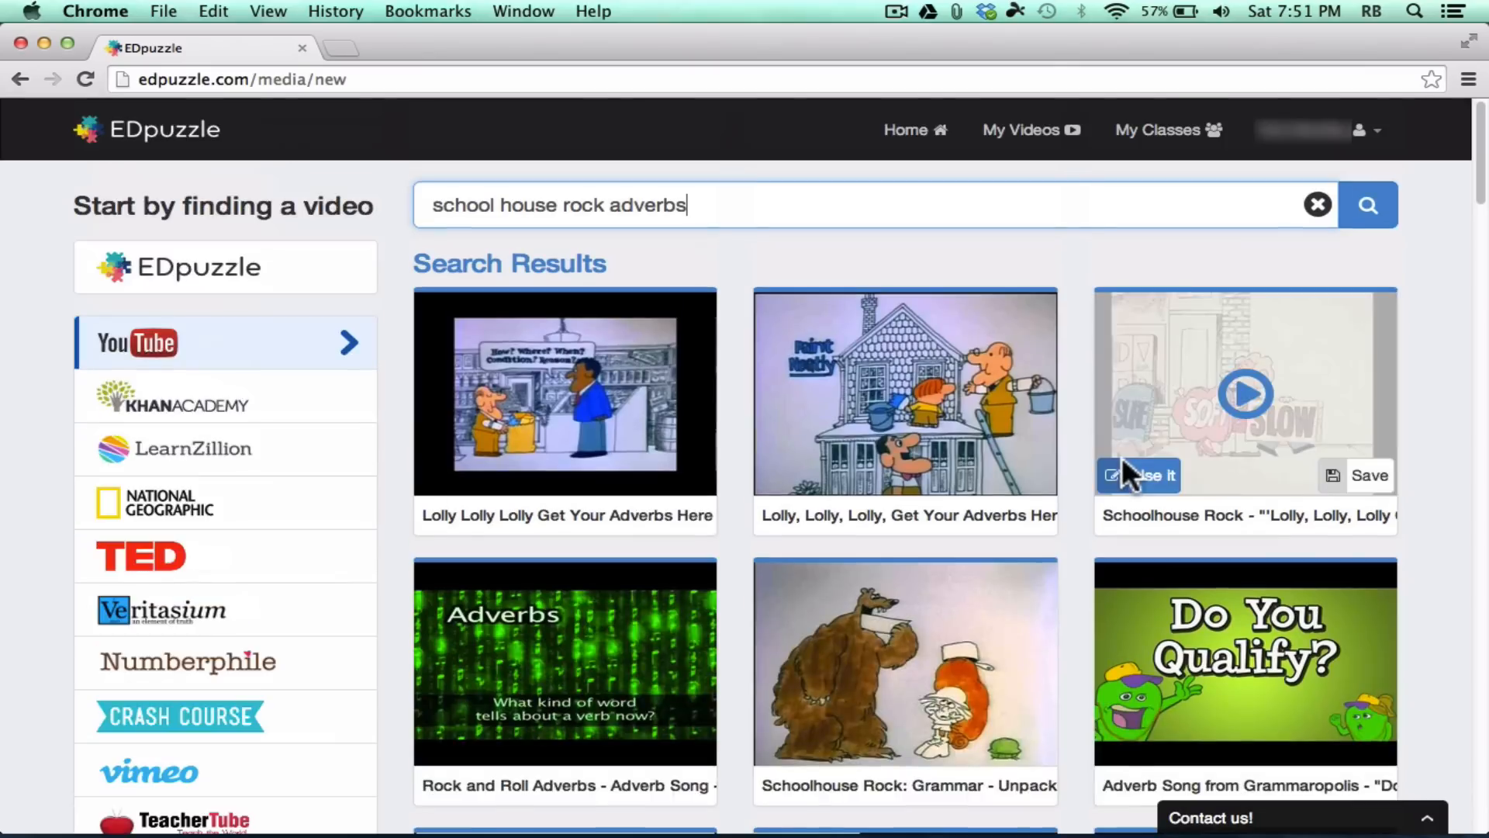
pyautogui.moveTo(962, 403)
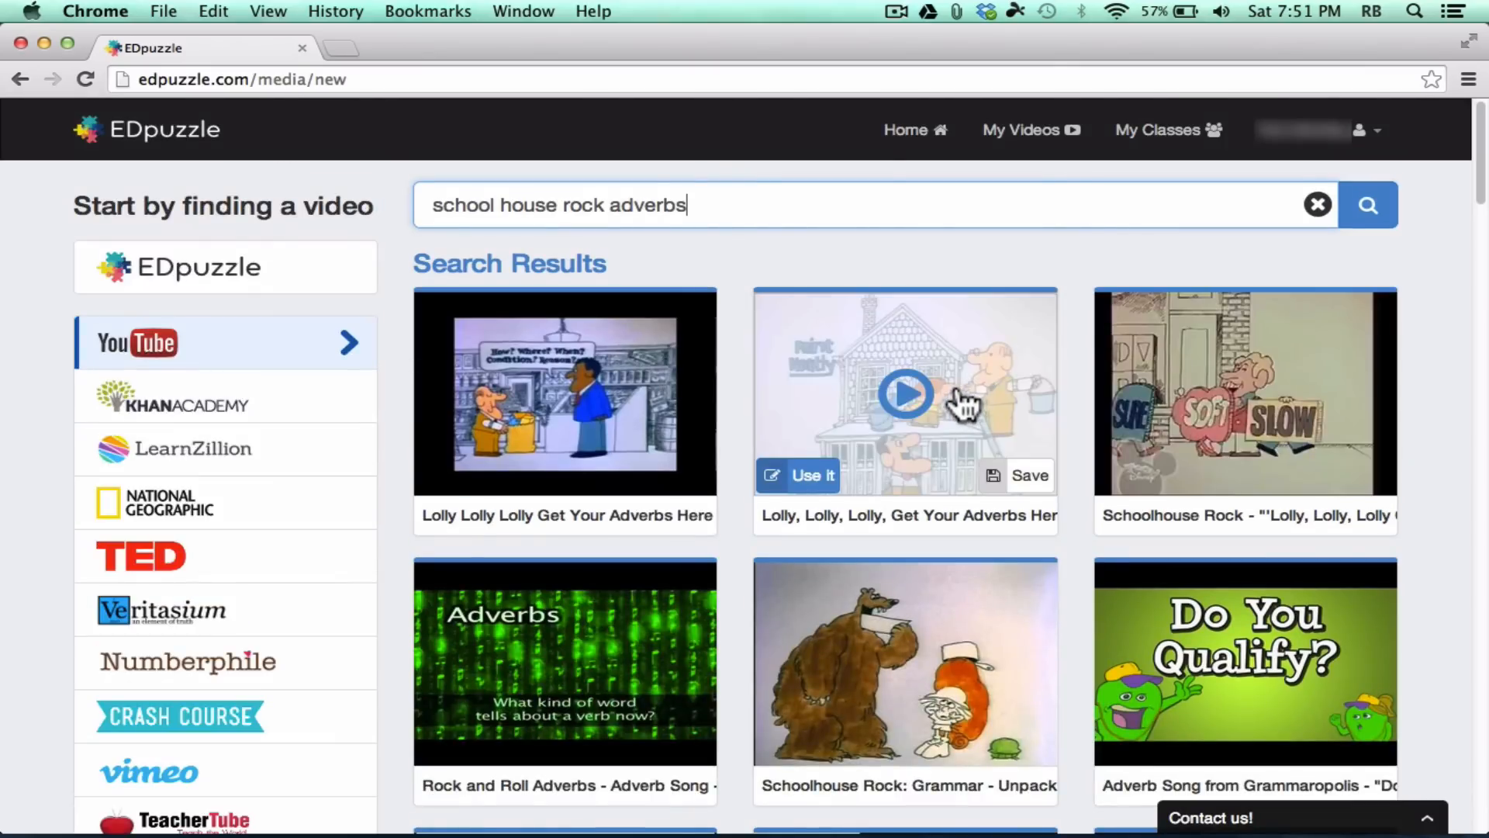
pyautogui.moveTo(963, 361)
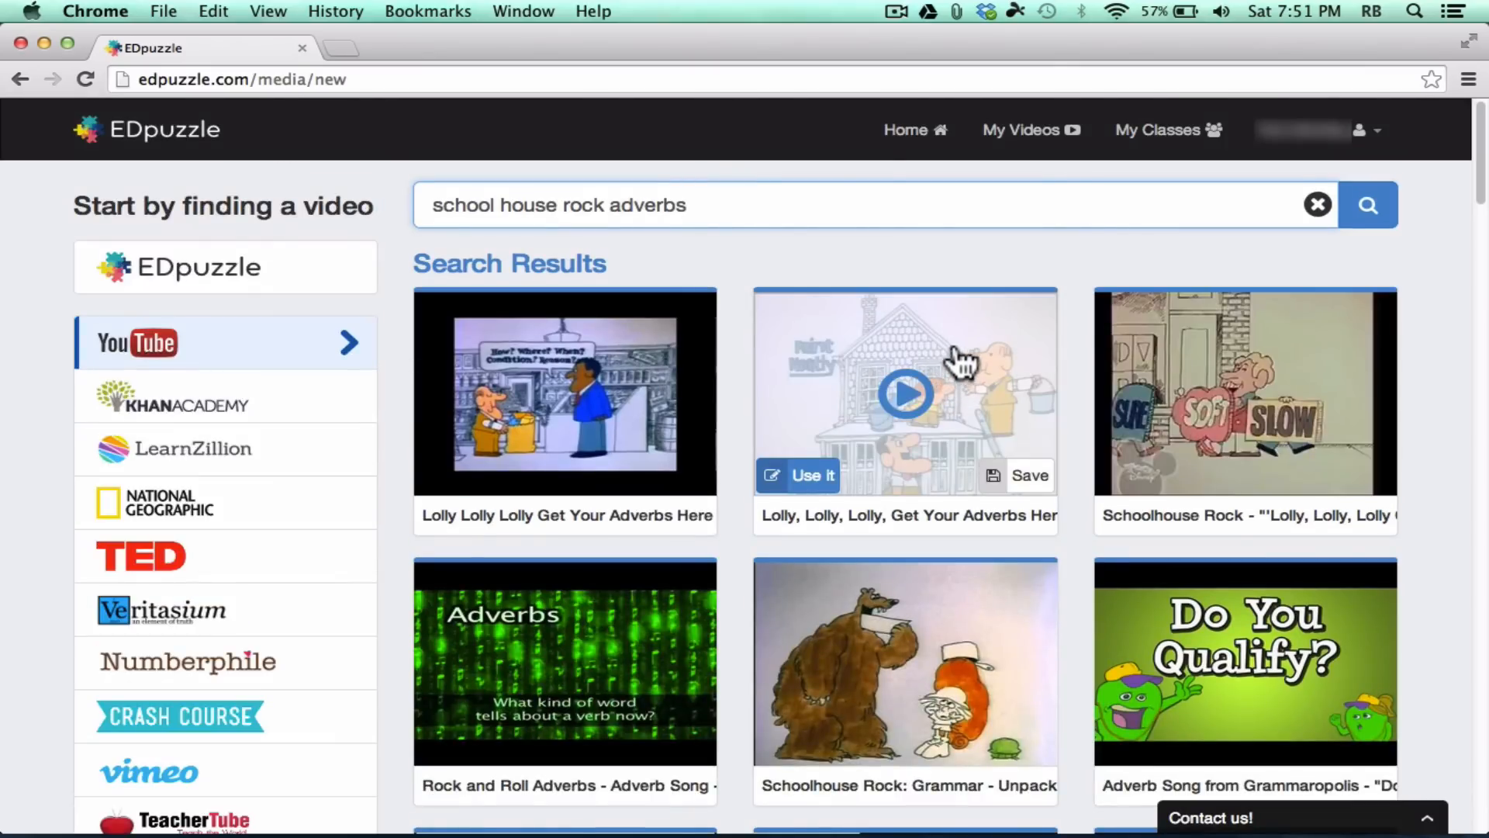
pyautogui.moveTo(824, 485)
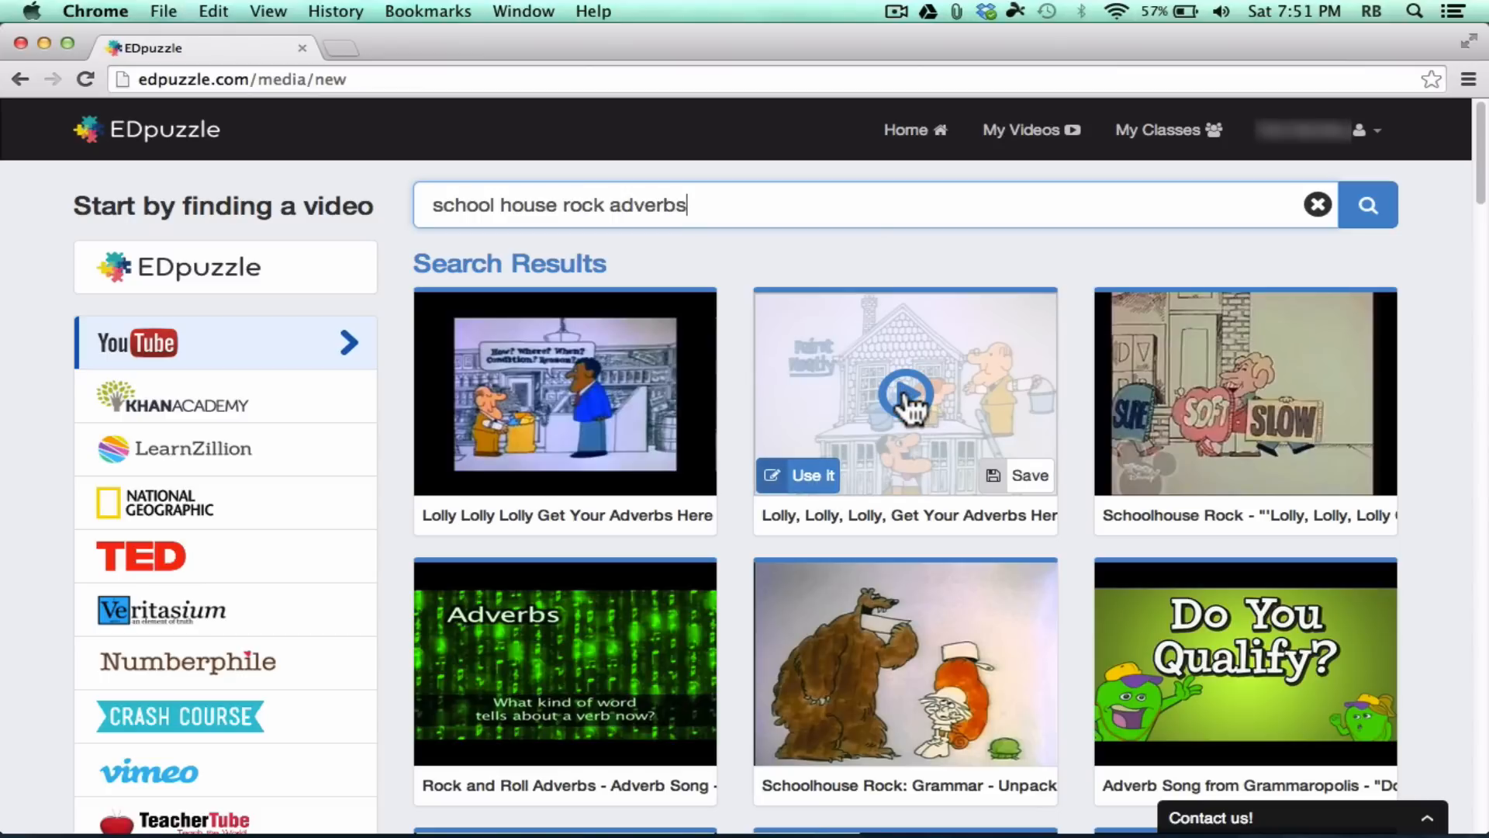
pyautogui.click(905, 393)
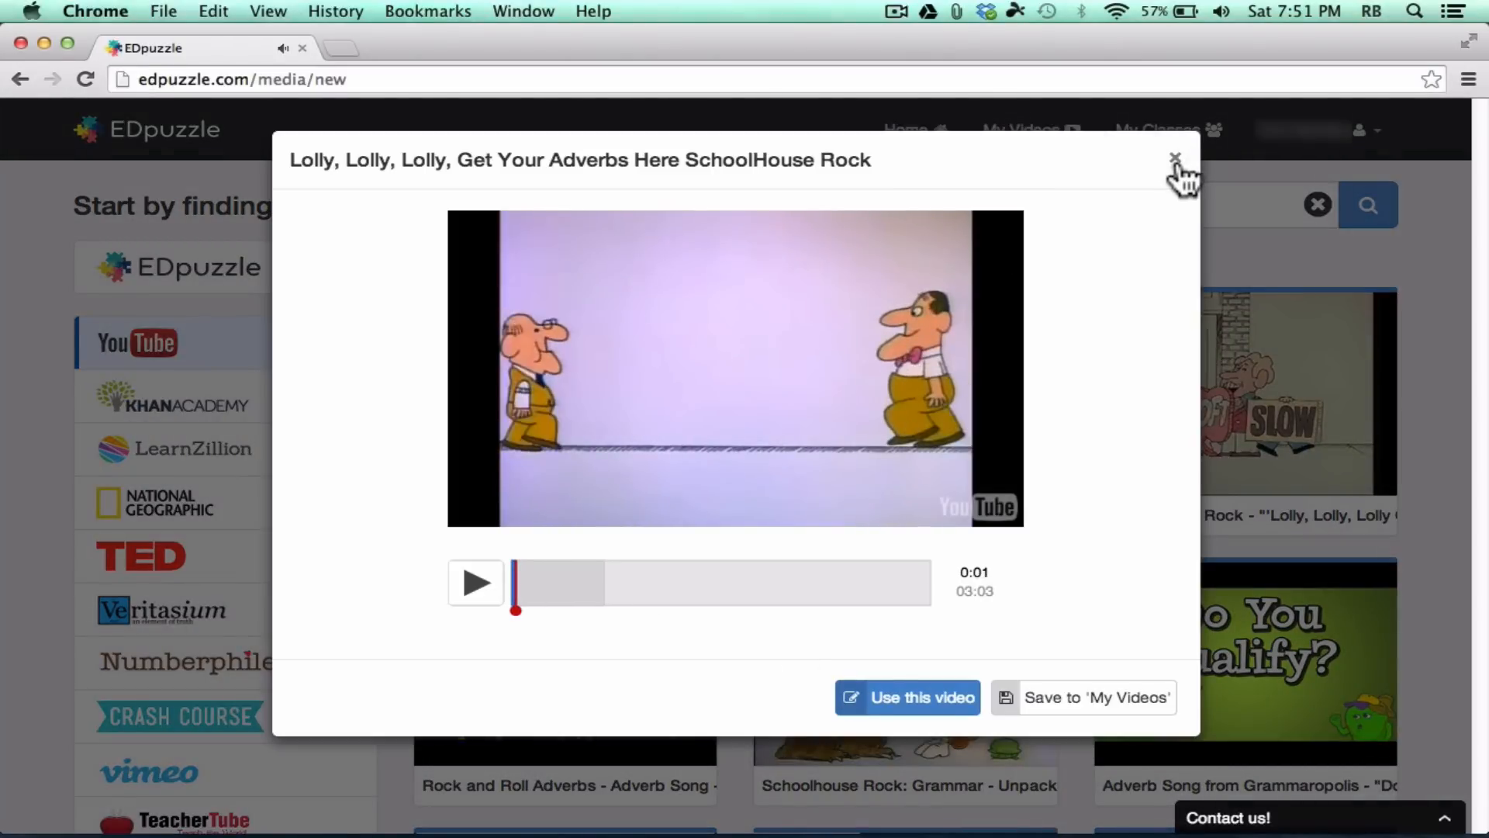
pyautogui.click(1176, 159)
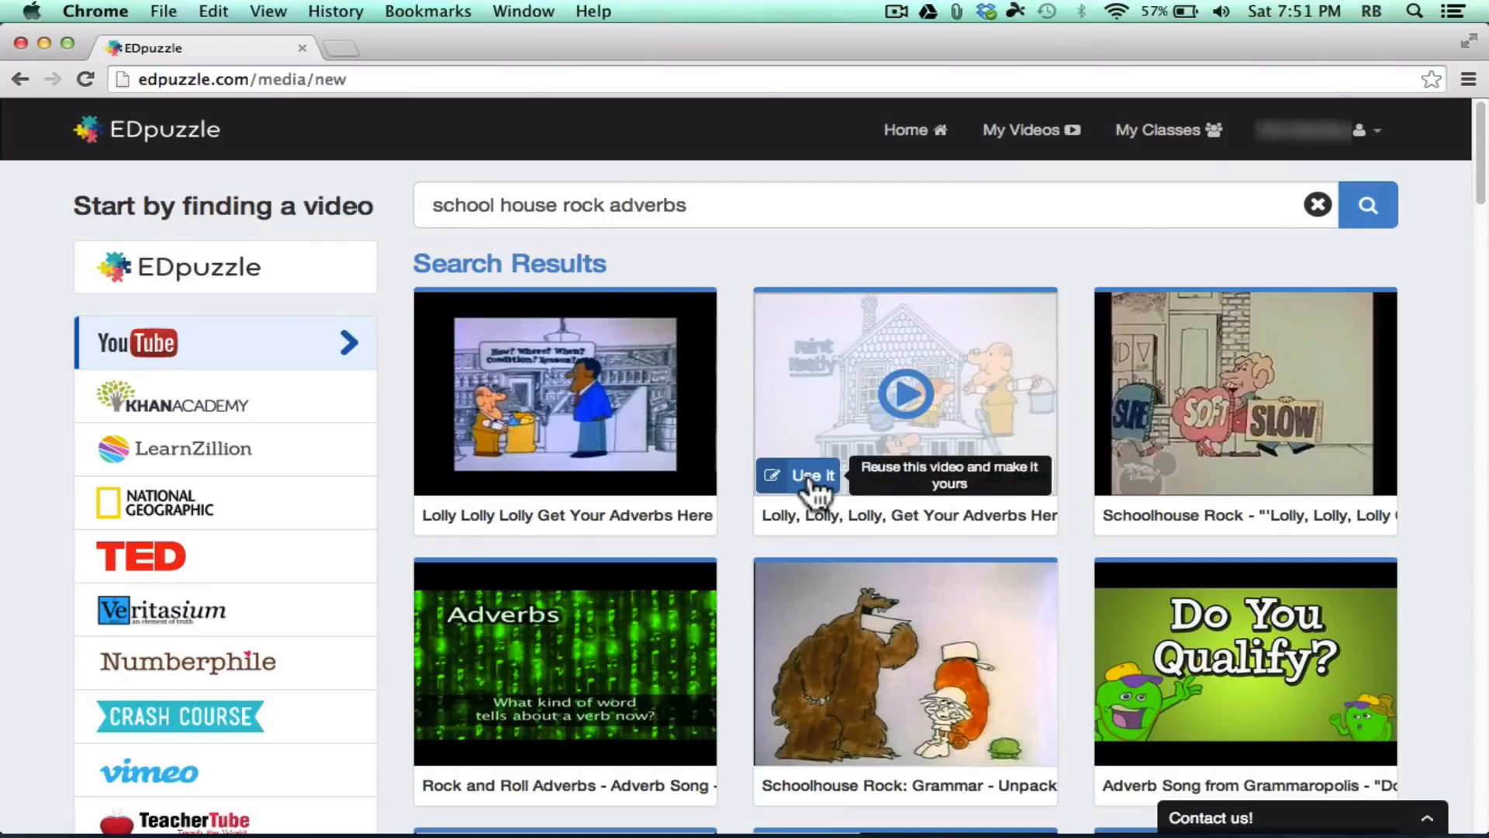
pyautogui.click(800, 475)
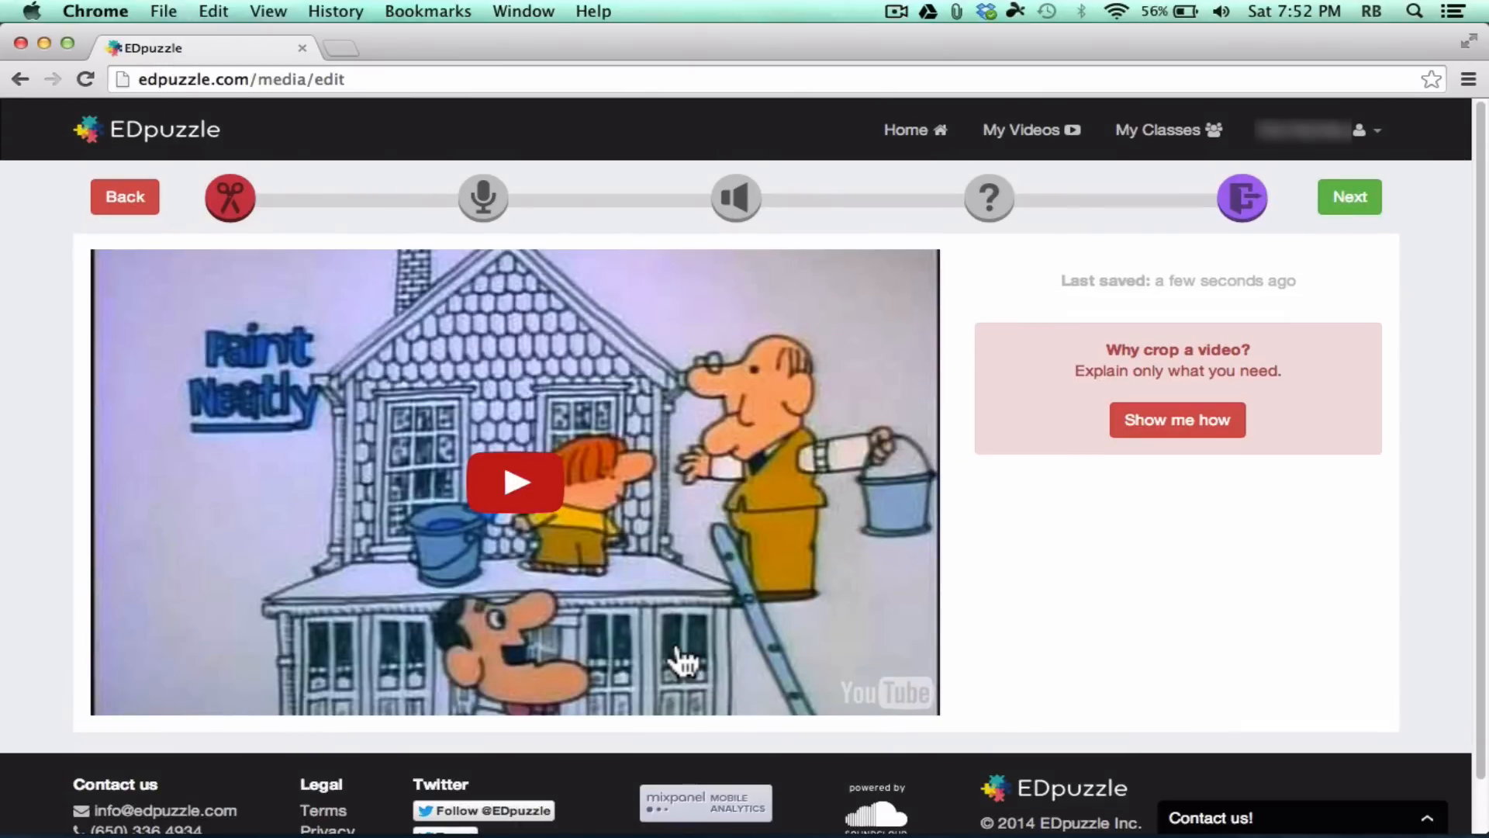
pyautogui.moveTo(783, 586)
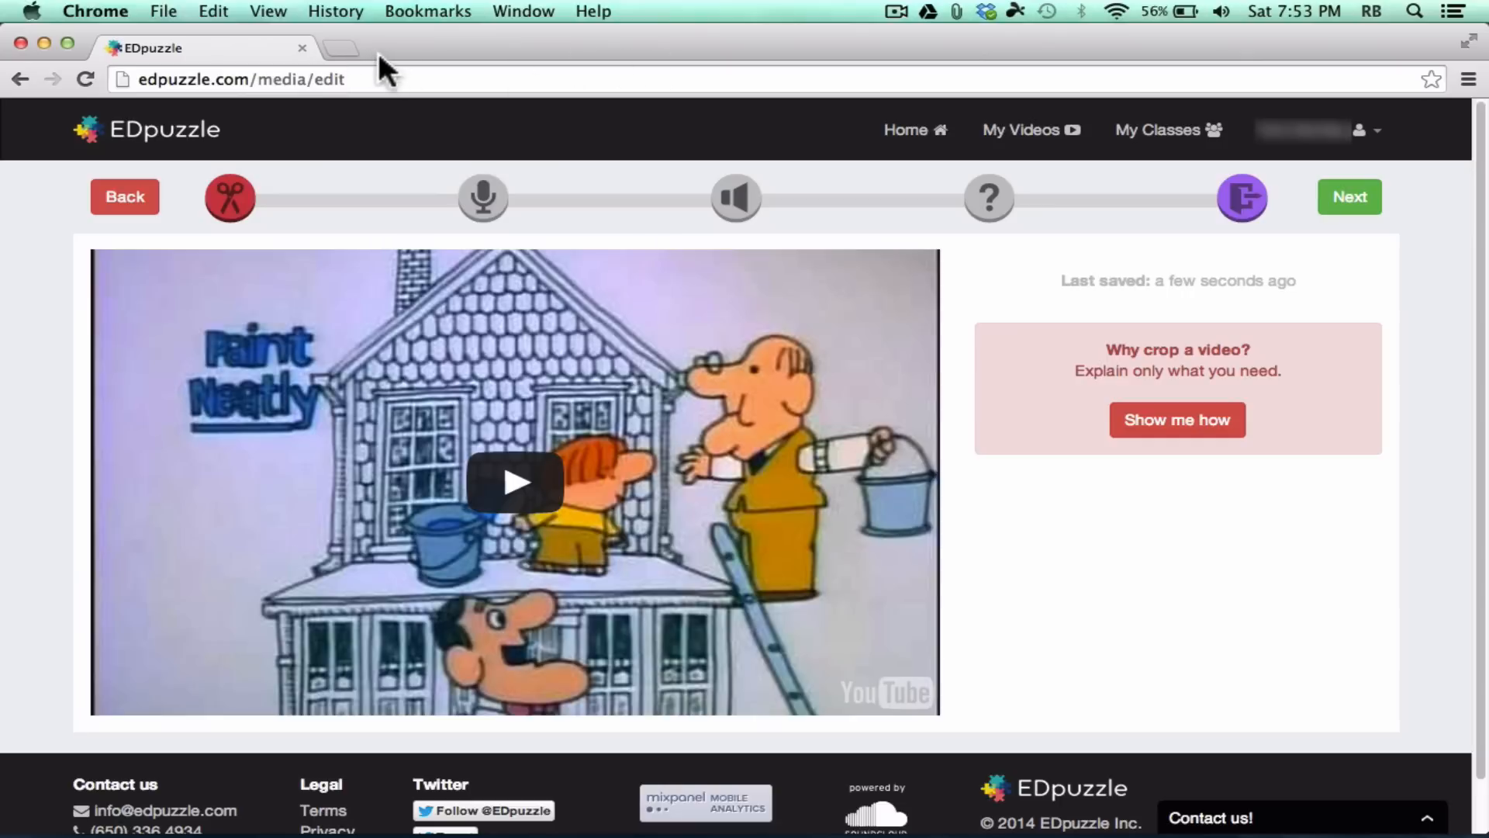
# Step: Scroll down the editor to view the crop step of the Lolly video
pyautogui.scroll(-3)
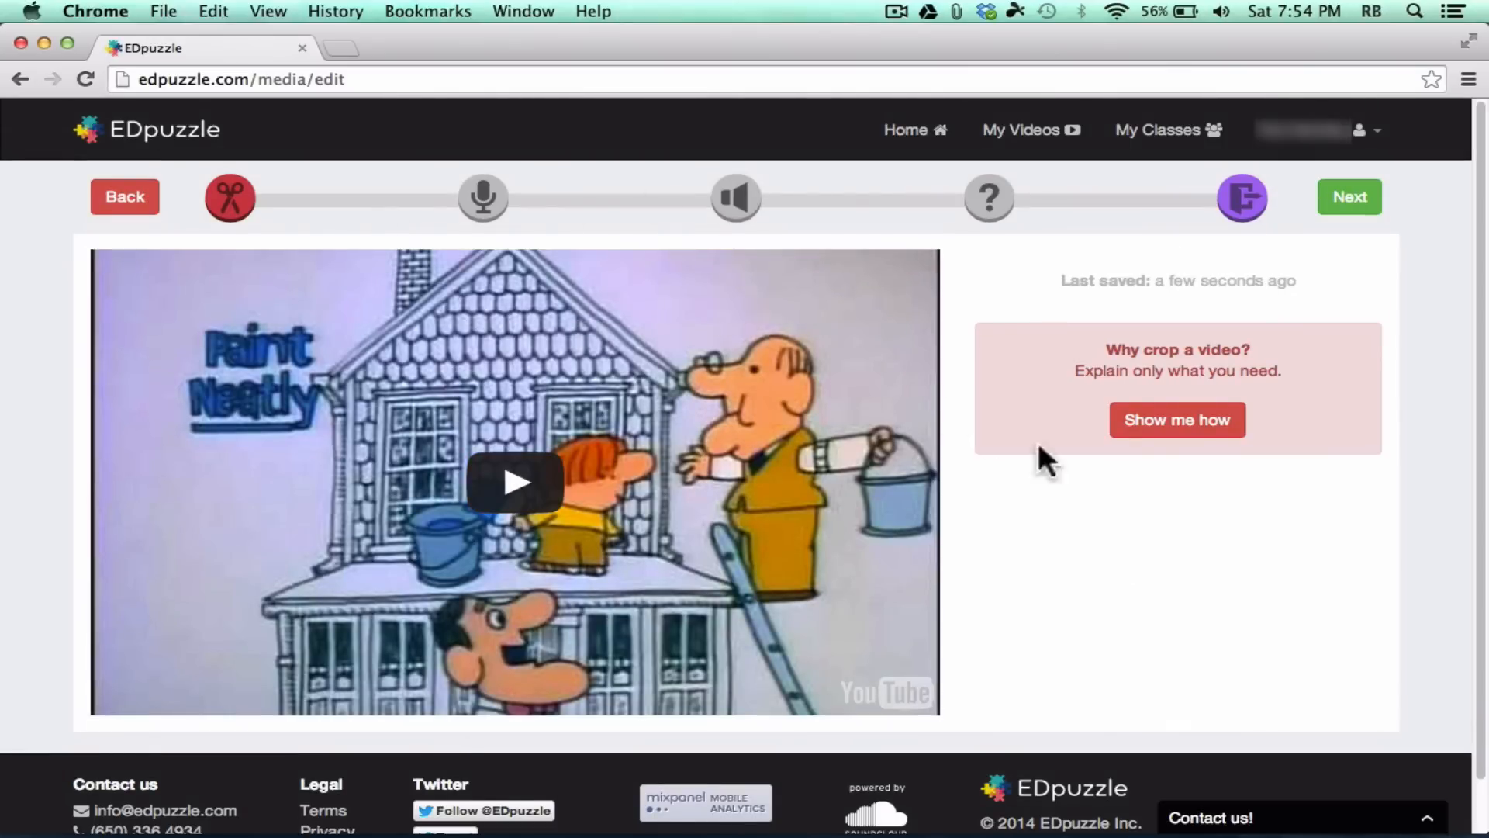
pyautogui.moveTo(957, 679)
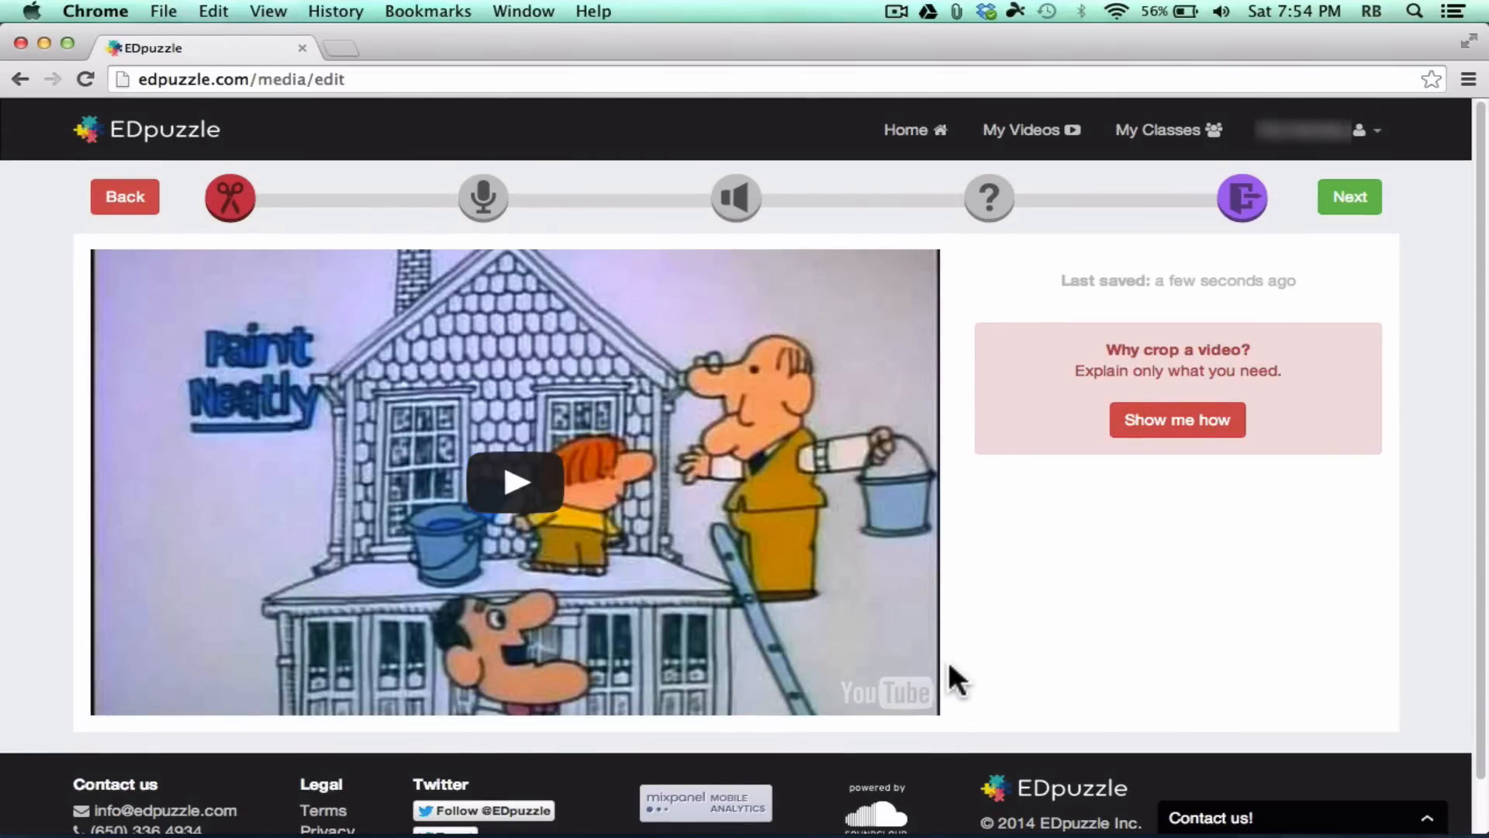
pyautogui.moveTo(944, 680)
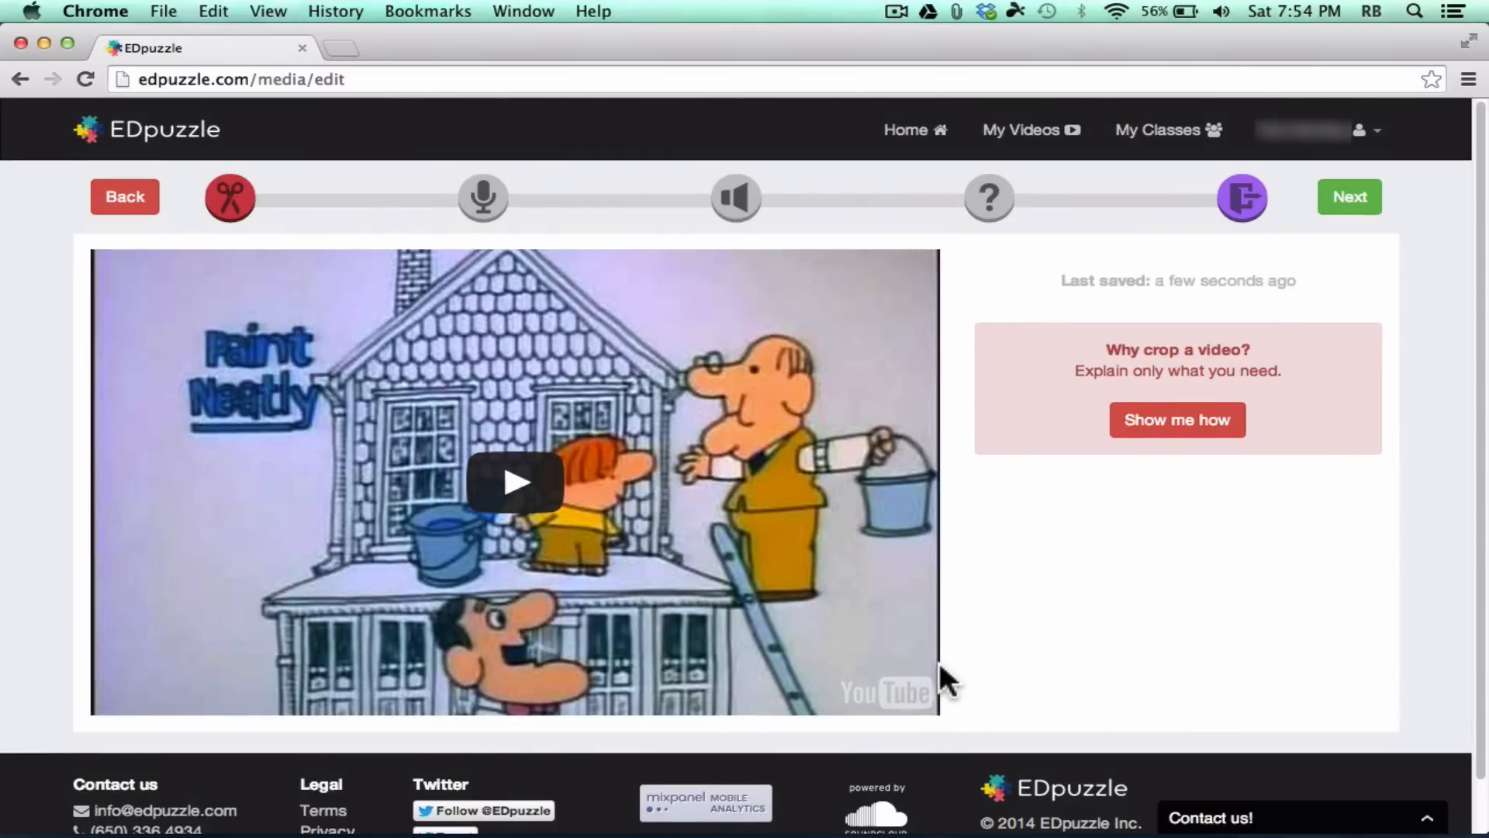
pyautogui.moveTo(103, 746)
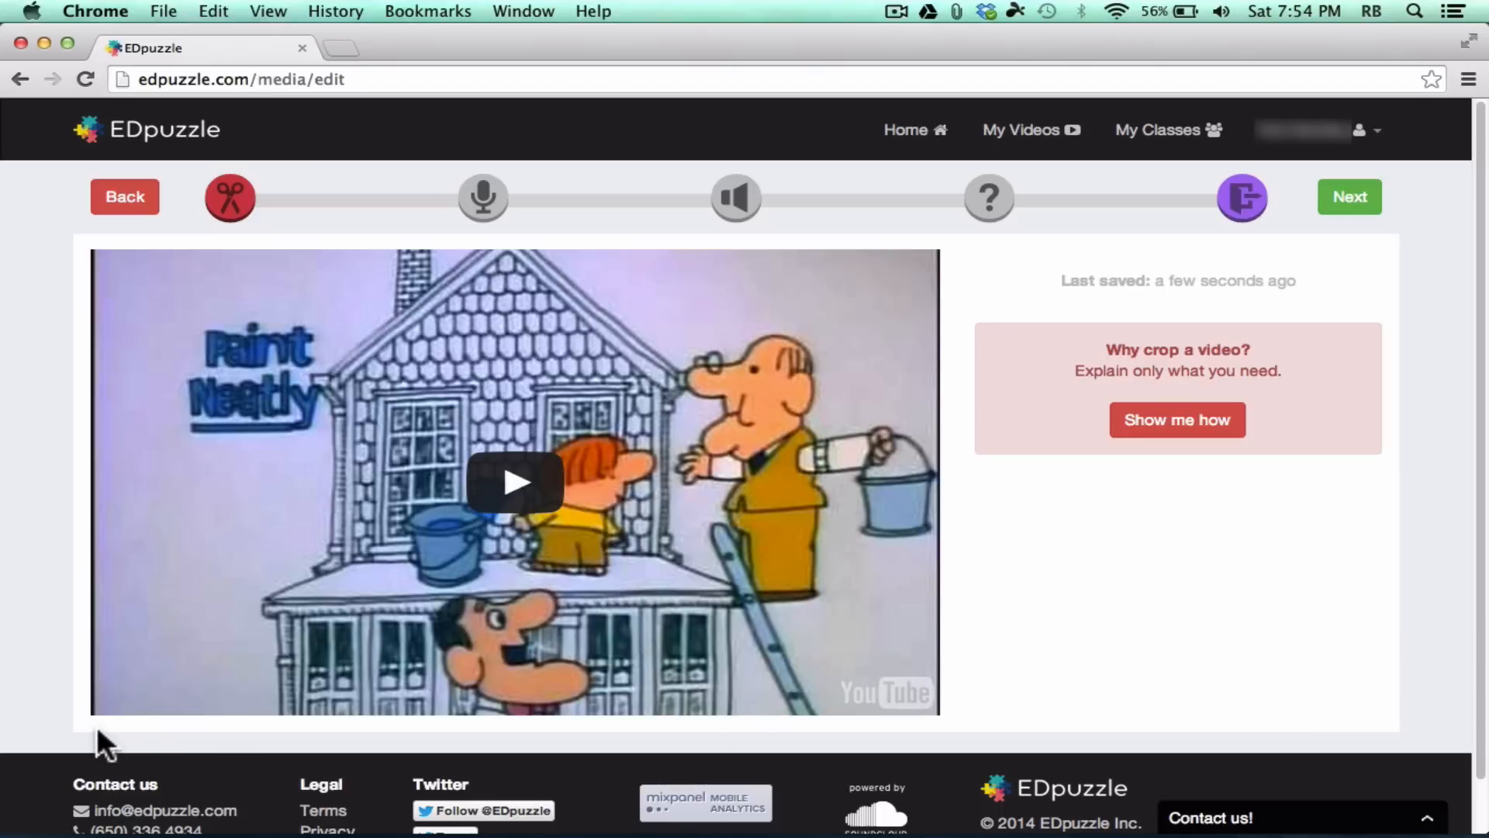
pyautogui.moveTo(711, 753)
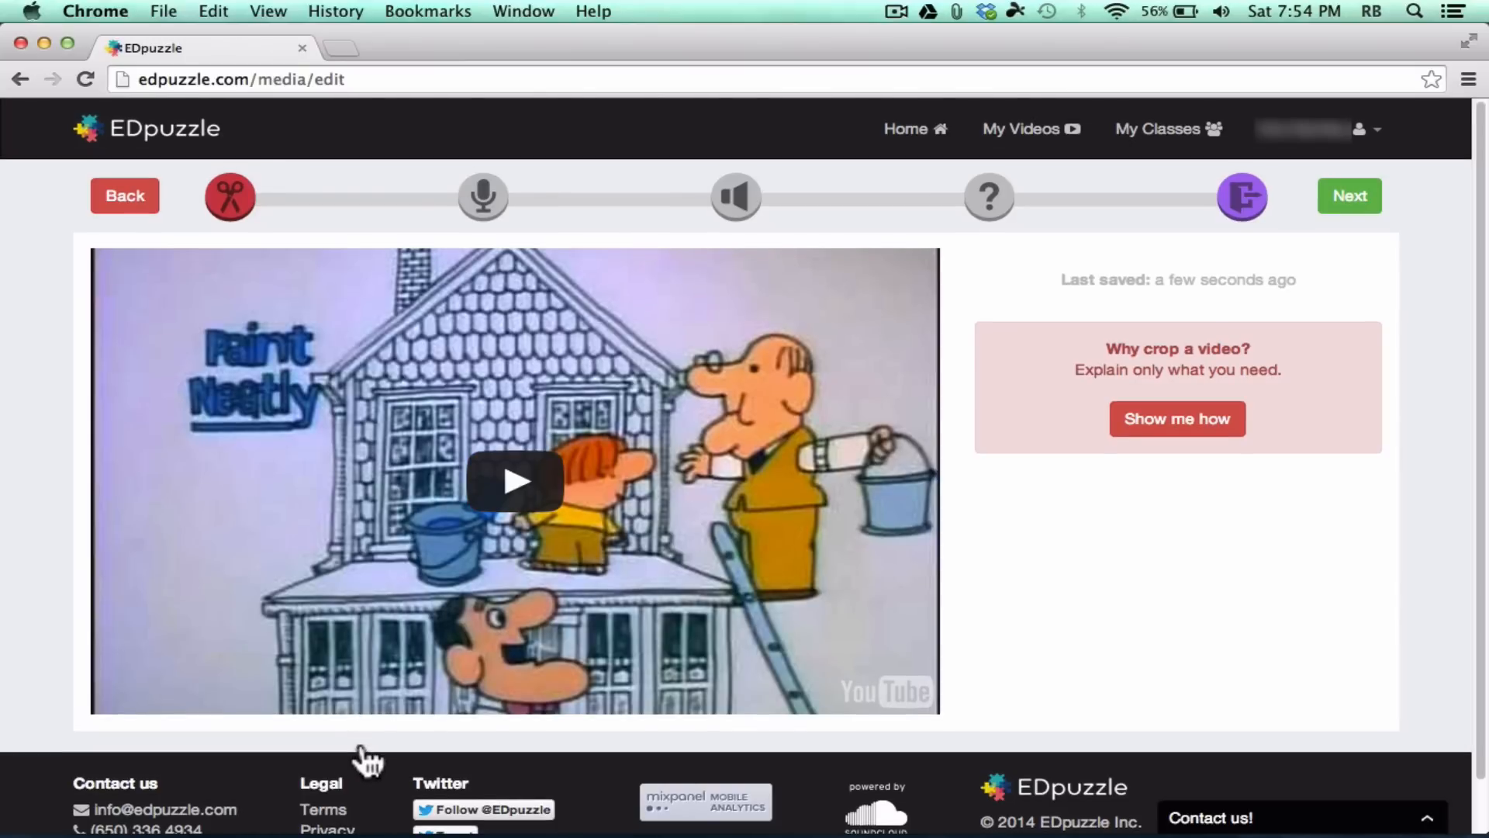
pyautogui.moveTo(352, 765)
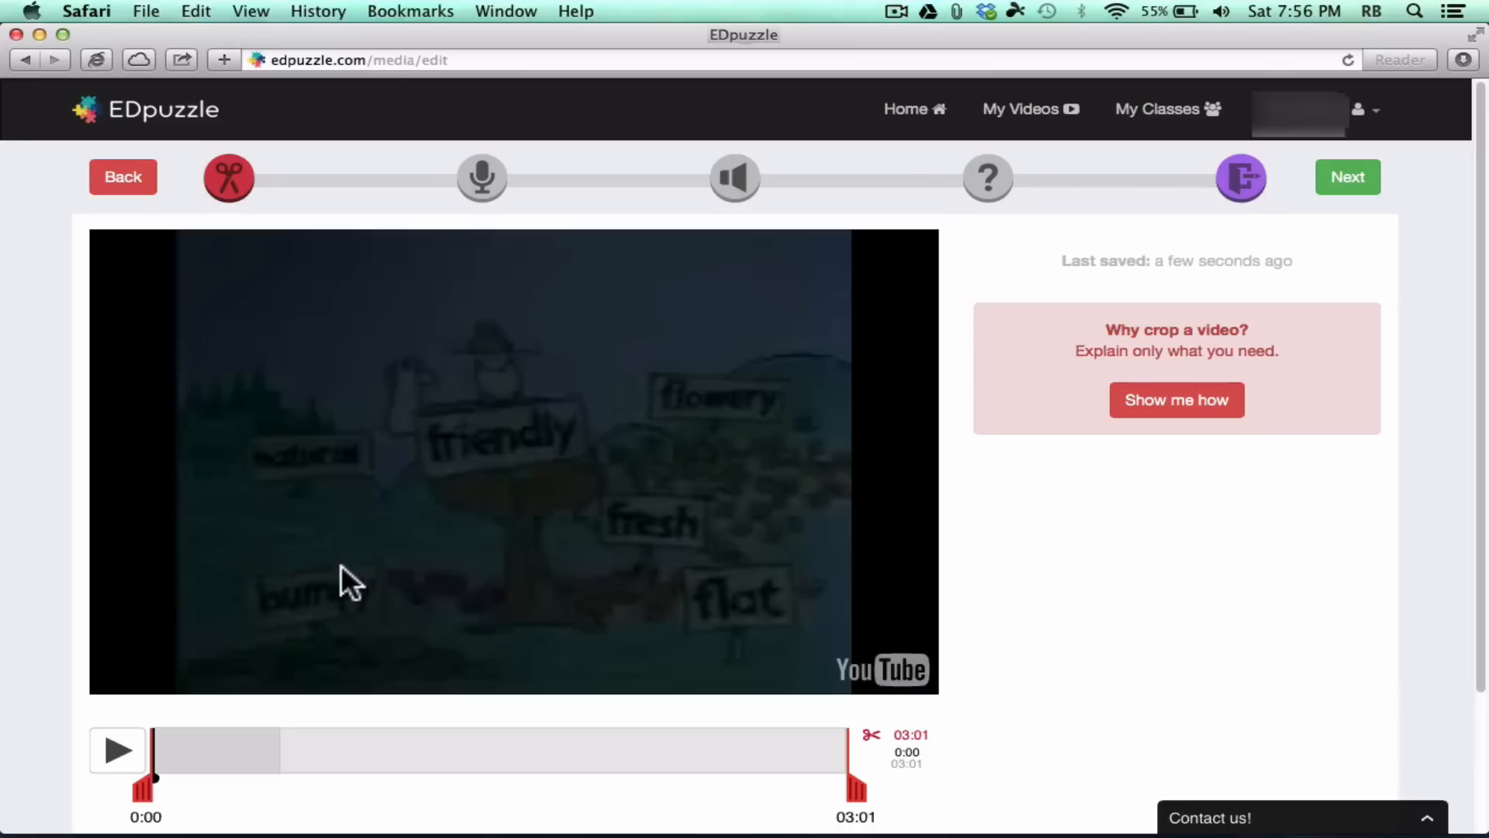
pyautogui.click(116, 750)
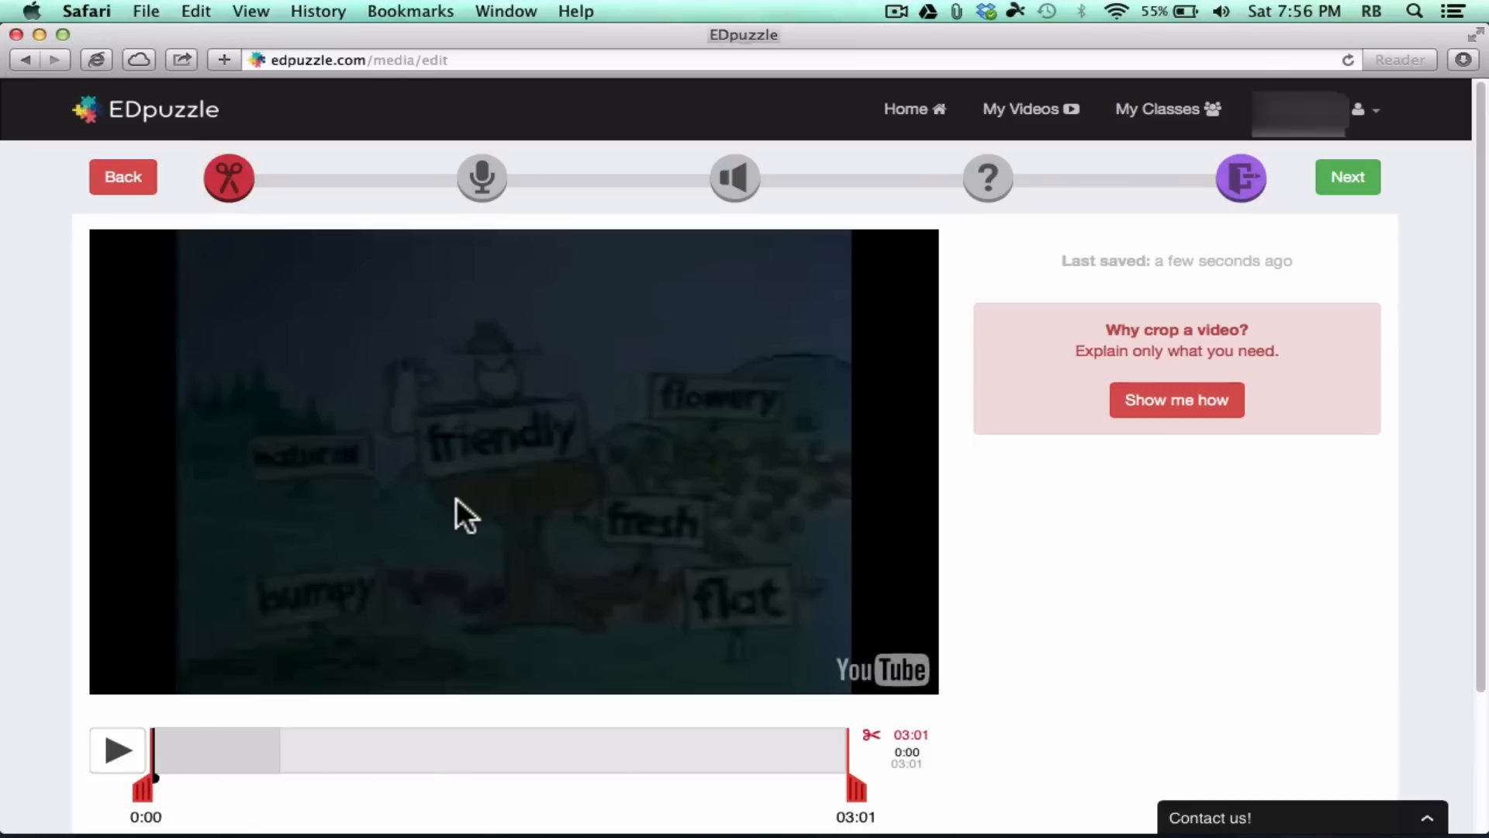
pyautogui.moveTo(228, 178)
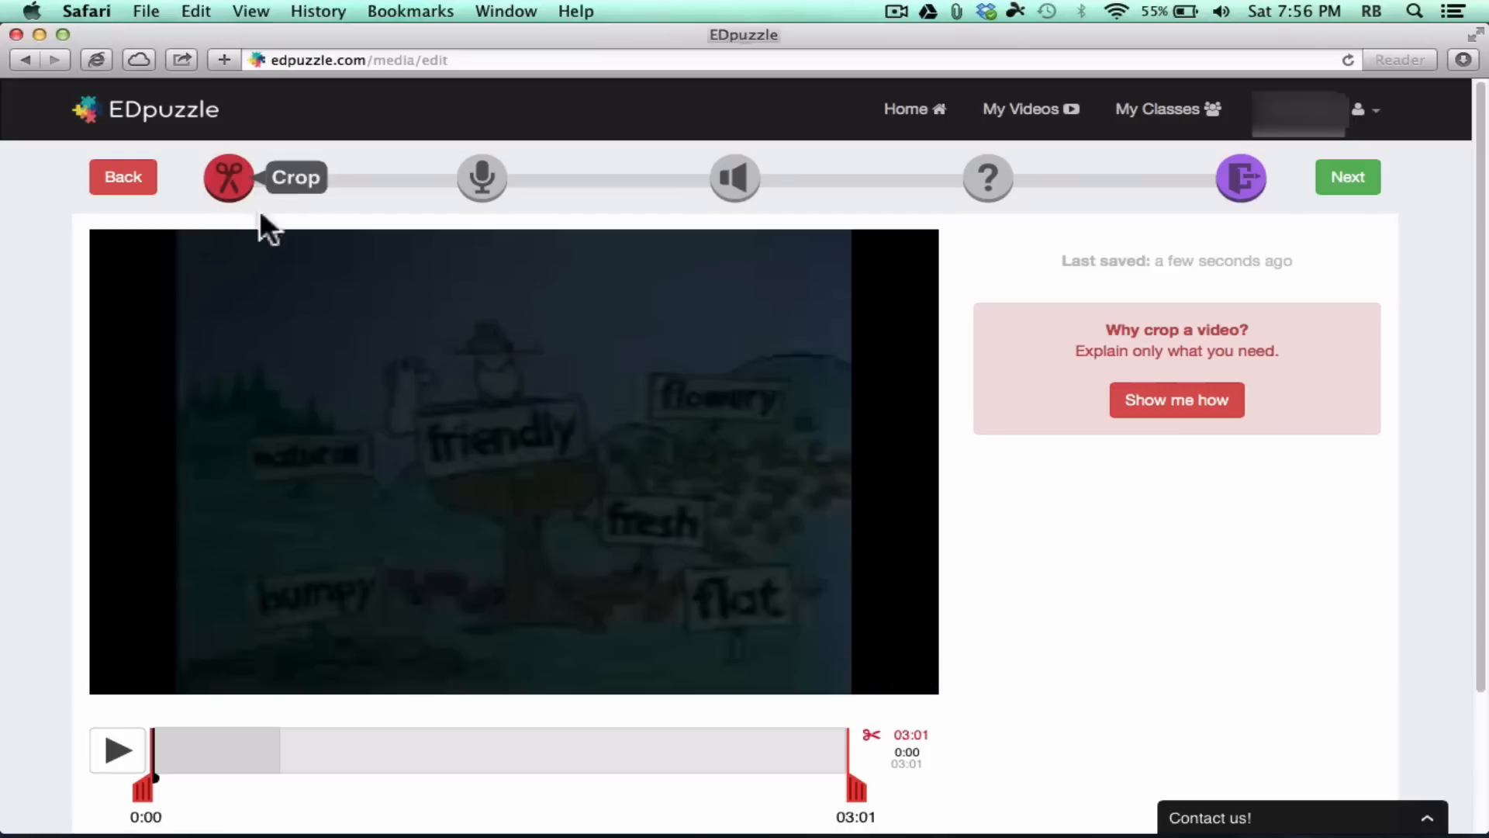
pyautogui.moveTo(988, 177)
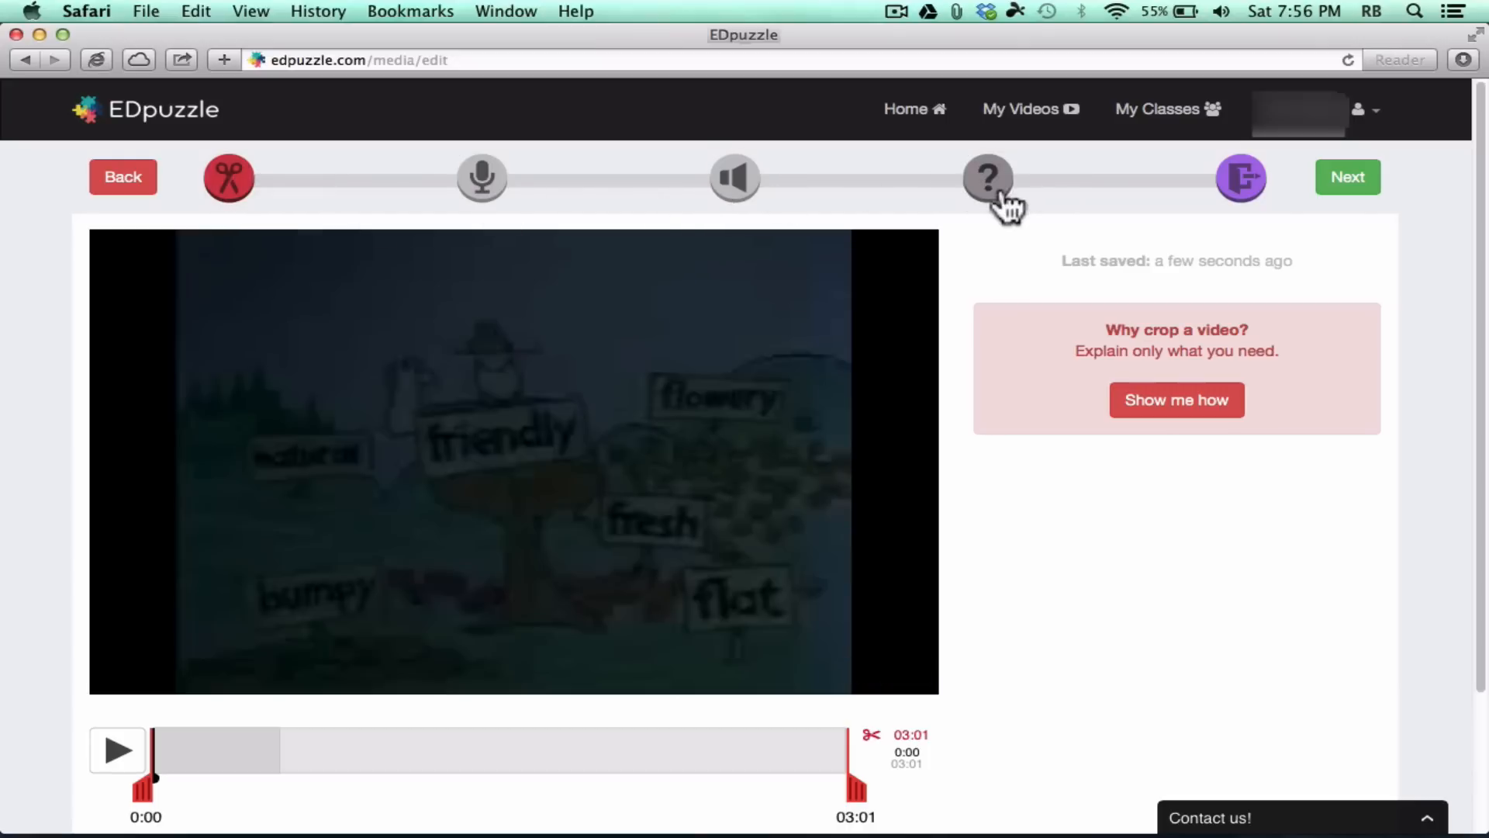
pyautogui.moveTo(589, 238)
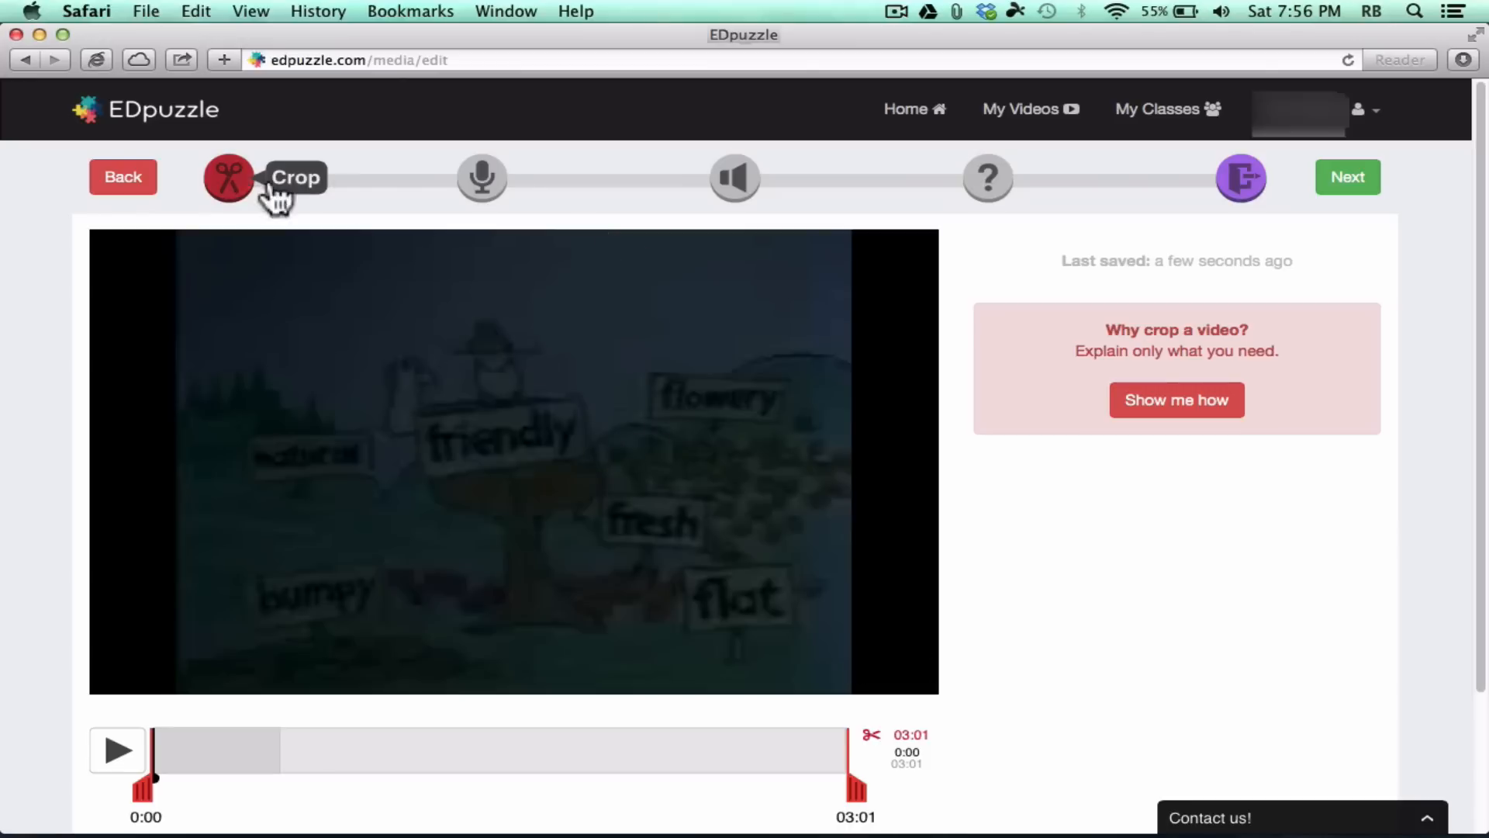
pyautogui.moveTo(1059, 190)
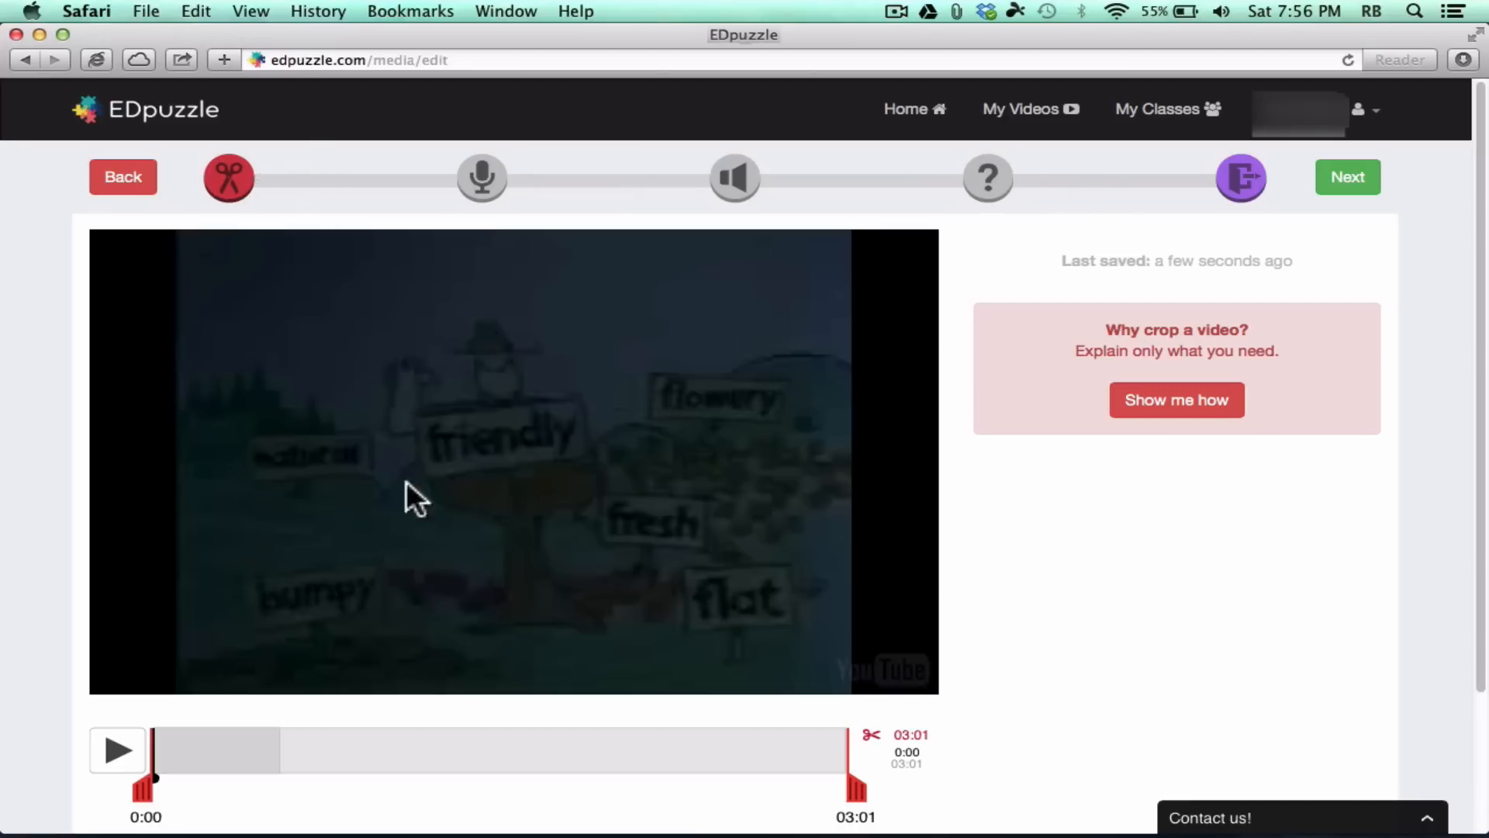
pyautogui.moveTo(487, 411)
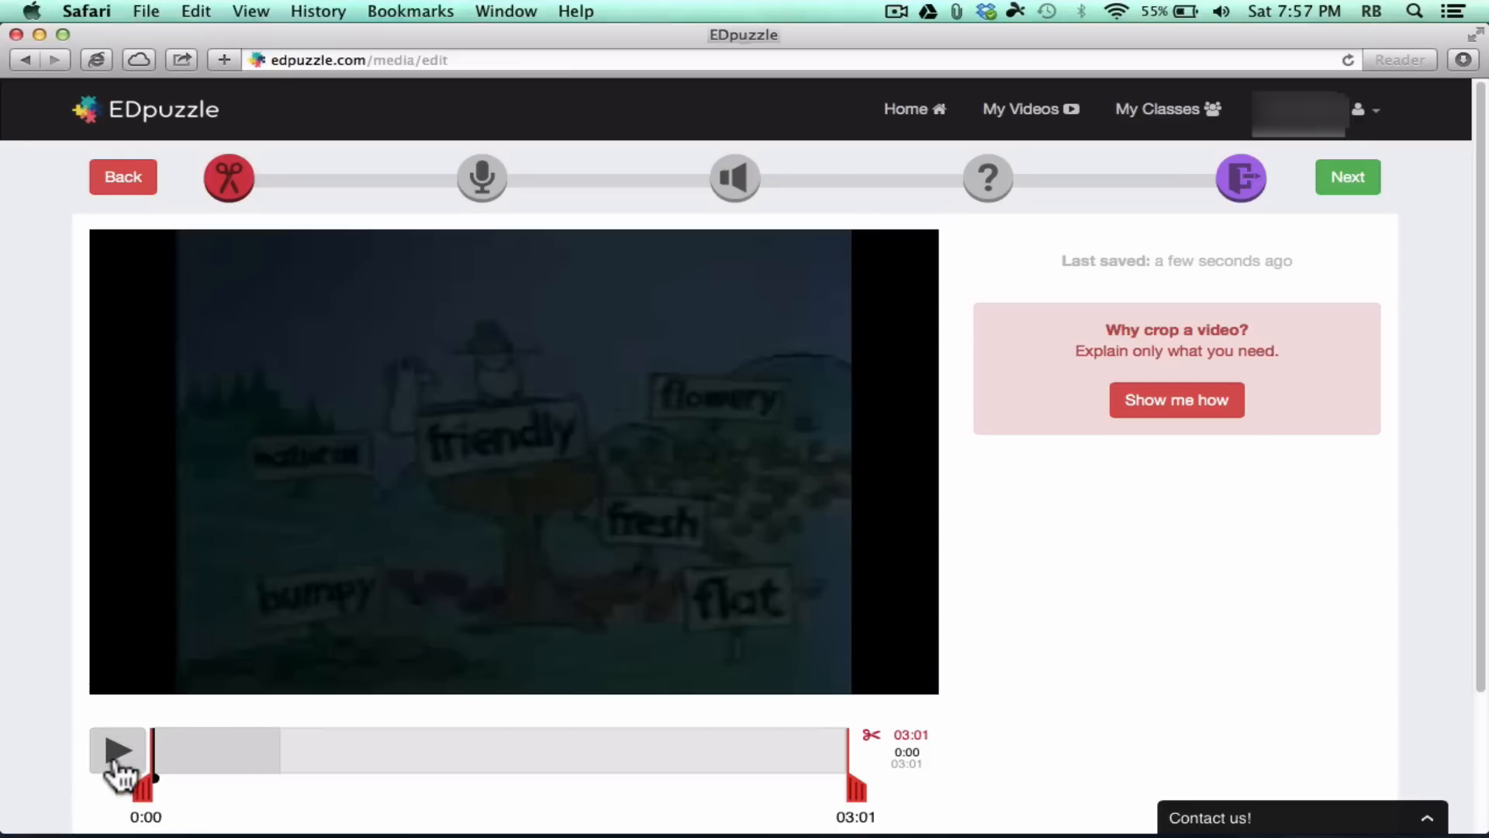
# Step: Preview the video and trim its start to begin at 0:02
pyautogui.click(116, 749)
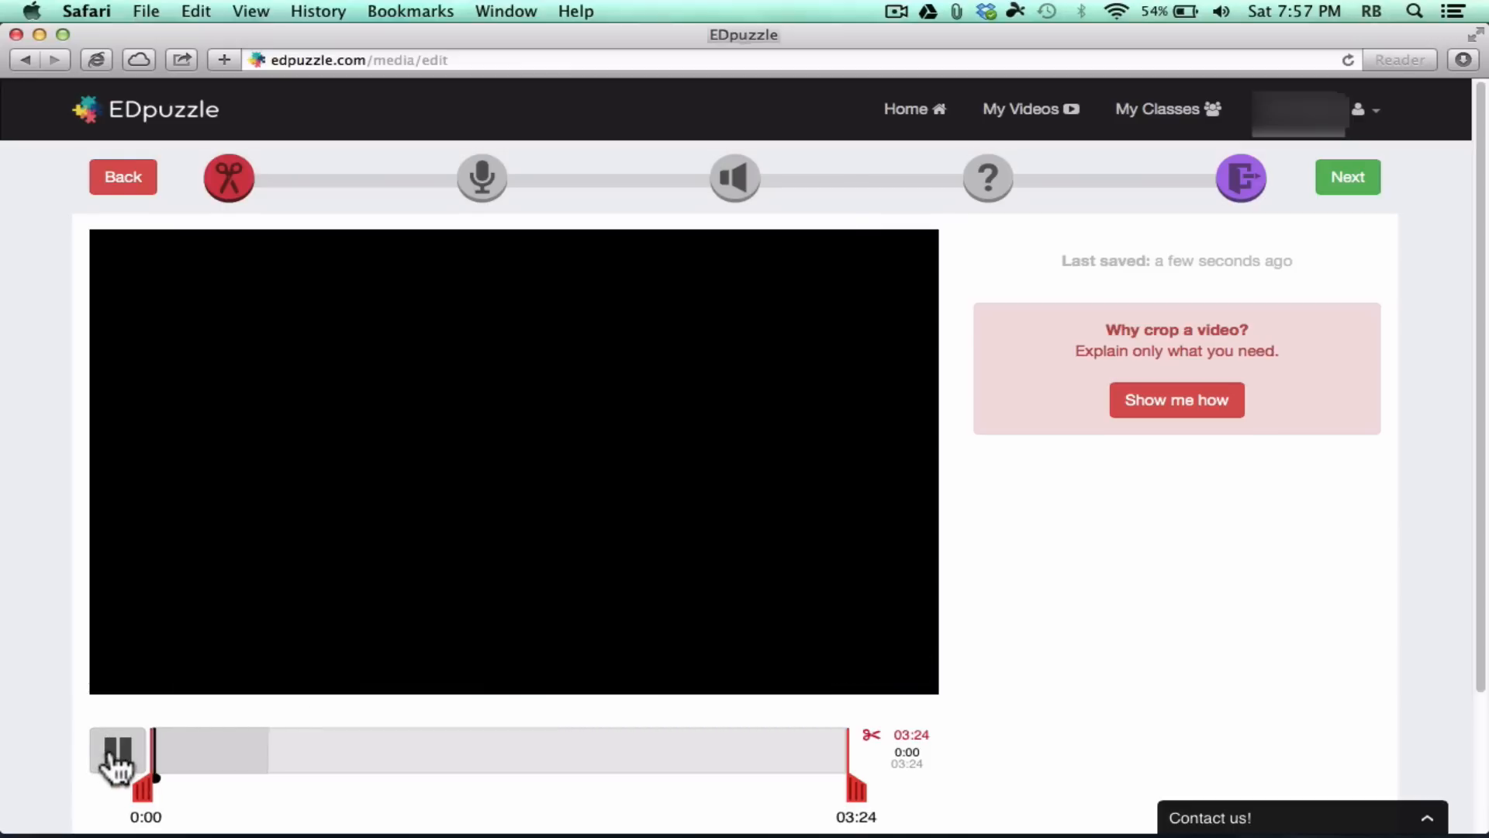
pyautogui.click(116, 751)
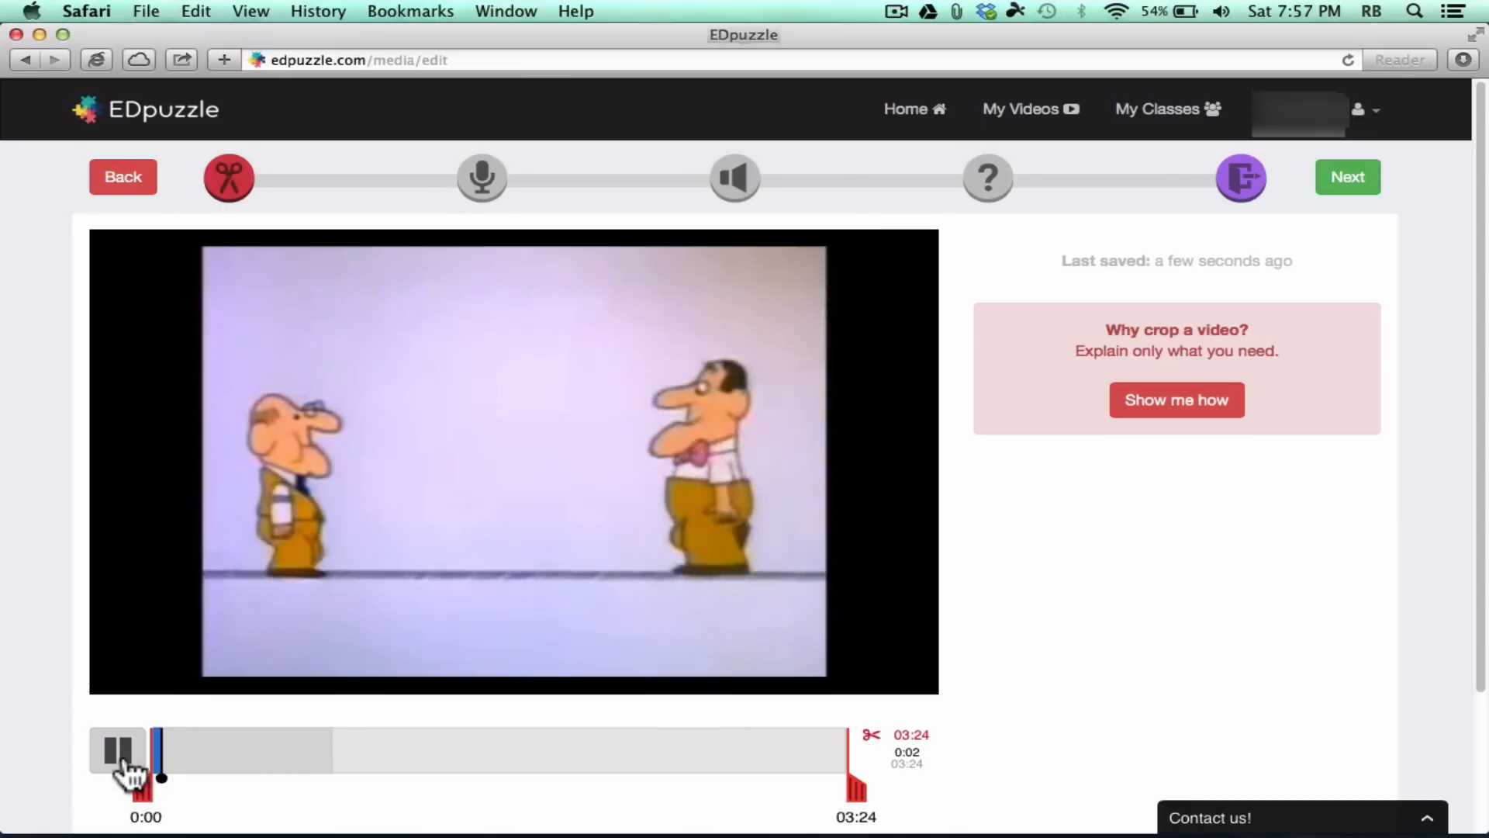
pyautogui.click(116, 750)
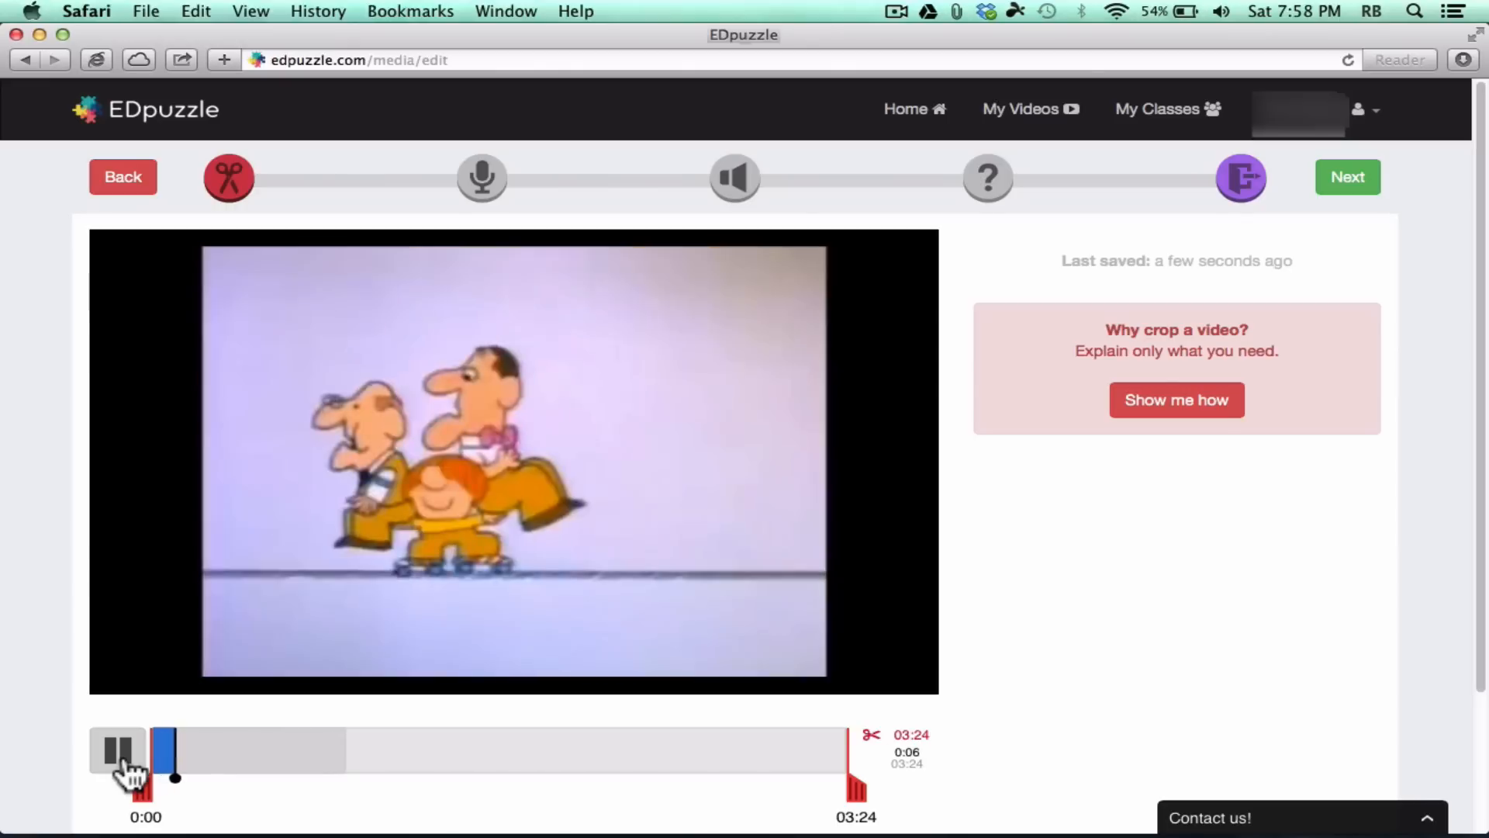
pyautogui.click(118, 750)
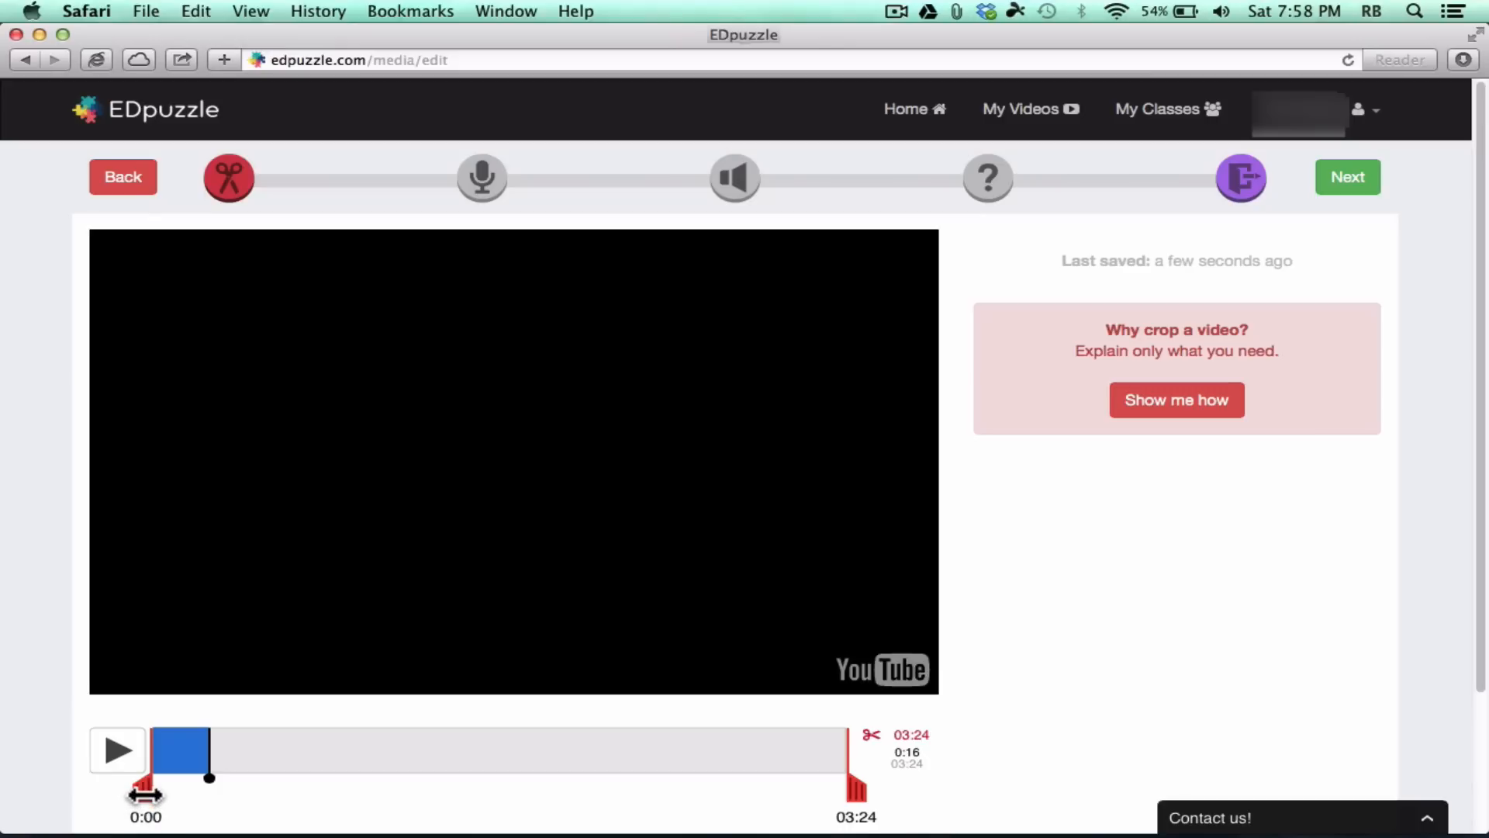
pyautogui.moveTo(146, 794); pyautogui.dragTo(161, 795)
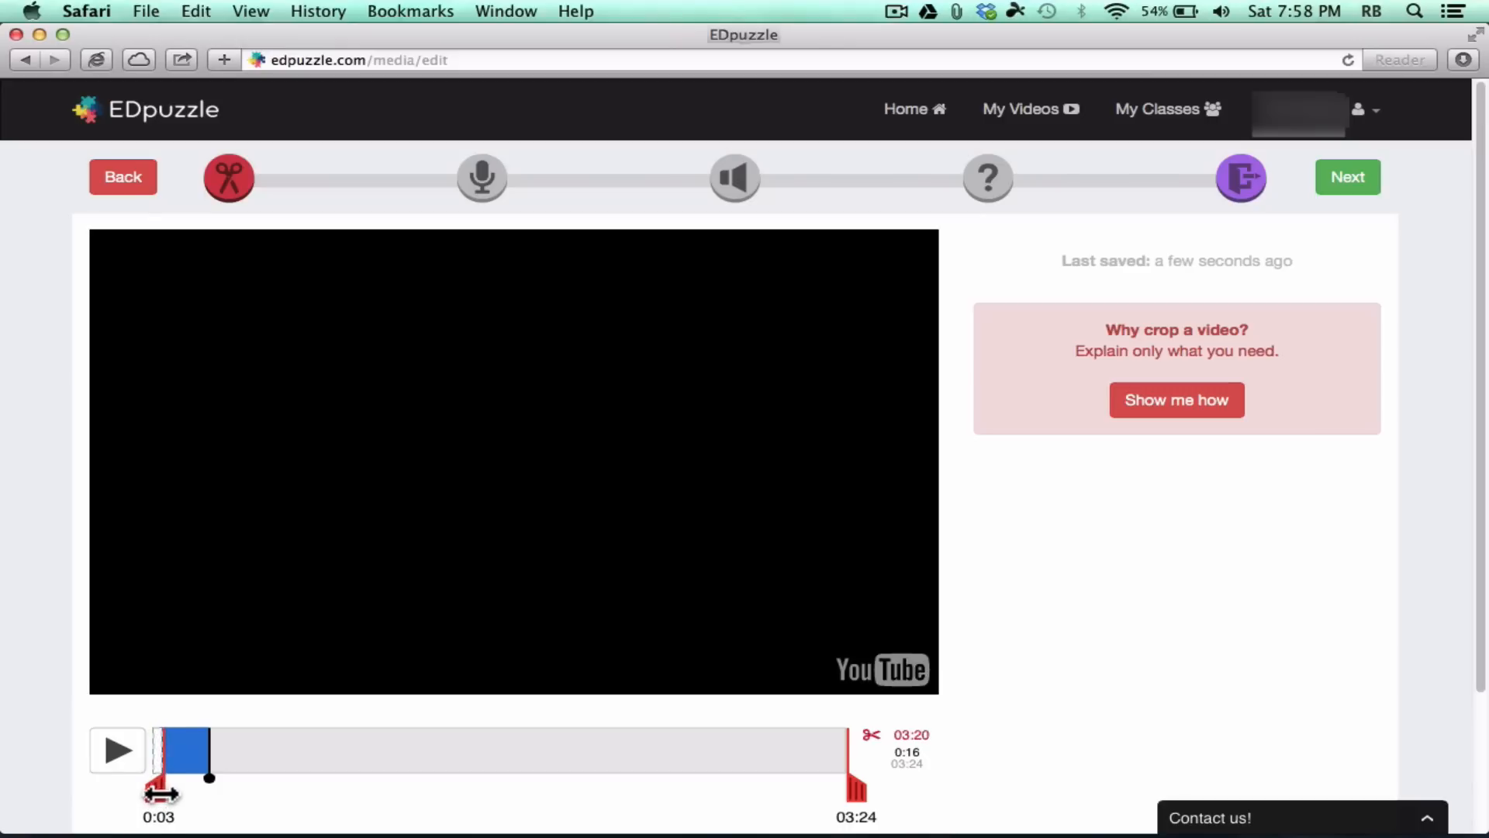
pyautogui.moveTo(158, 794); pyautogui.dragTo(150, 794)
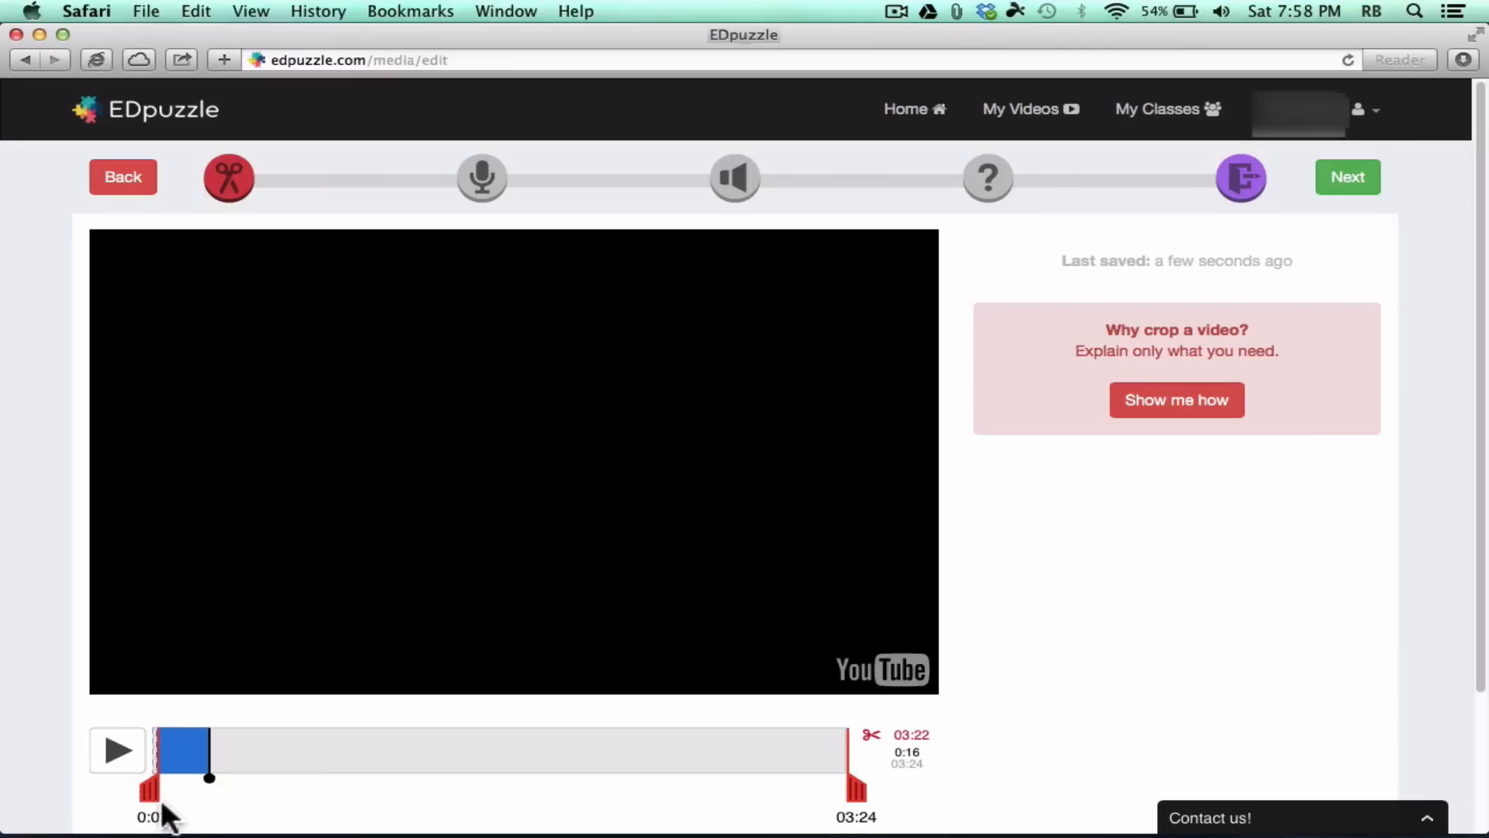
pyautogui.moveTo(166, 777); pyautogui.dragTo(210, 777)
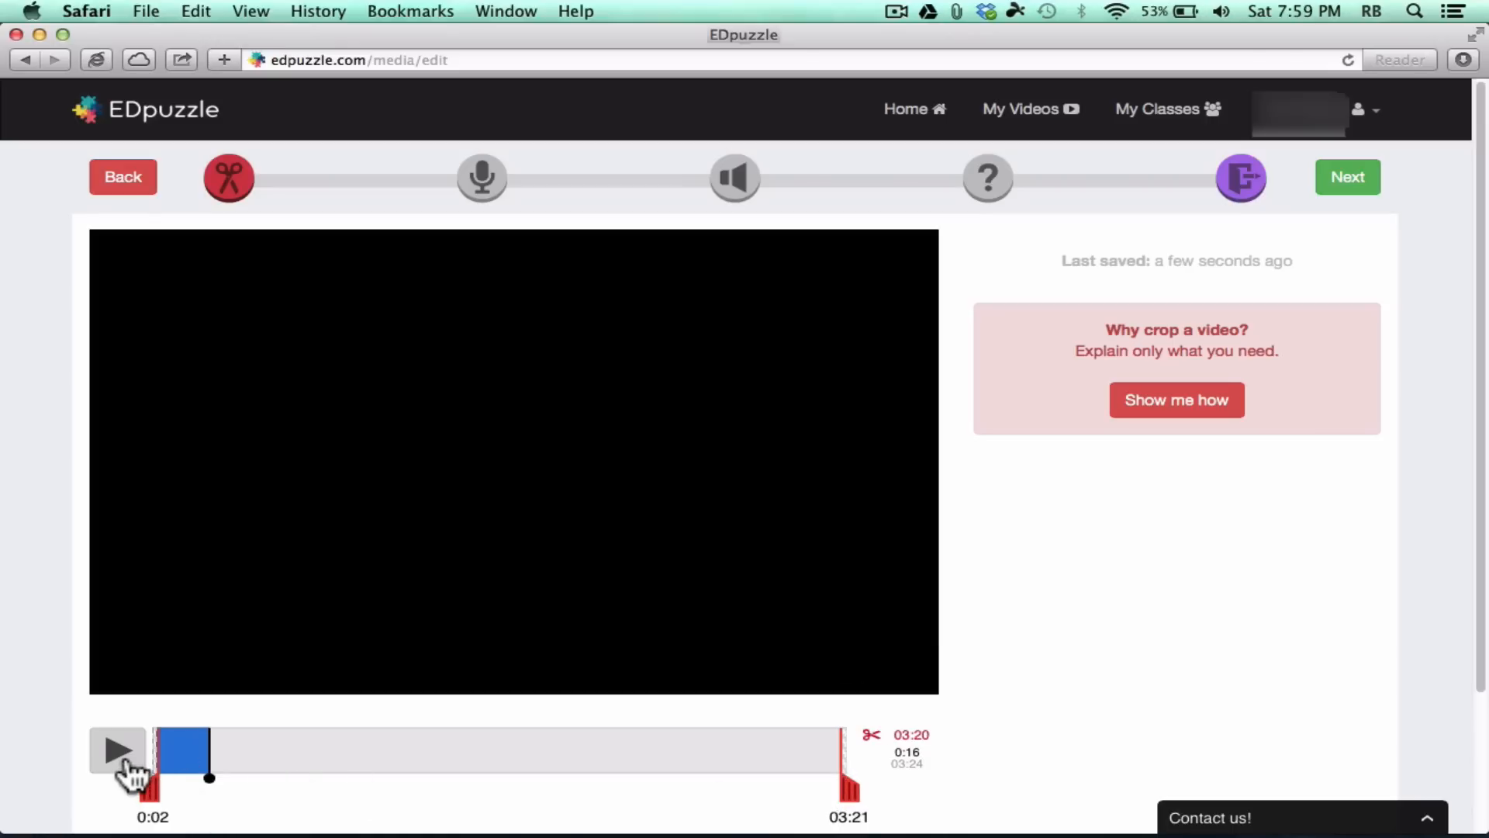
# Step: Preview near the end and trim the video to stop at 2:59
pyautogui.click(118, 749)
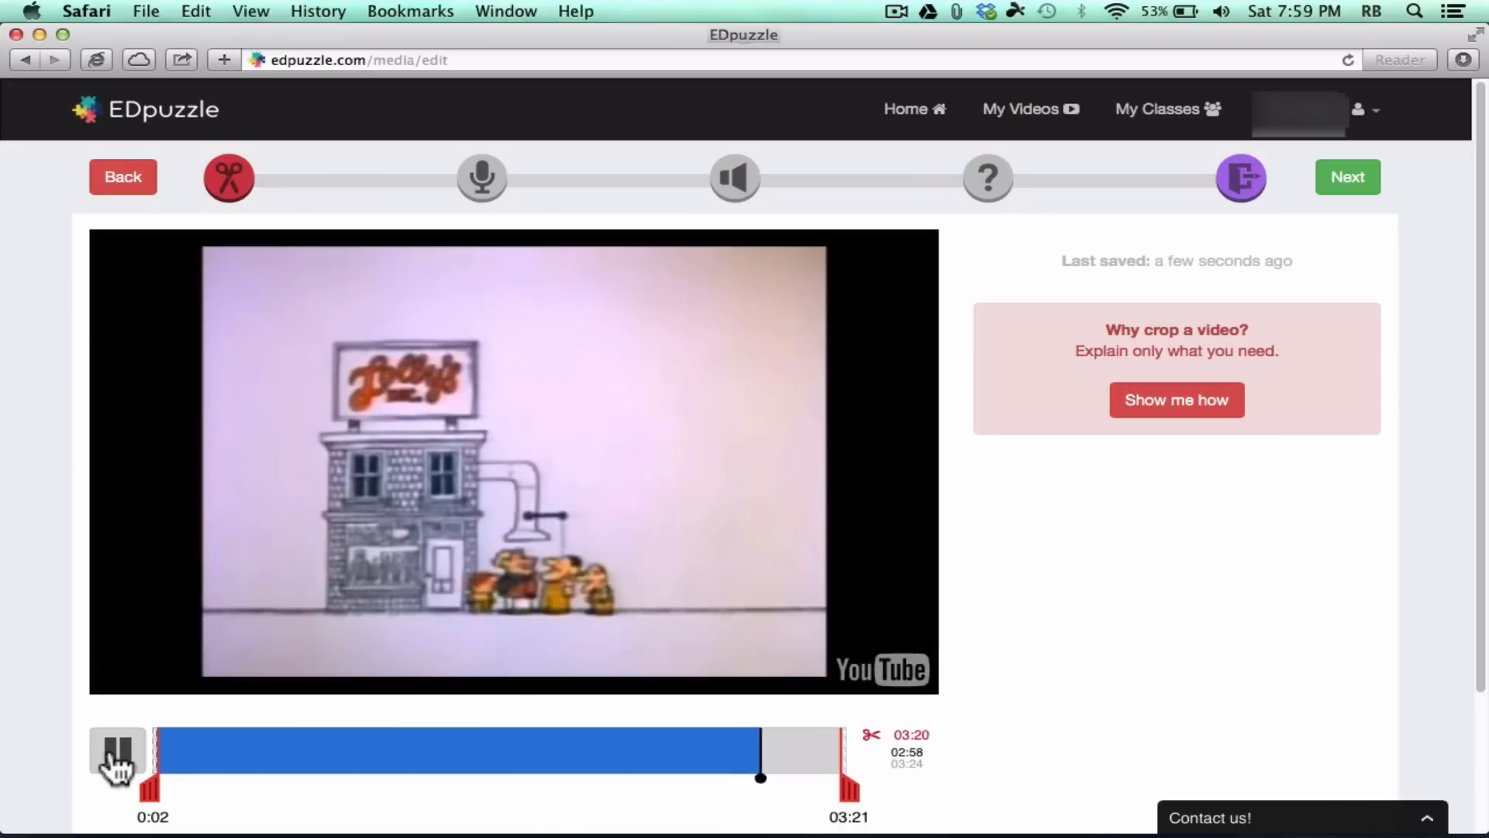
pyautogui.click(116, 749)
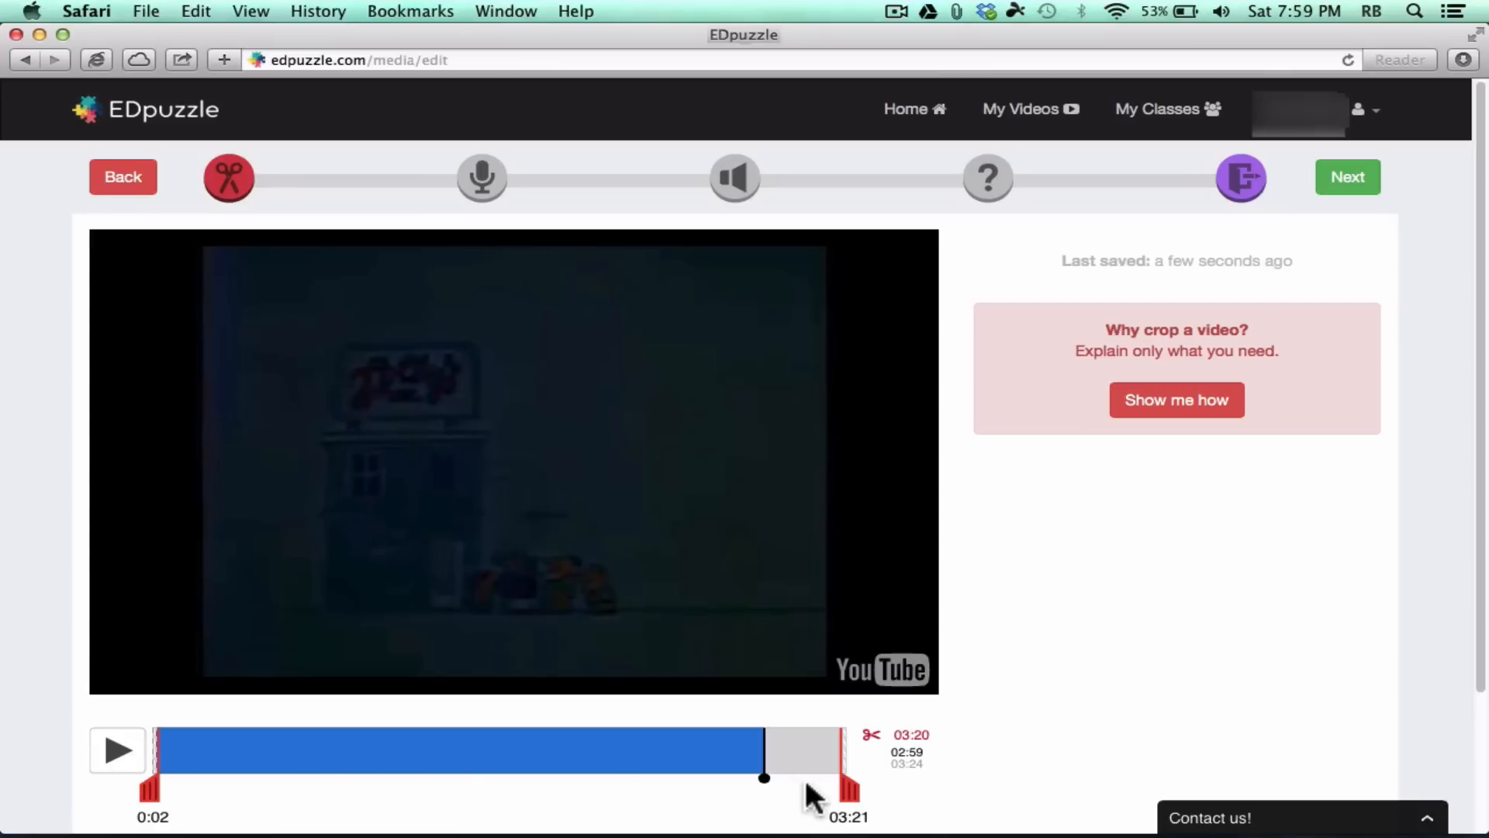
pyautogui.moveTo(811, 770); pyautogui.dragTo(844, 770)
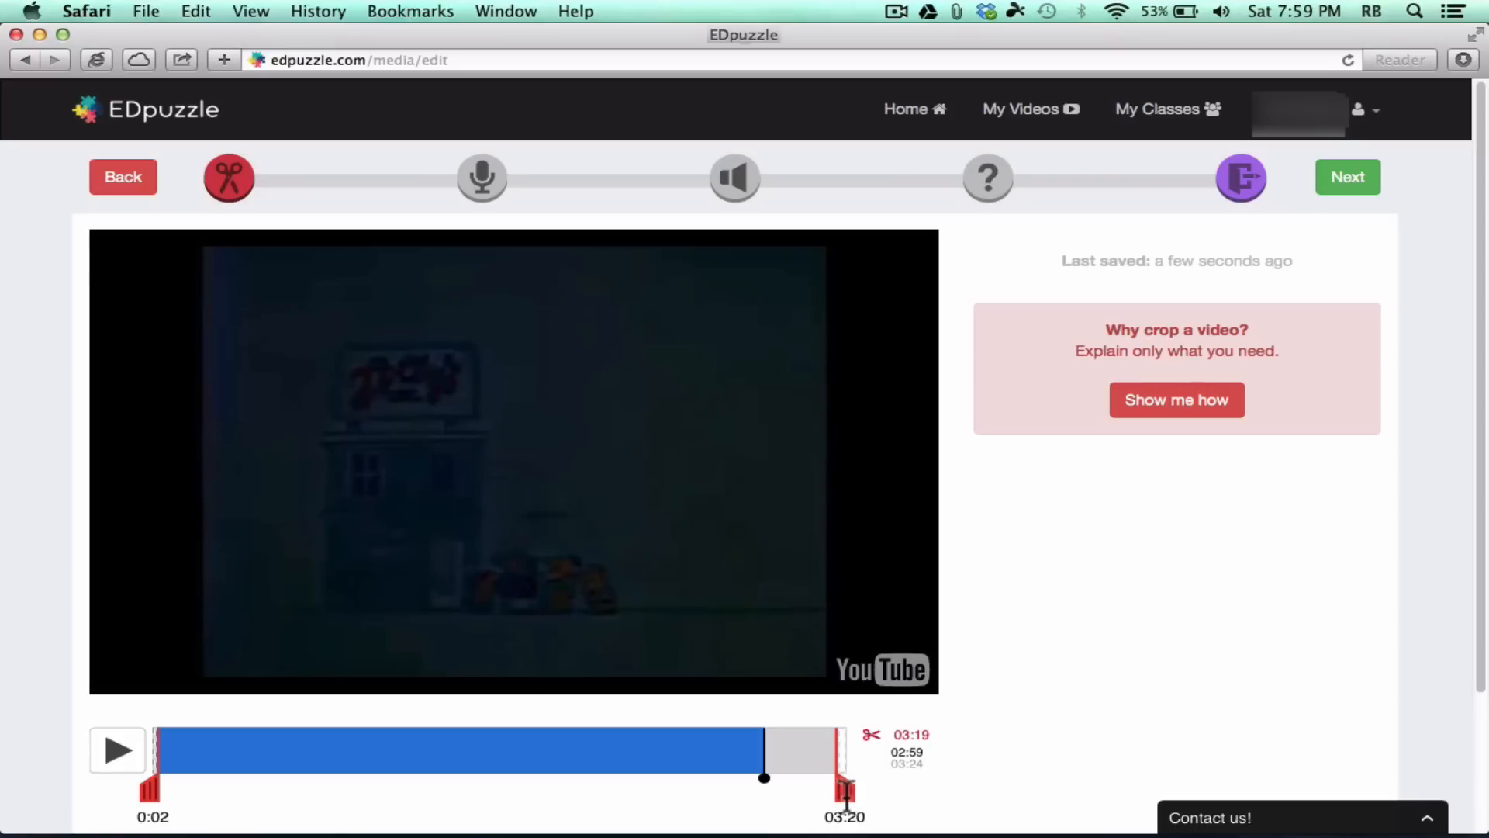
pyautogui.moveTo(844, 790); pyautogui.dragTo(800, 790)
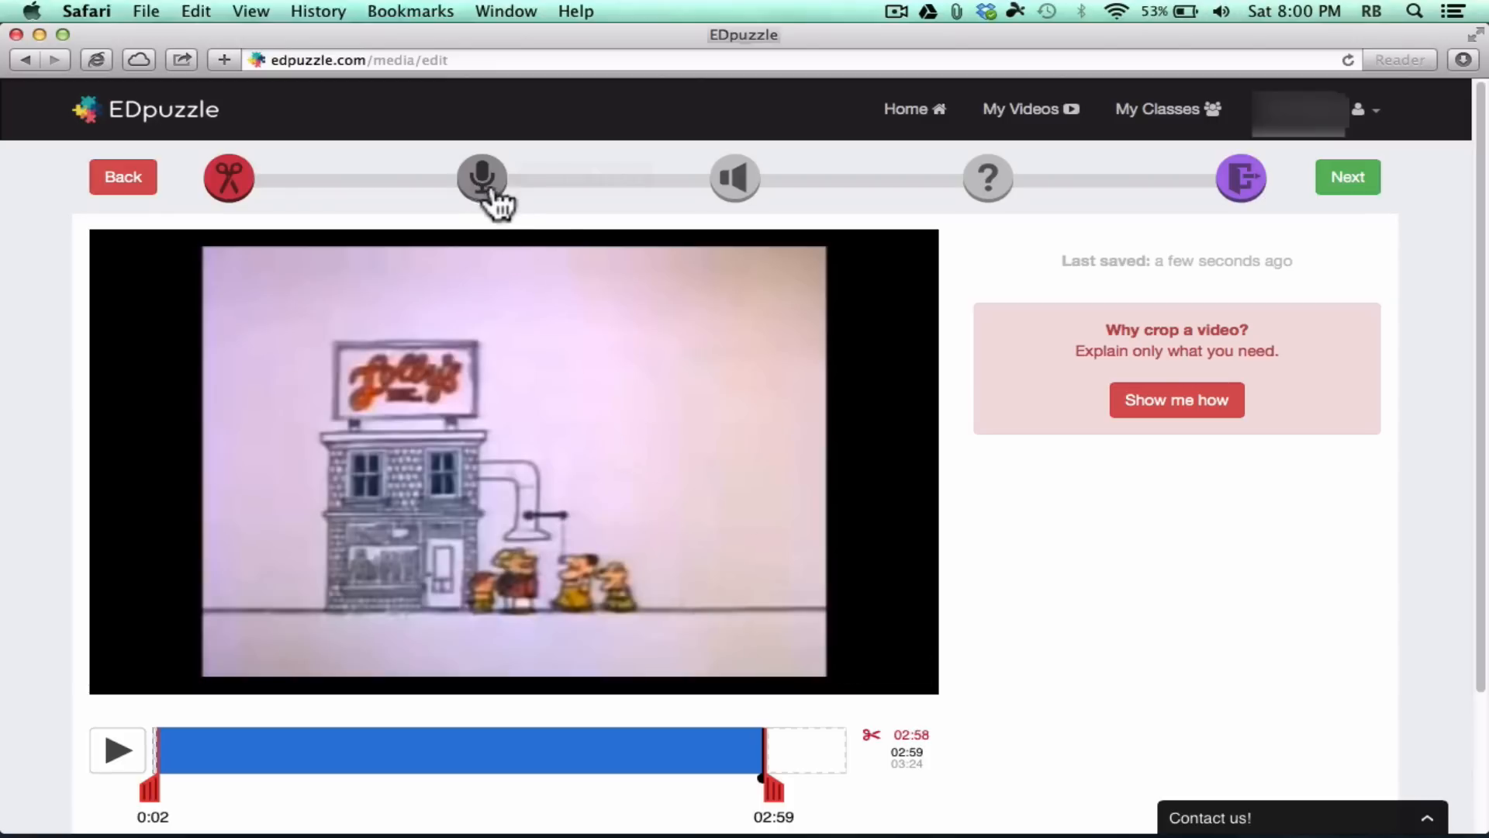
pyautogui.moveTo(483, 178)
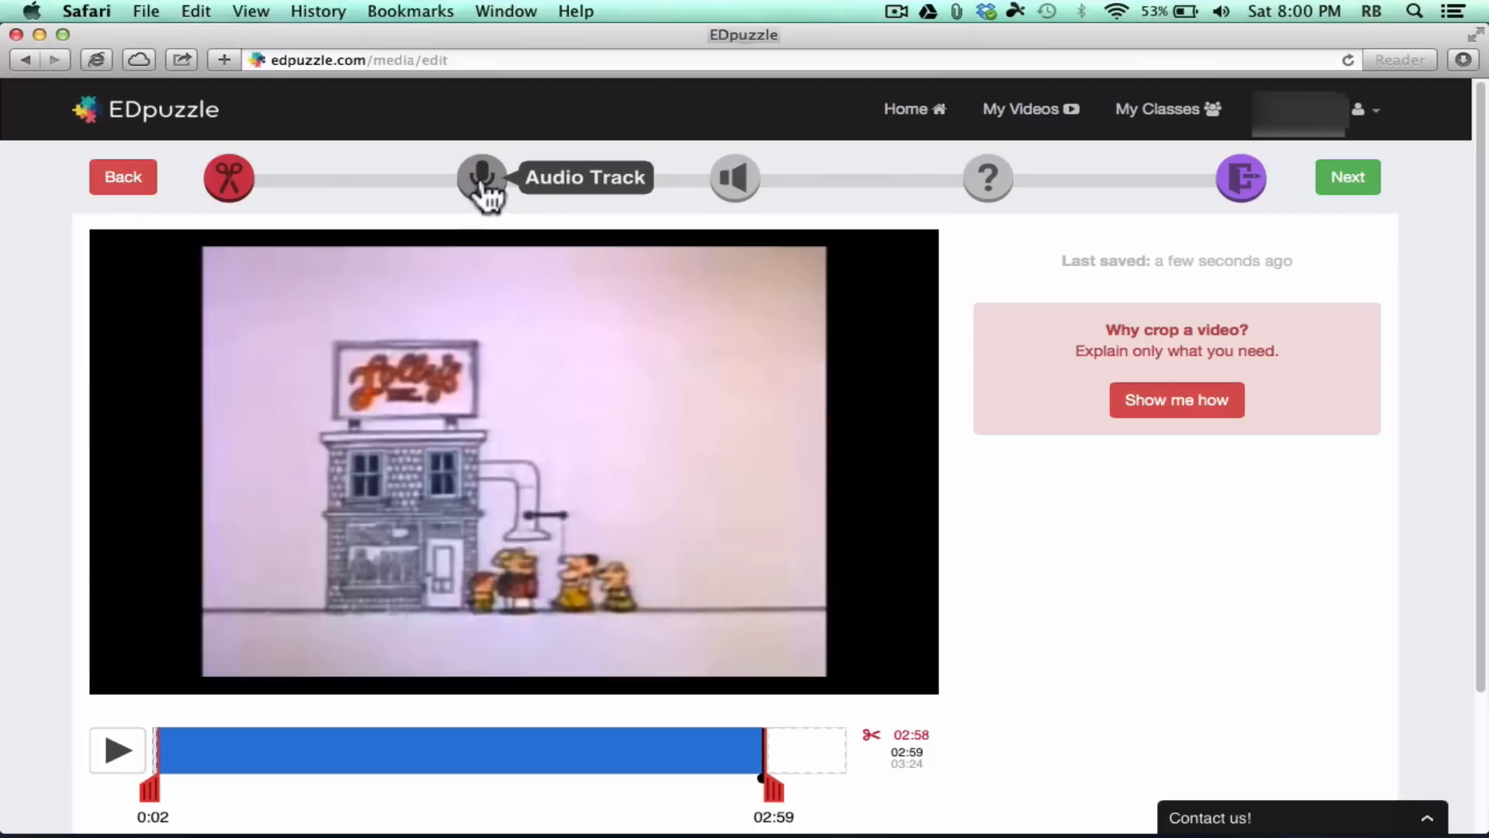
pyautogui.moveTo(489, 200)
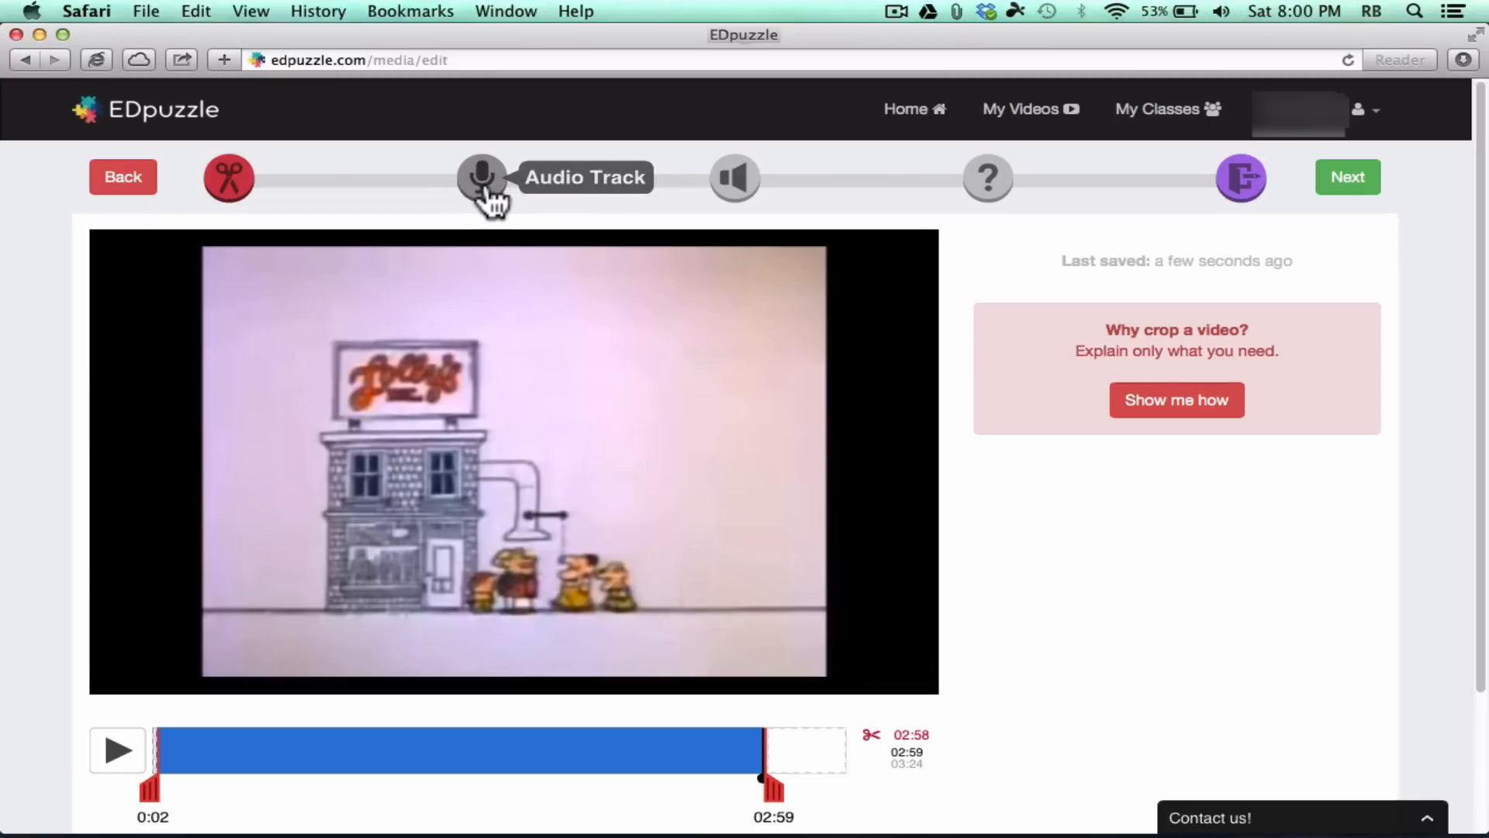
# Step: Move the trimmed video to the Audio Track recording step
pyautogui.click(481, 177)
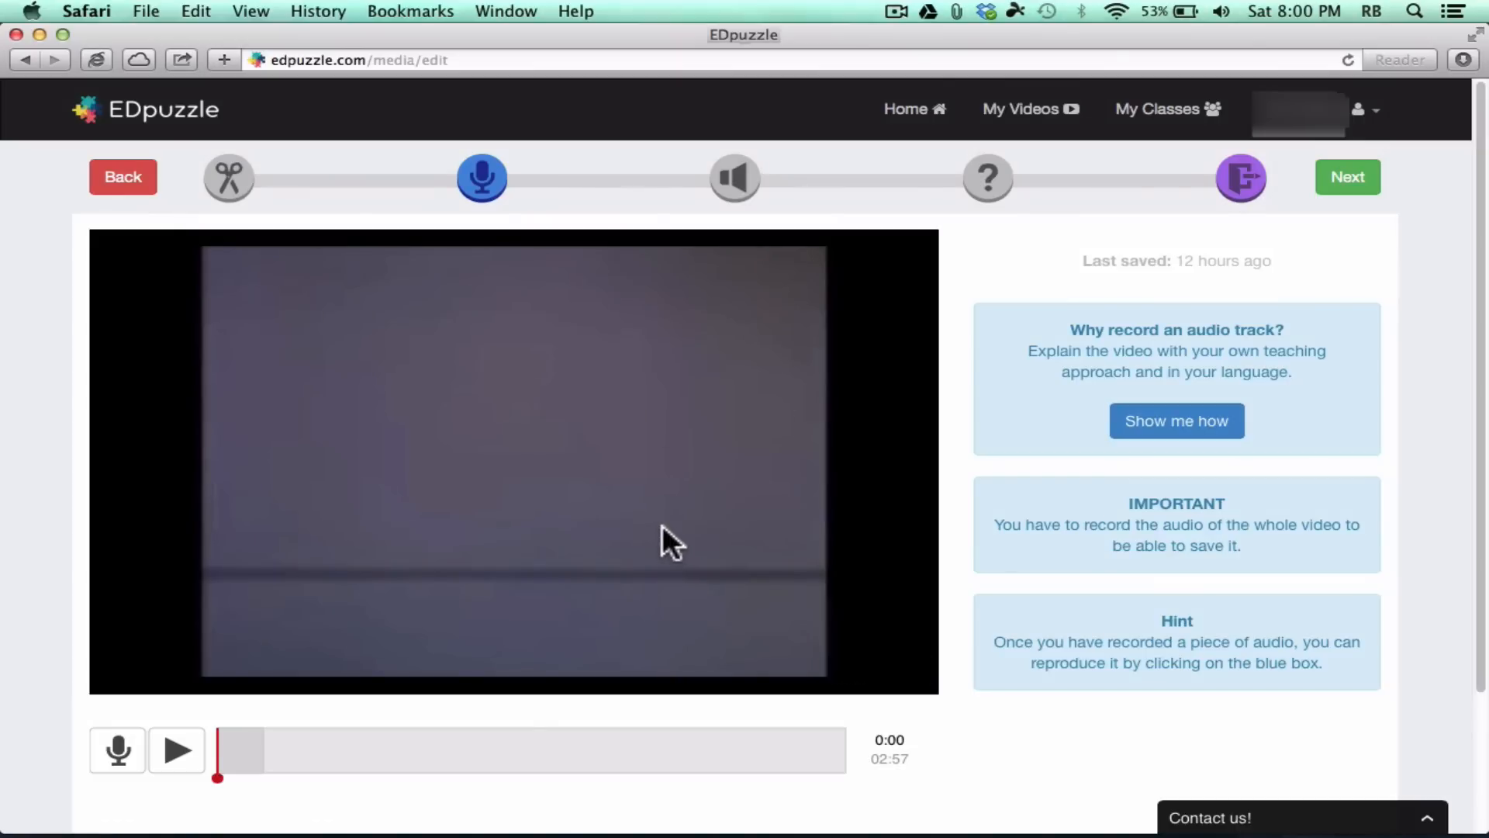
pyautogui.moveTo(352, 822)
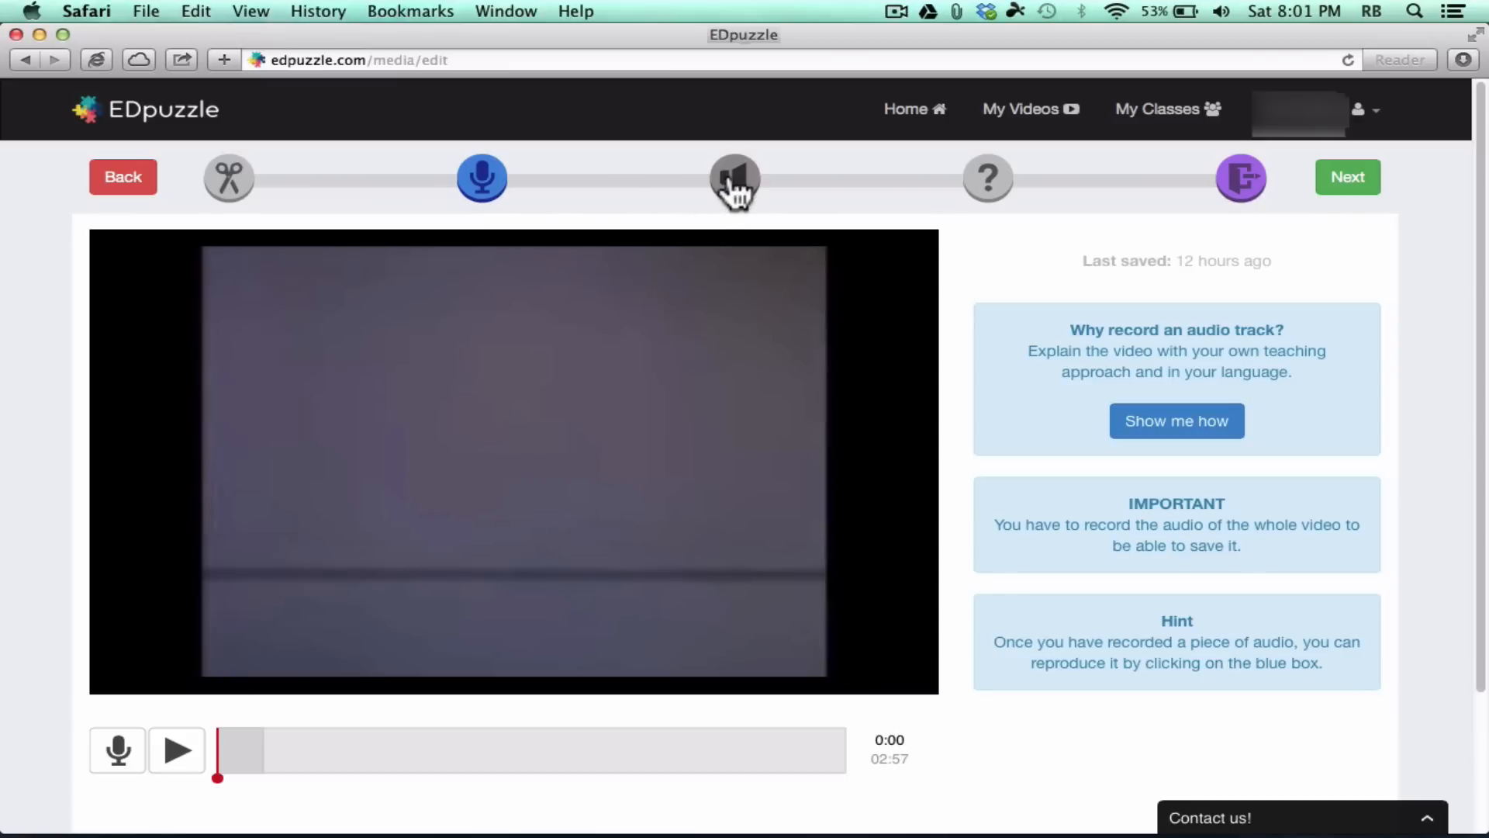
# Step: Switch to Audio Notes and start recording a note at 0:00, prompting microphone access
pyautogui.click(733, 179)
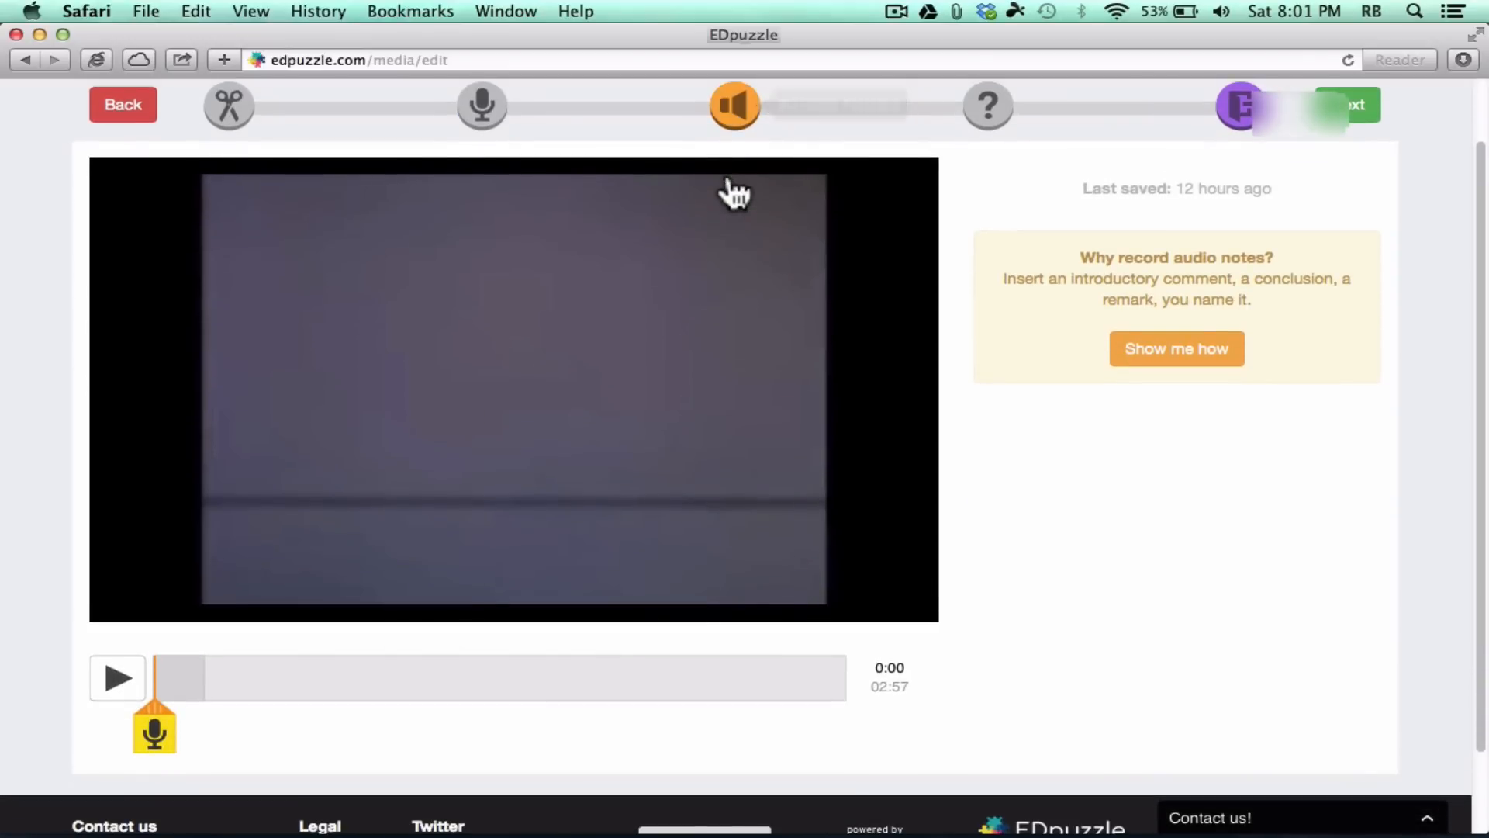
pyautogui.moveTo(734, 104)
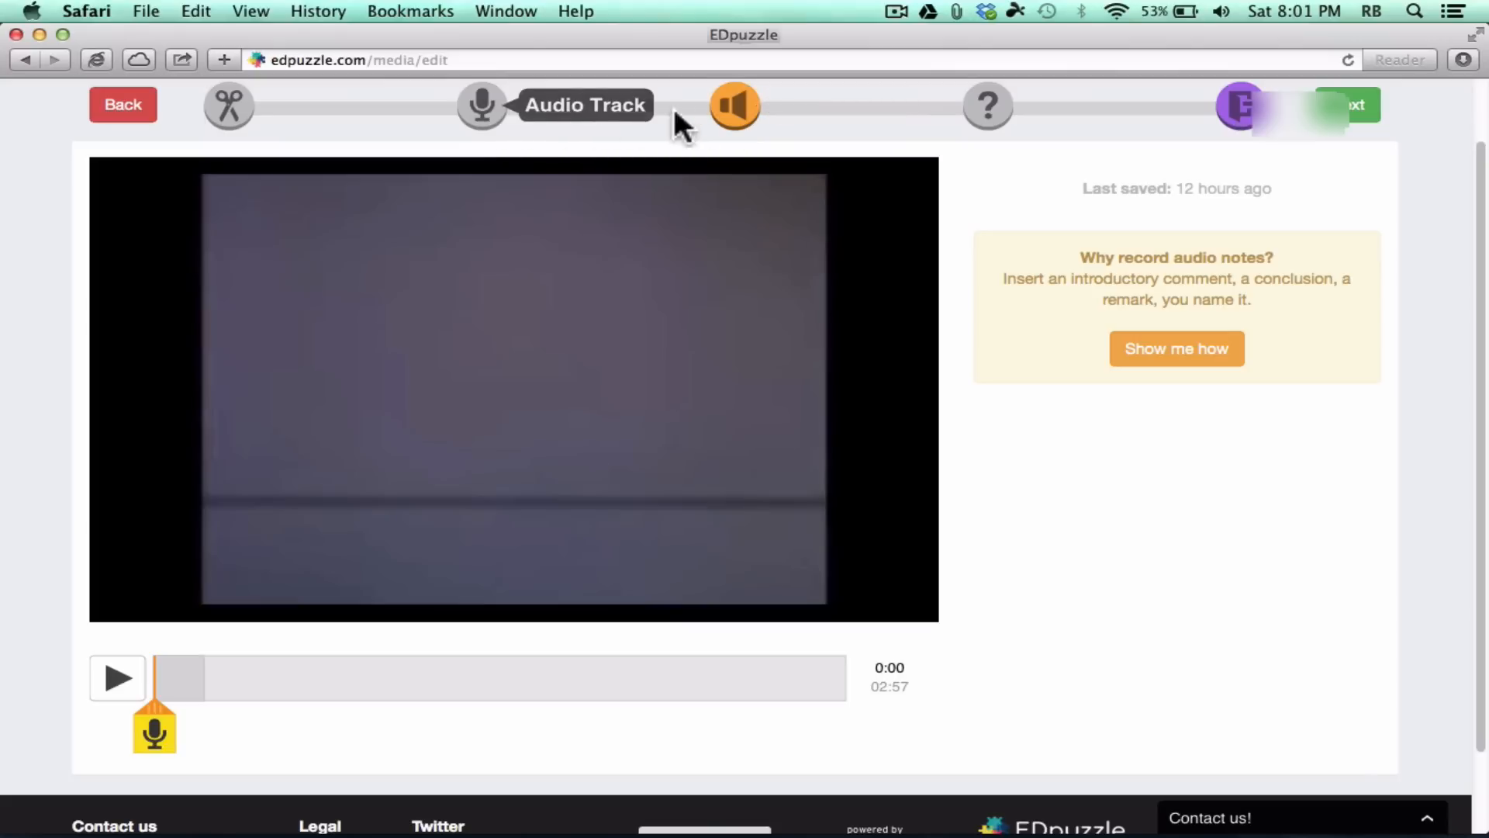
pyautogui.moveTo(734, 105)
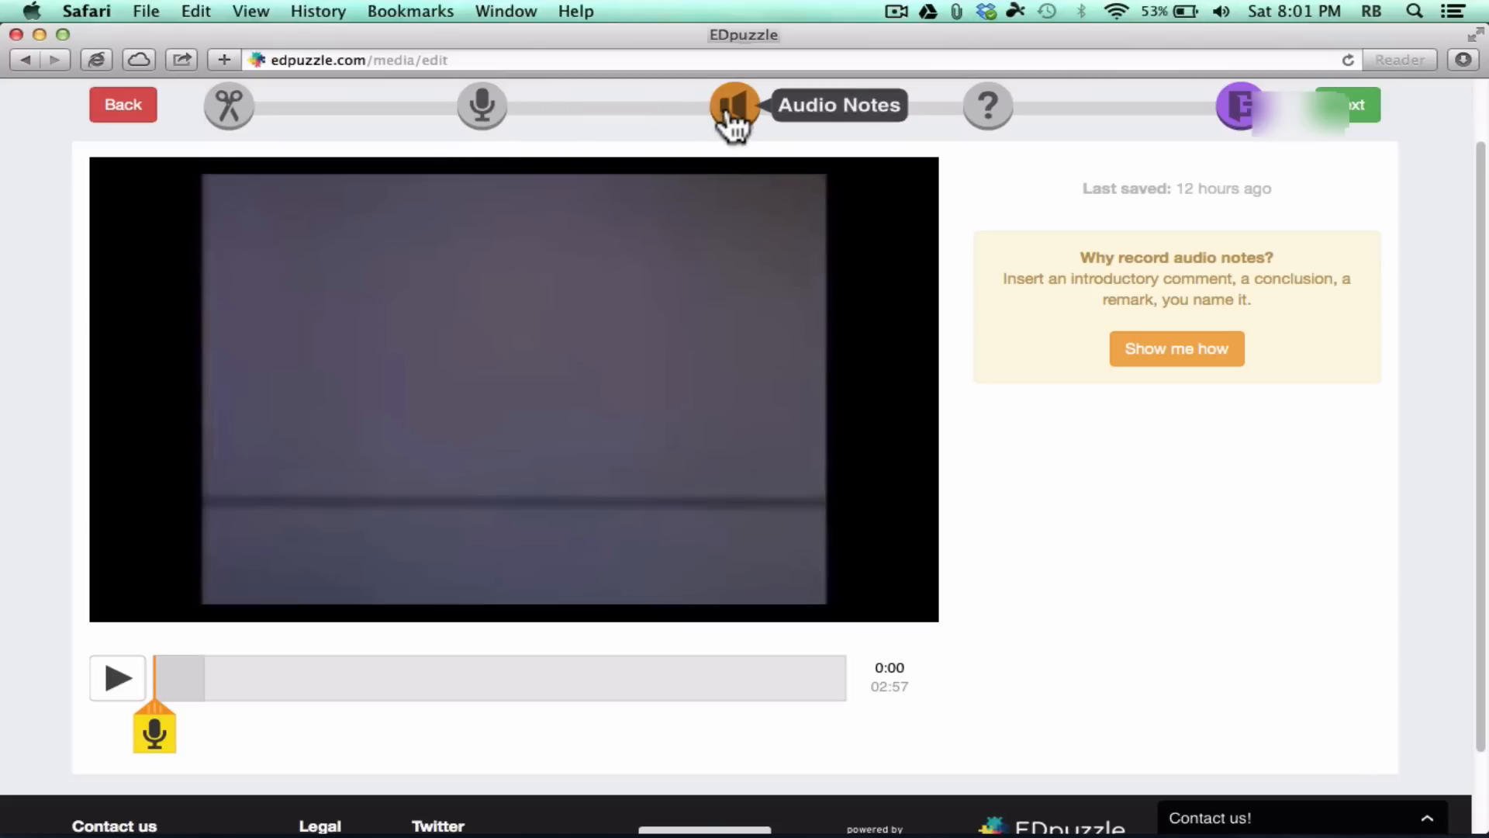
pyautogui.moveTo(447, 473)
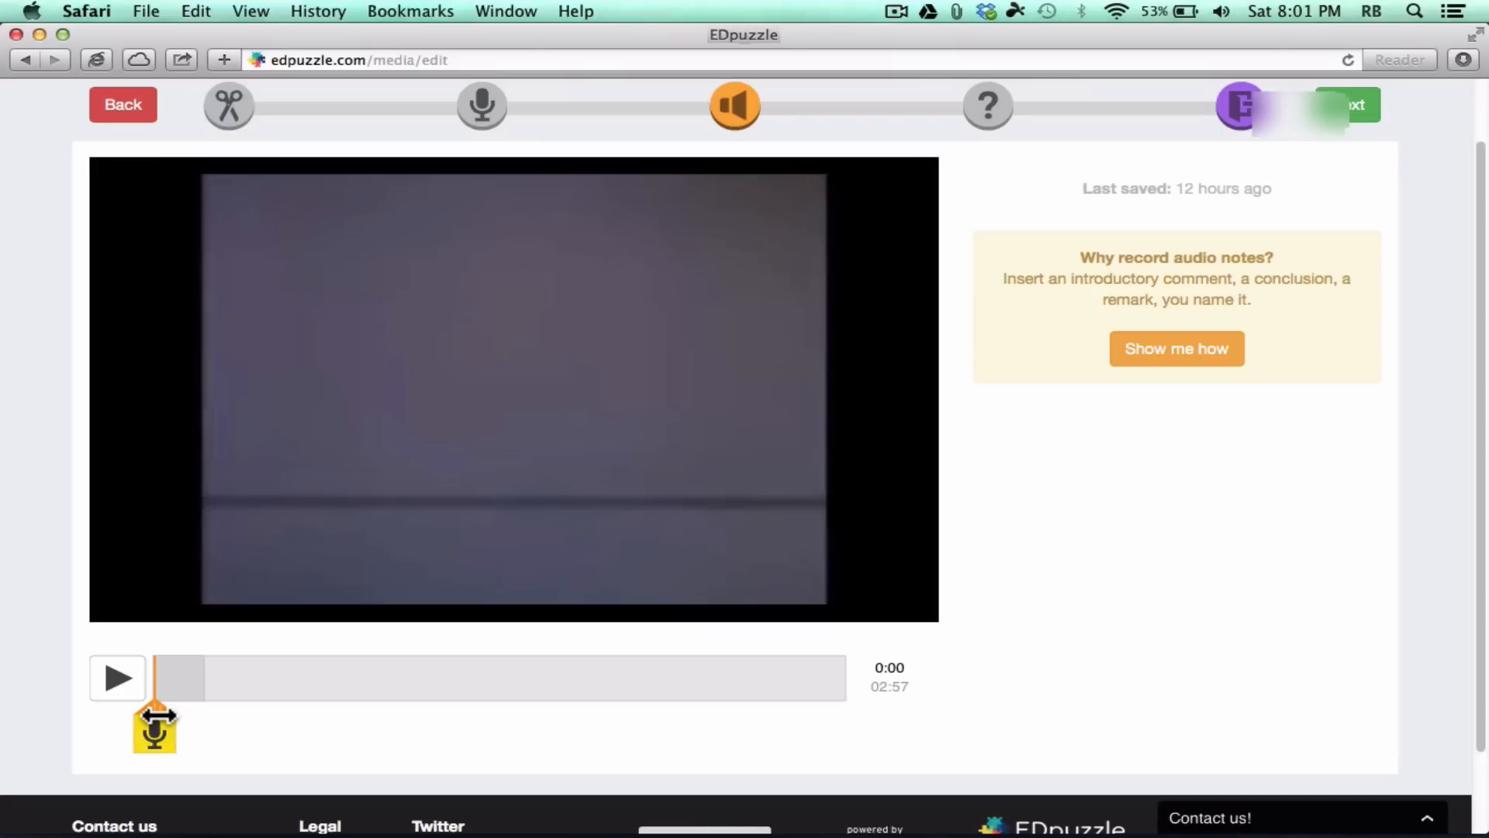
pyautogui.moveTo(158, 714)
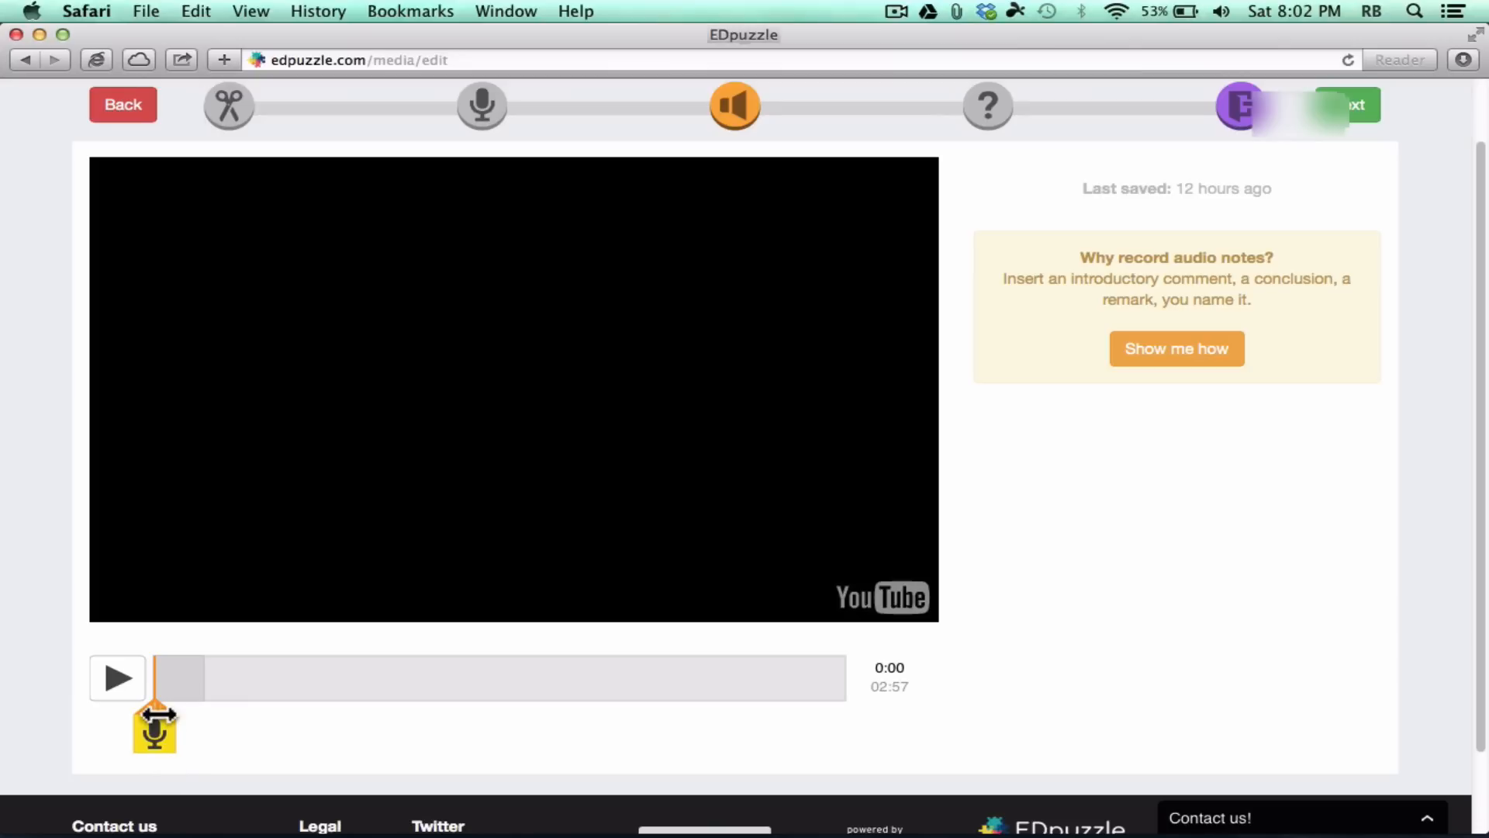
pyautogui.click(116, 678)
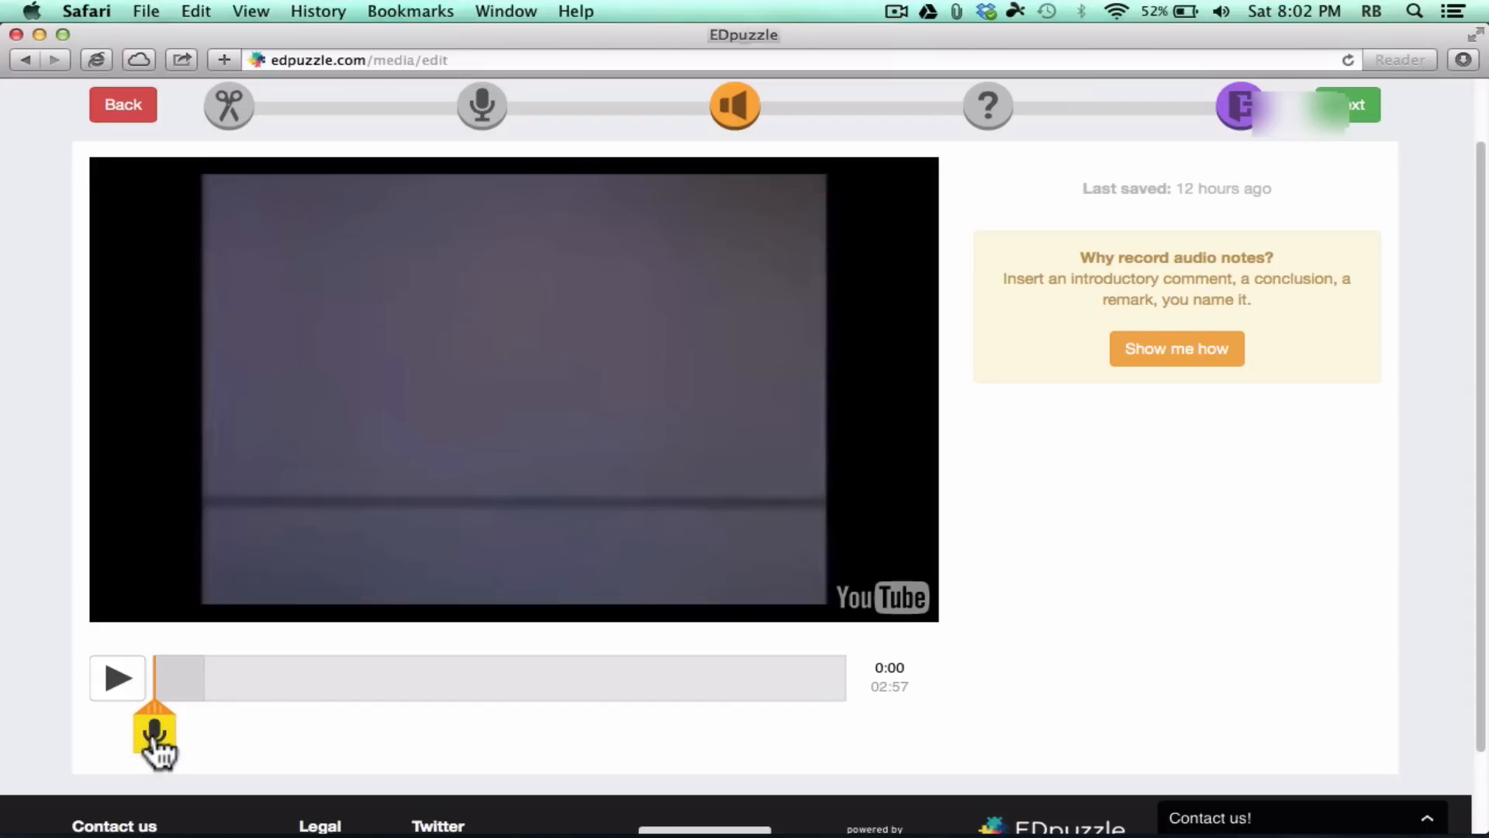
pyautogui.click(154, 731)
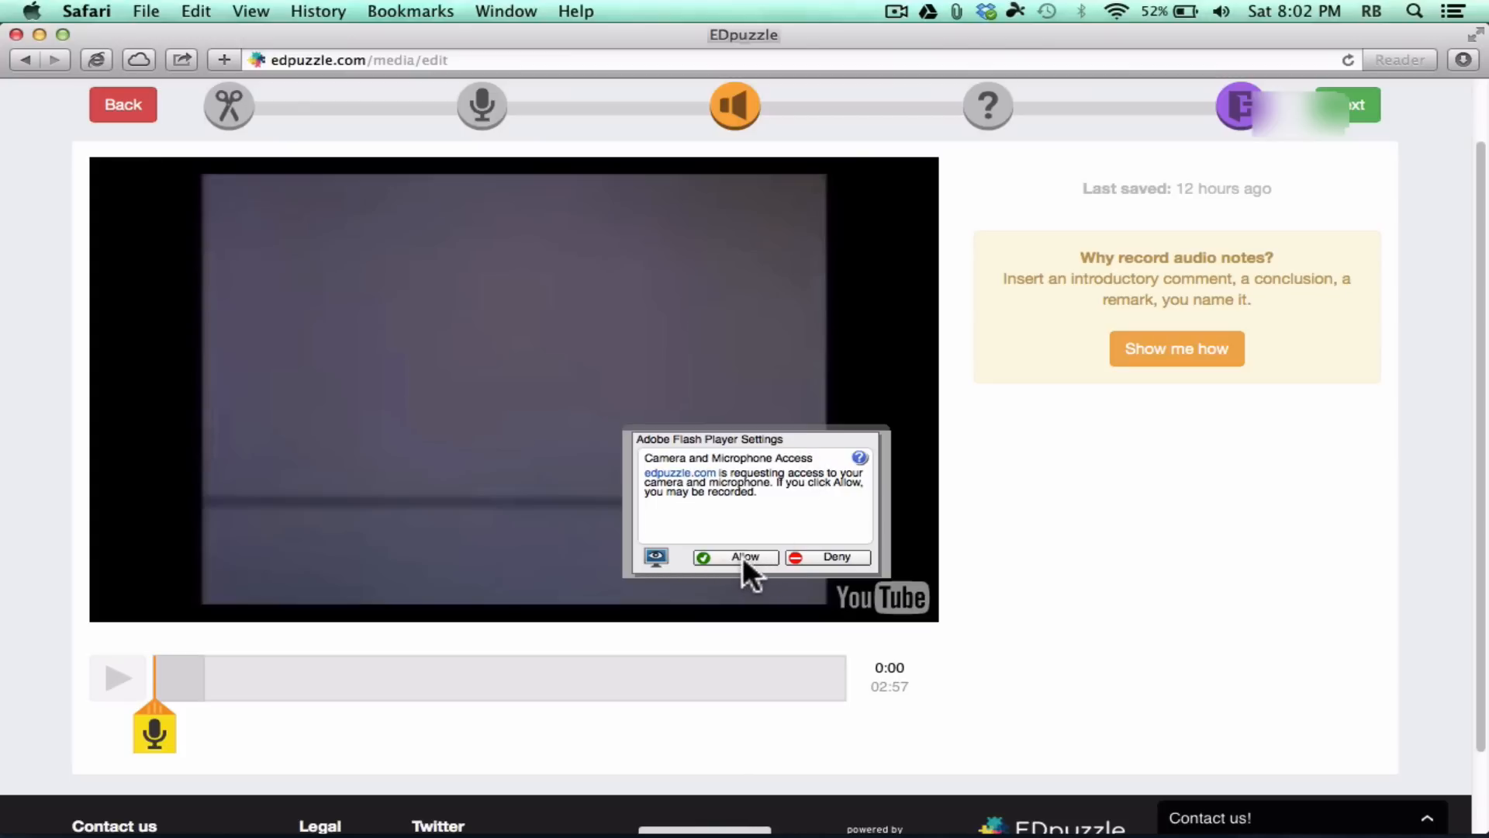
# Step: Allow microphone access, record the note at the start and rewind the playhead
pyautogui.click(744, 557)
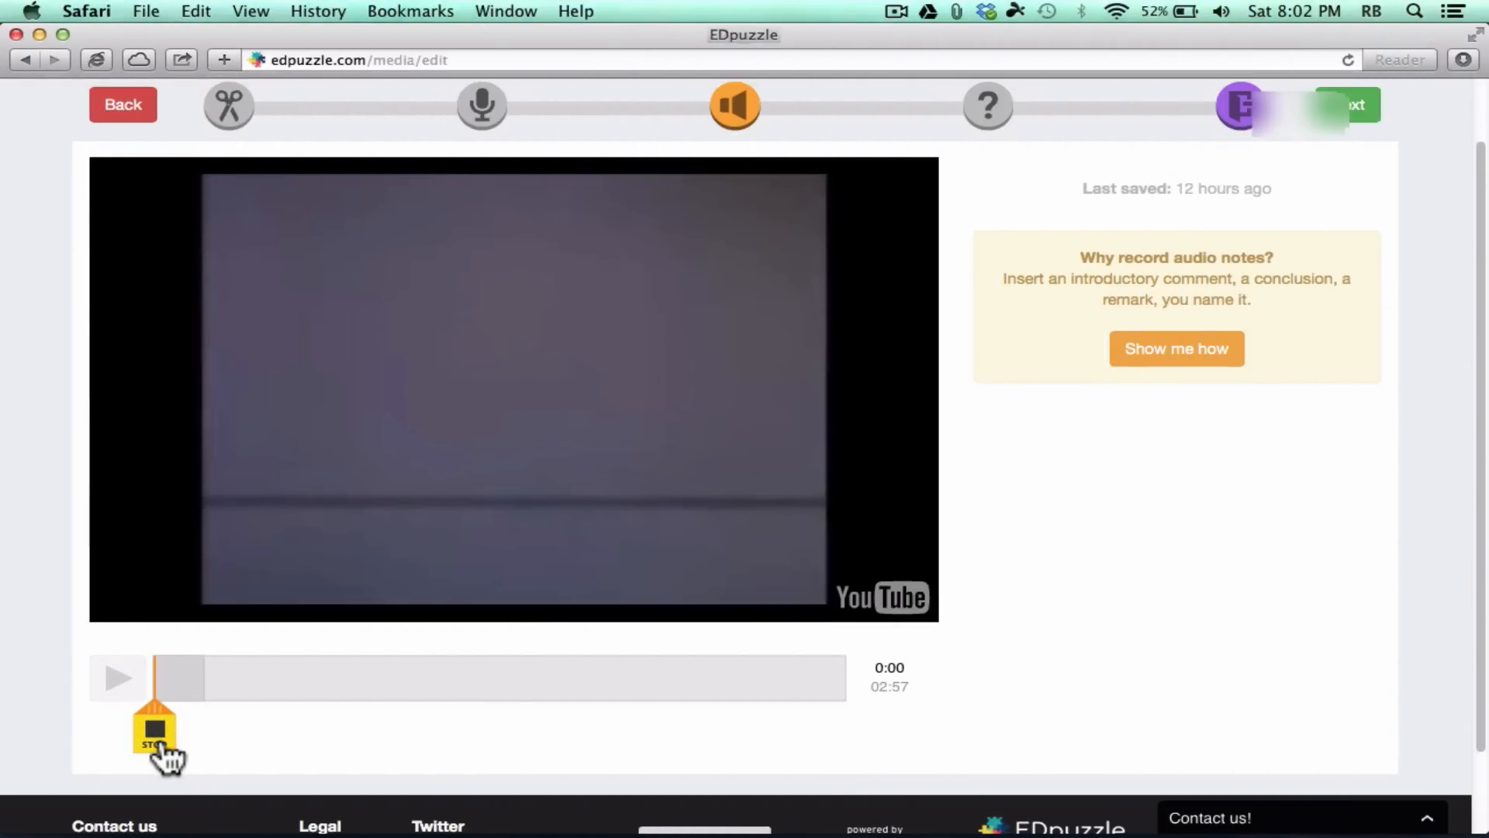
pyautogui.click(153, 731)
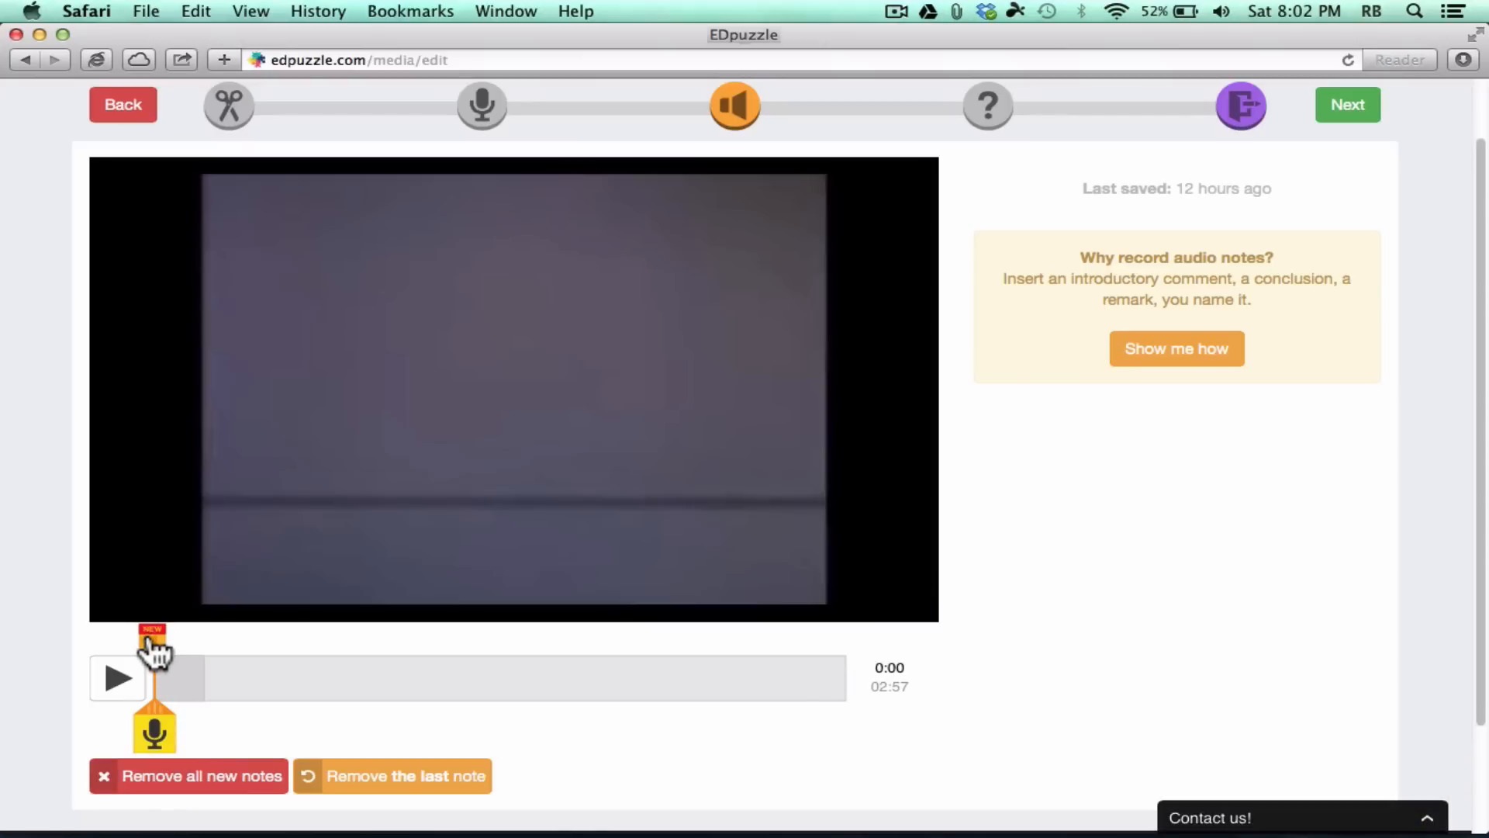
pyautogui.moveTo(166, 726)
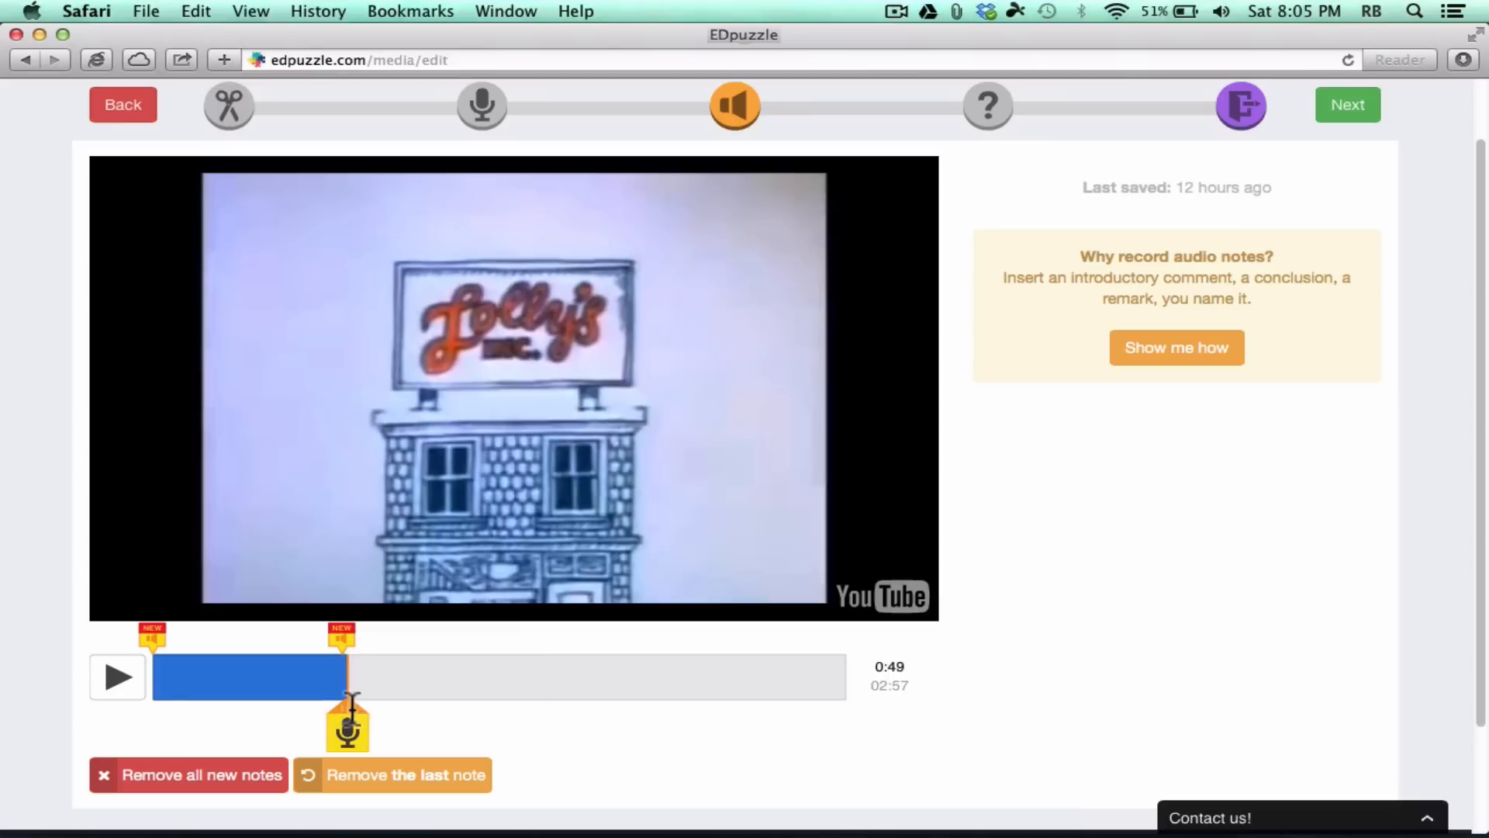
pyautogui.moveTo(350, 726); pyautogui.dragTo(433, 726)
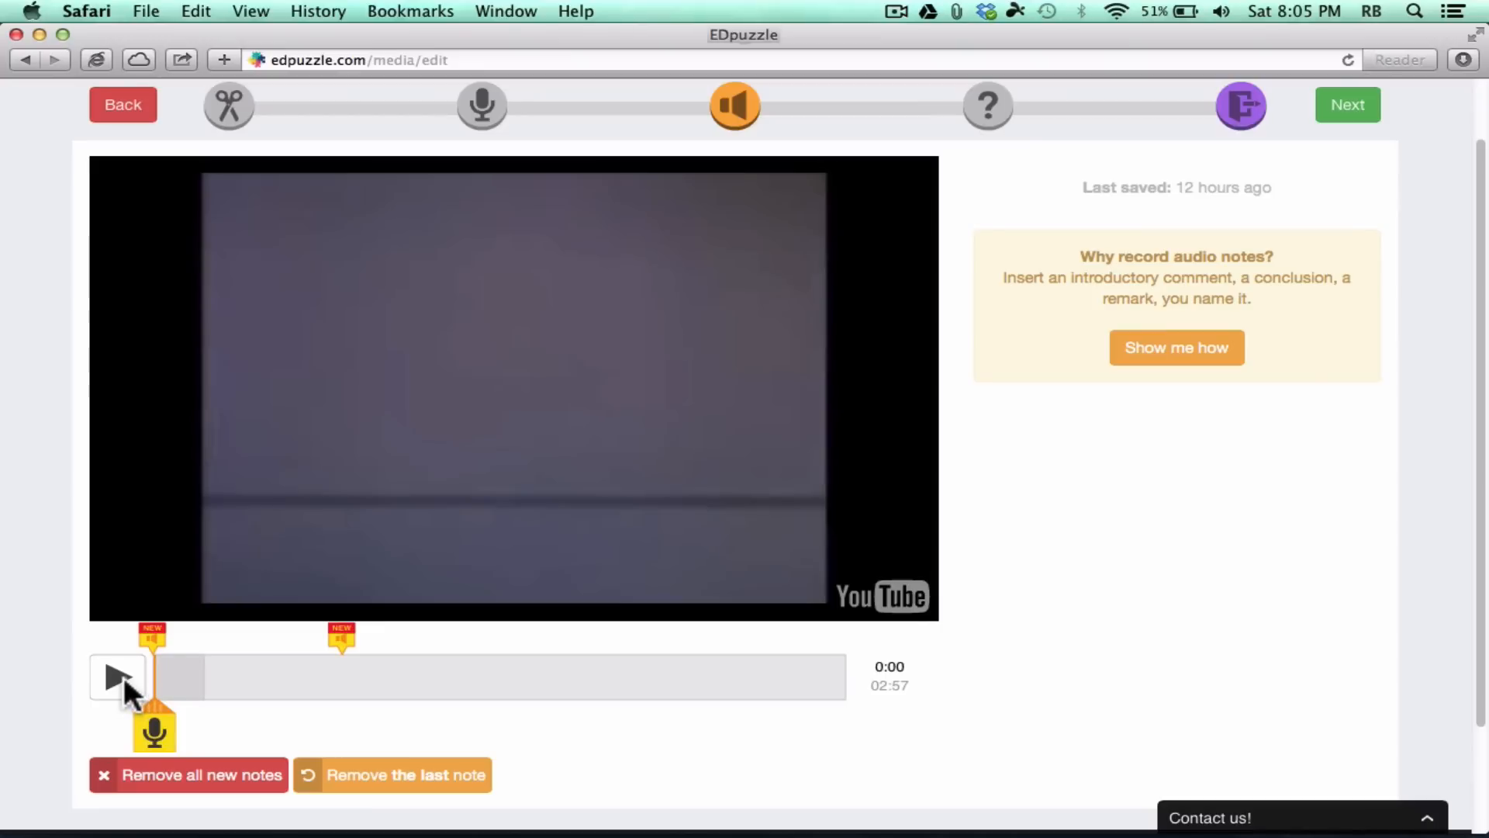
# Step: Play through the video to preview the notes, pausing at the second note near 0:47
pyautogui.click(118, 677)
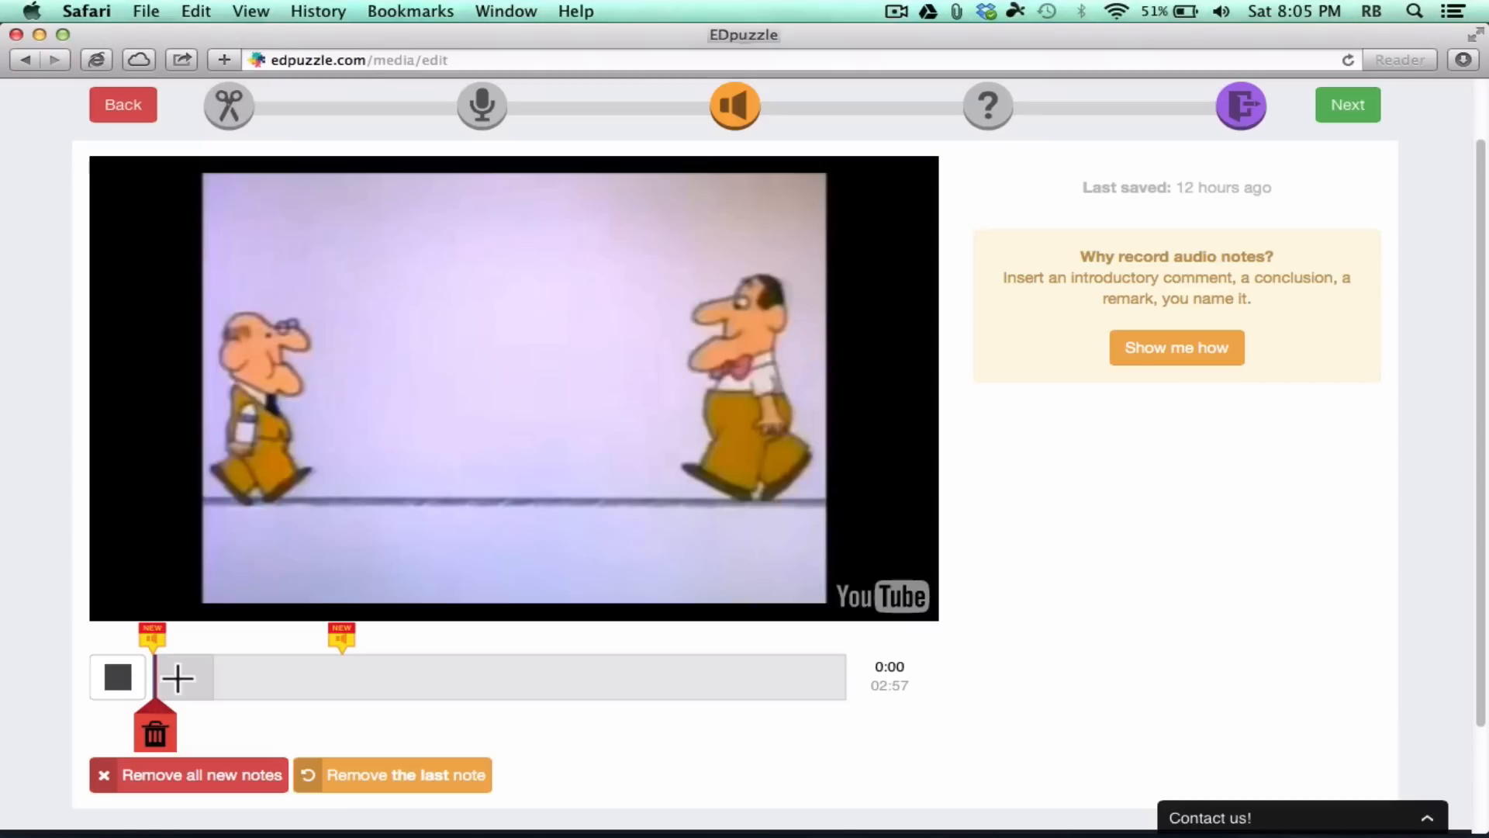
pyautogui.click(116, 676)
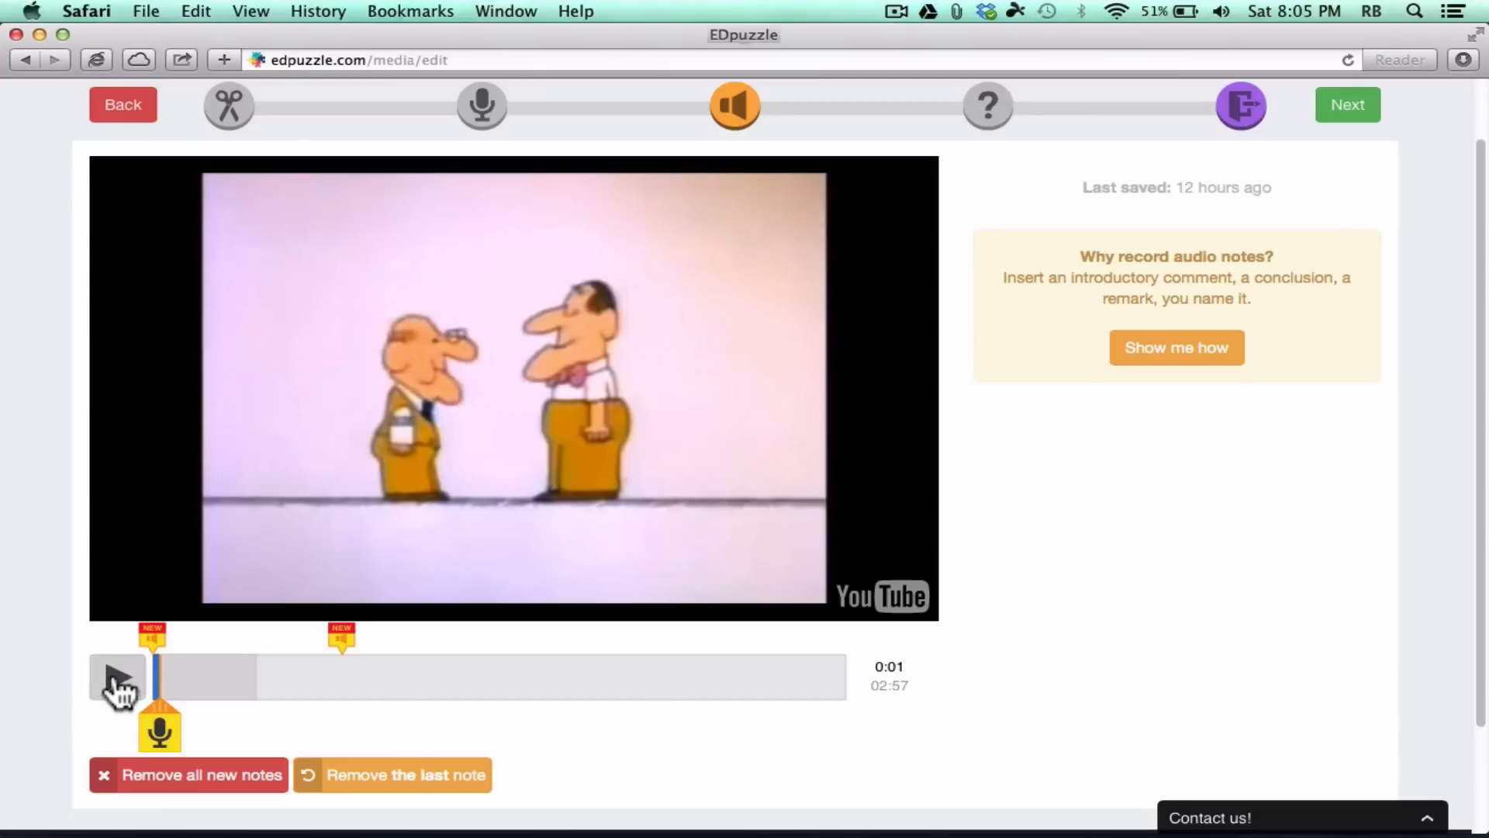
pyautogui.click(118, 677)
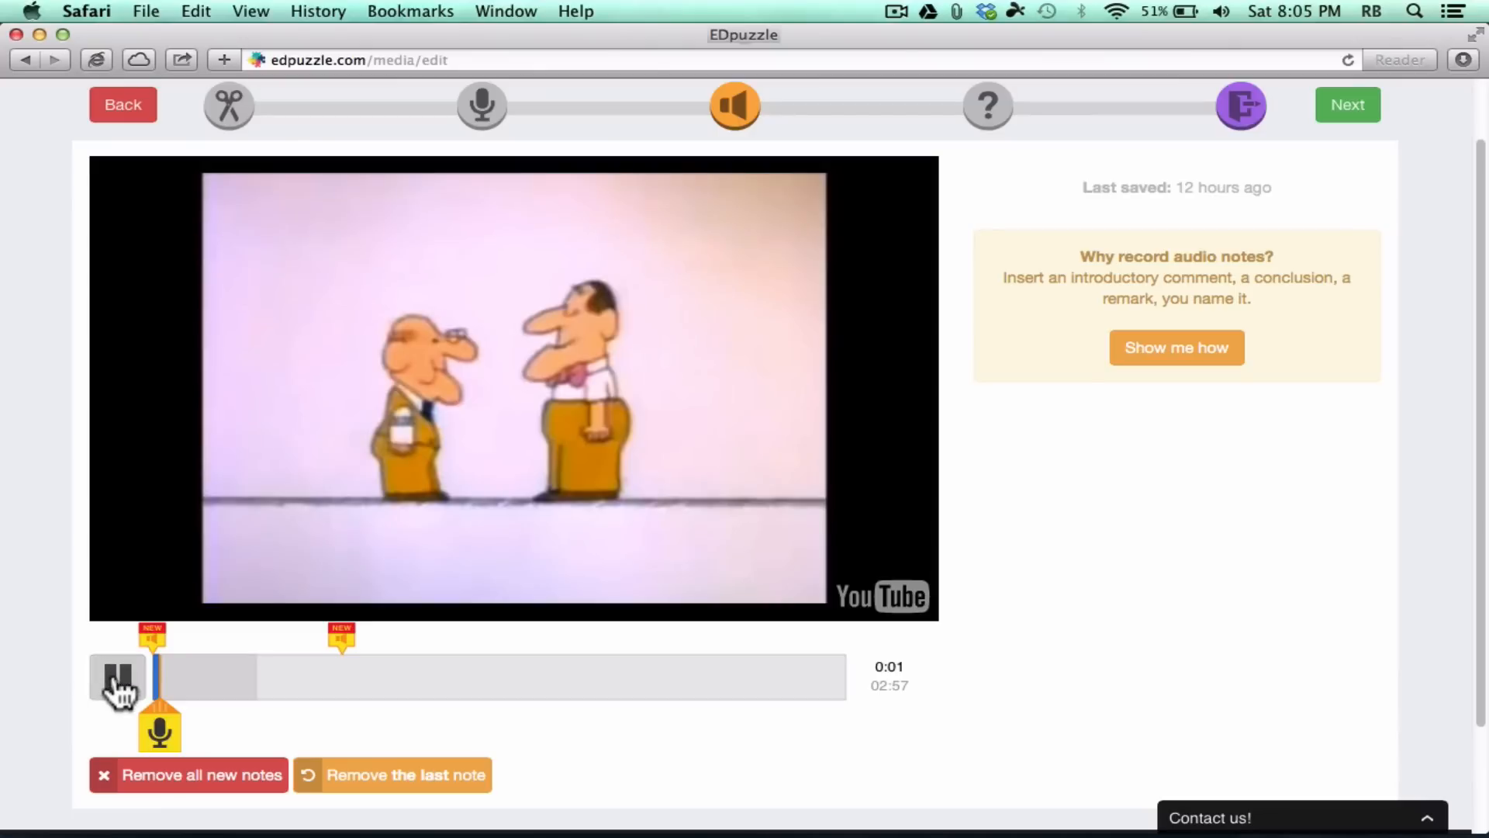
pyautogui.click(118, 676)
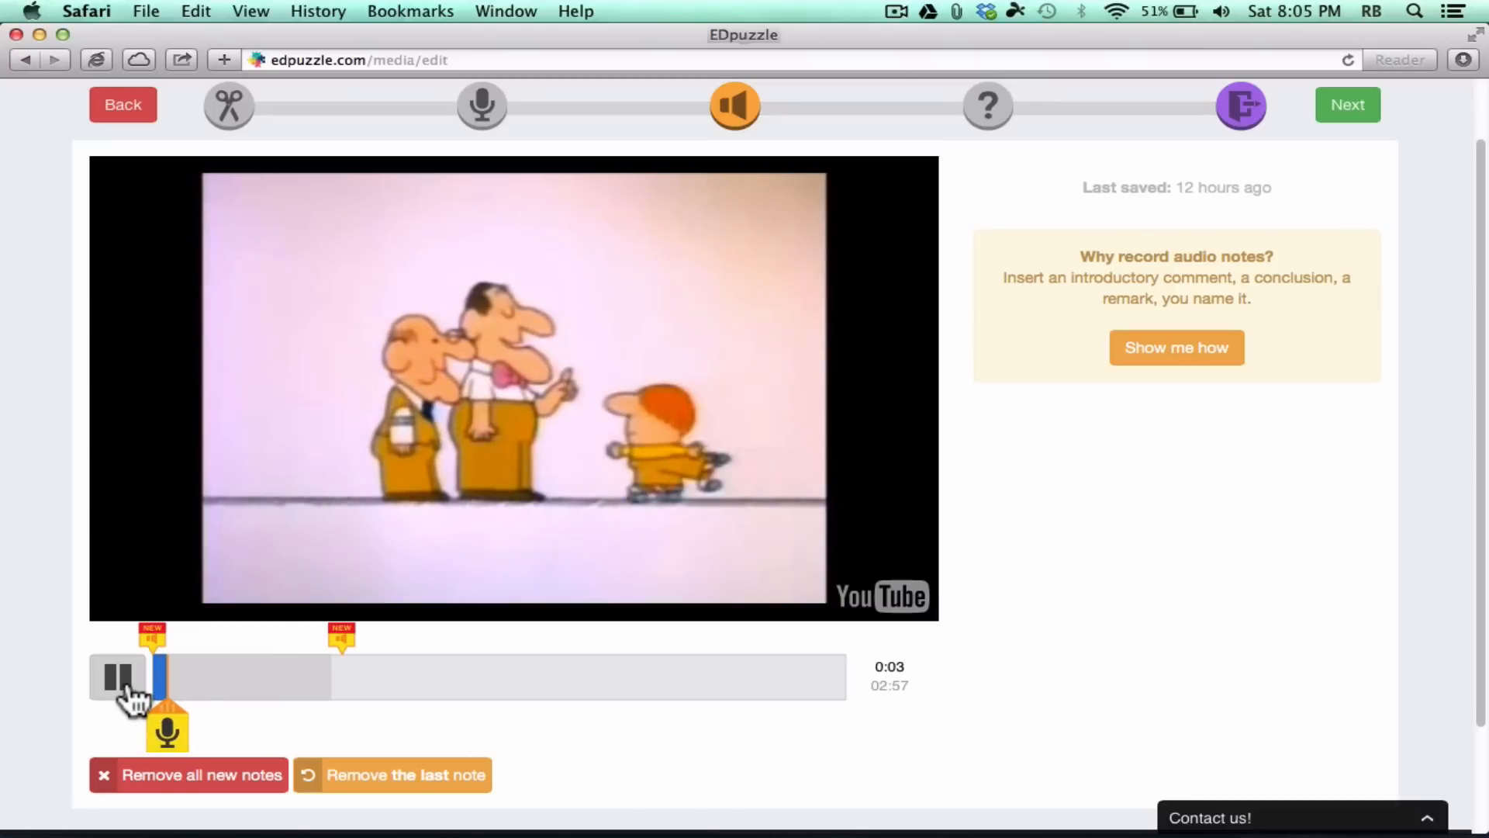
pyautogui.click(118, 677)
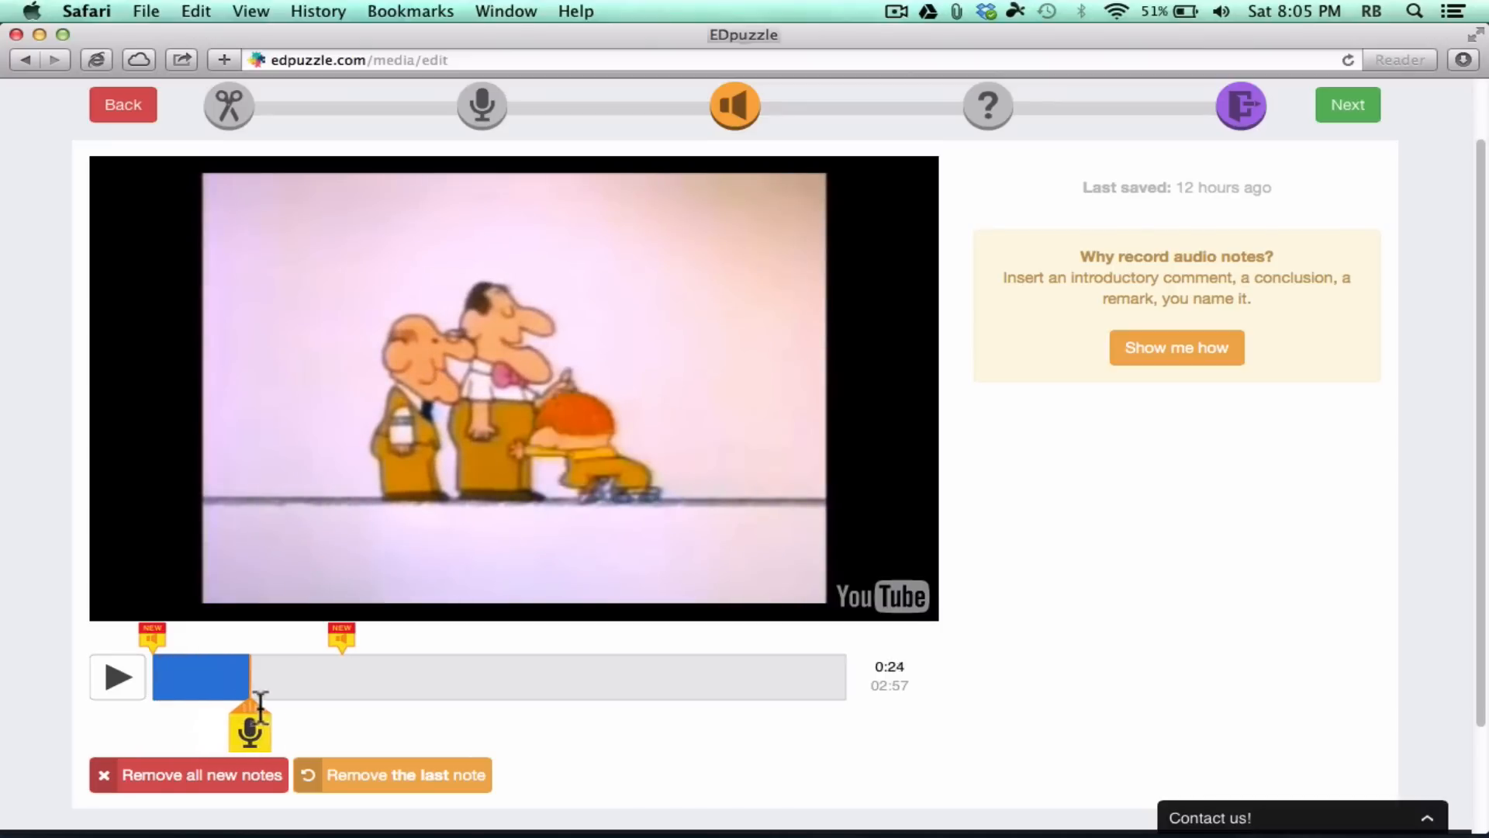
pyautogui.click(116, 677)
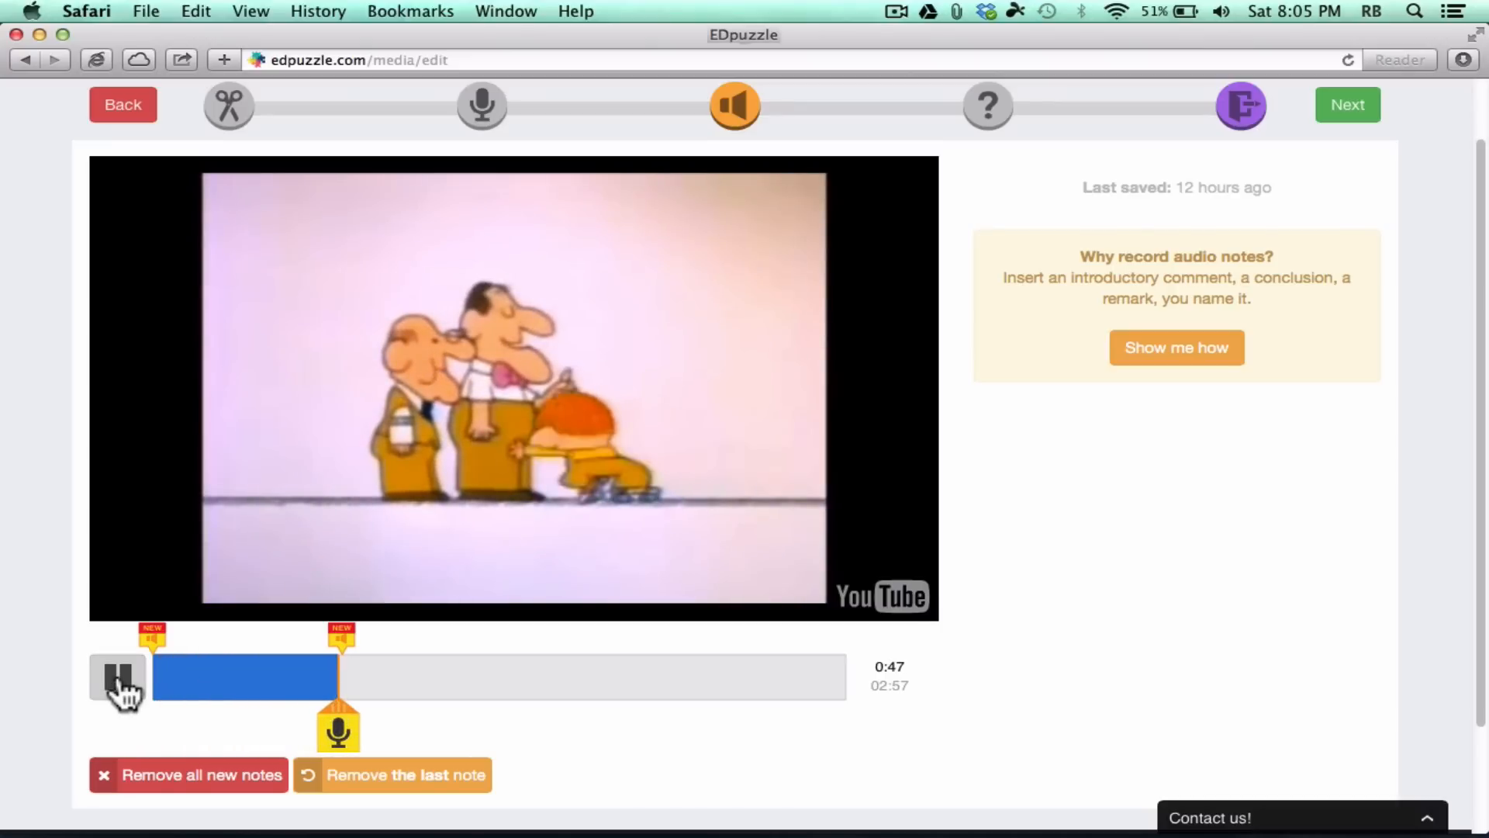
pyautogui.click(116, 676)
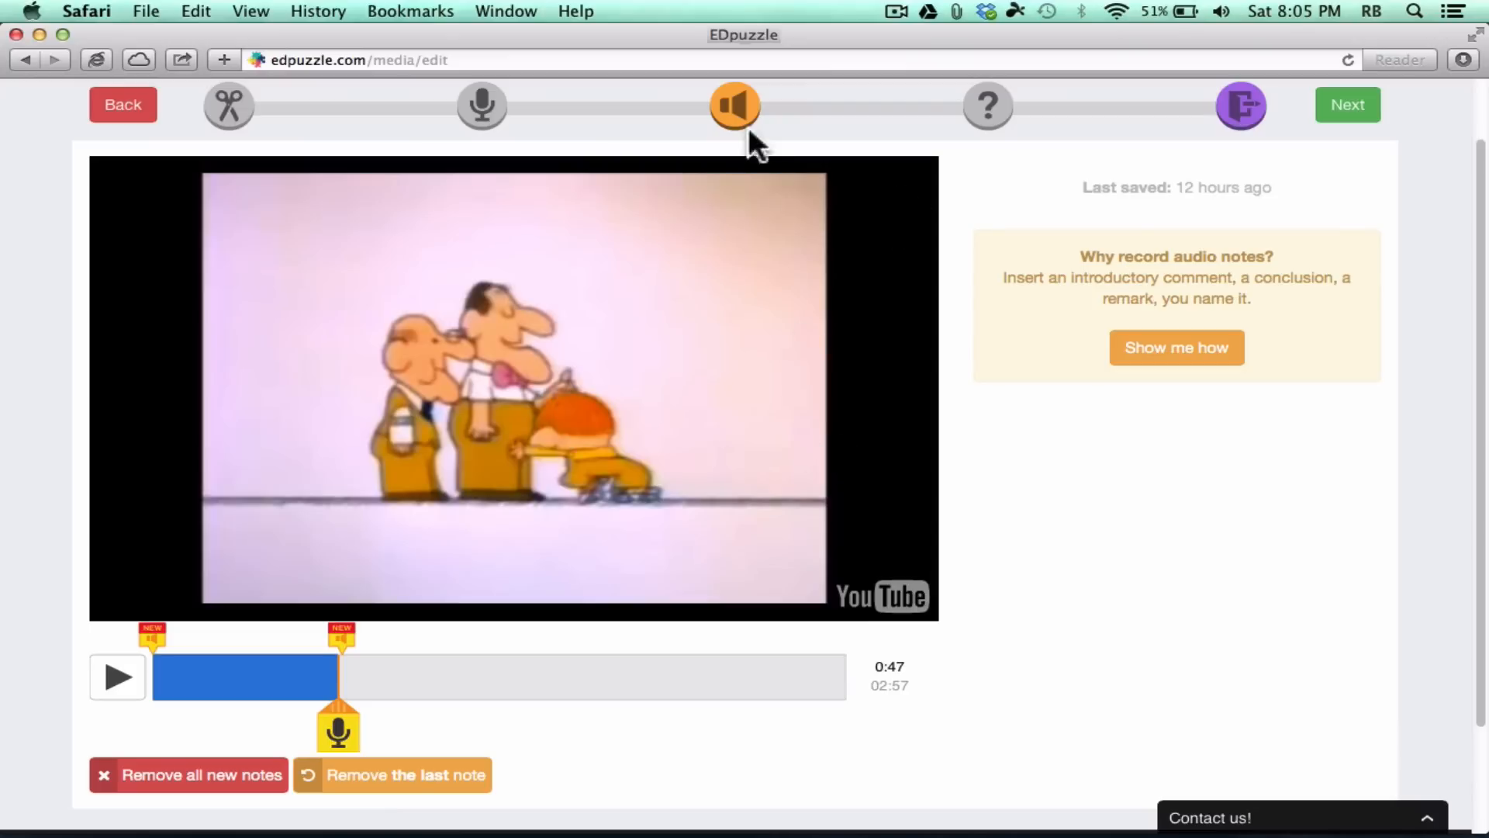
pyautogui.moveTo(988, 113)
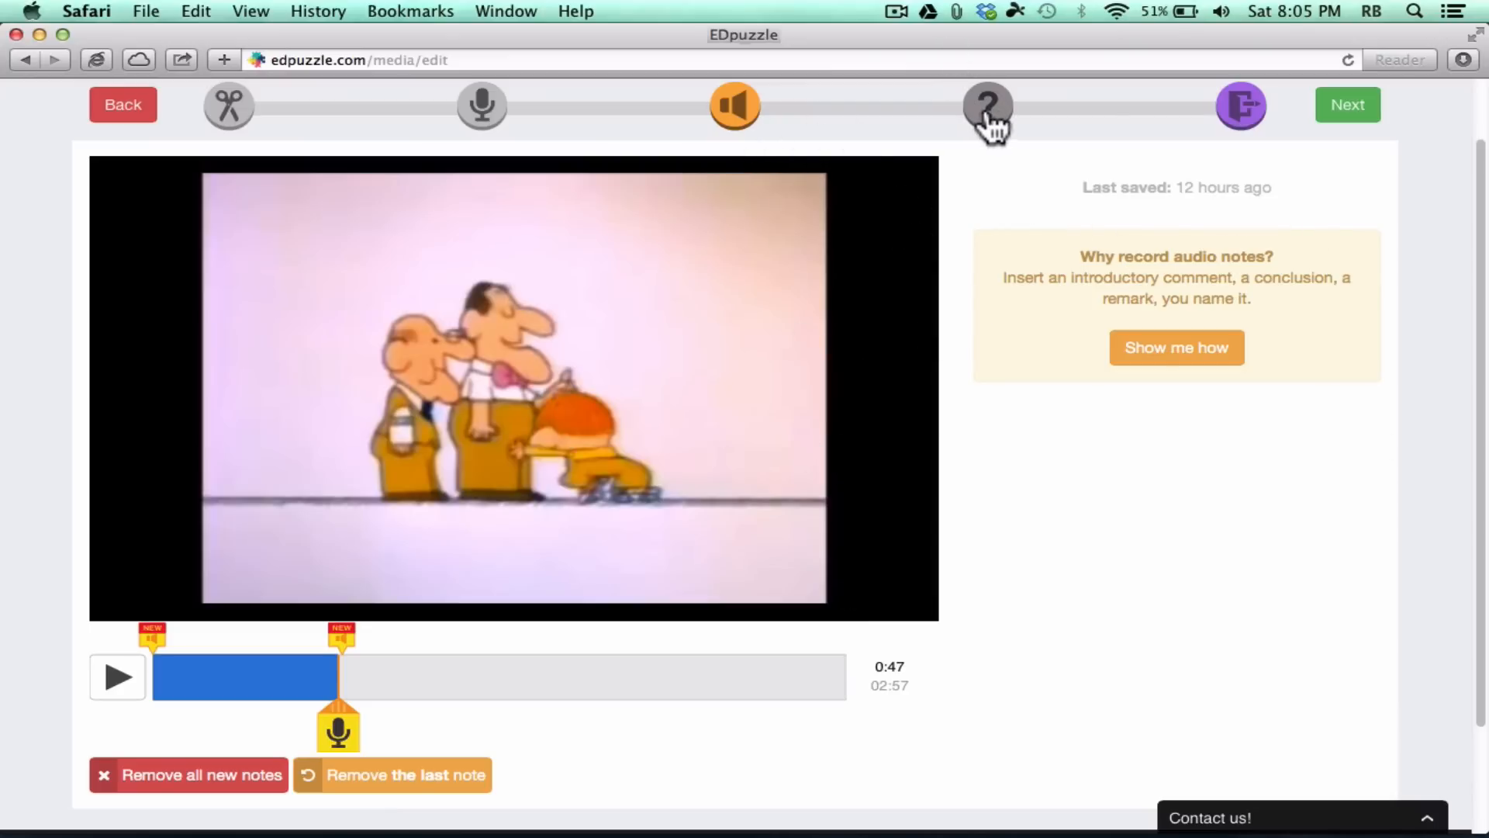
# Step: Move to the Quizzes step and add a question at the 0:51 mark
pyautogui.click(988, 104)
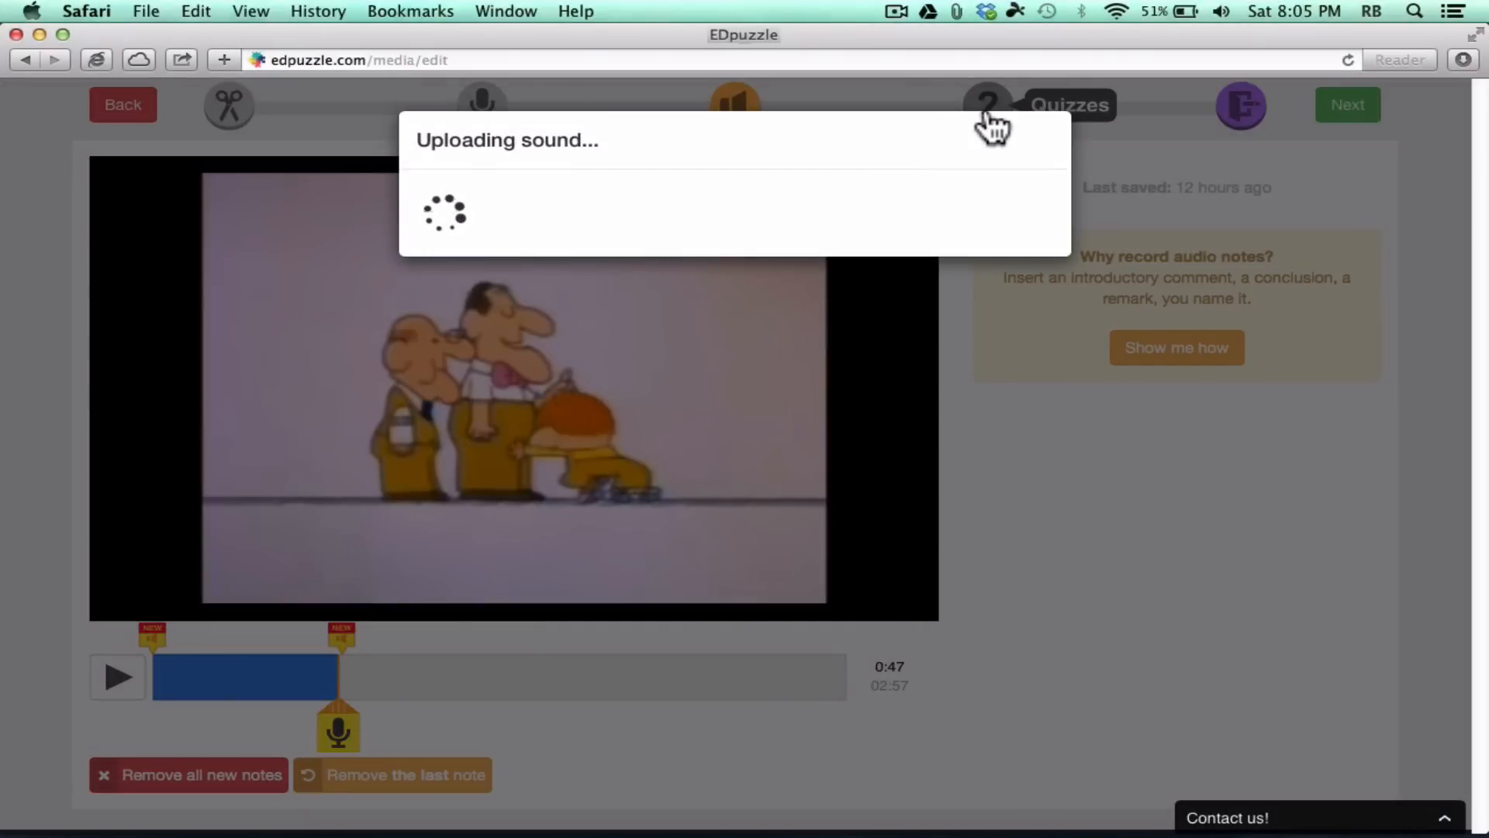
pyautogui.moveTo(962, 221)
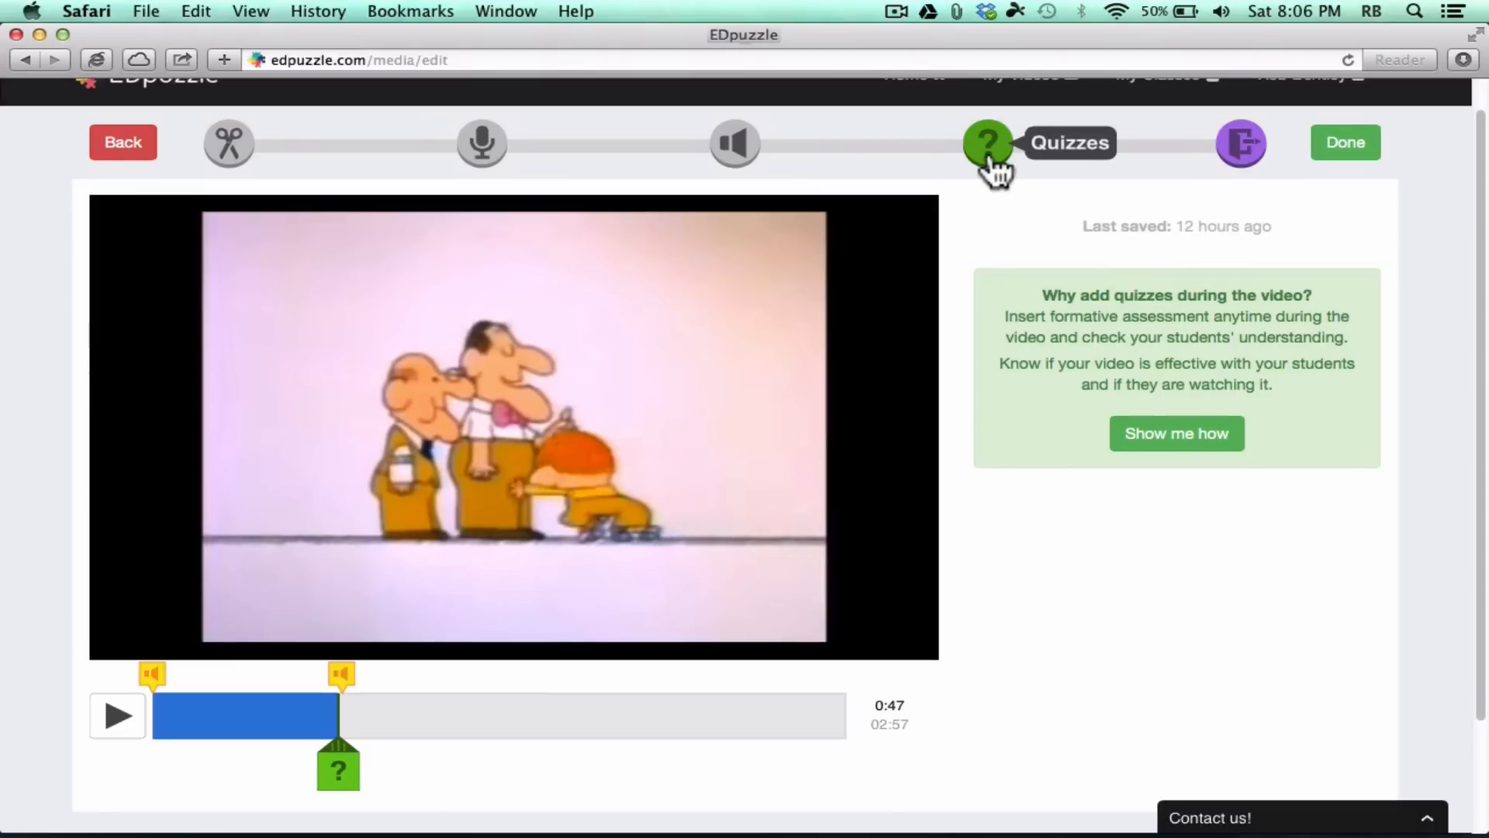
pyautogui.moveTo(988, 278)
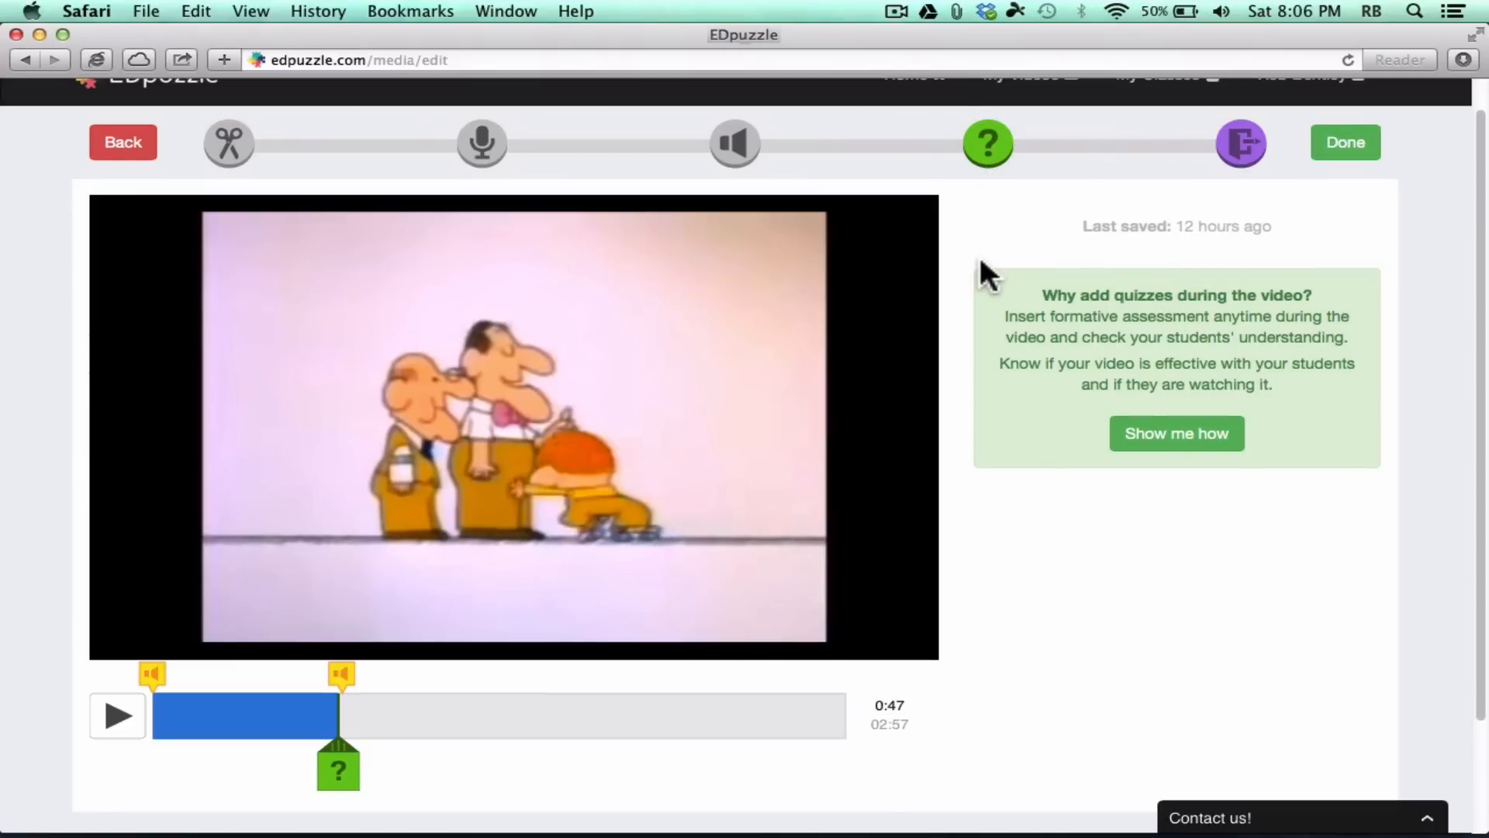
pyautogui.moveTo(339, 715); pyautogui.dragTo(162, 715)
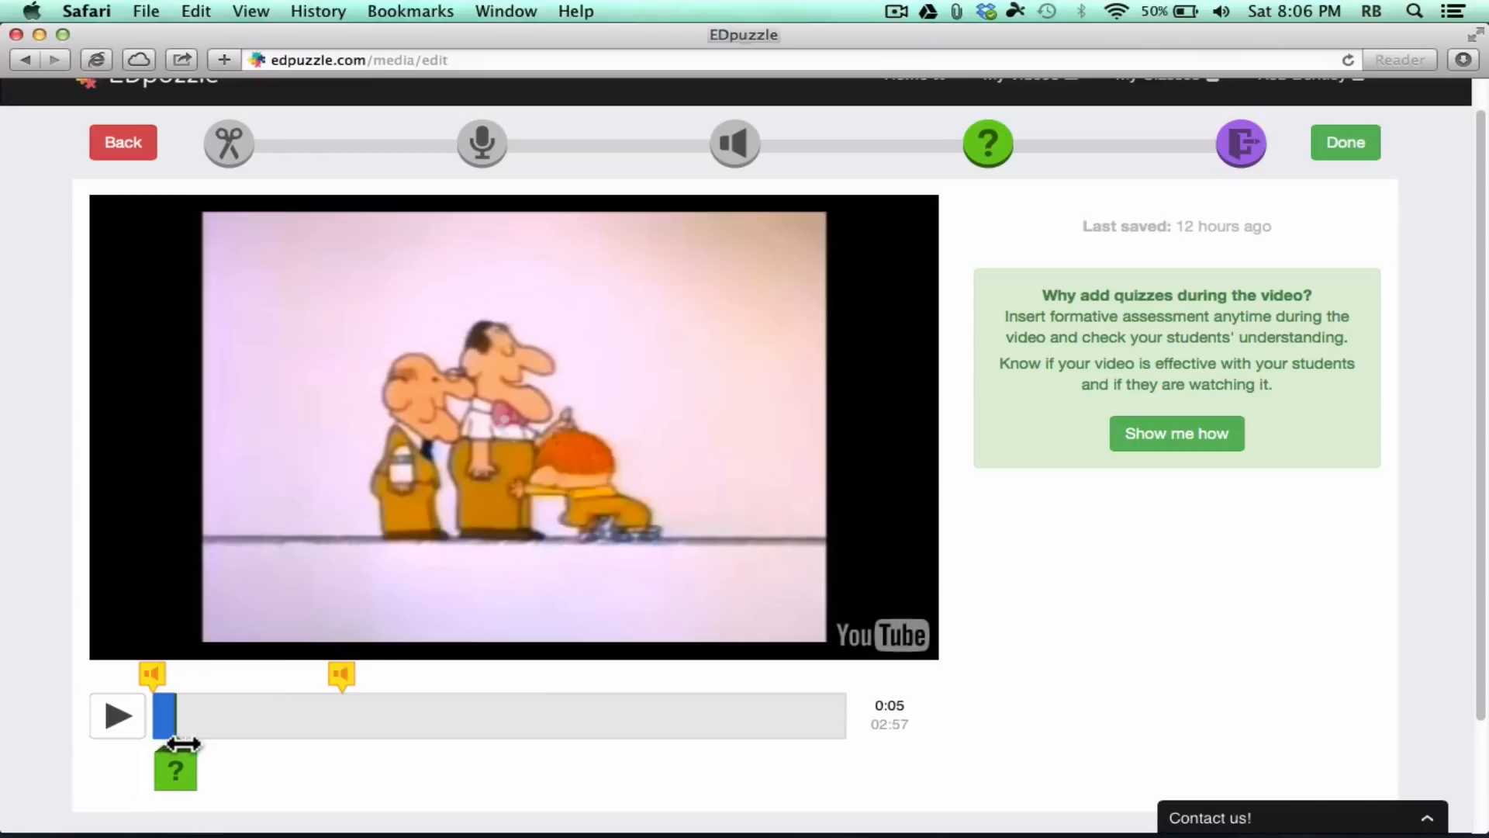
pyautogui.moveTo(166, 731); pyautogui.dragTo(335, 729)
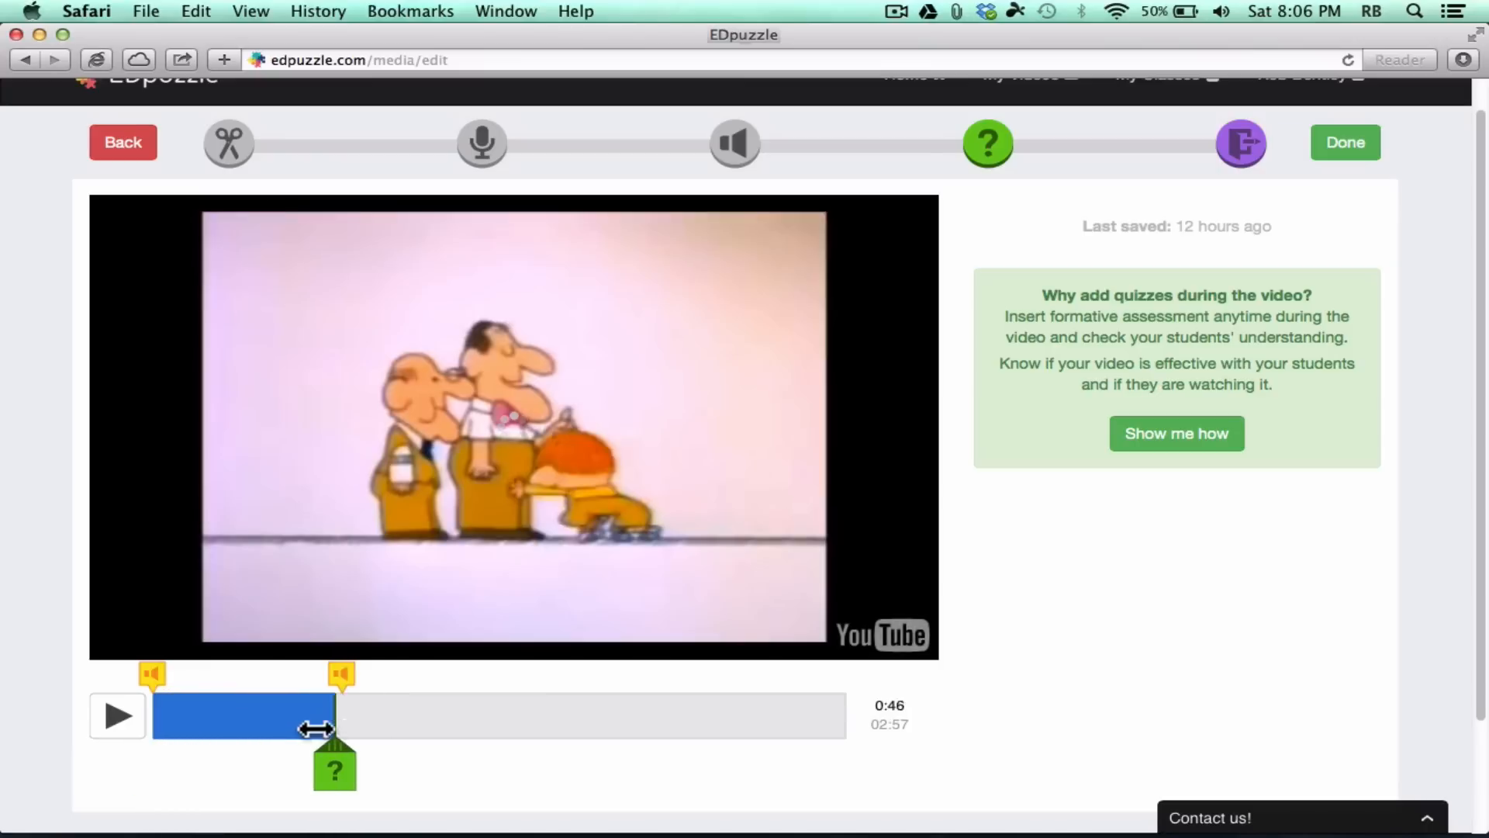
pyautogui.moveTo(318, 729); pyautogui.dragTo(357, 712)
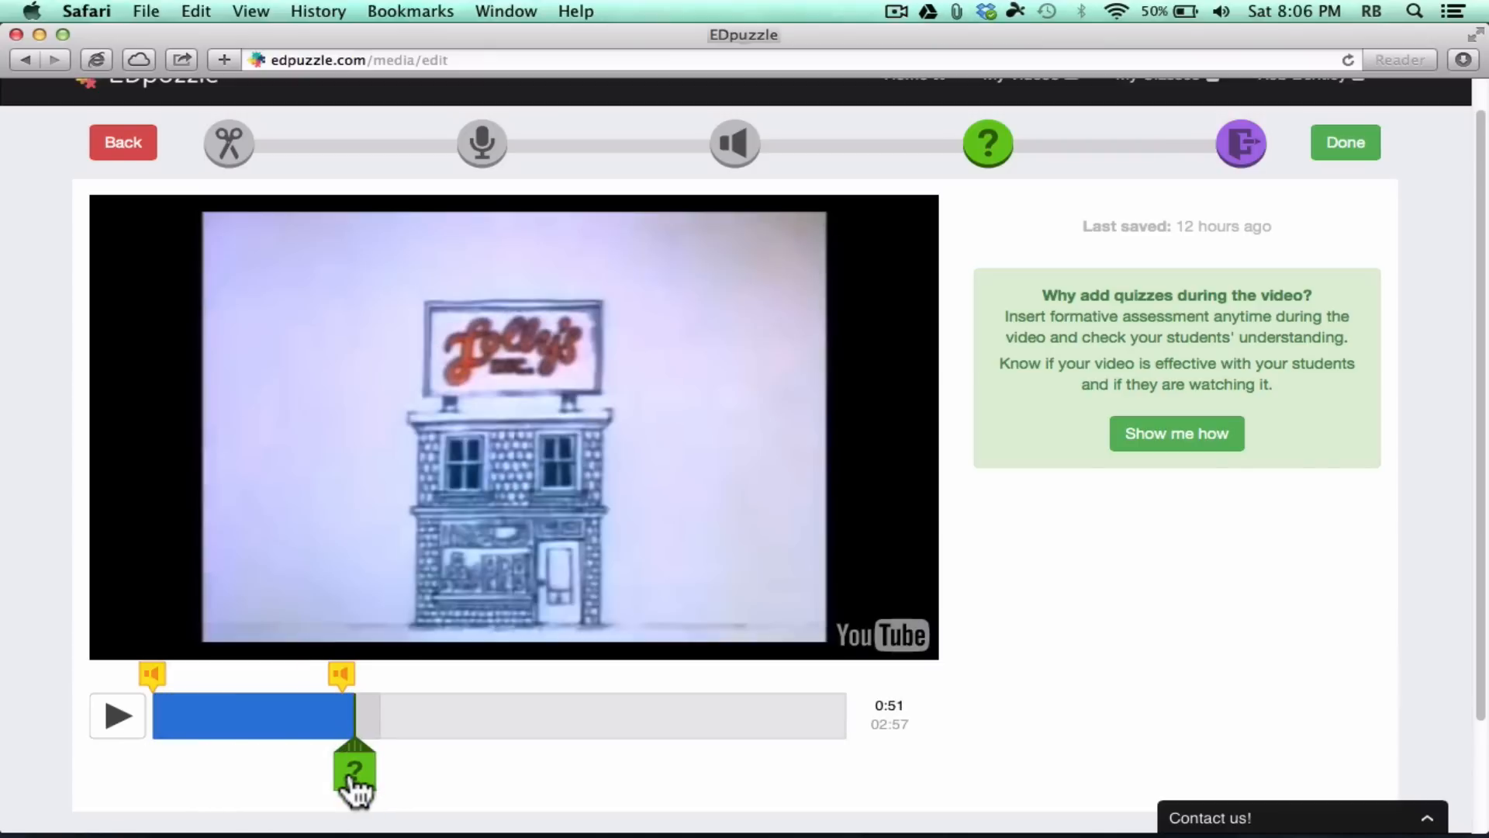
pyautogui.click(354, 768)
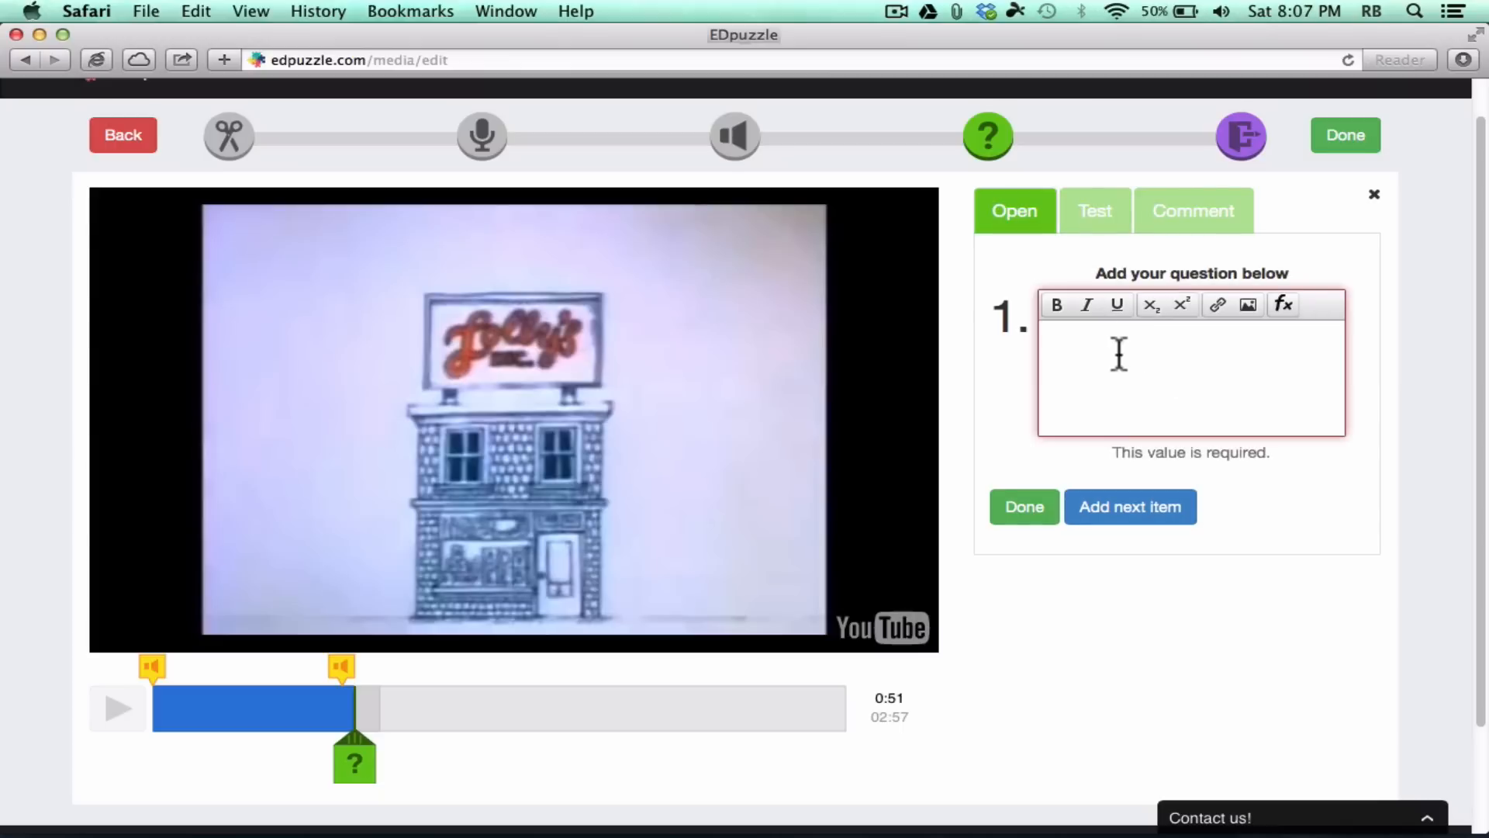
# Step: Enter the open question "What's your favorite adverb?" and start another question at 0:59
pyautogui.write("What's your favorite adverb?")
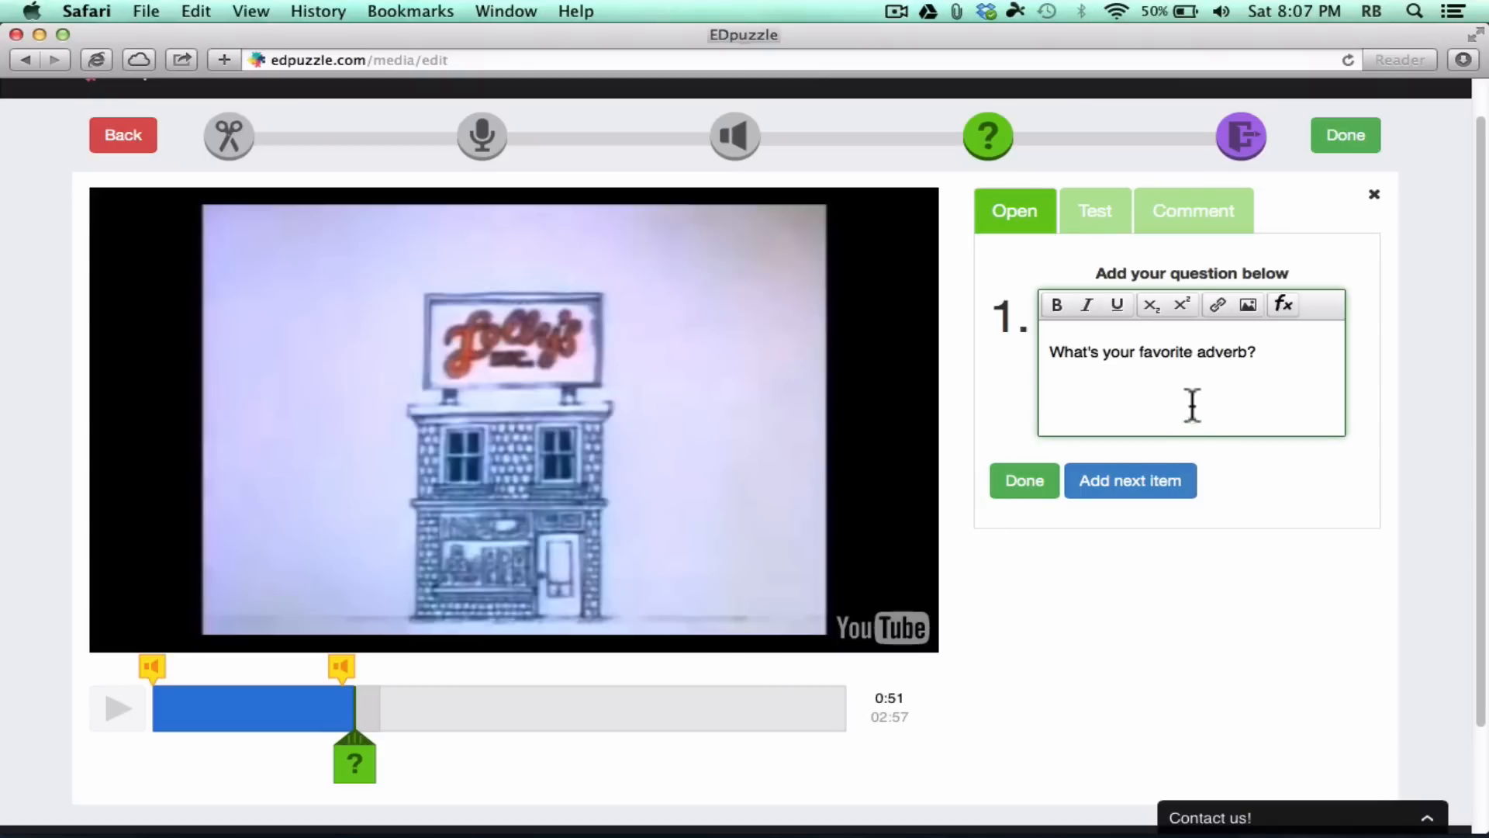
pyautogui.moveTo(1026, 603)
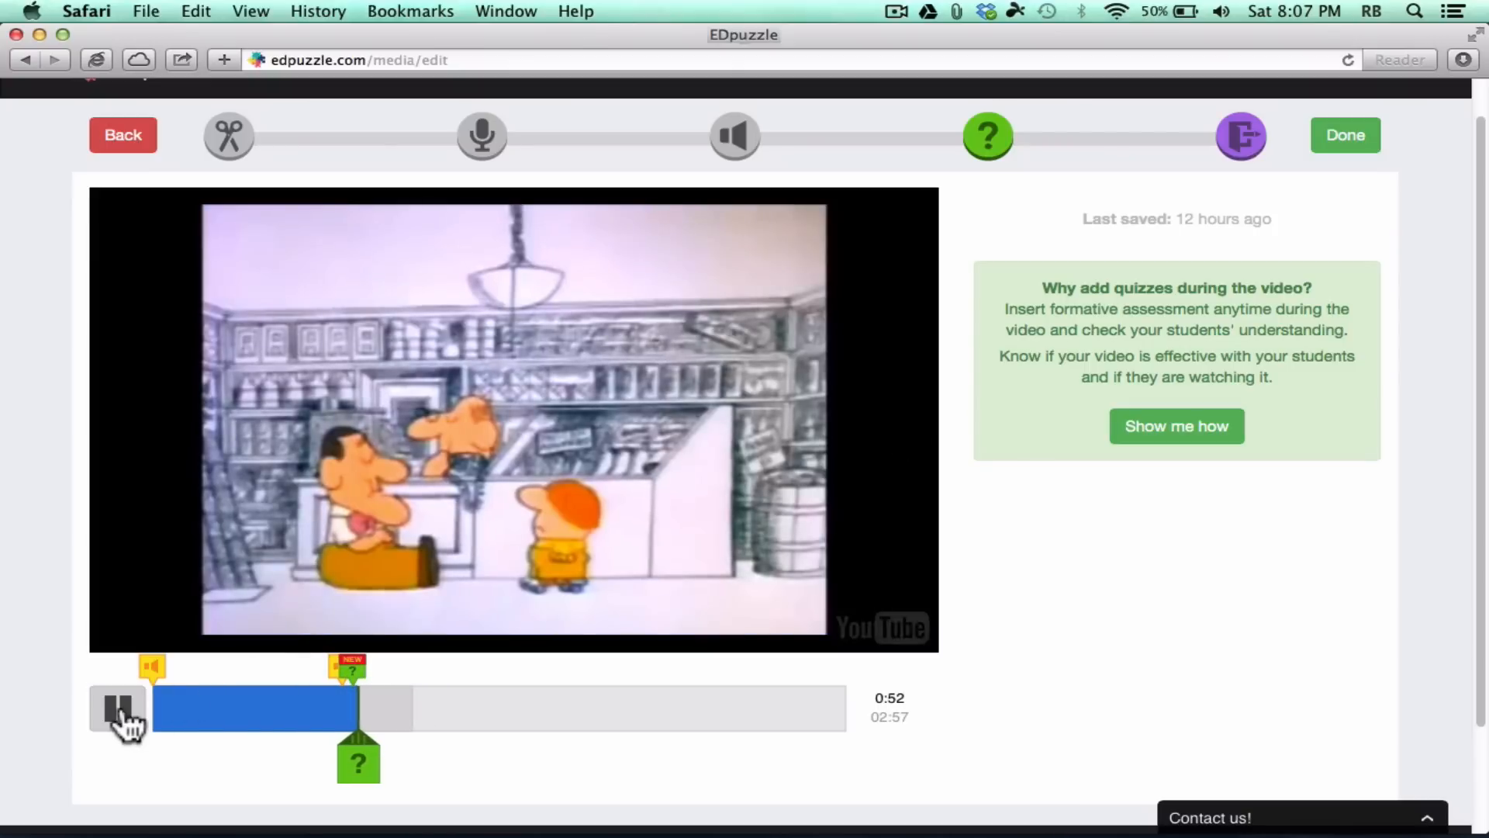
pyautogui.click(118, 708)
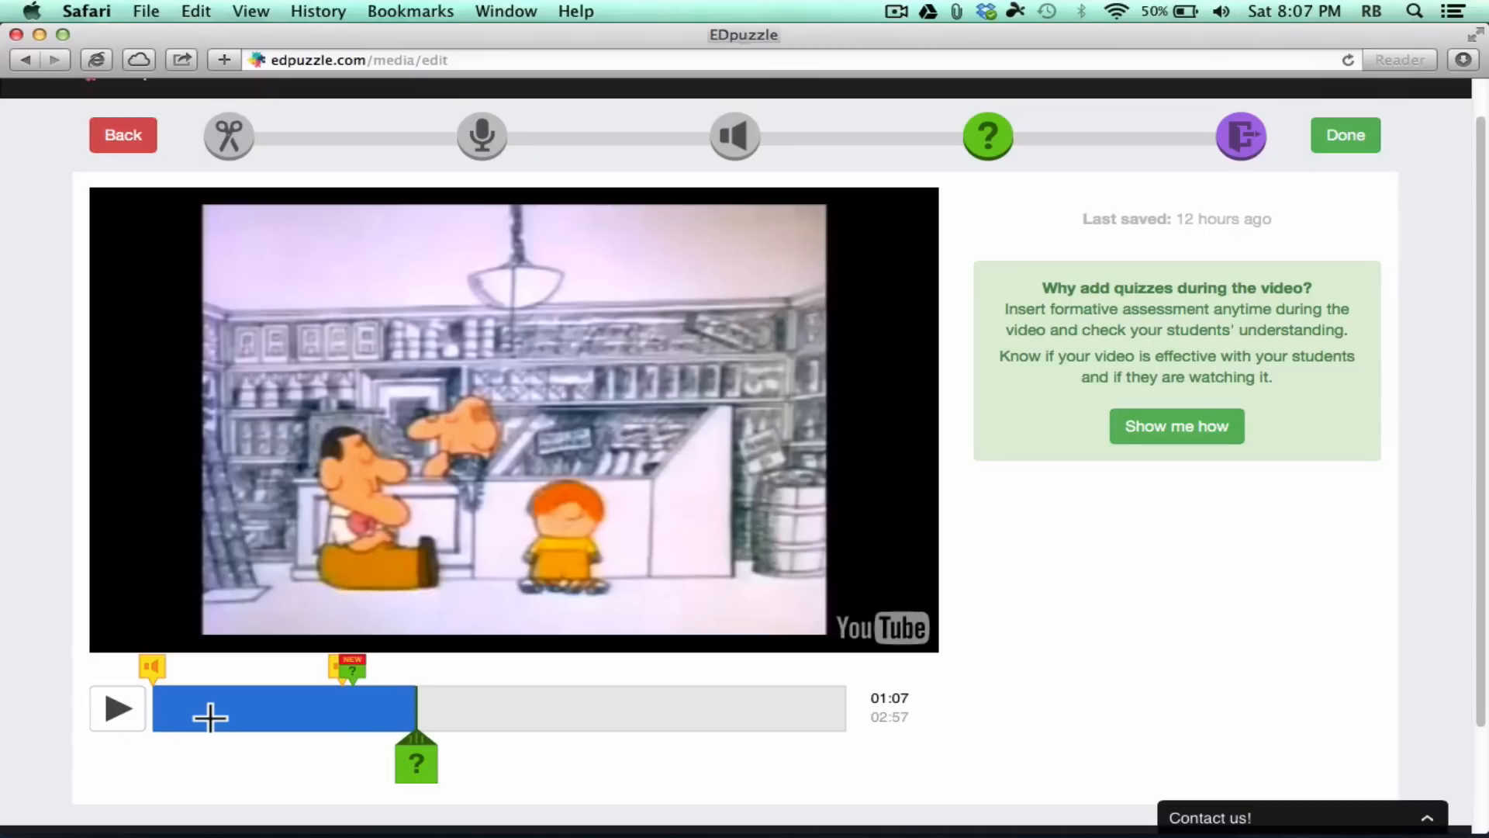
pyautogui.moveTo(416, 758); pyautogui.dragTo(386, 758)
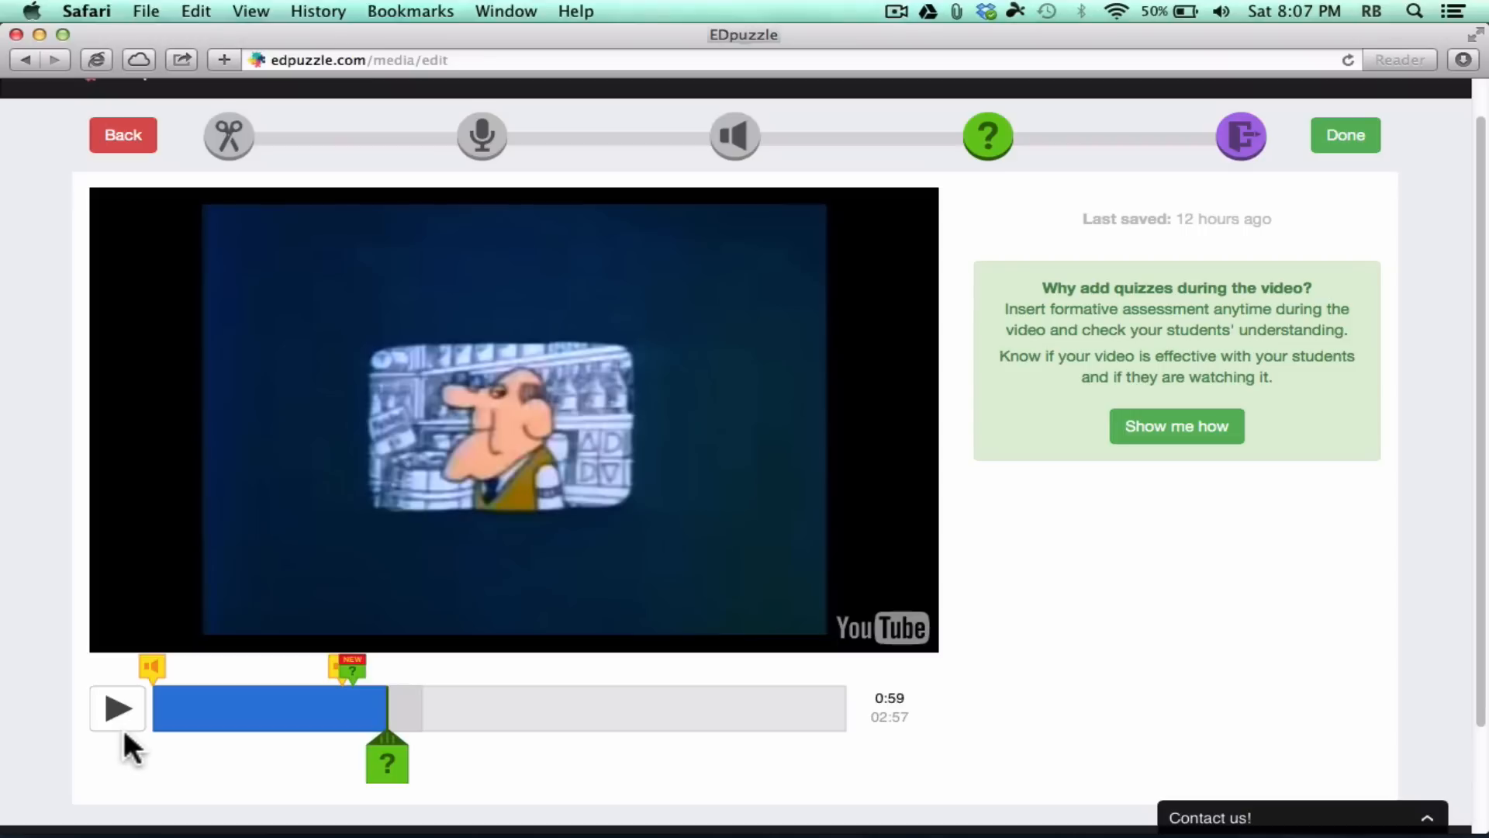
pyautogui.click(386, 760)
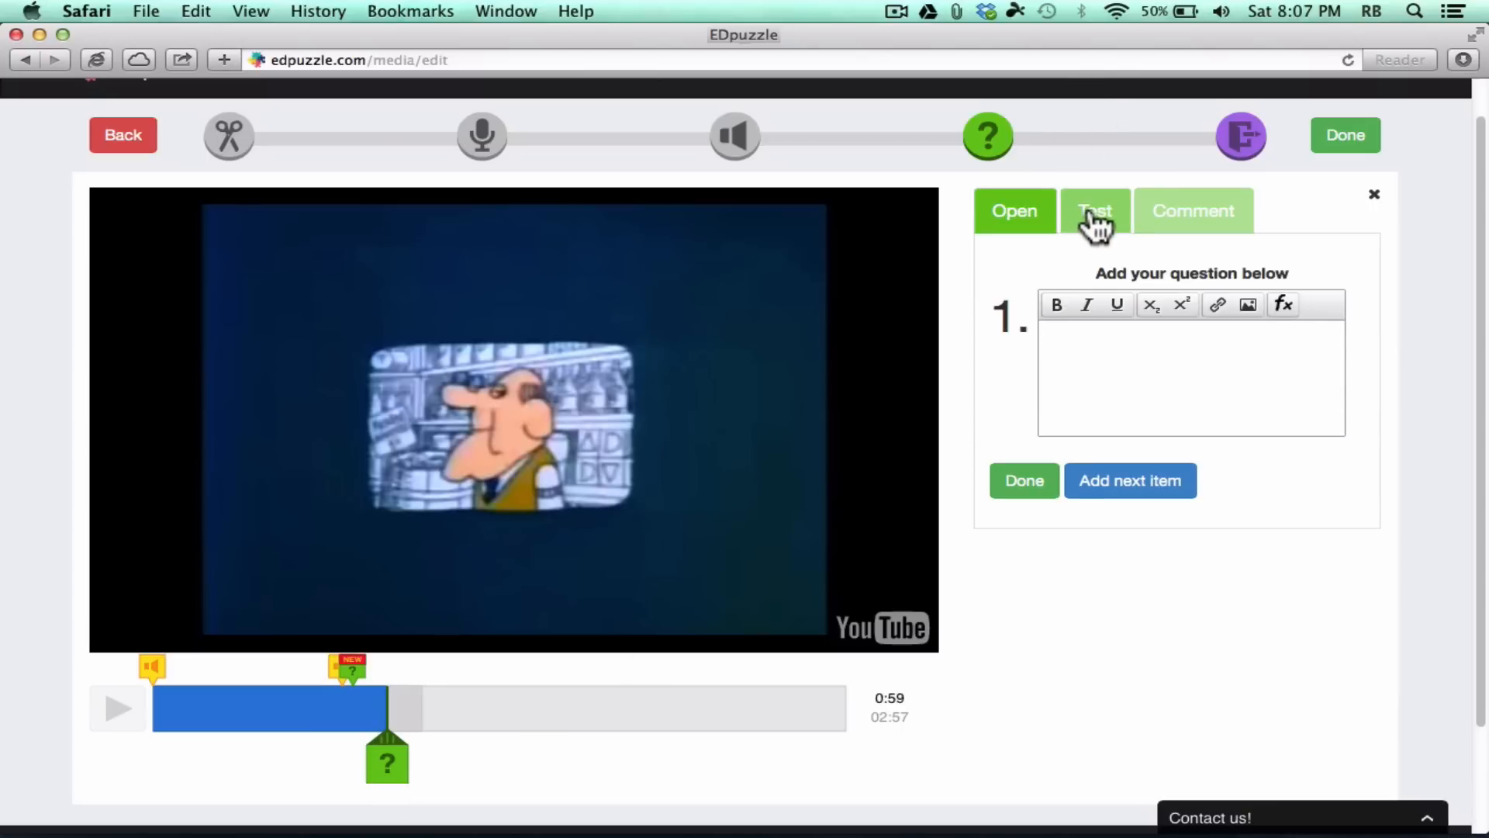
# Step: Write a multiple-choice question 'Which of these is NOT an adverb?' with its answer options
pyautogui.click(1095, 210)
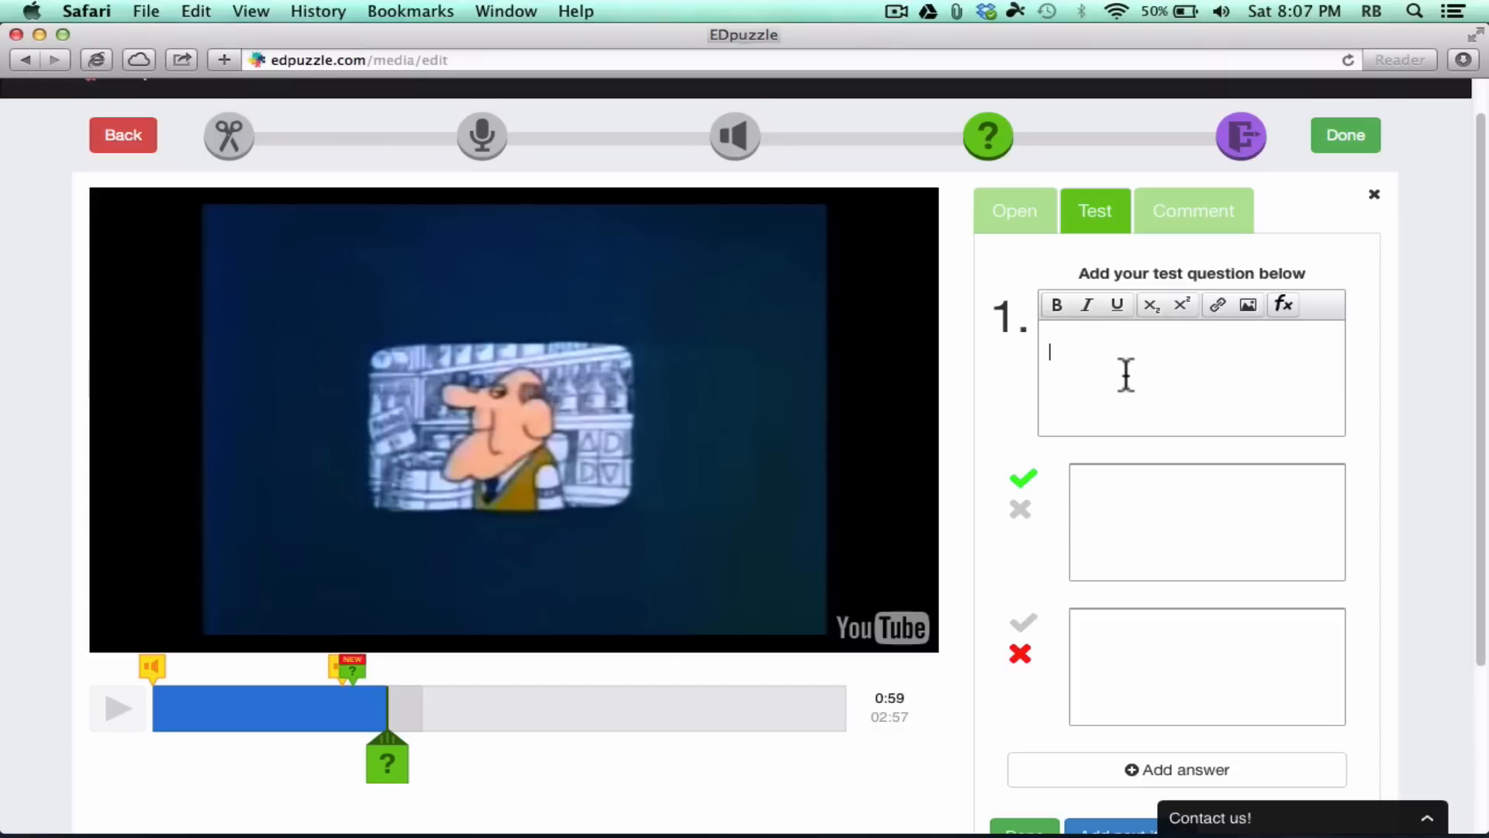
pyautogui.write('Which of these')
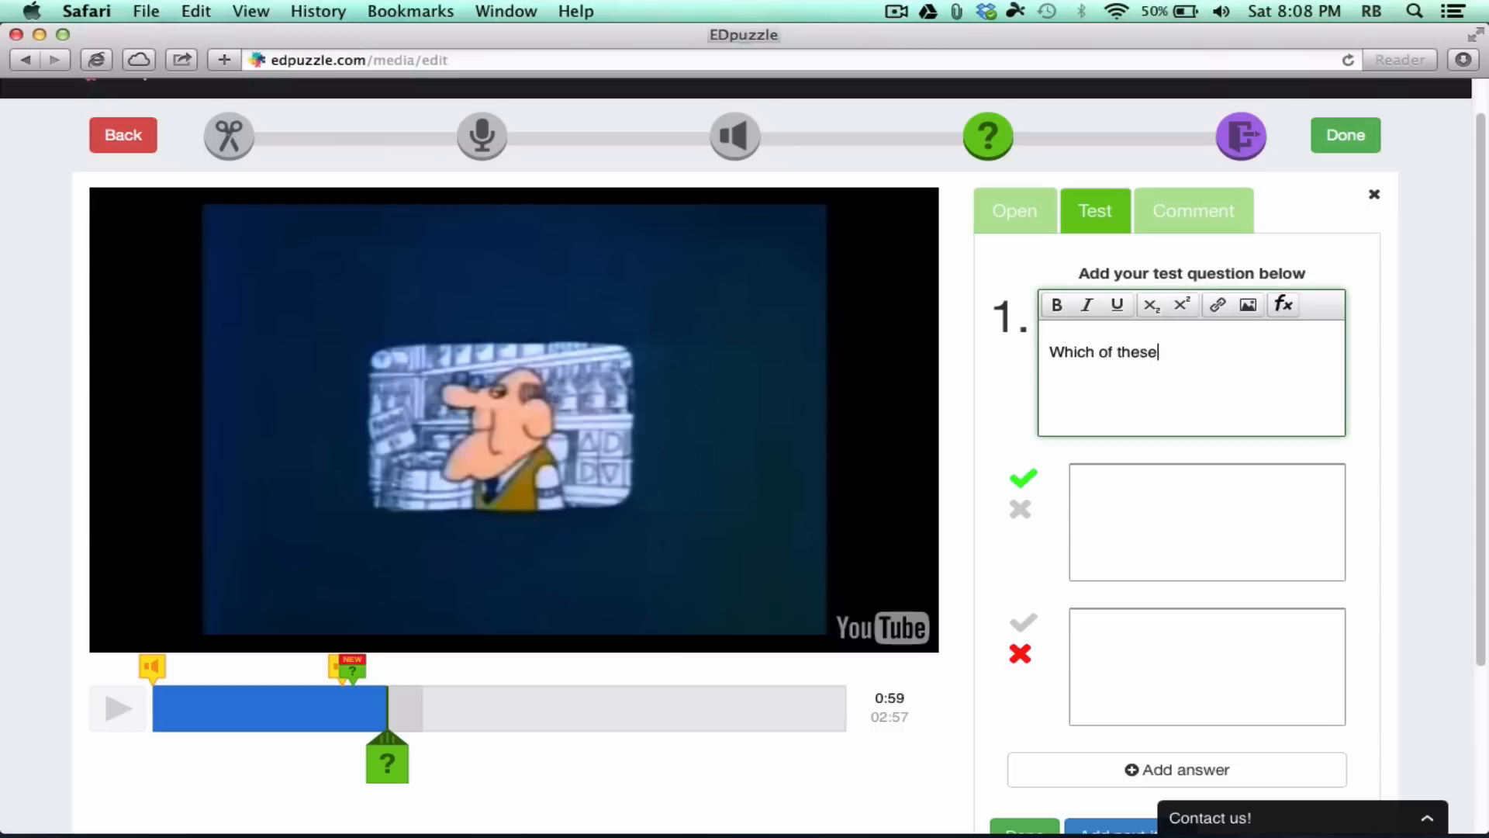
pyautogui.write('words is no')
pyautogui.write('tall')
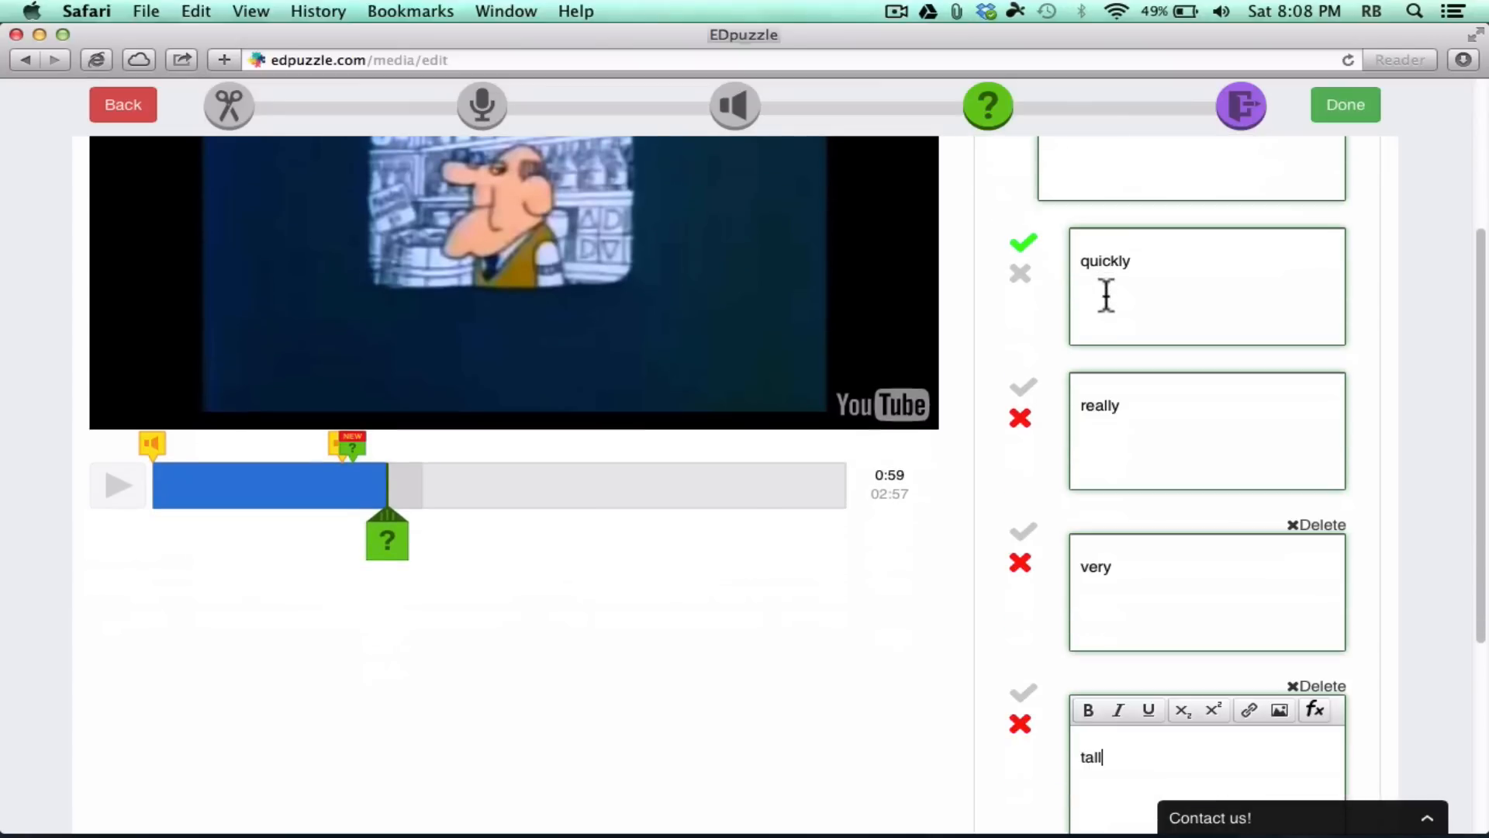
pyautogui.scroll(-3)
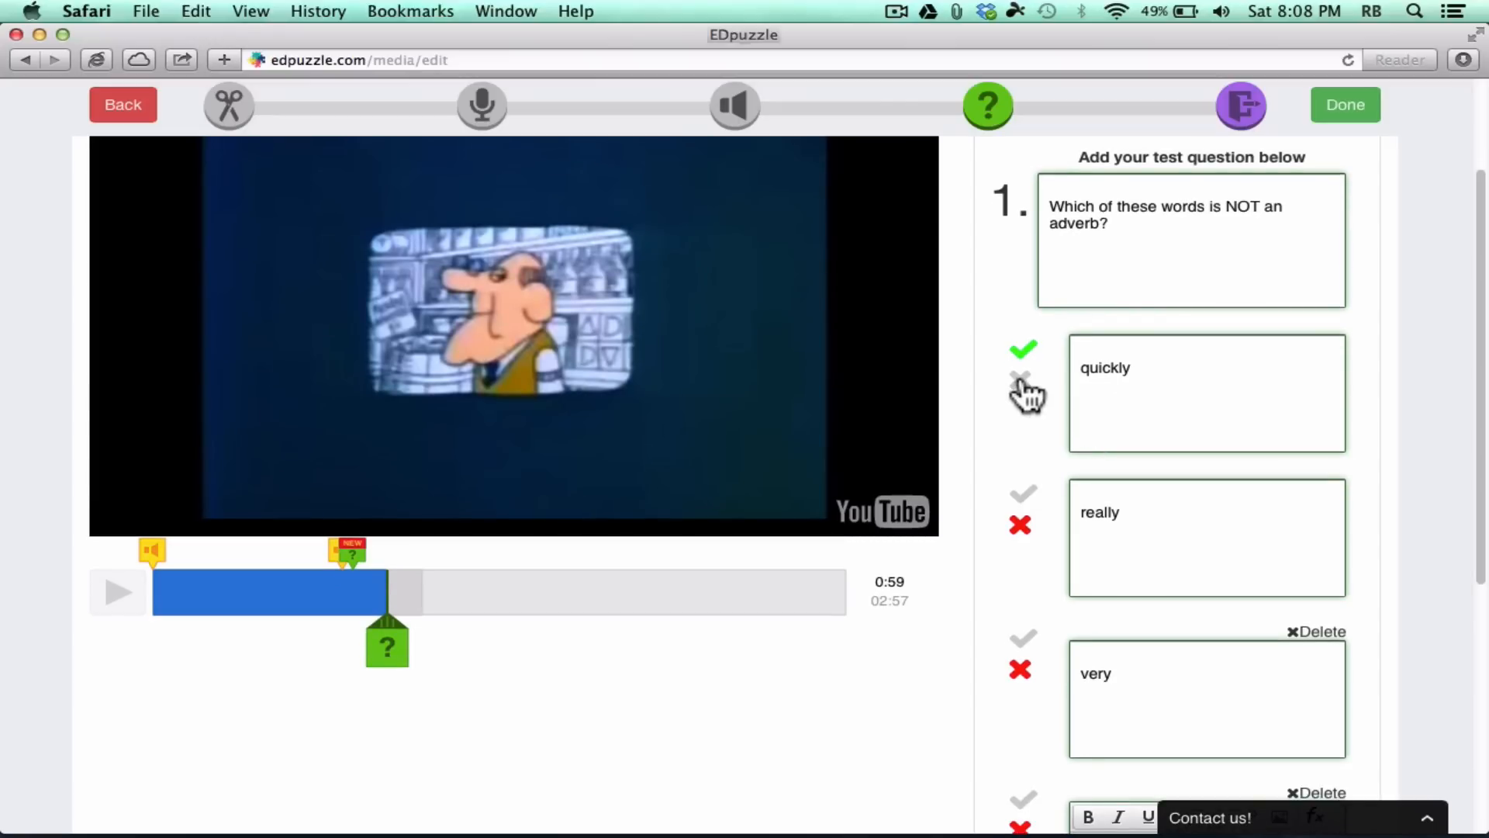
pyautogui.scroll(-3)
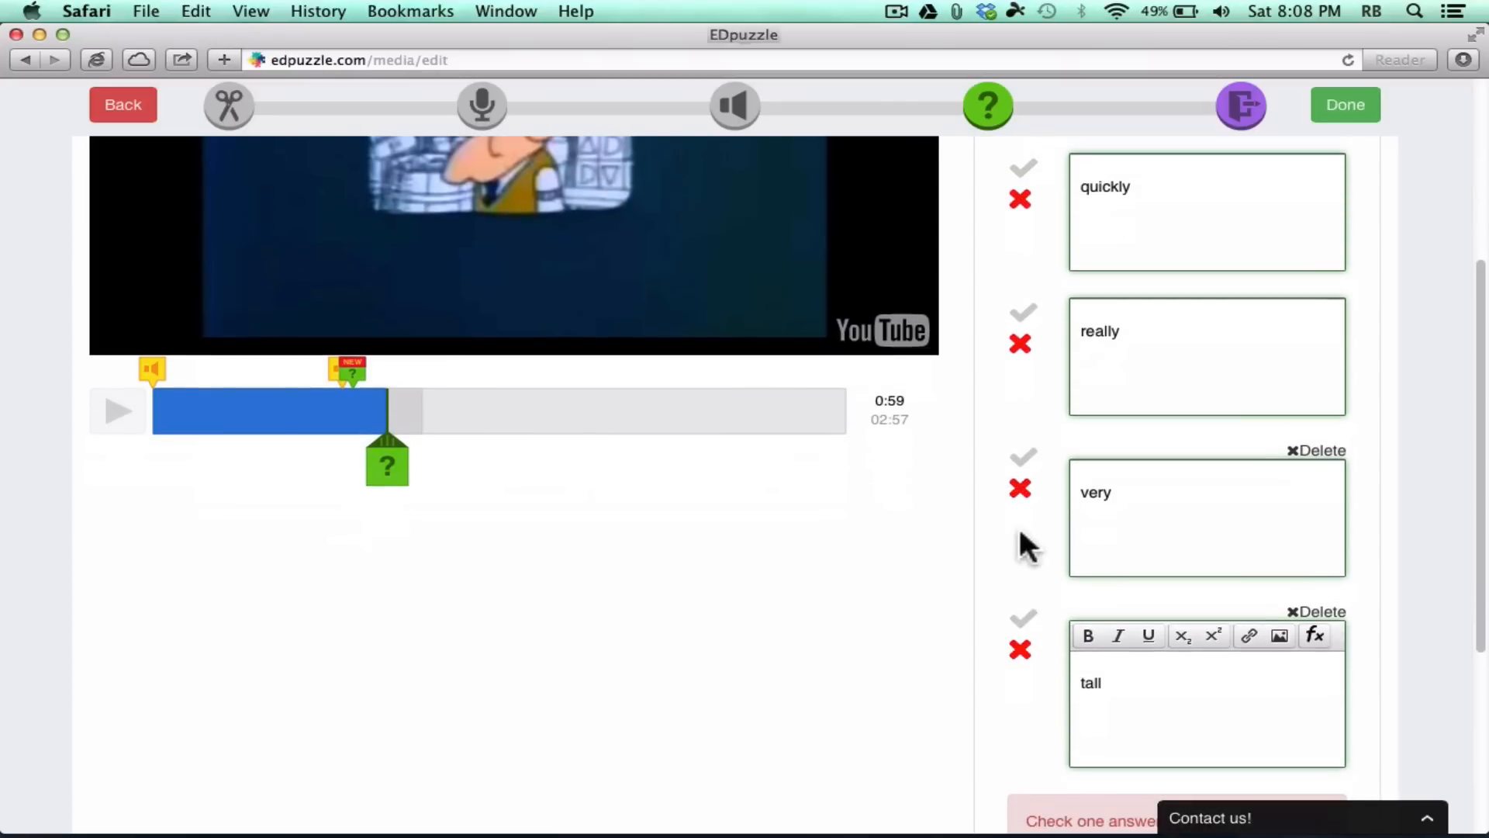
# Step: Mark 'tall' as the only correct answer and save the question at 0:59
pyautogui.click(1024, 619)
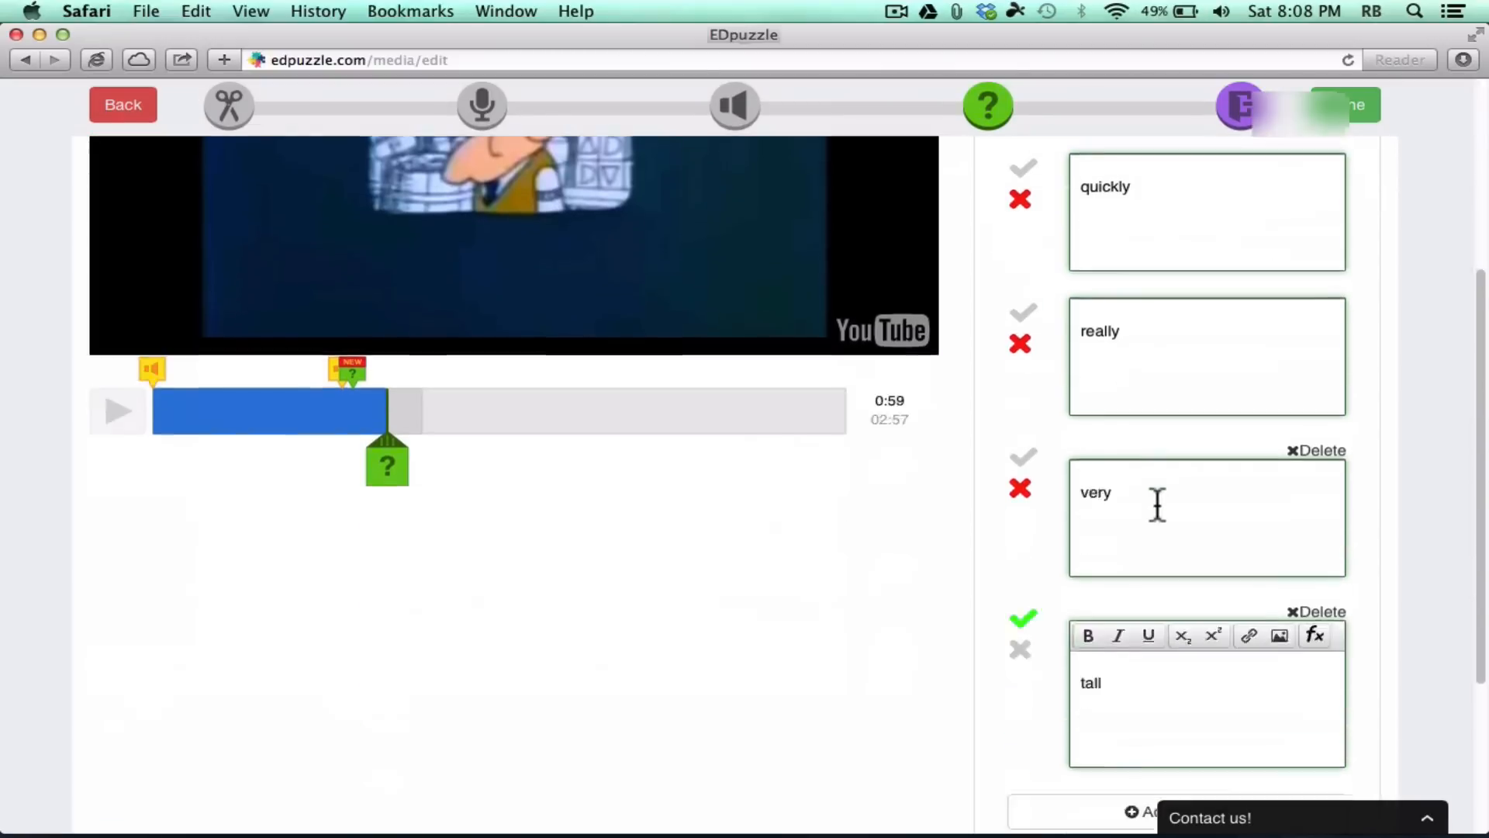
pyautogui.scroll(-3)
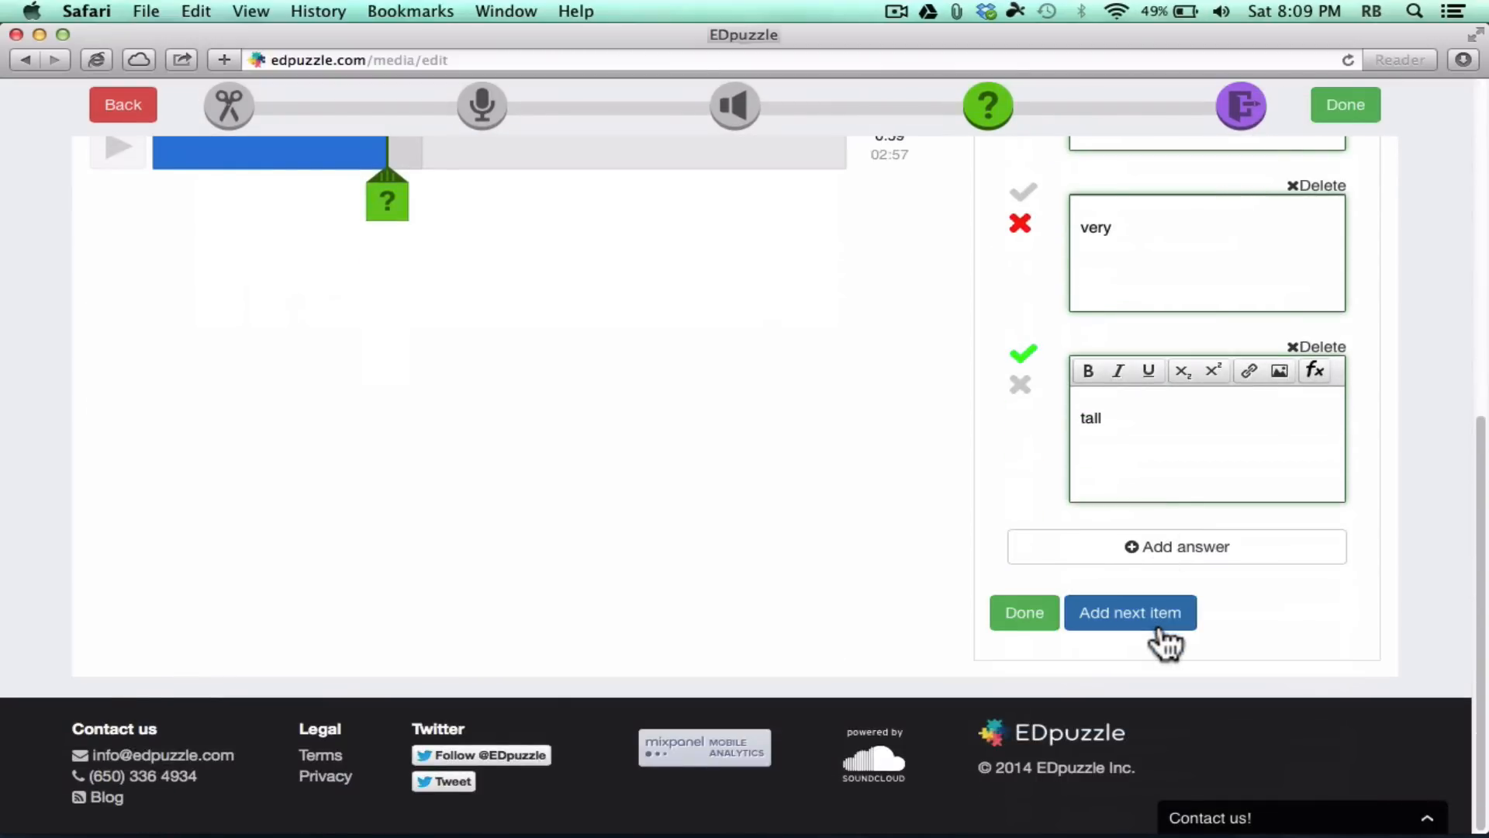
pyautogui.moveTo(1140, 631)
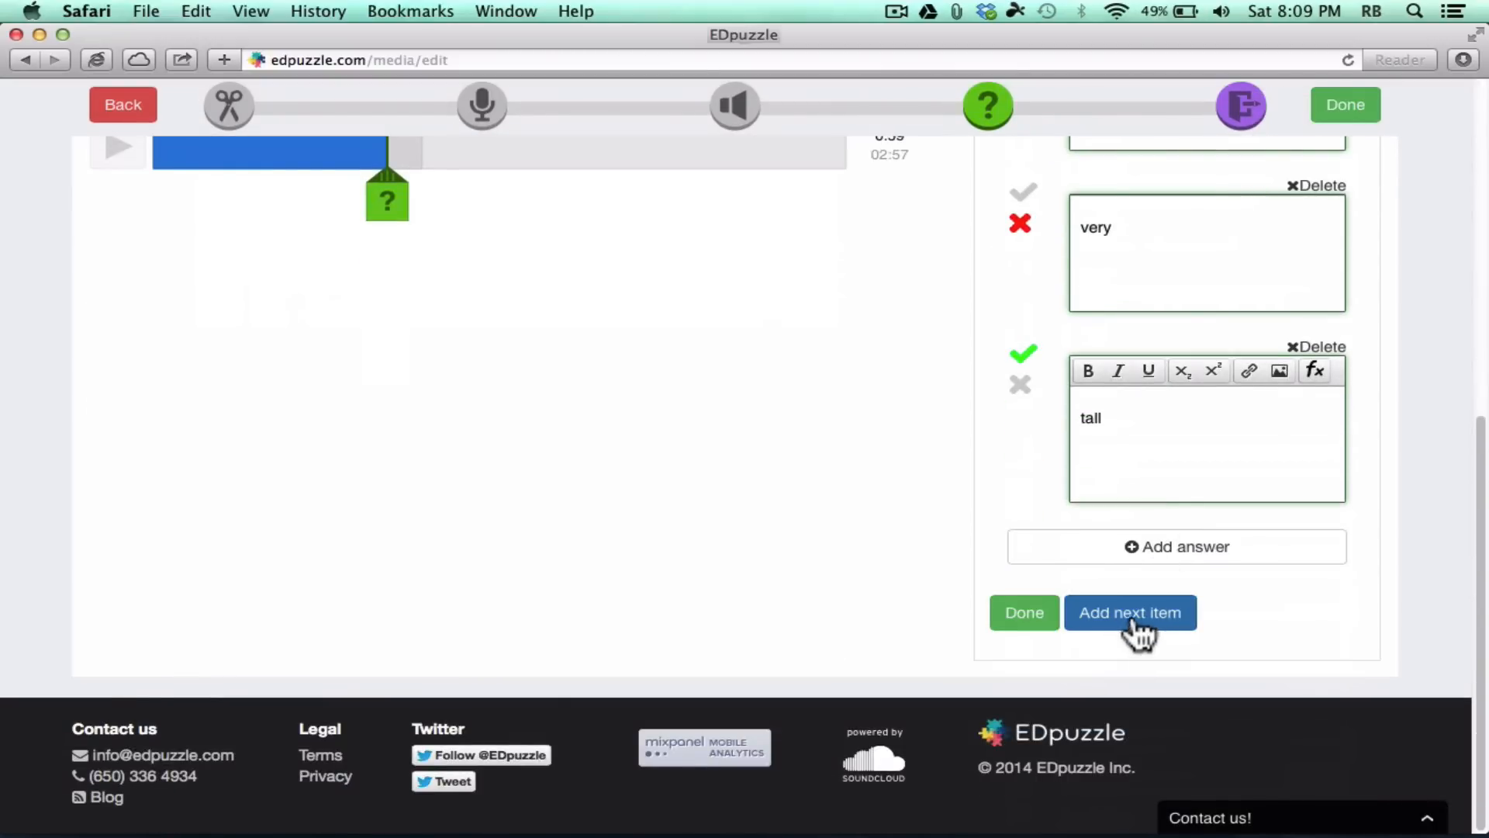
pyautogui.click(1129, 612)
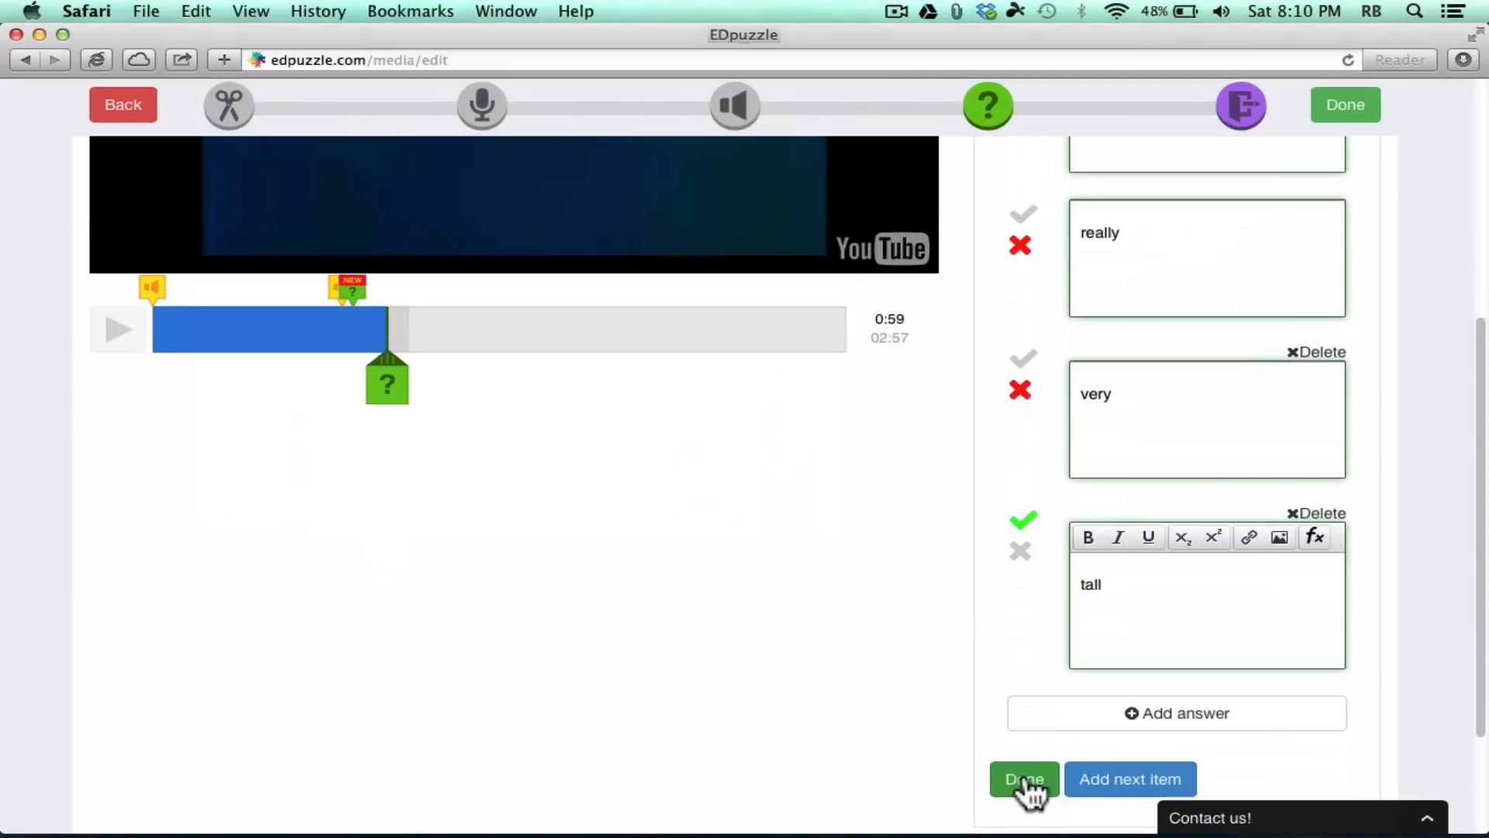
pyautogui.click(1024, 779)
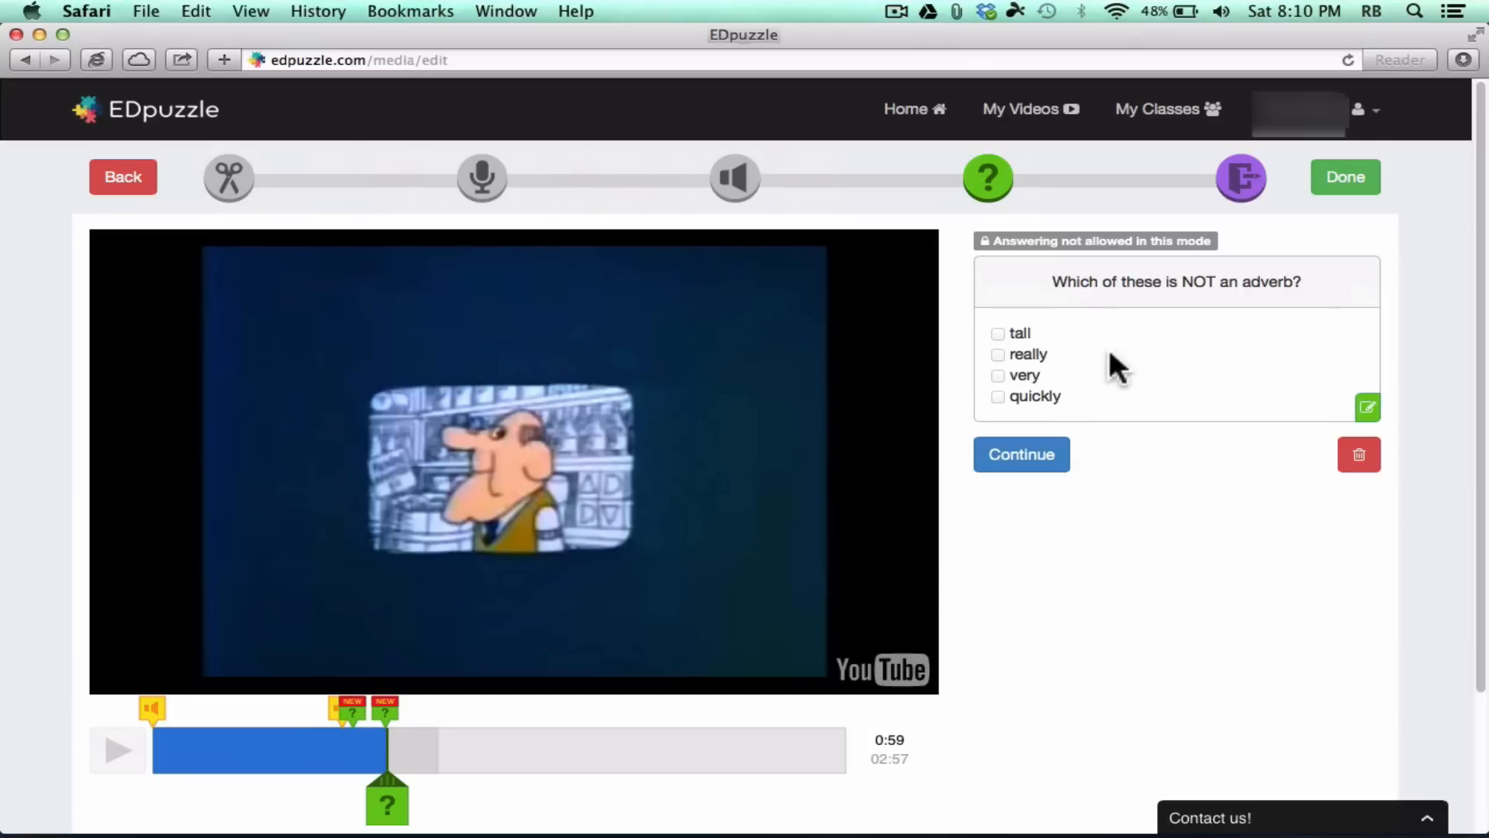
pyautogui.moveTo(273, 506)
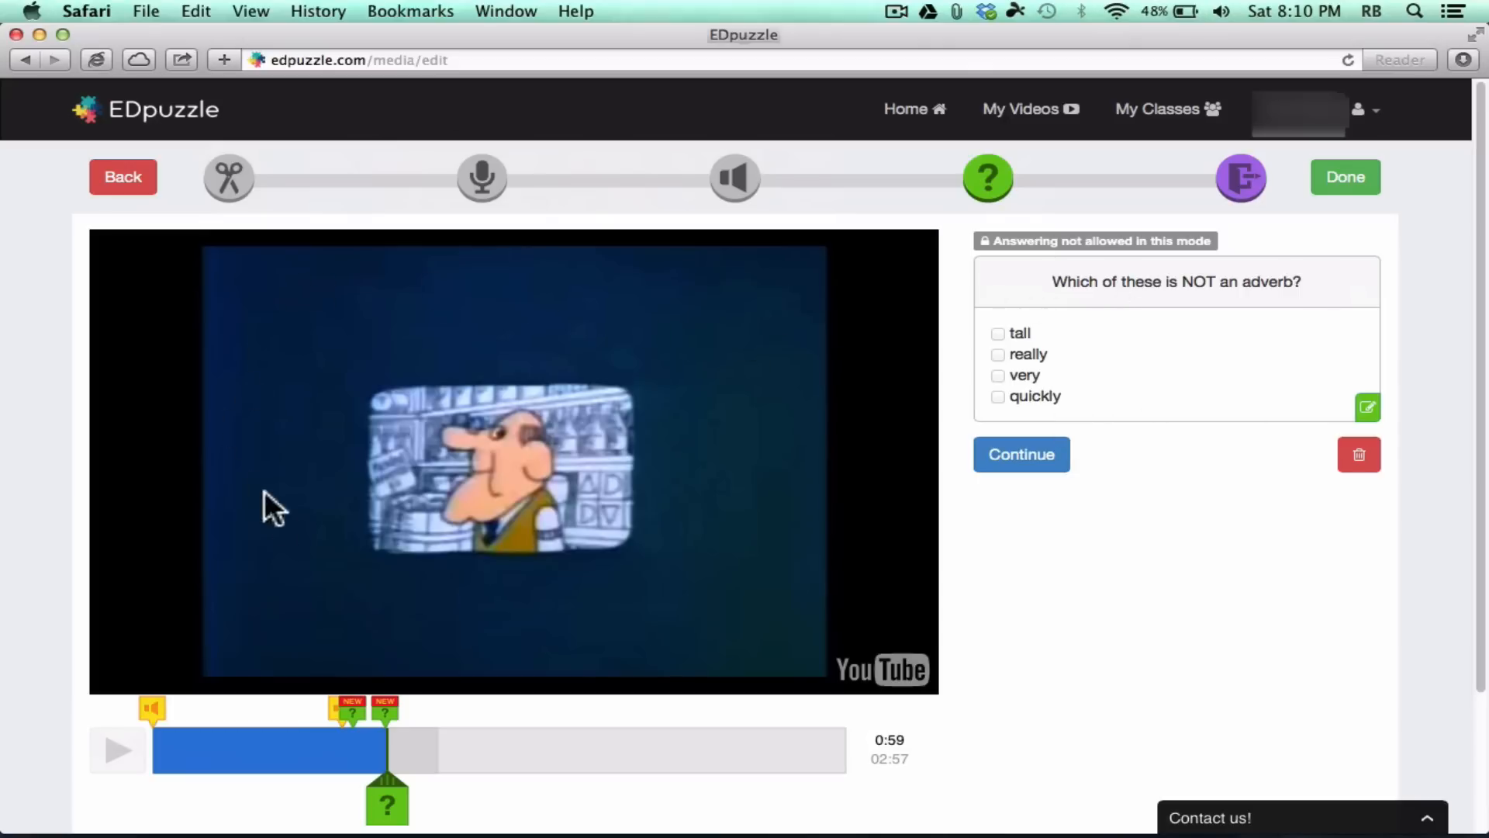
pyautogui.moveTo(1081, 506)
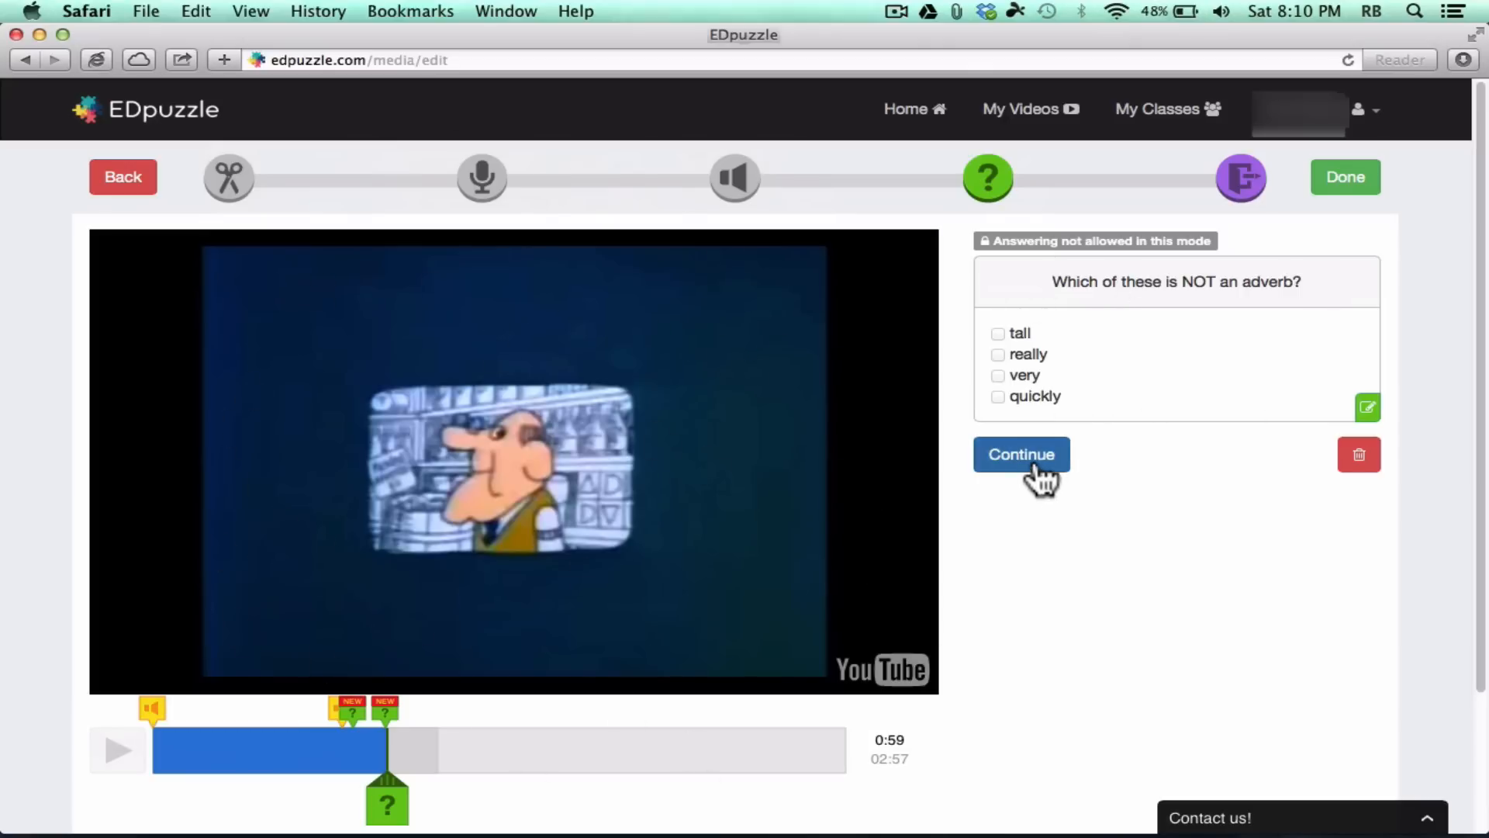
# Step: Dismiss the question preview so playback continues past 0:59
pyautogui.click(1020, 455)
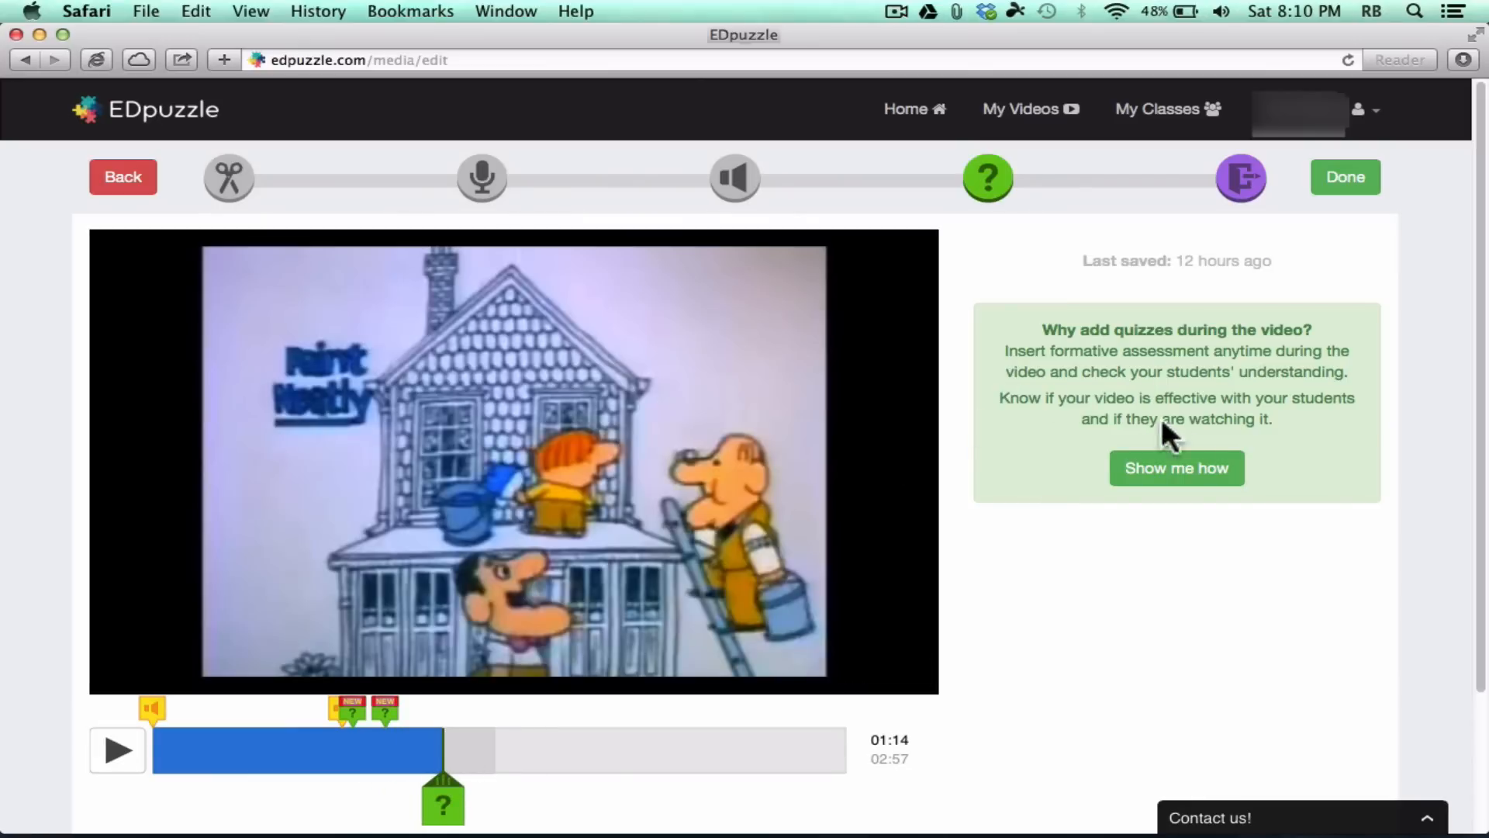
pyautogui.moveTo(444, 811)
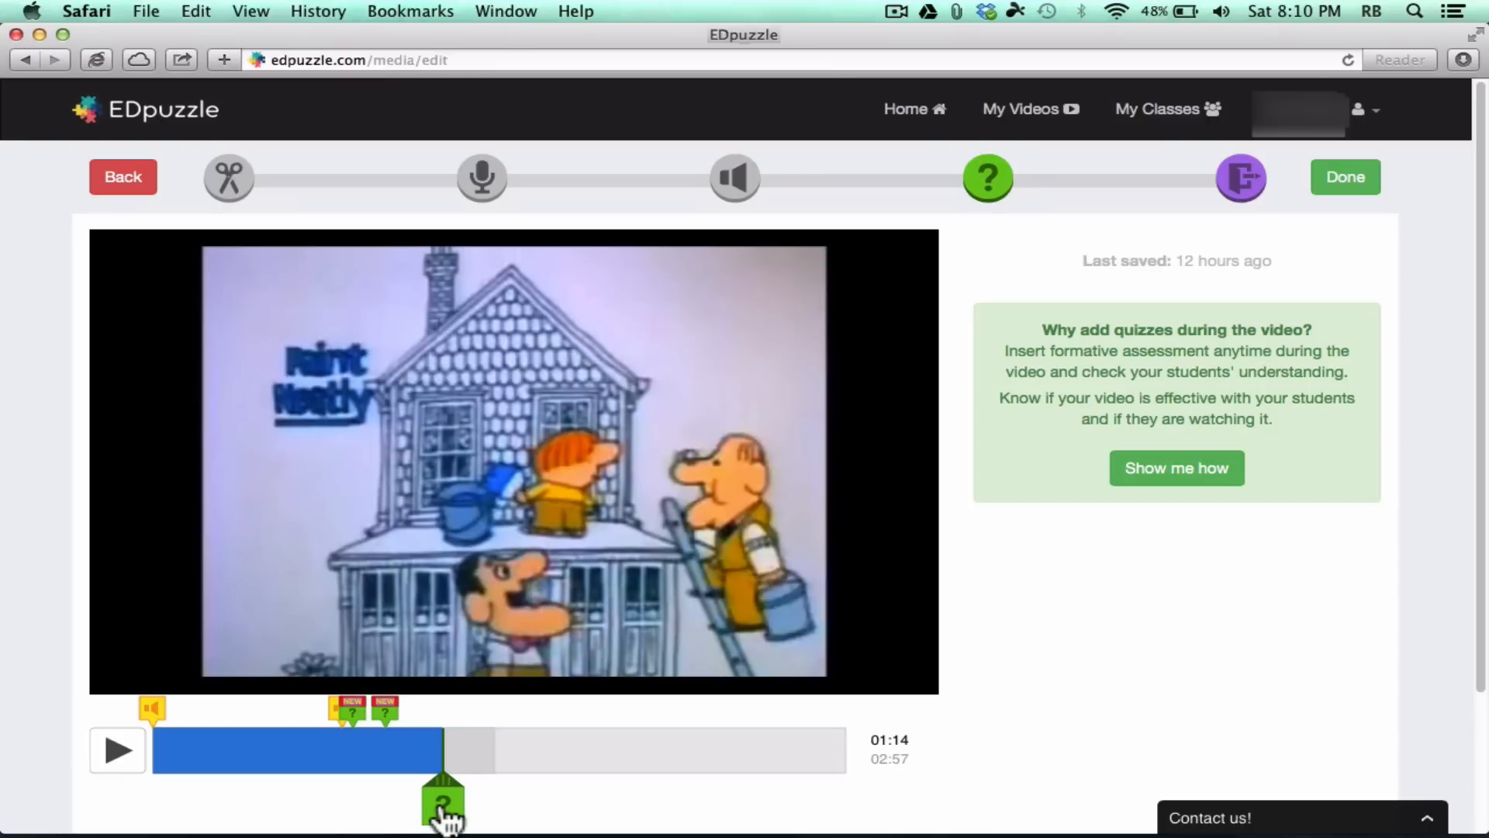
# Step: Add a placeholder comment 'jf;lkasjd;lfkj;laksjdfl;kjal;skjflkasl' at 1:14 and continue playback
pyautogui.click(442, 796)
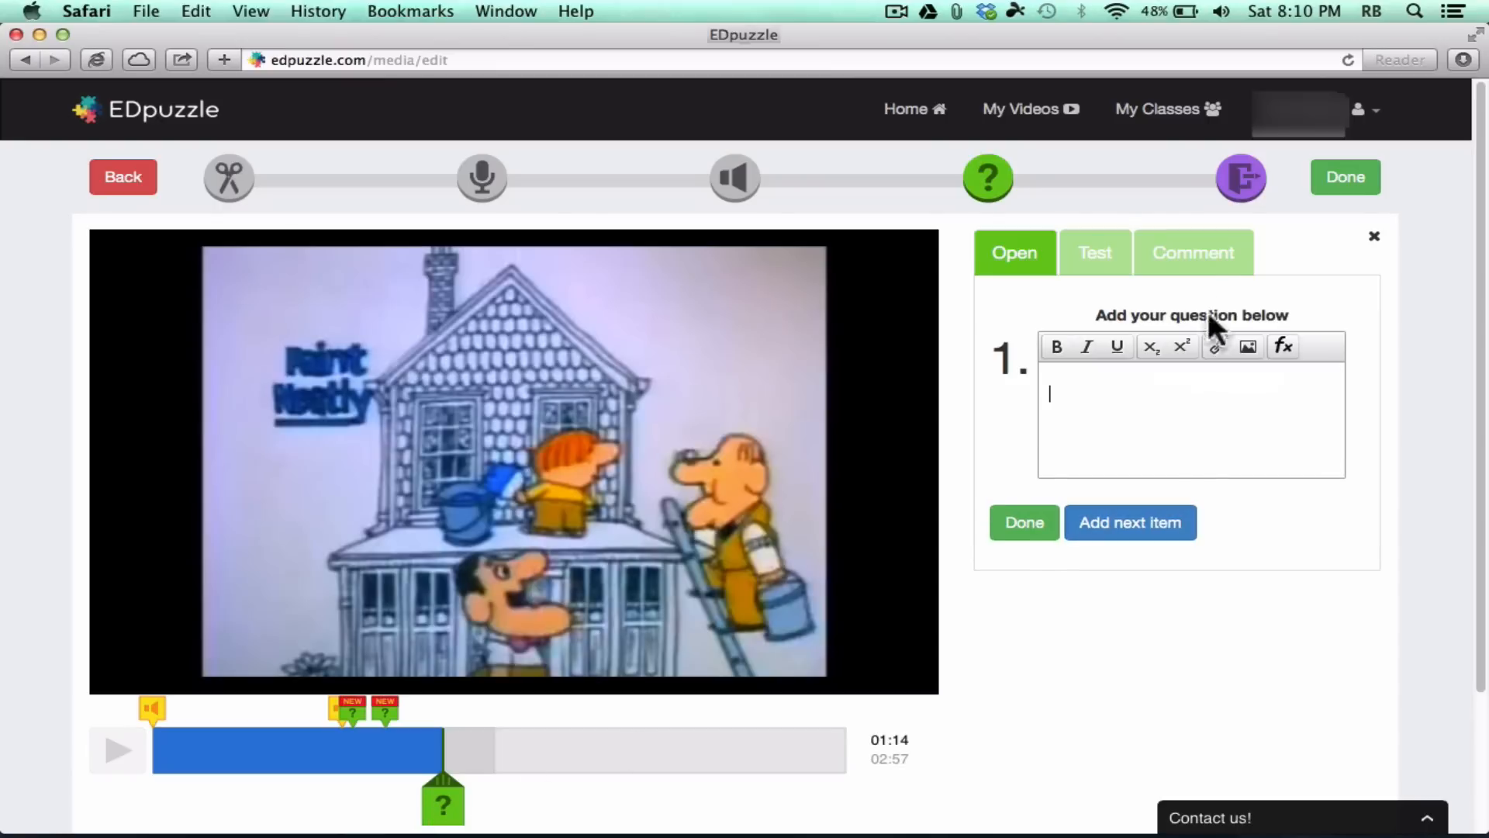
pyautogui.click(1193, 253)
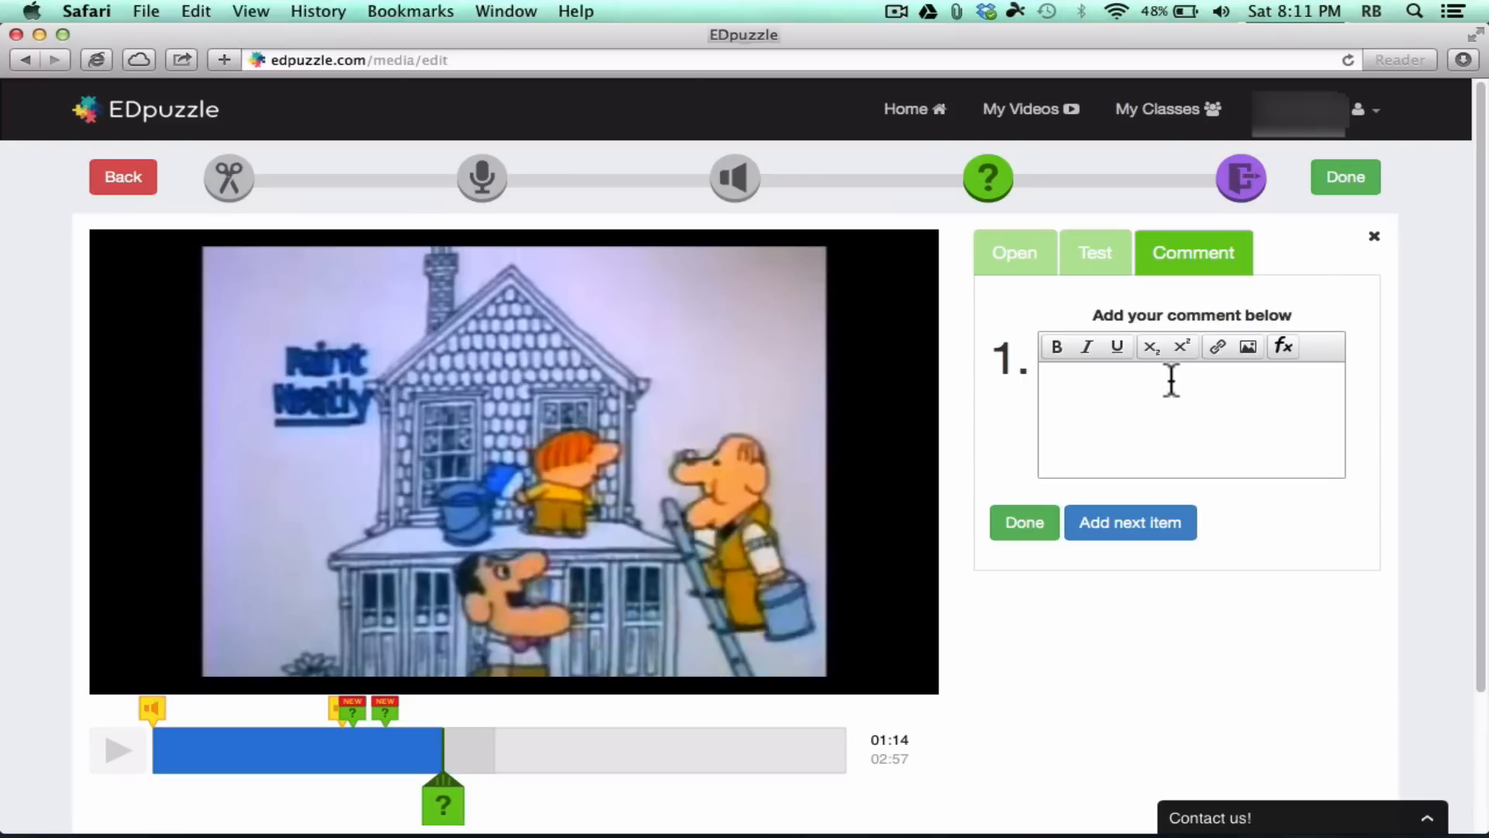
pyautogui.write('jf;lkasjd;lfkj;laksjdfl;kjal;skjflkasl')
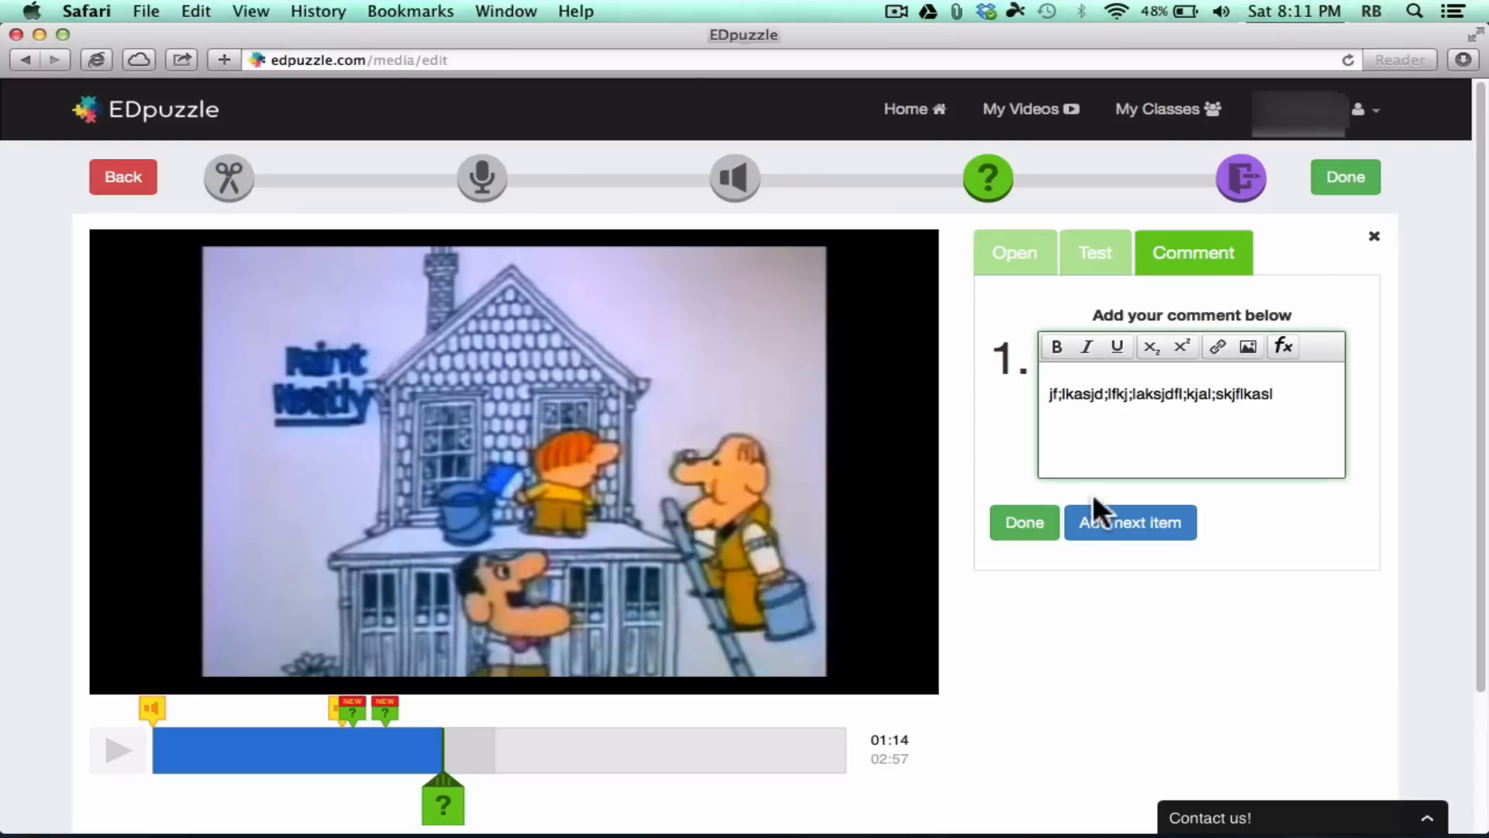
pyautogui.click(1022, 522)
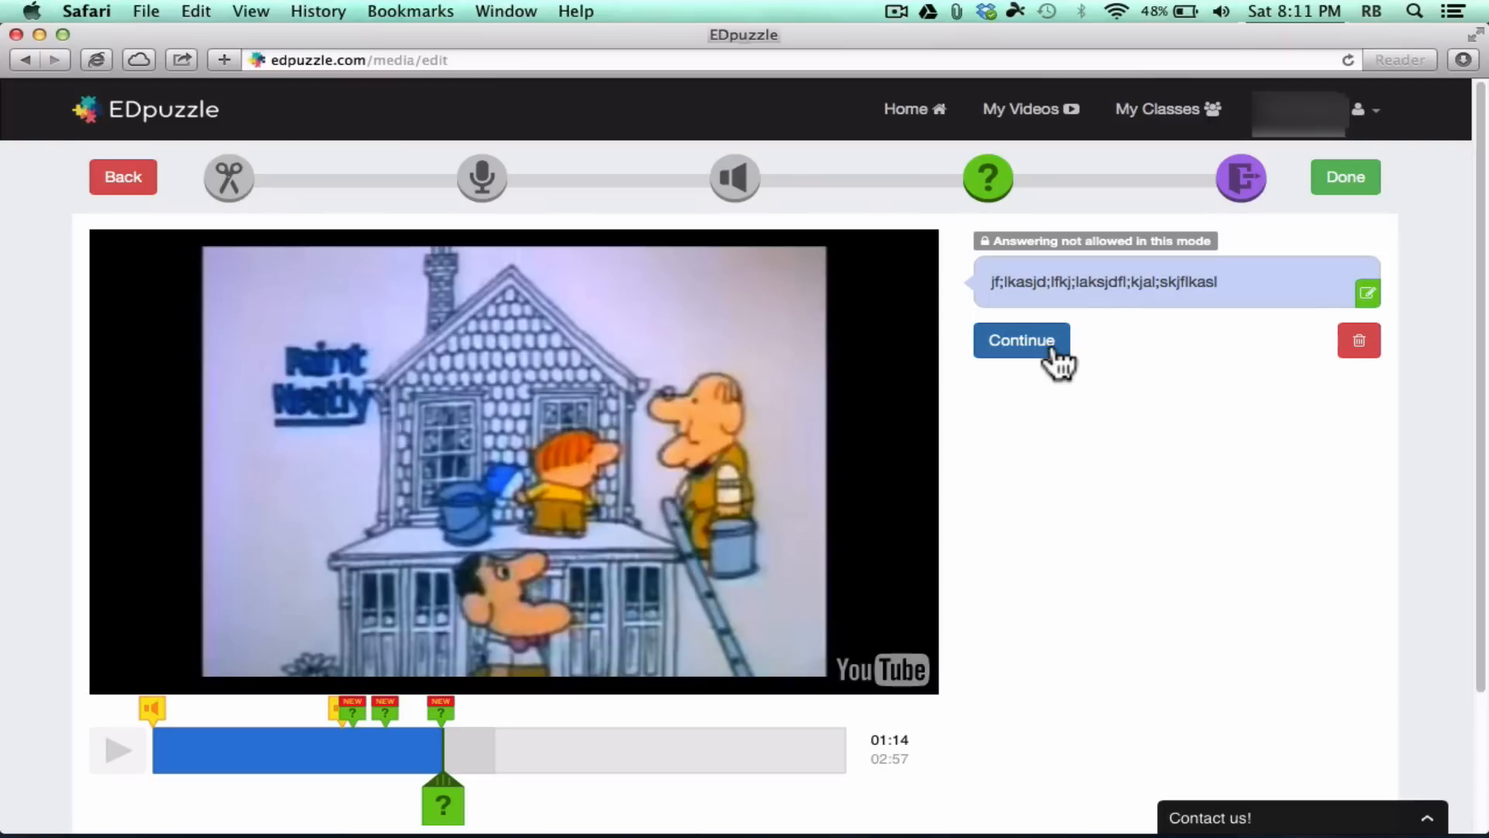
pyautogui.click(1021, 340)
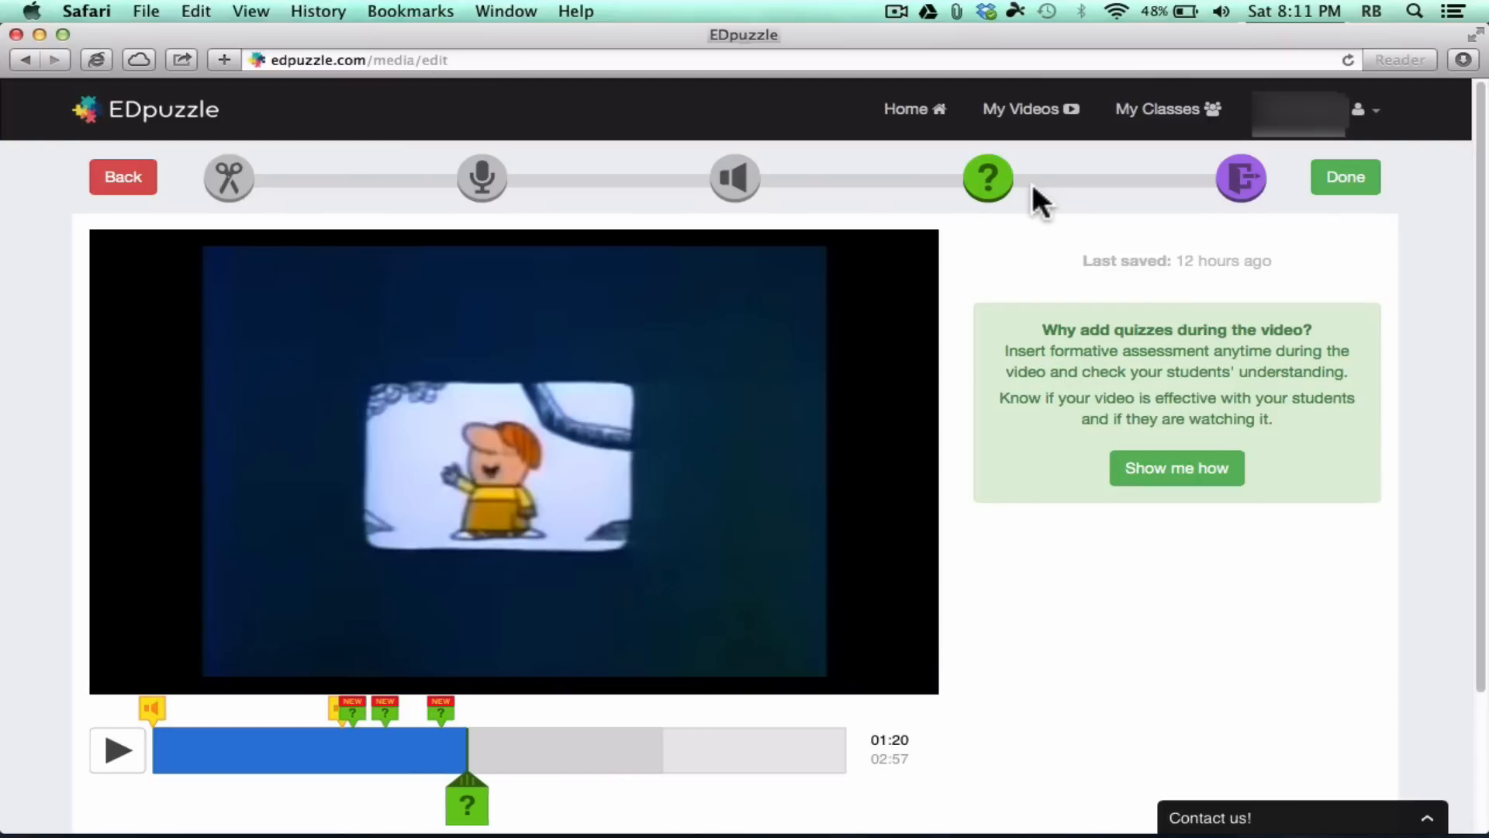
pyautogui.moveTo(1166, 189)
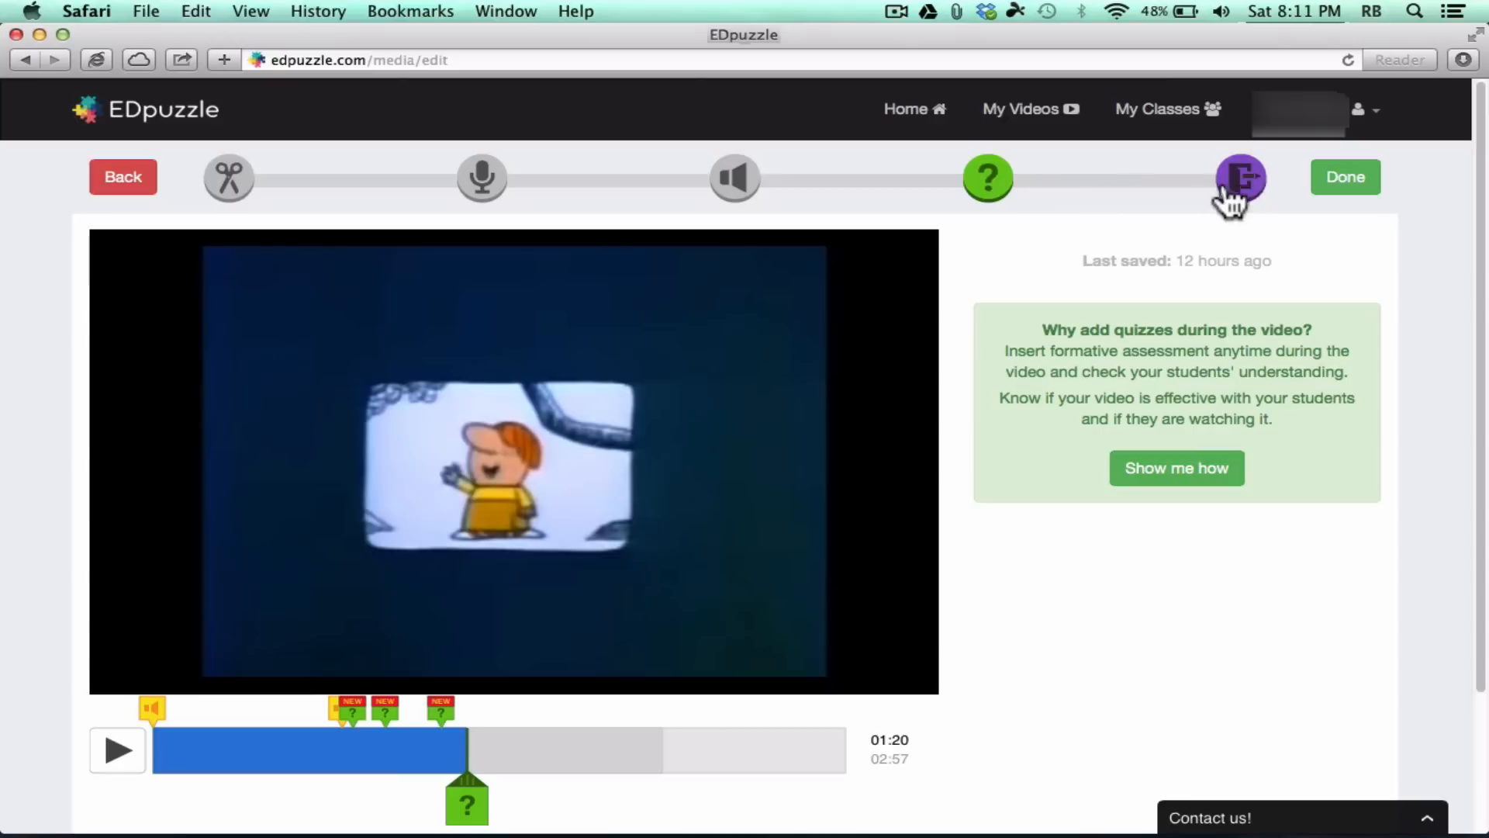
pyautogui.moveTo(1241, 177)
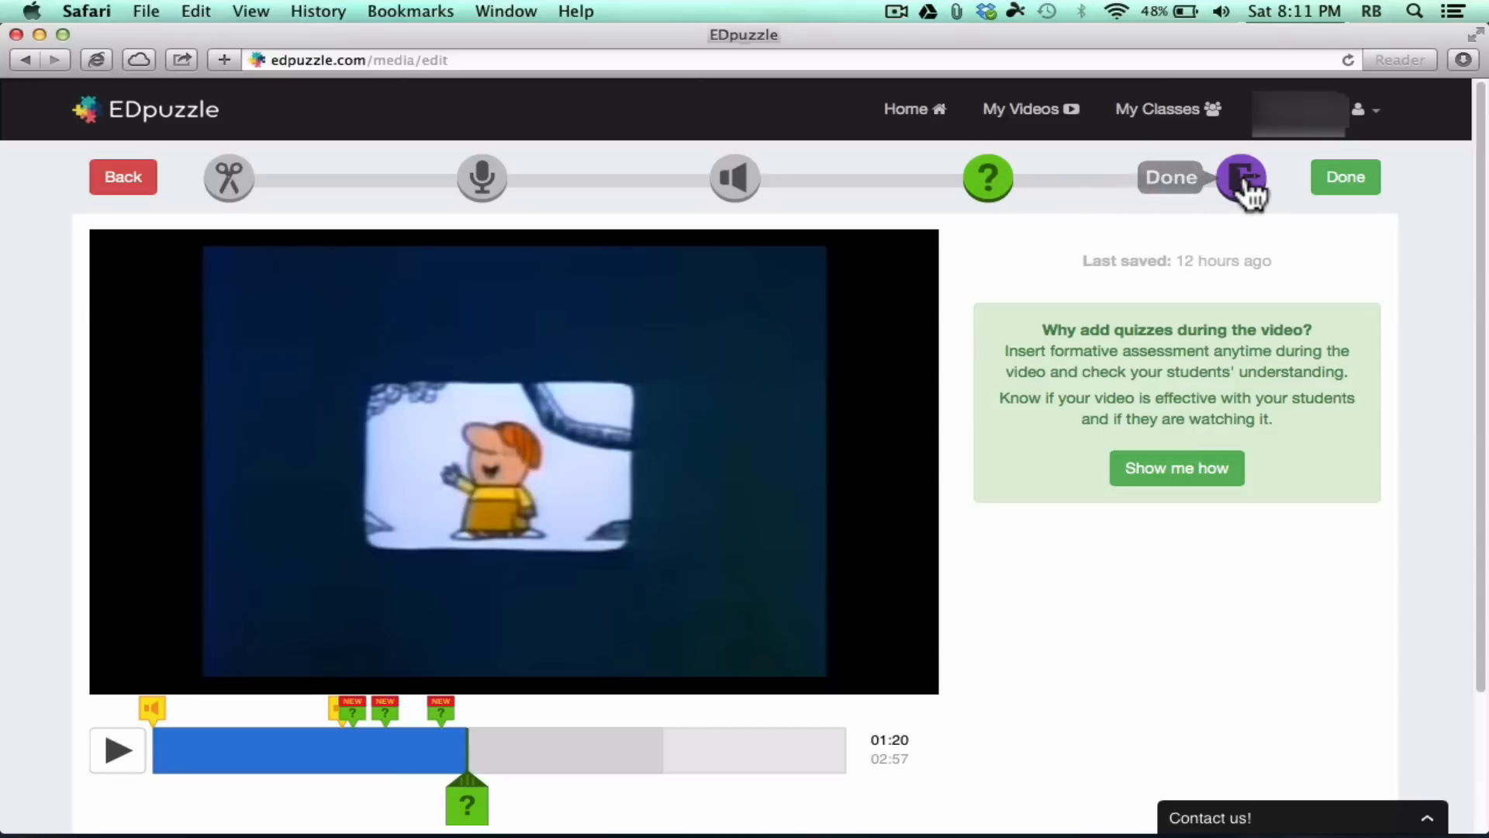
# Step: Retitle the video 'Review of Adverbs' and save and exit the editor
pyautogui.click(1241, 177)
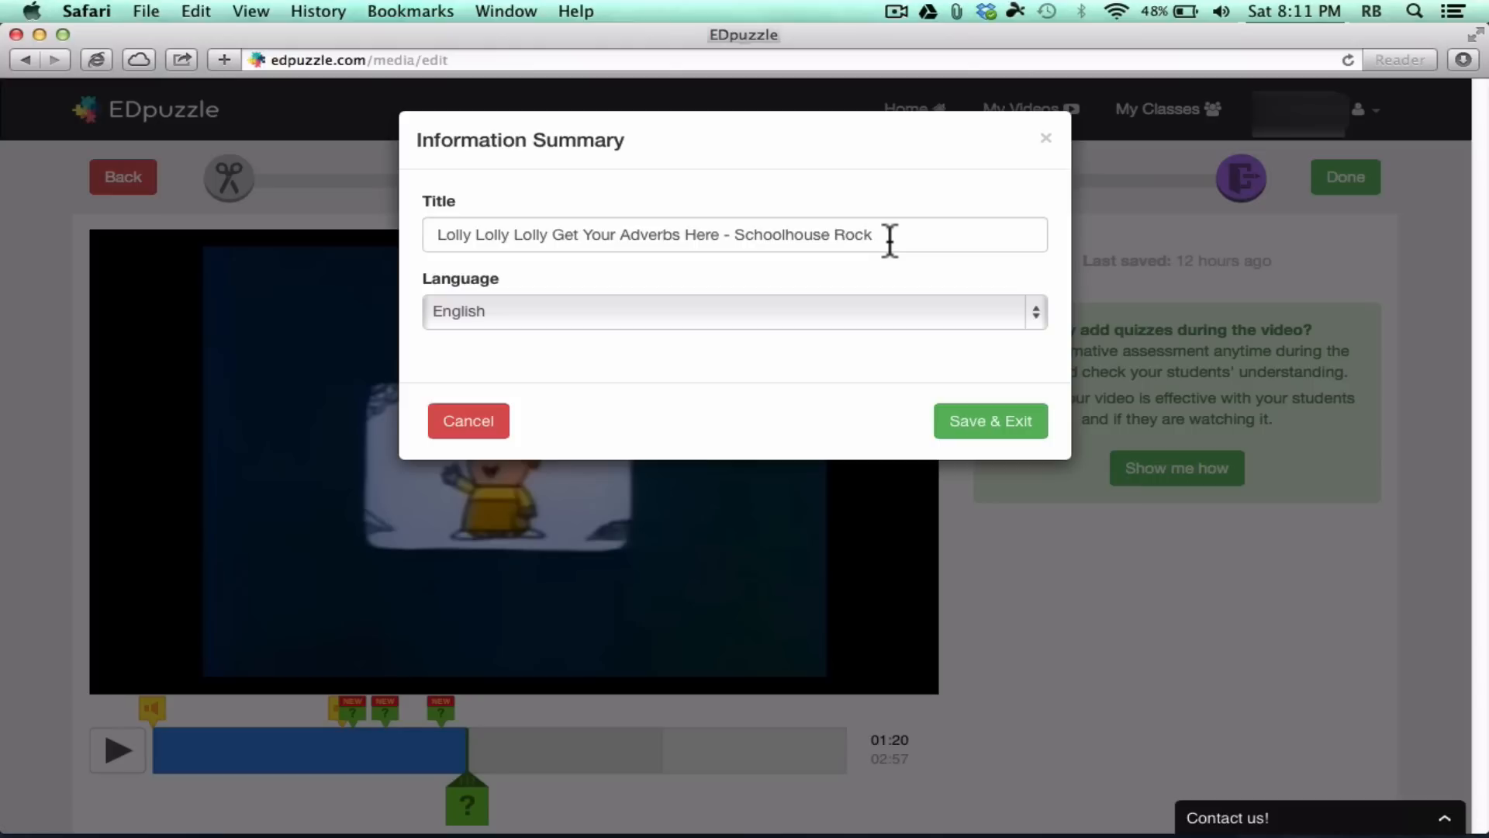
pyautogui.tripleClick(651, 234)
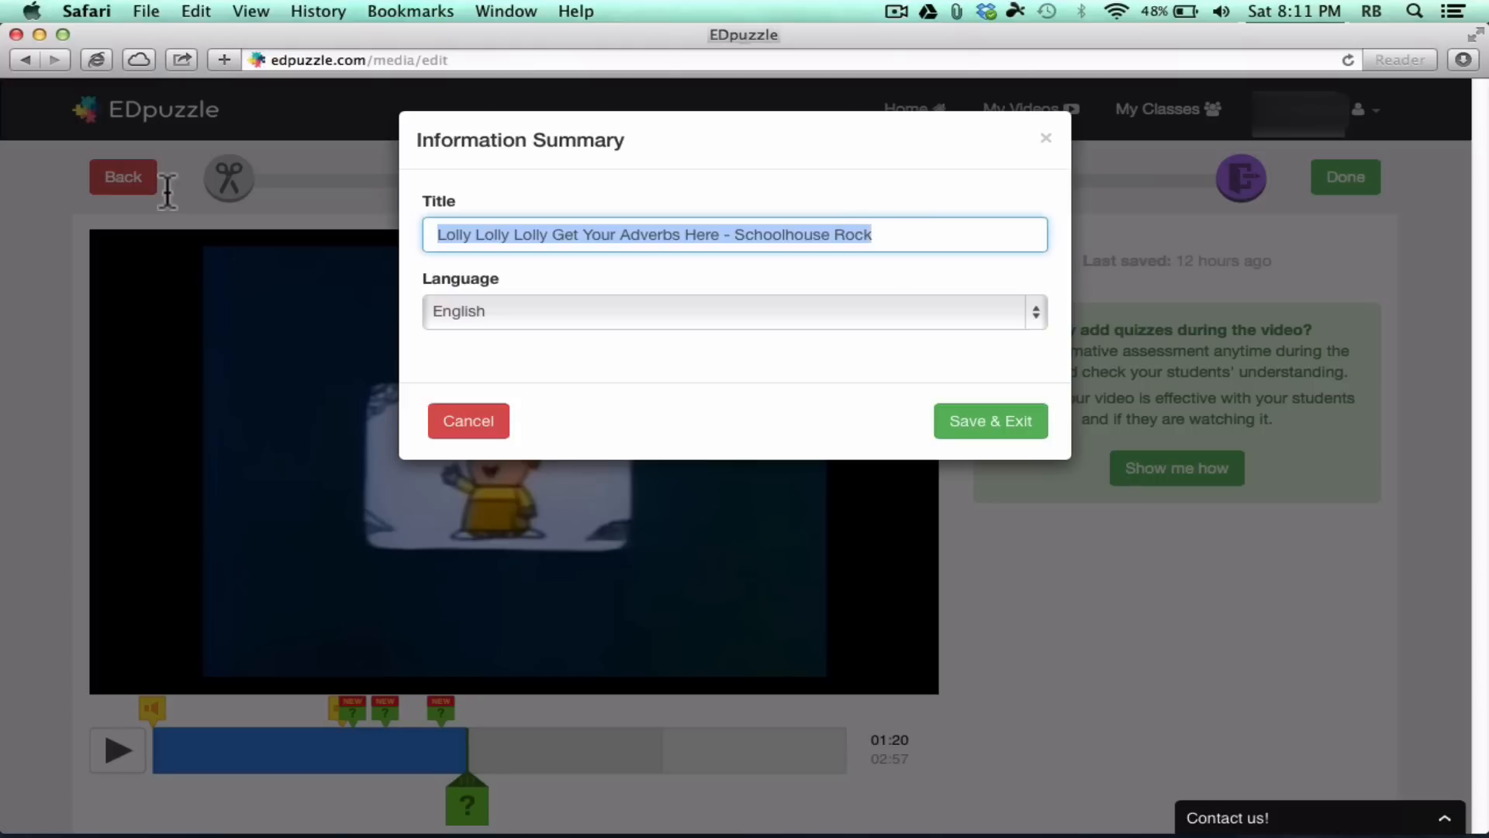
pyautogui.moveTo(170, 205)
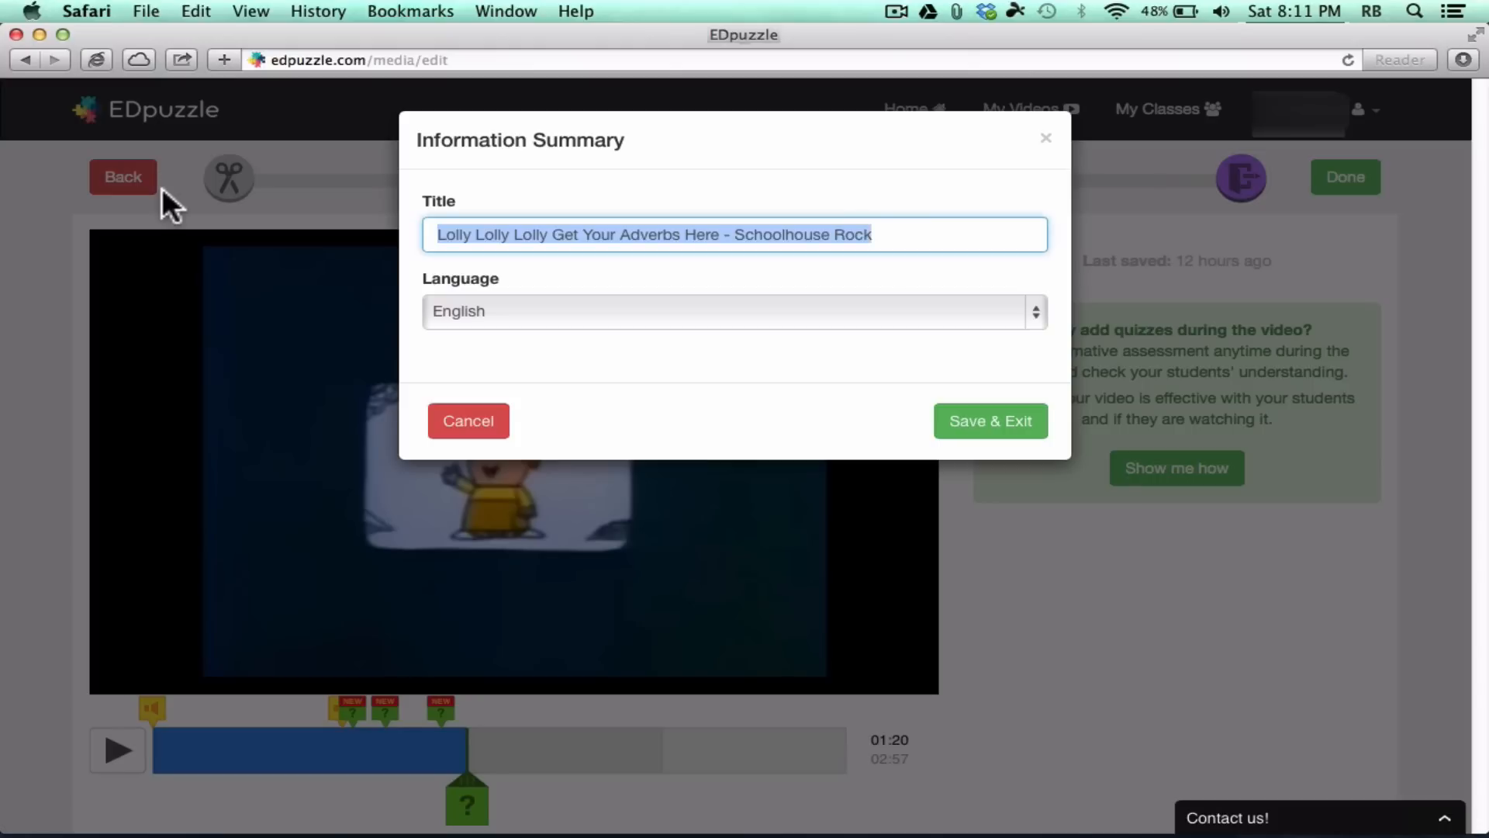
pyautogui.write('Review of Adverbs')
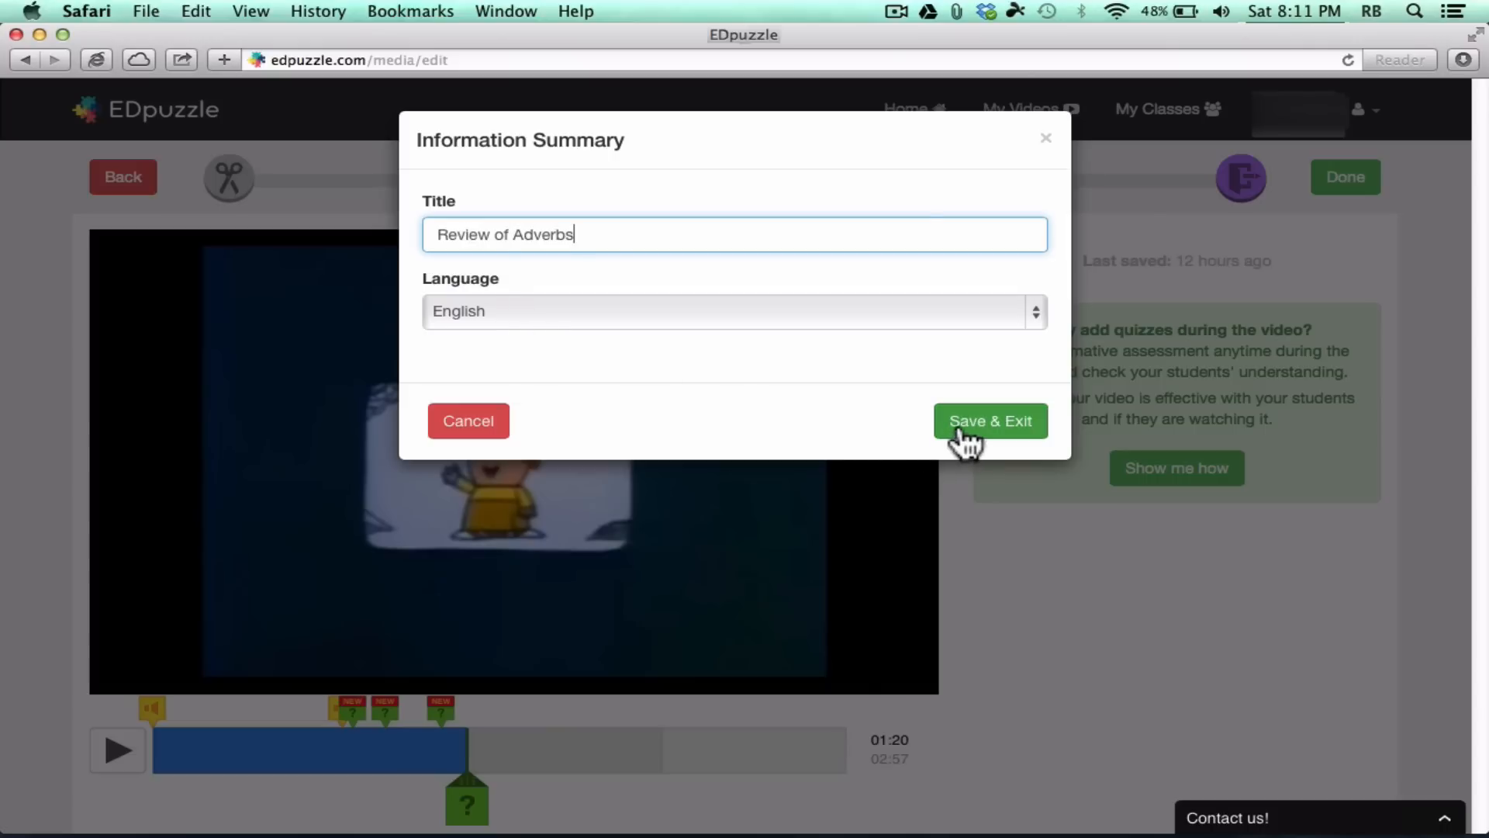
pyautogui.click(990, 421)
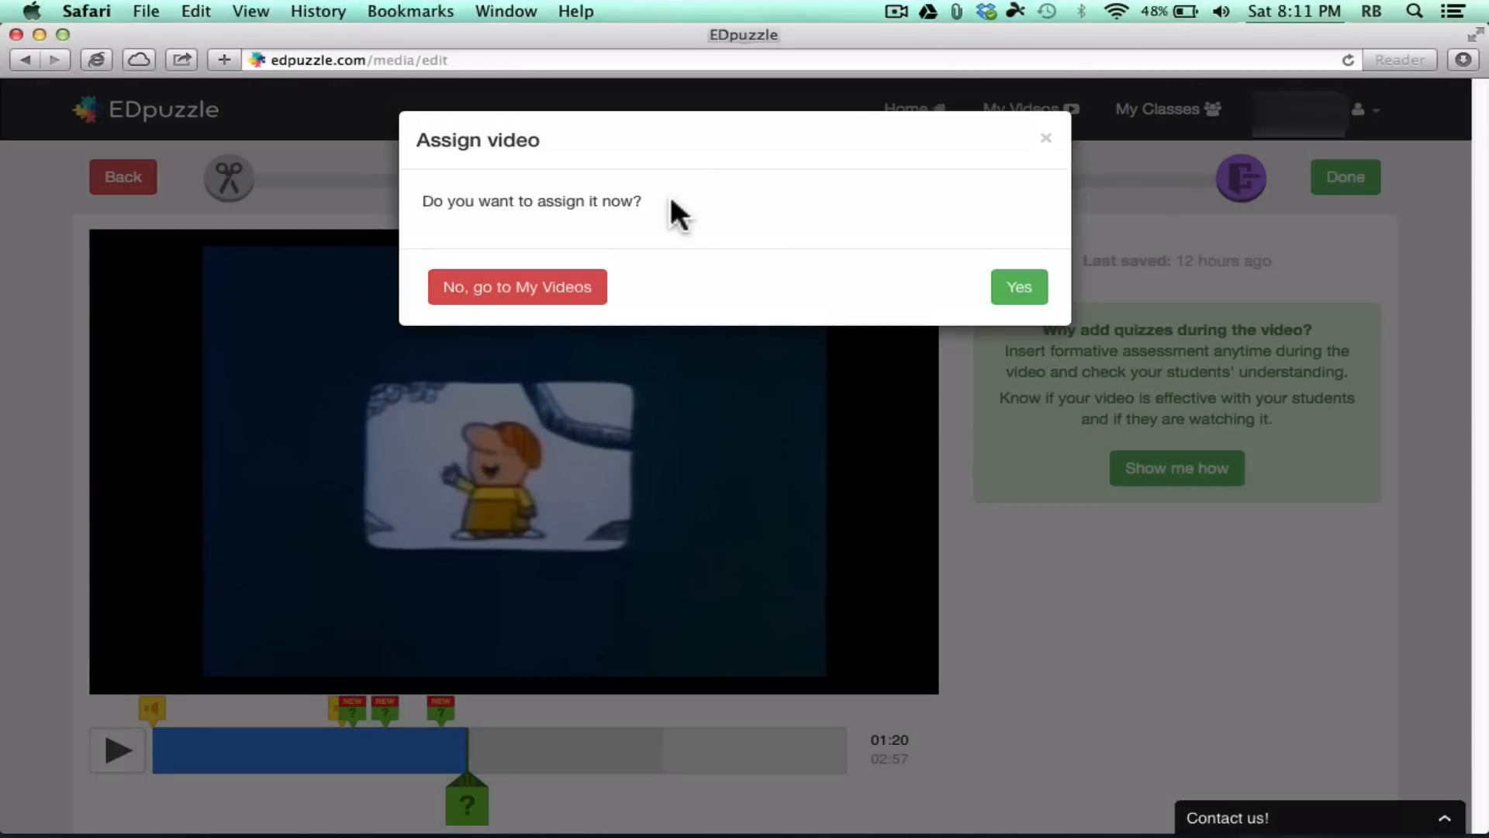
pyautogui.moveTo(341, 329)
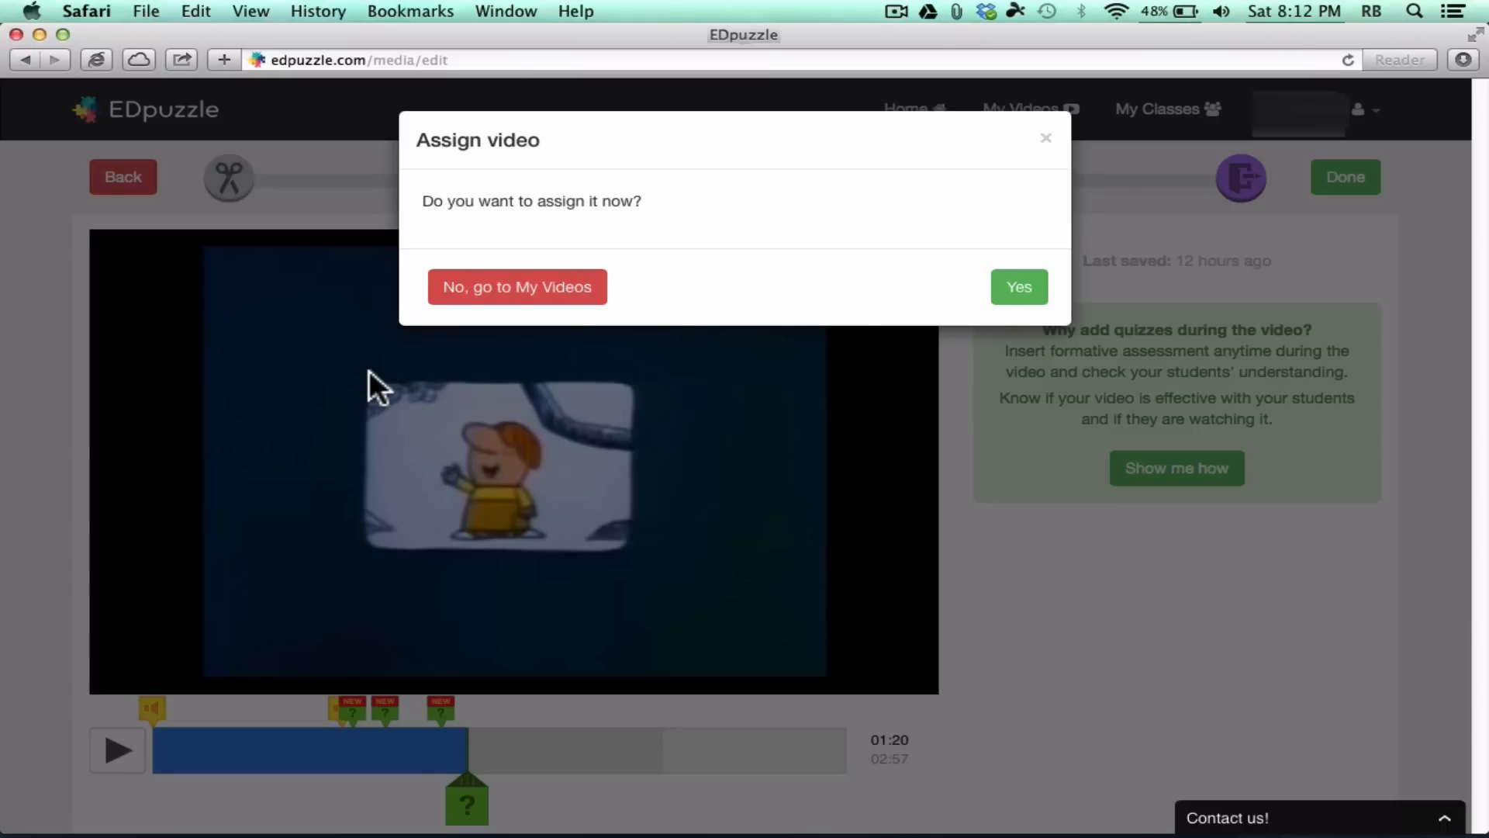
# Step: Agree to assign Review of Adverbs now, reaching the new-assignment page
pyautogui.click(1018, 287)
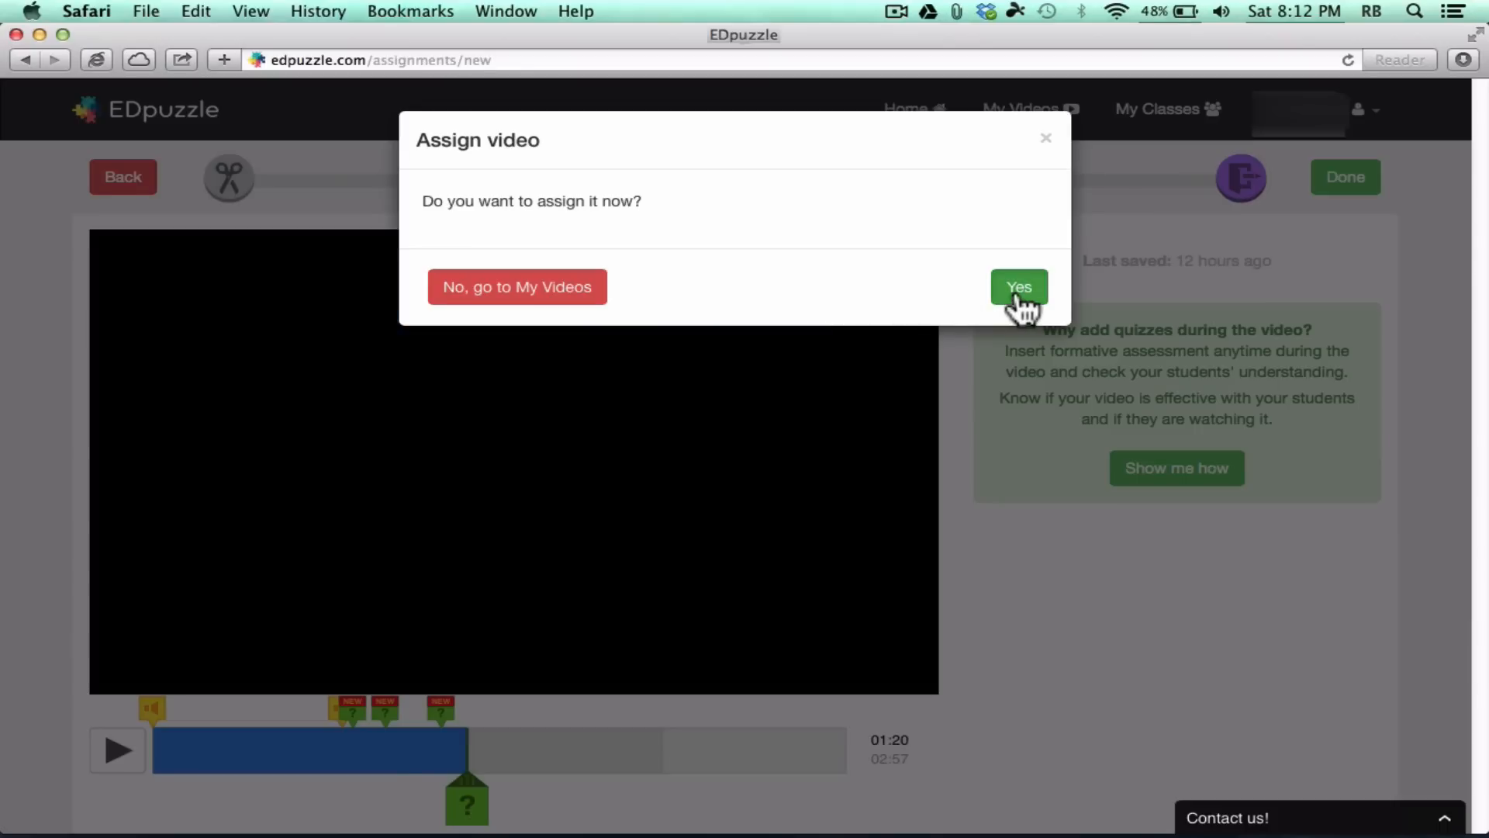
pyautogui.click(1018, 286)
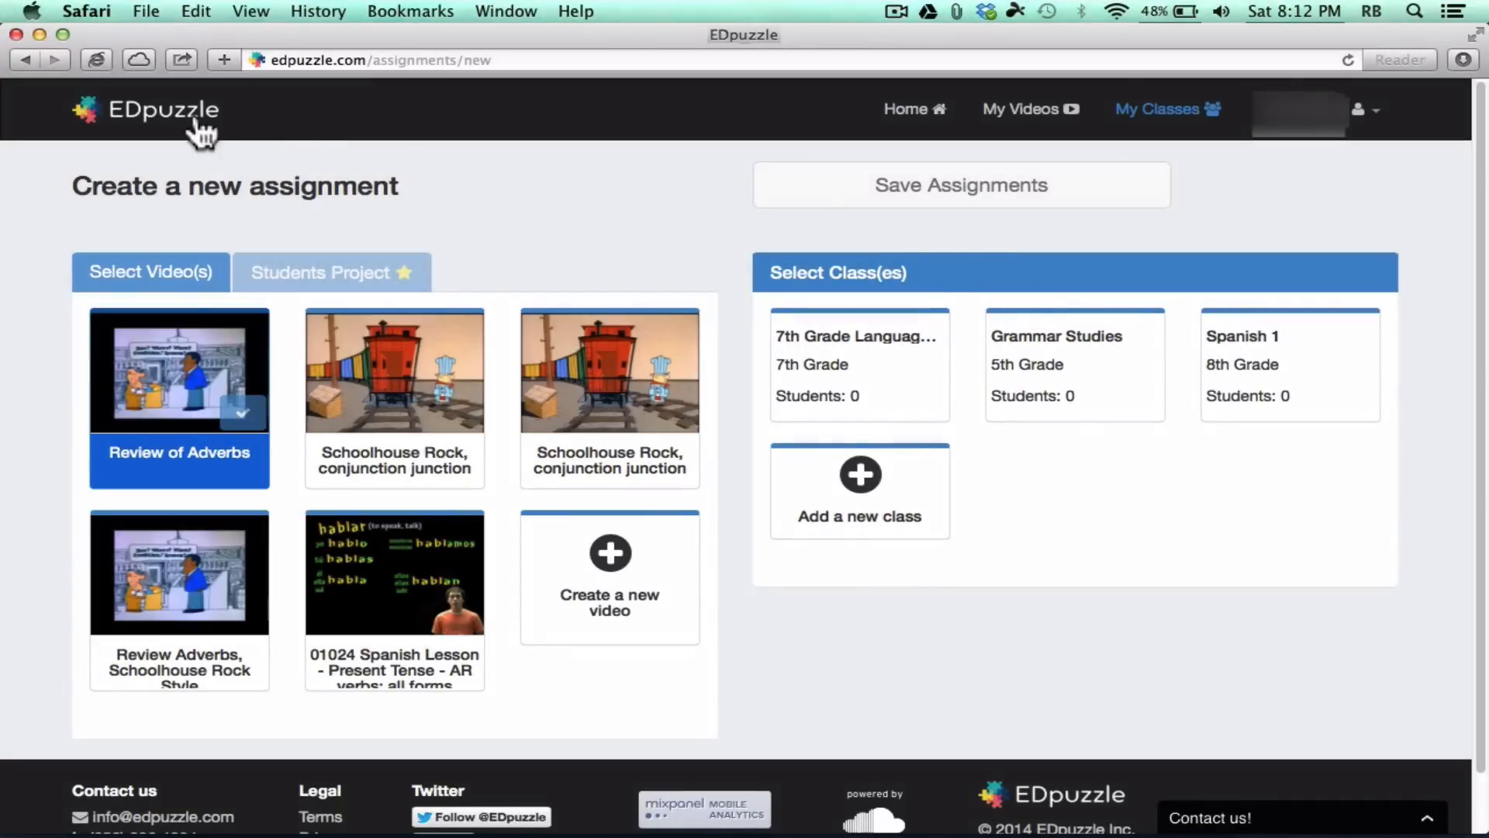
pyautogui.moveTo(895, 305)
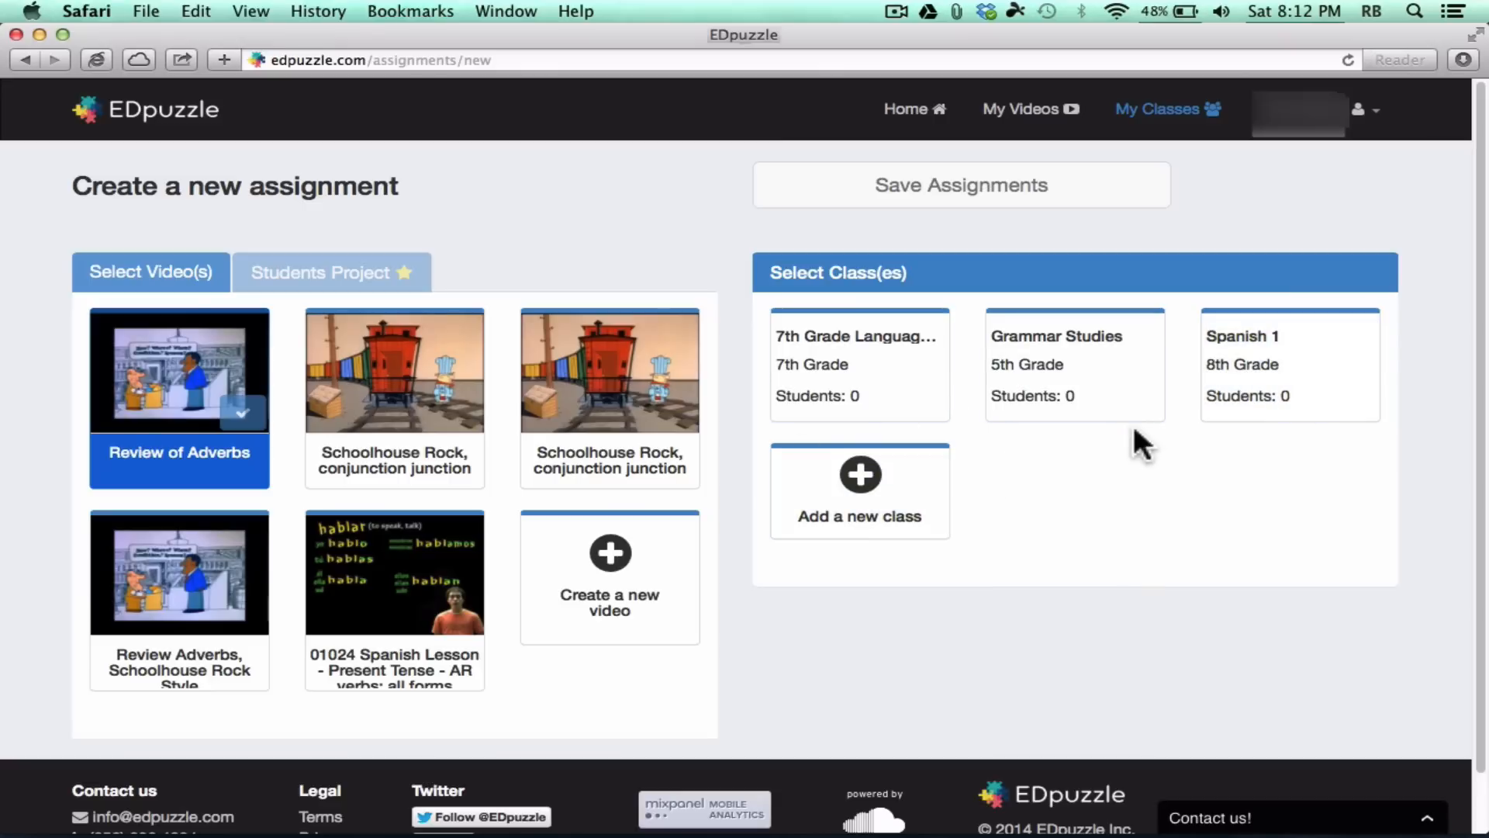
pyautogui.moveTo(859, 484)
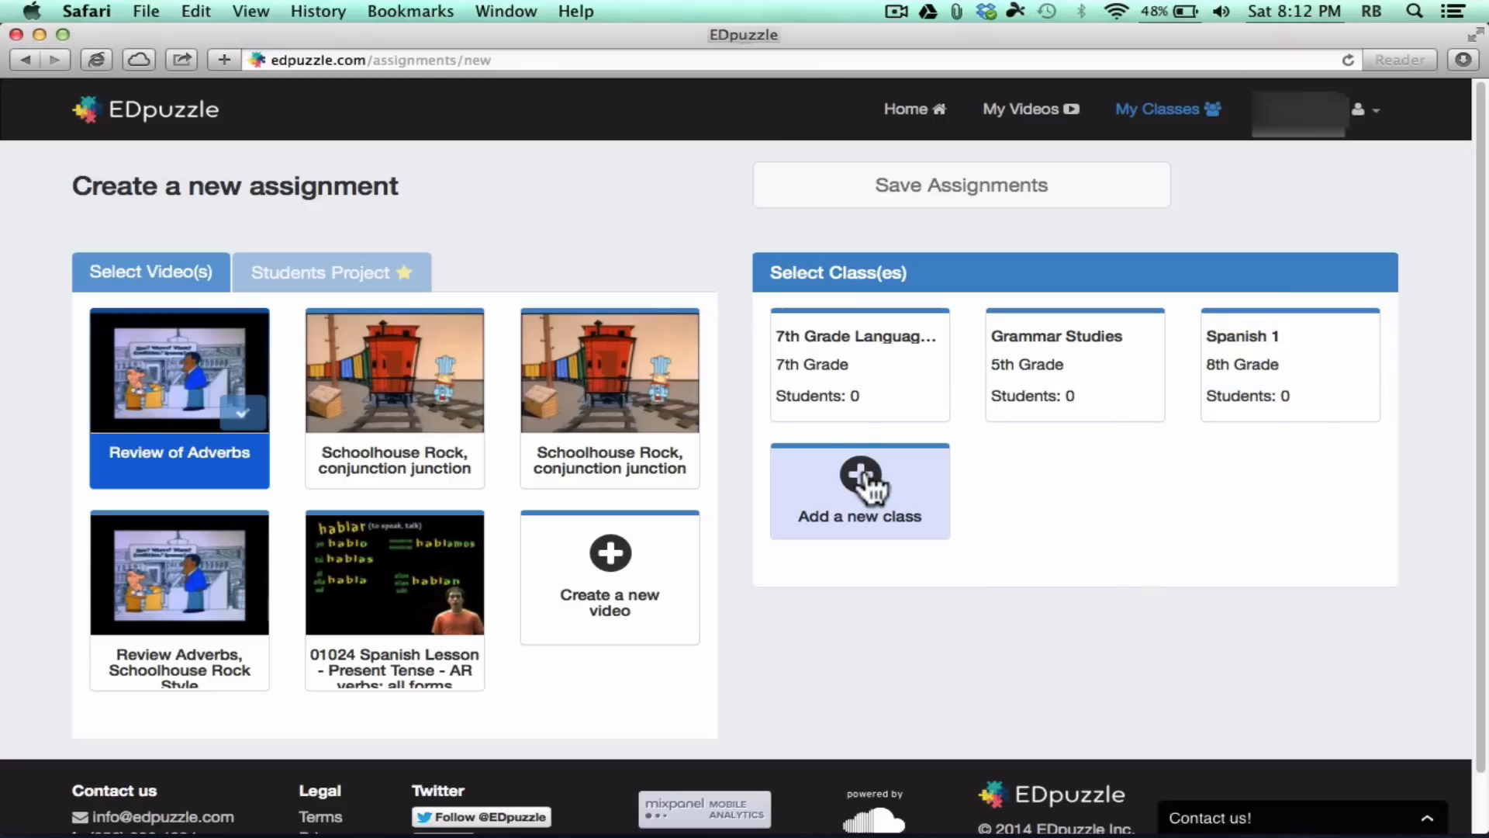
# Step: Create the class with subject Literature/Language Arts and grade 7th Grade and save it
pyautogui.click(858, 492)
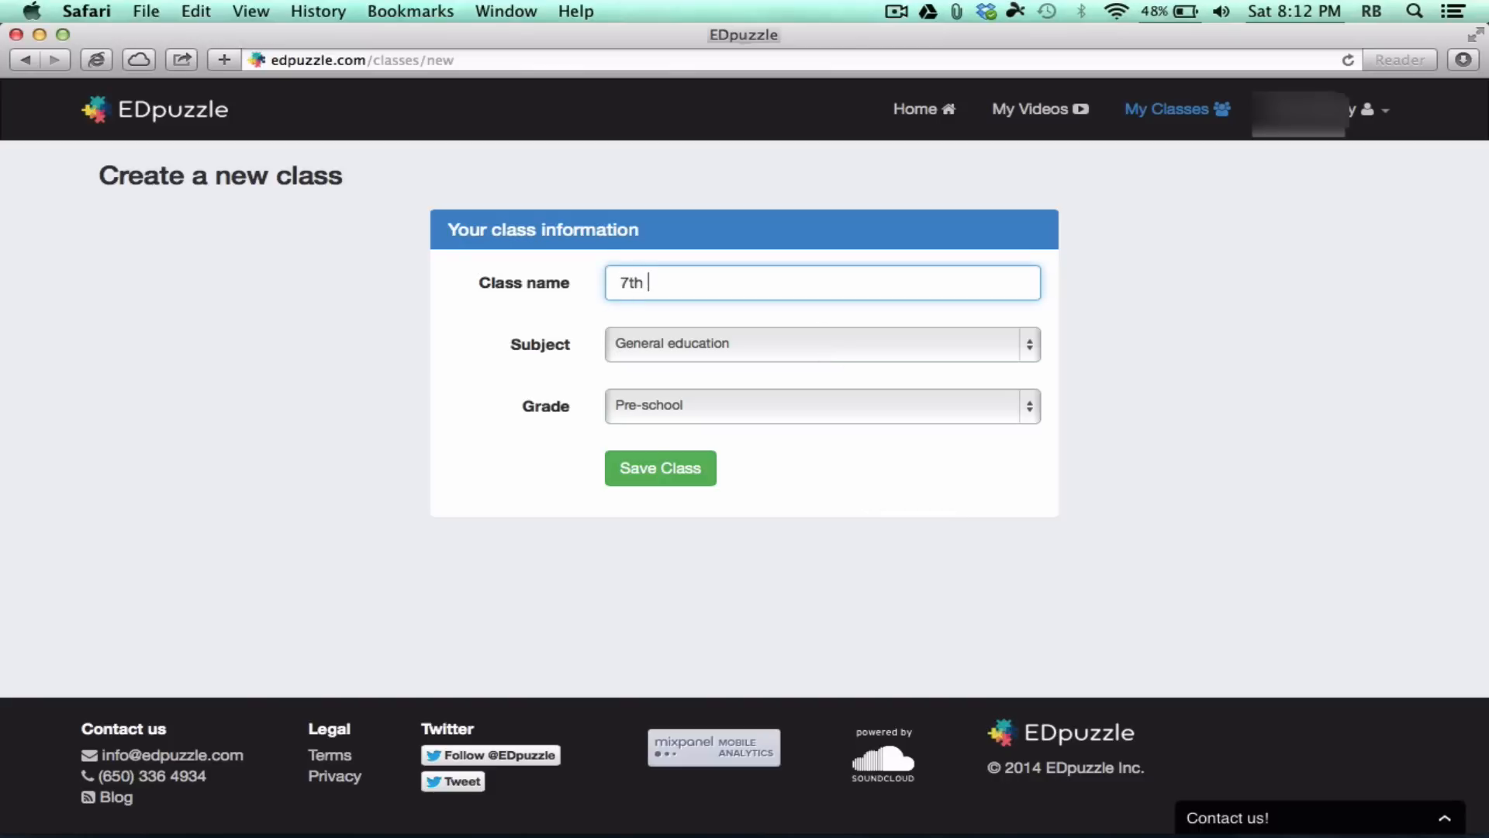
pyautogui.click(819, 344)
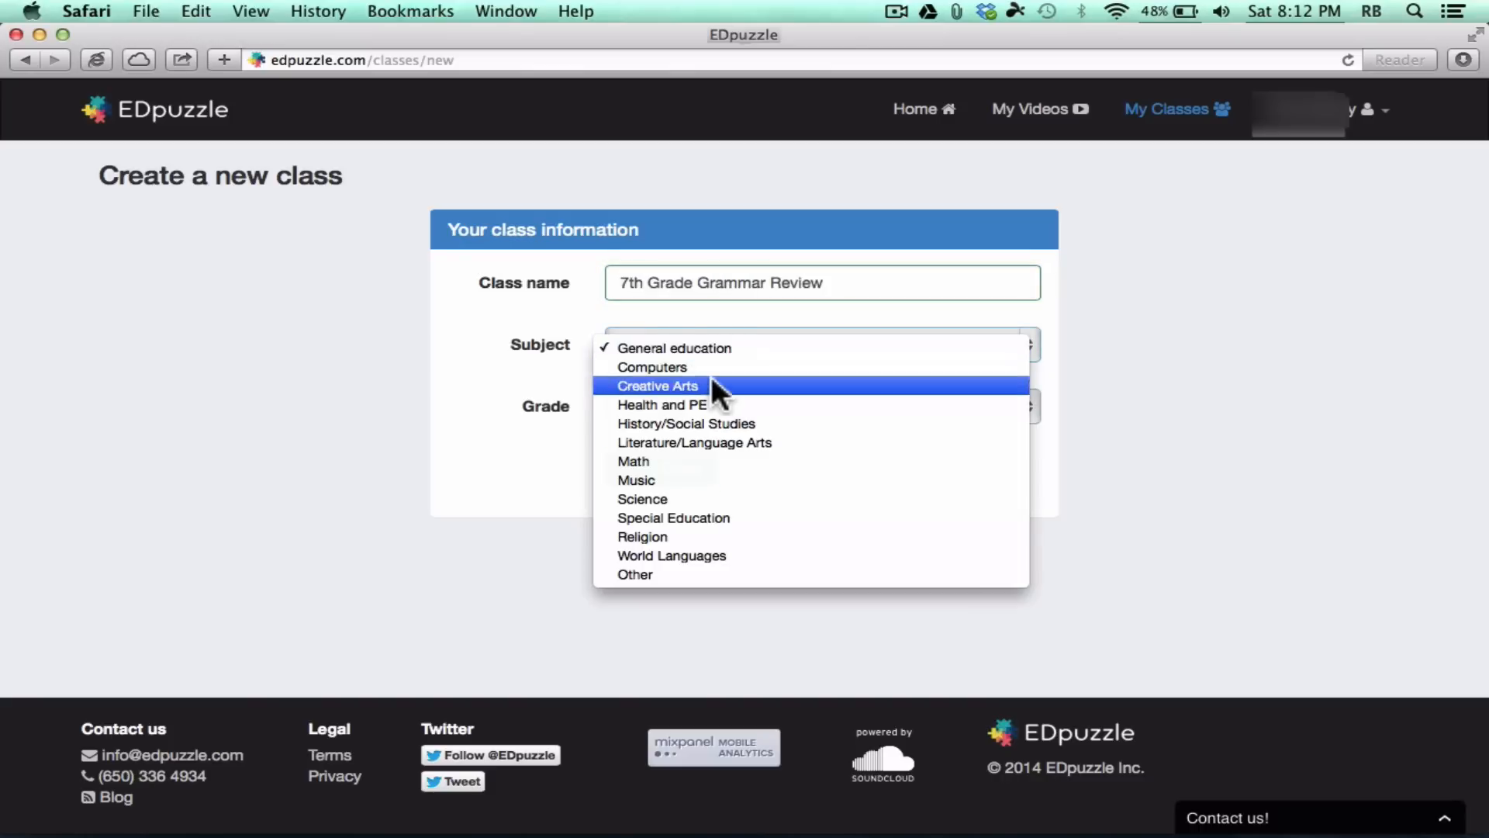
pyautogui.click(695, 443)
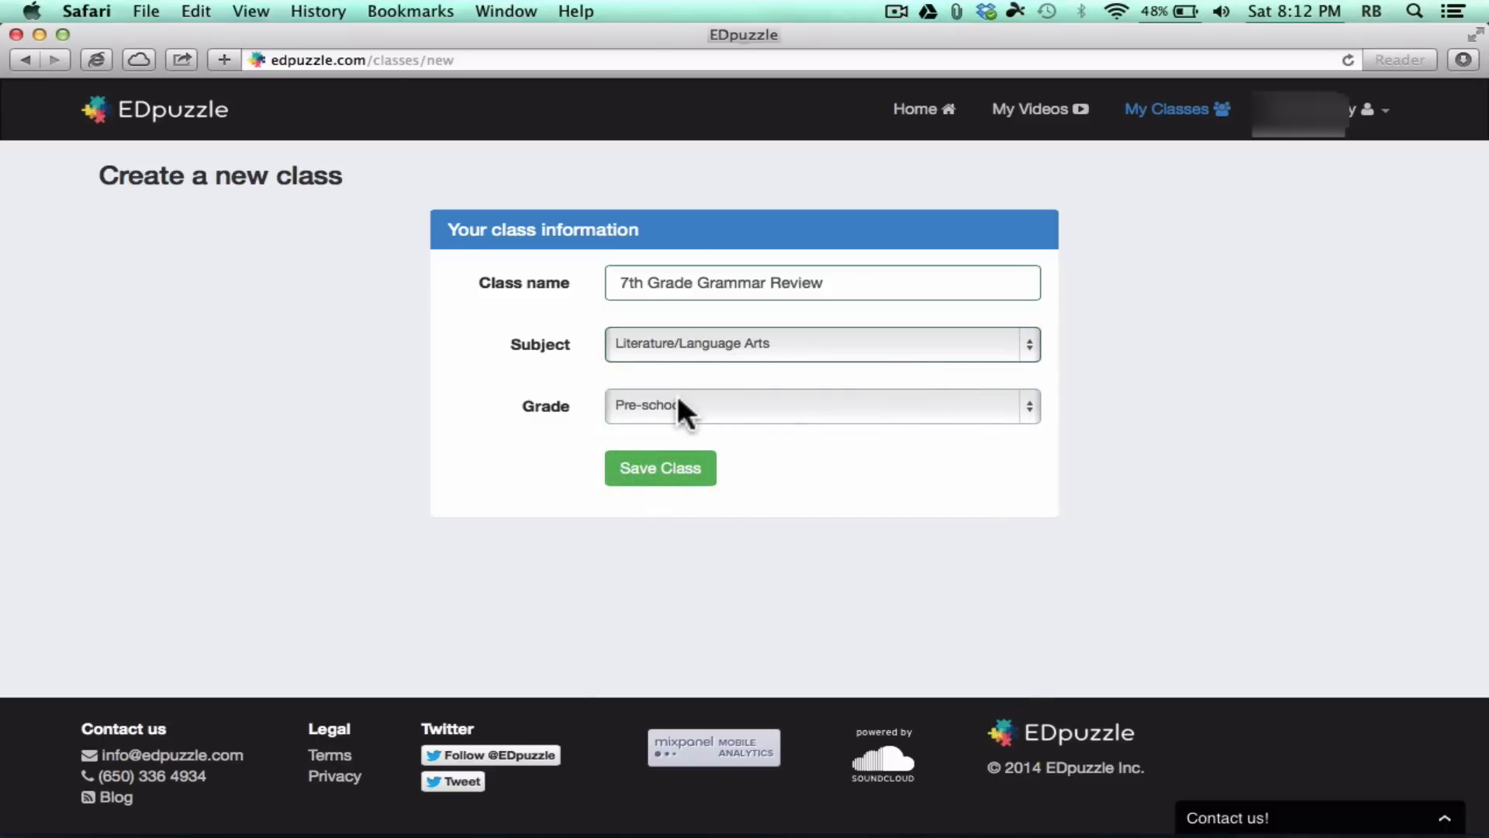
pyautogui.click(820, 405)
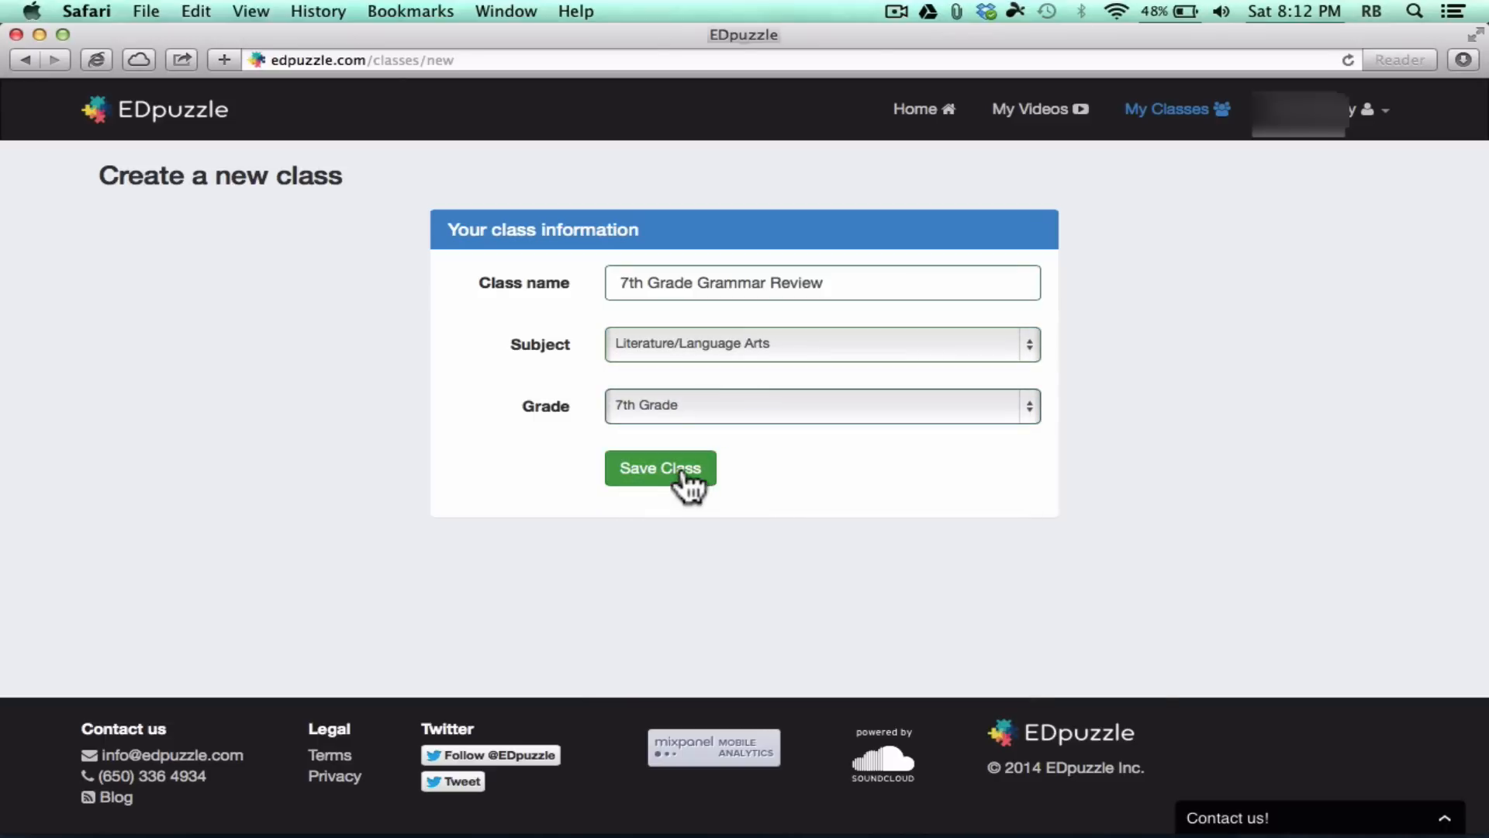
pyautogui.click(660, 467)
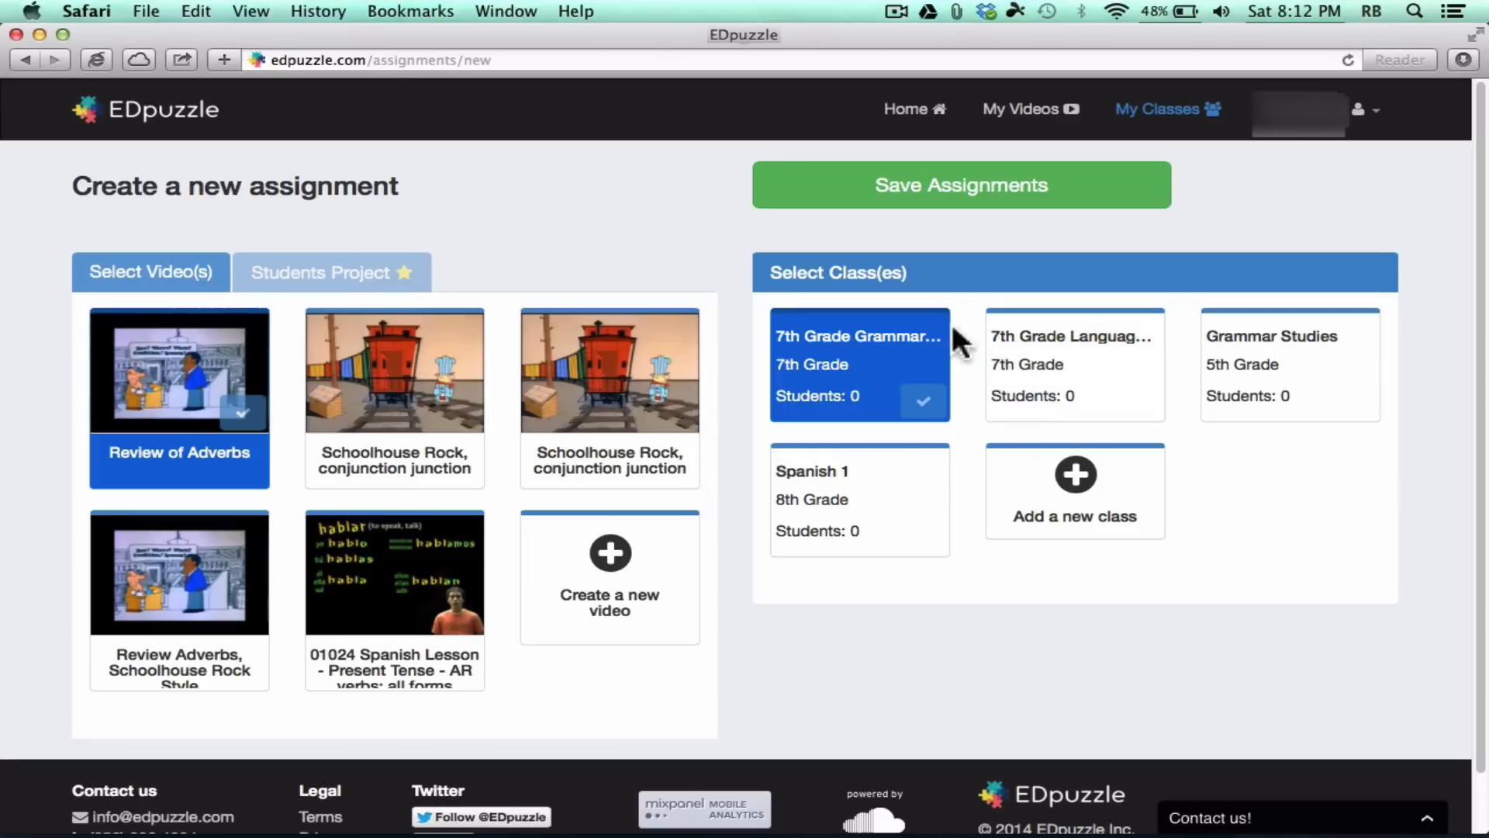
pyautogui.moveTo(921, 466)
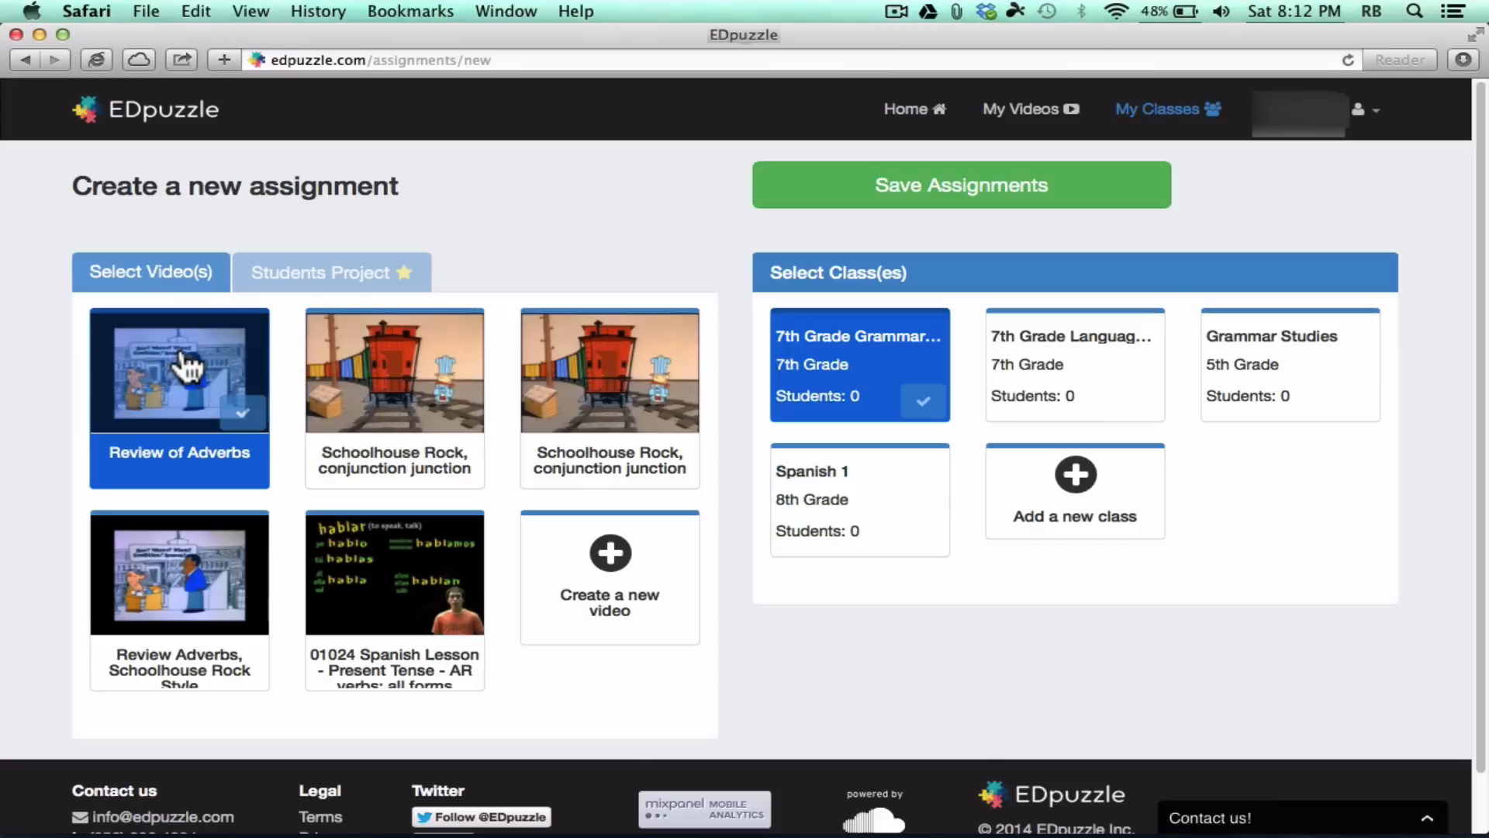
pyautogui.moveTo(206, 366)
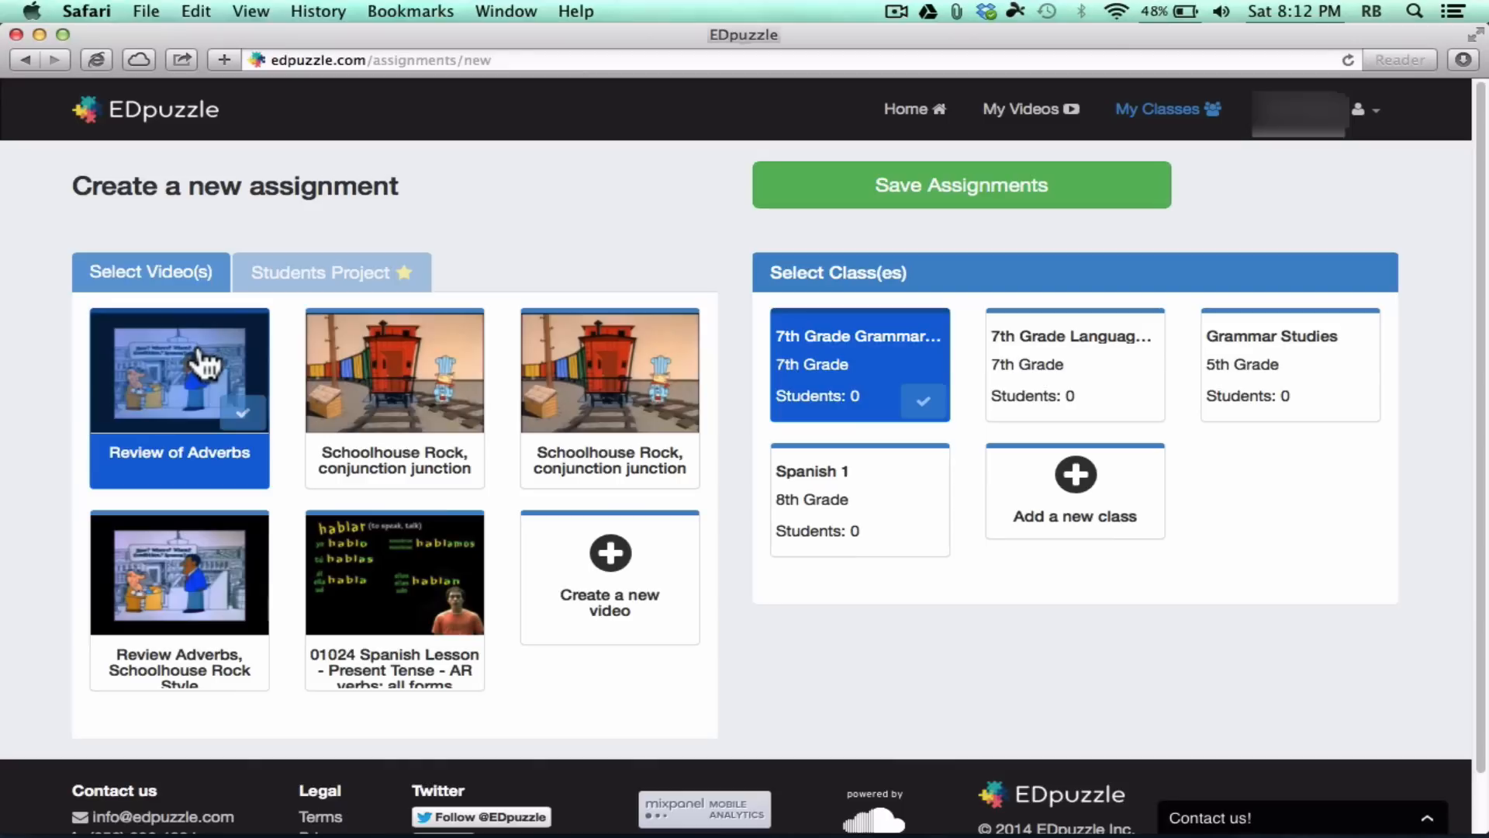
pyautogui.moveTo(248, 349)
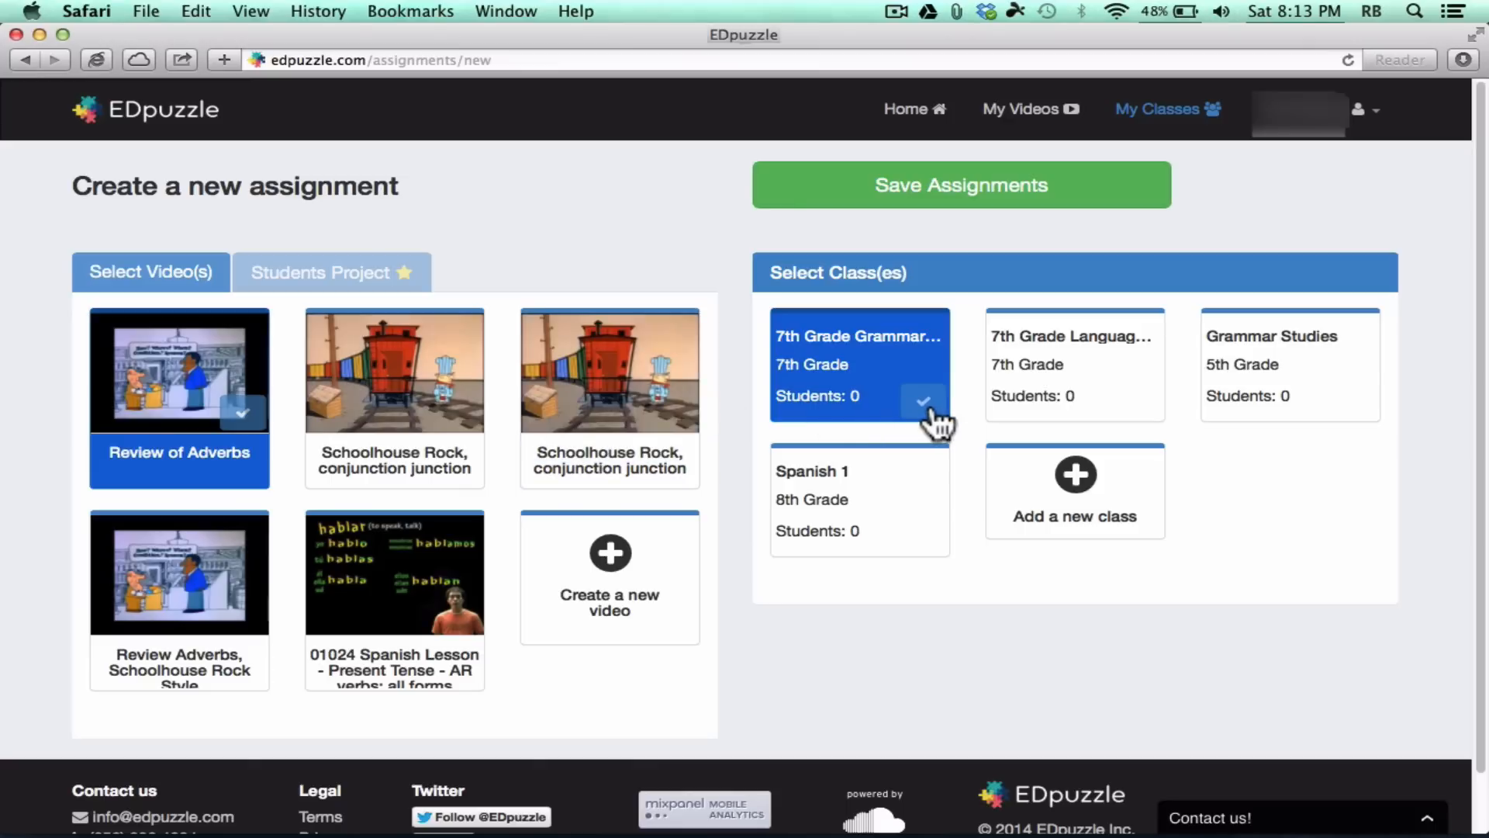
pyautogui.click(1073, 363)
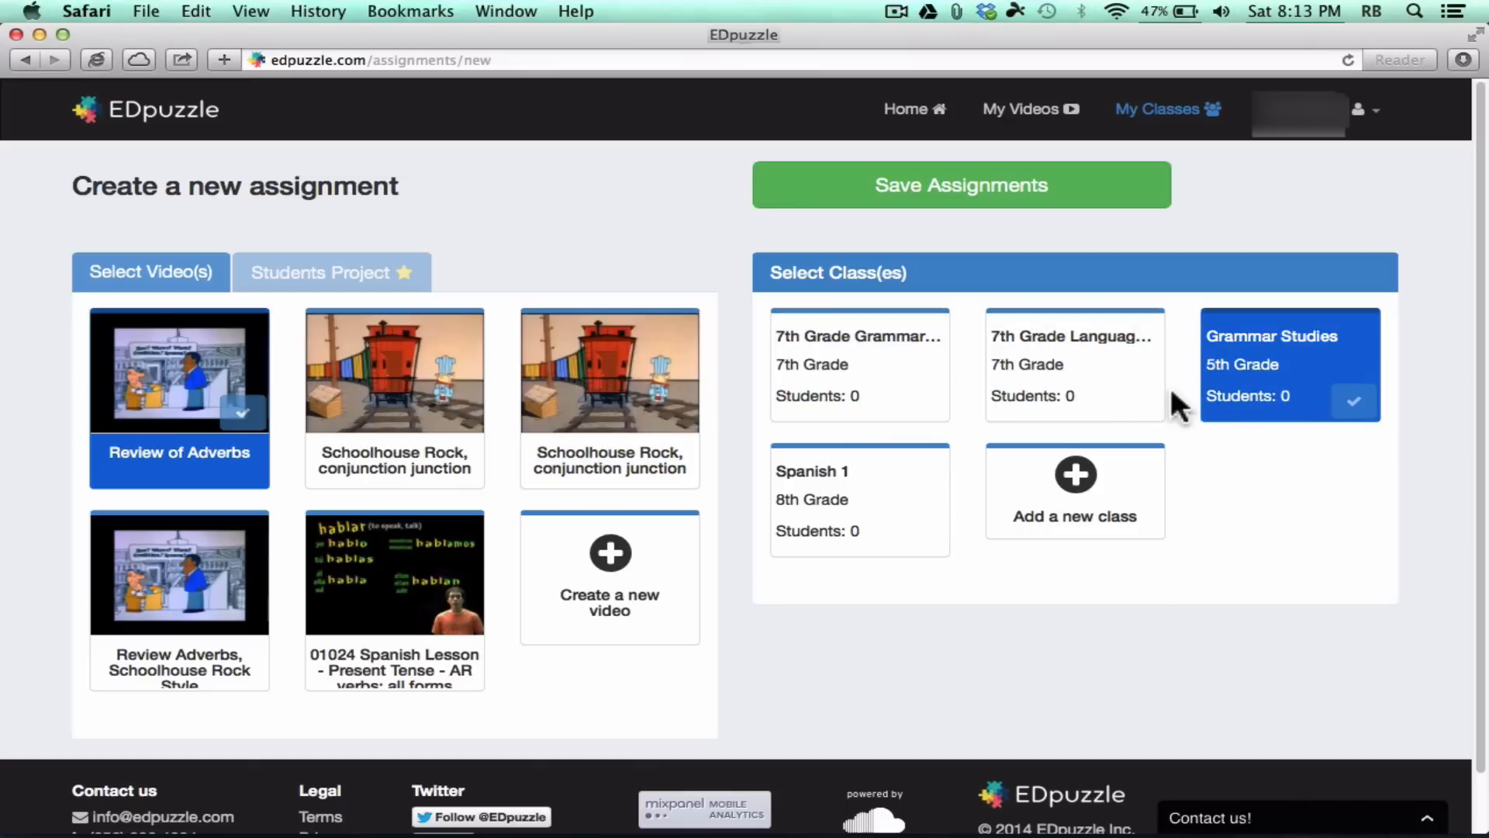
pyautogui.click(857, 364)
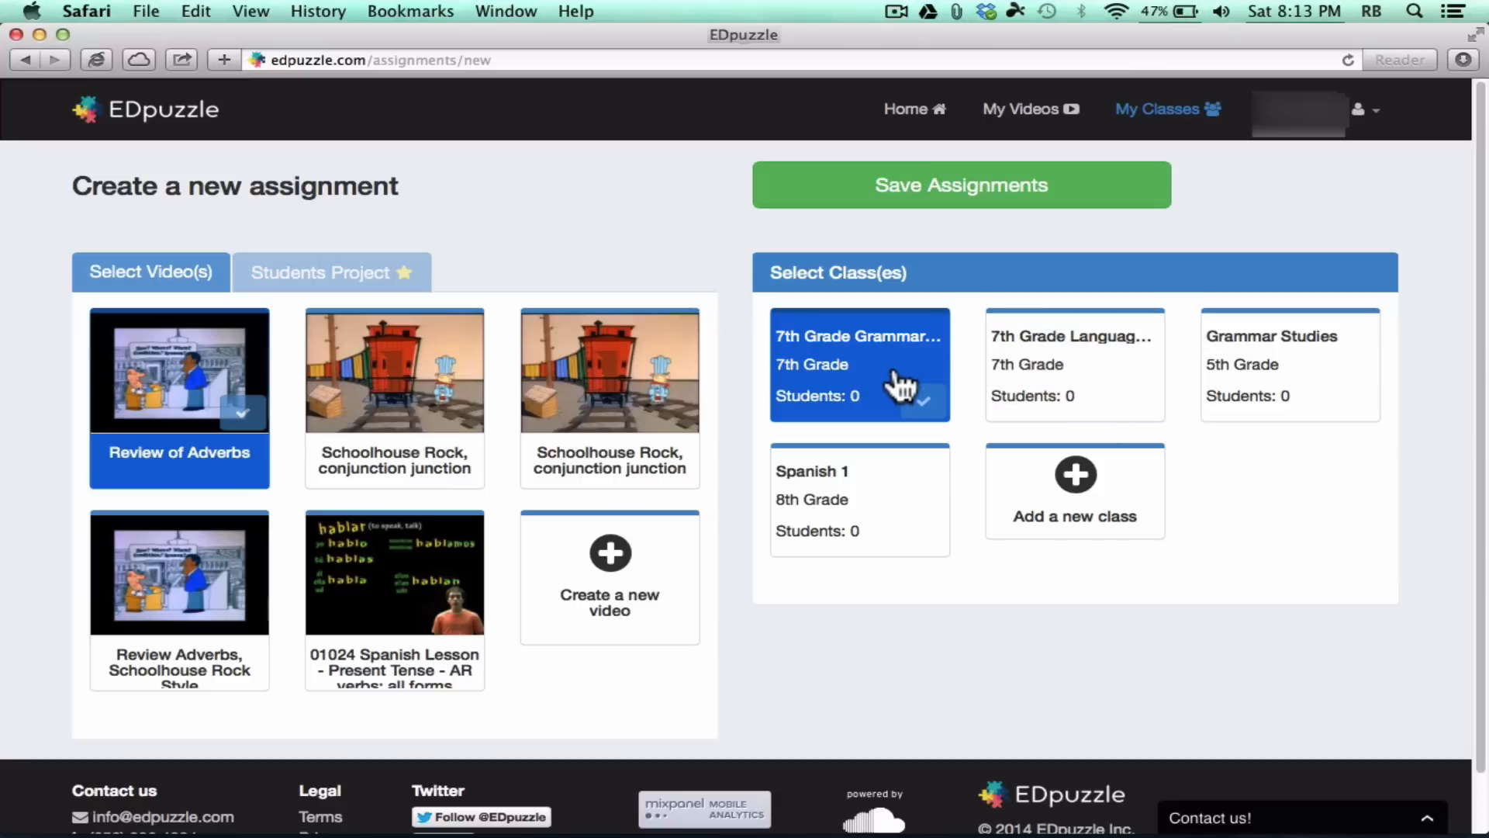
pyautogui.moveTo(1078, 209)
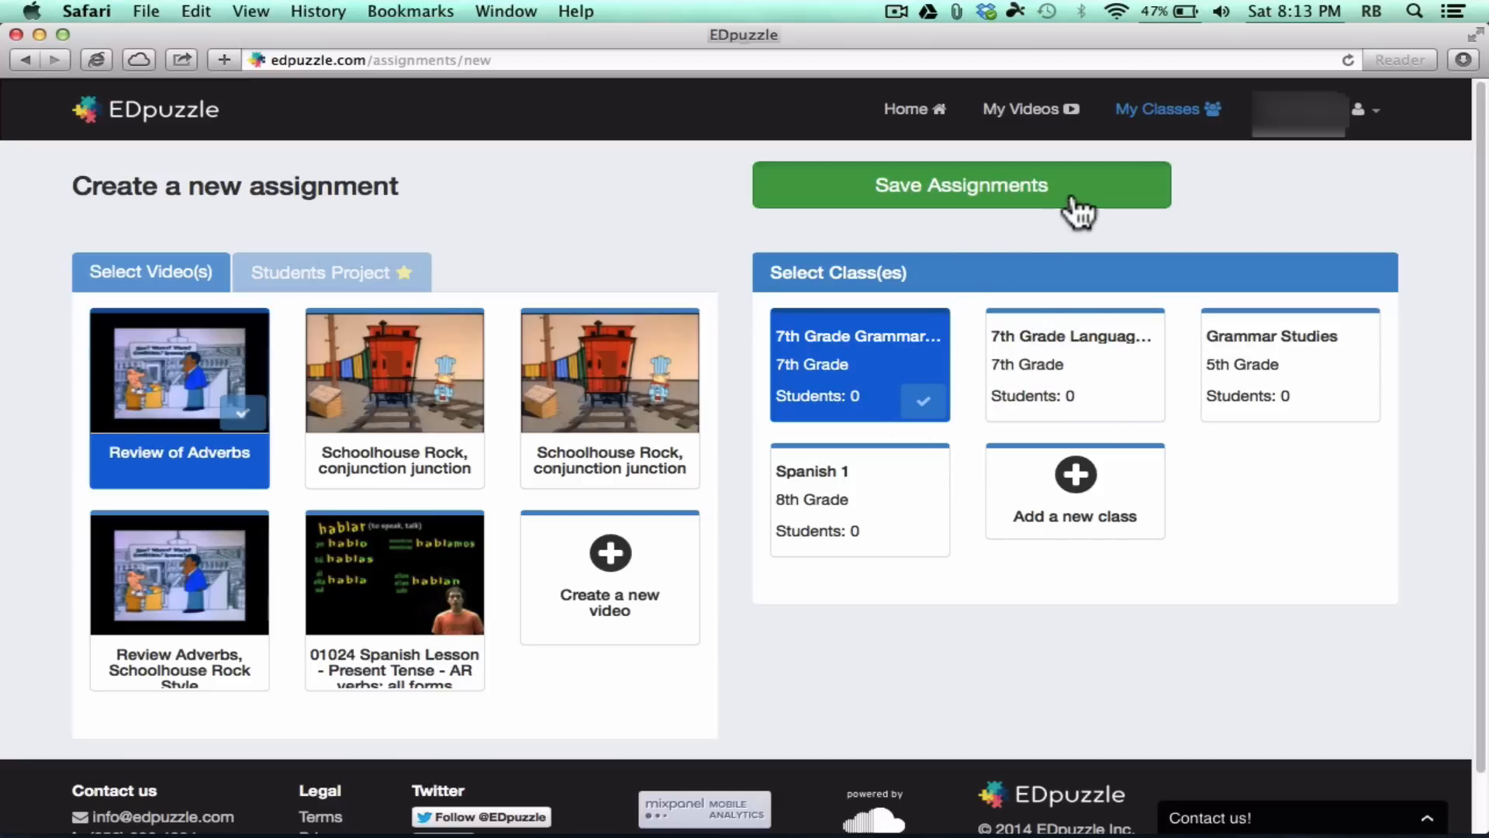
# Step: Save the assignment to 7th Grade Grammar Review with Prevent skipping kept on
pyautogui.click(959, 184)
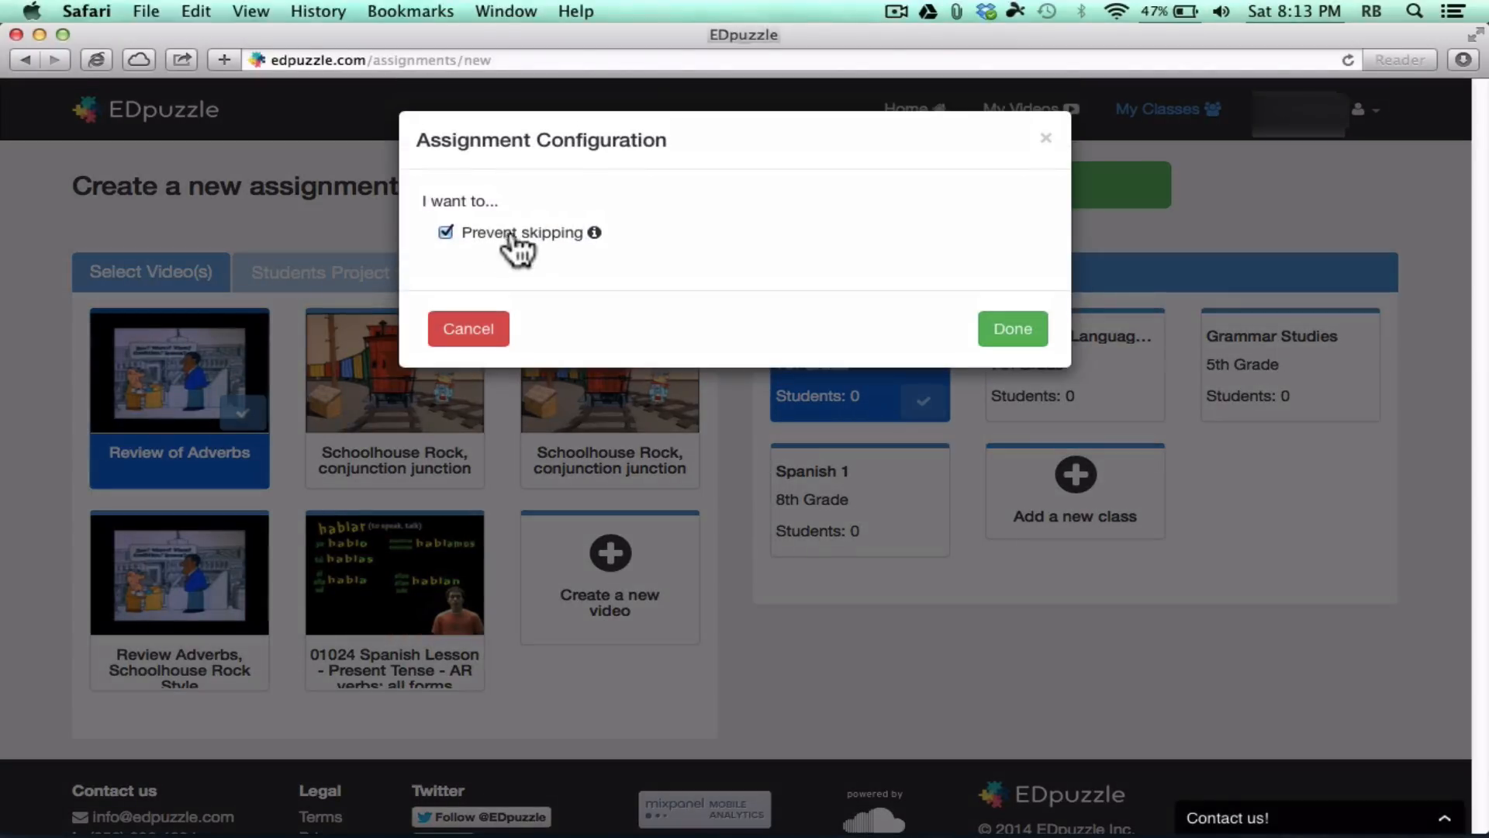
pyautogui.moveTo(448, 247)
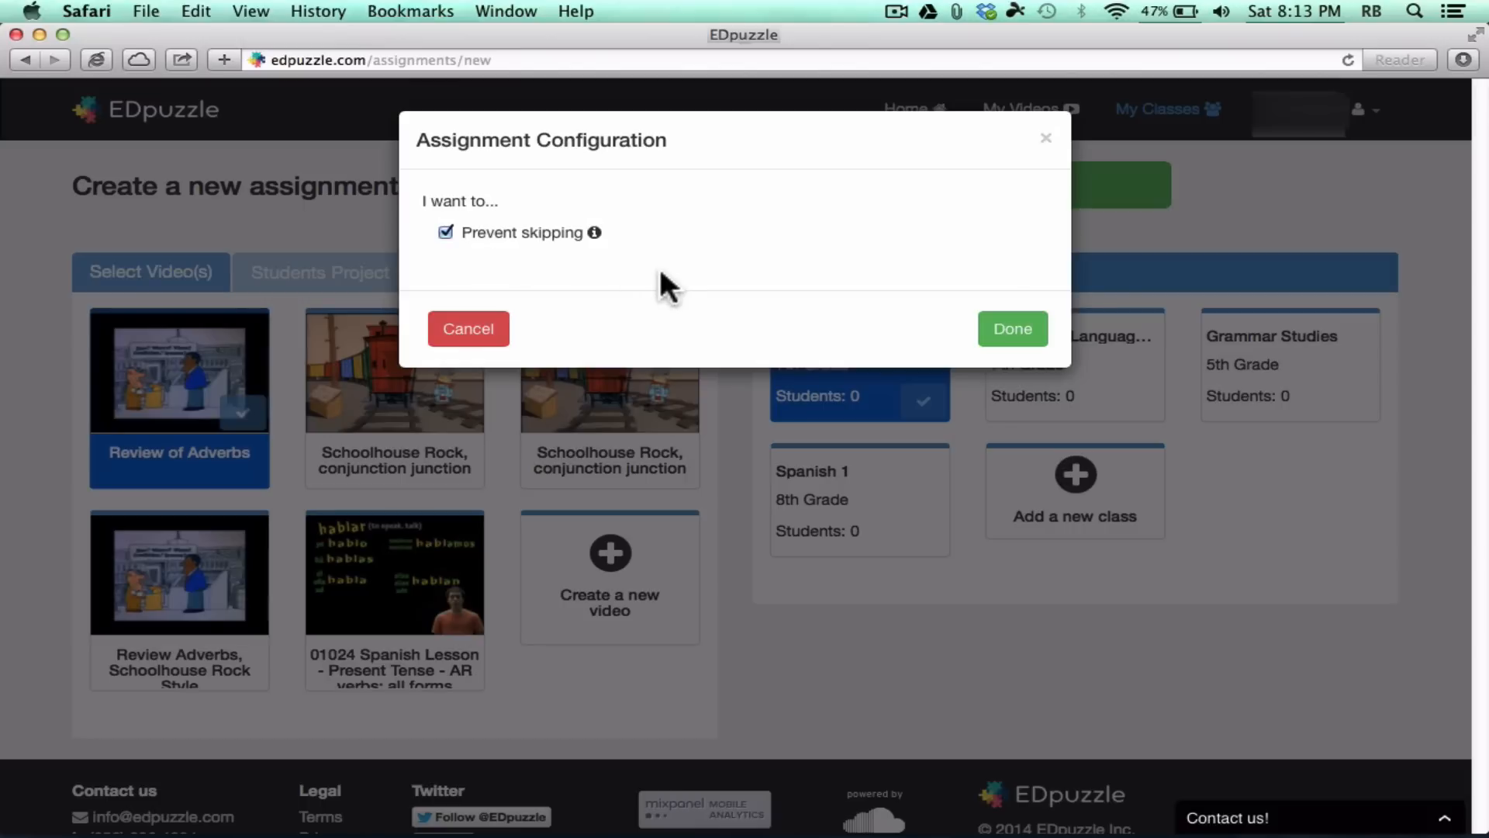
pyautogui.moveTo(493, 252)
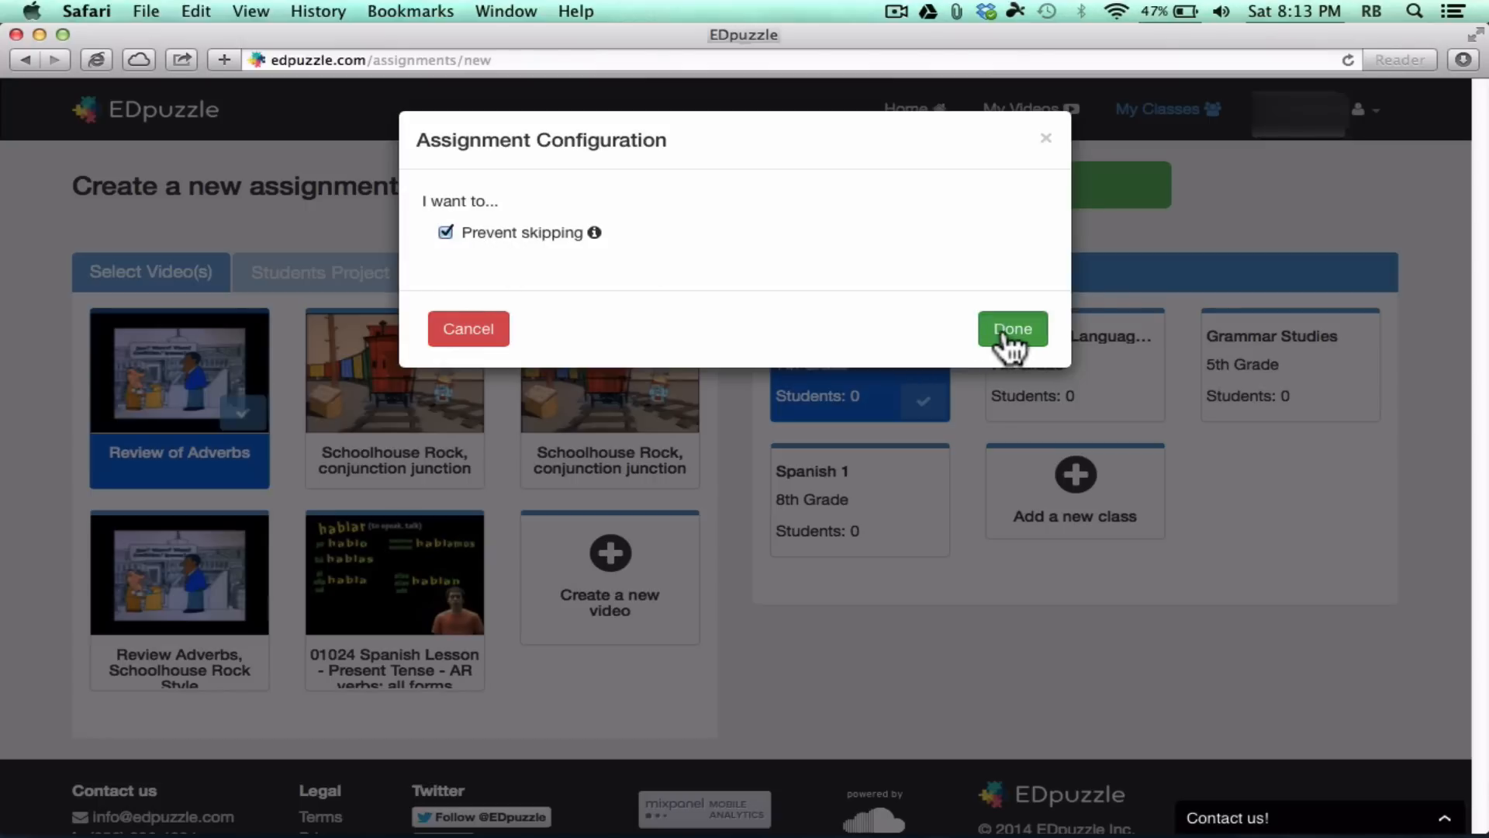
pyautogui.click(1012, 329)
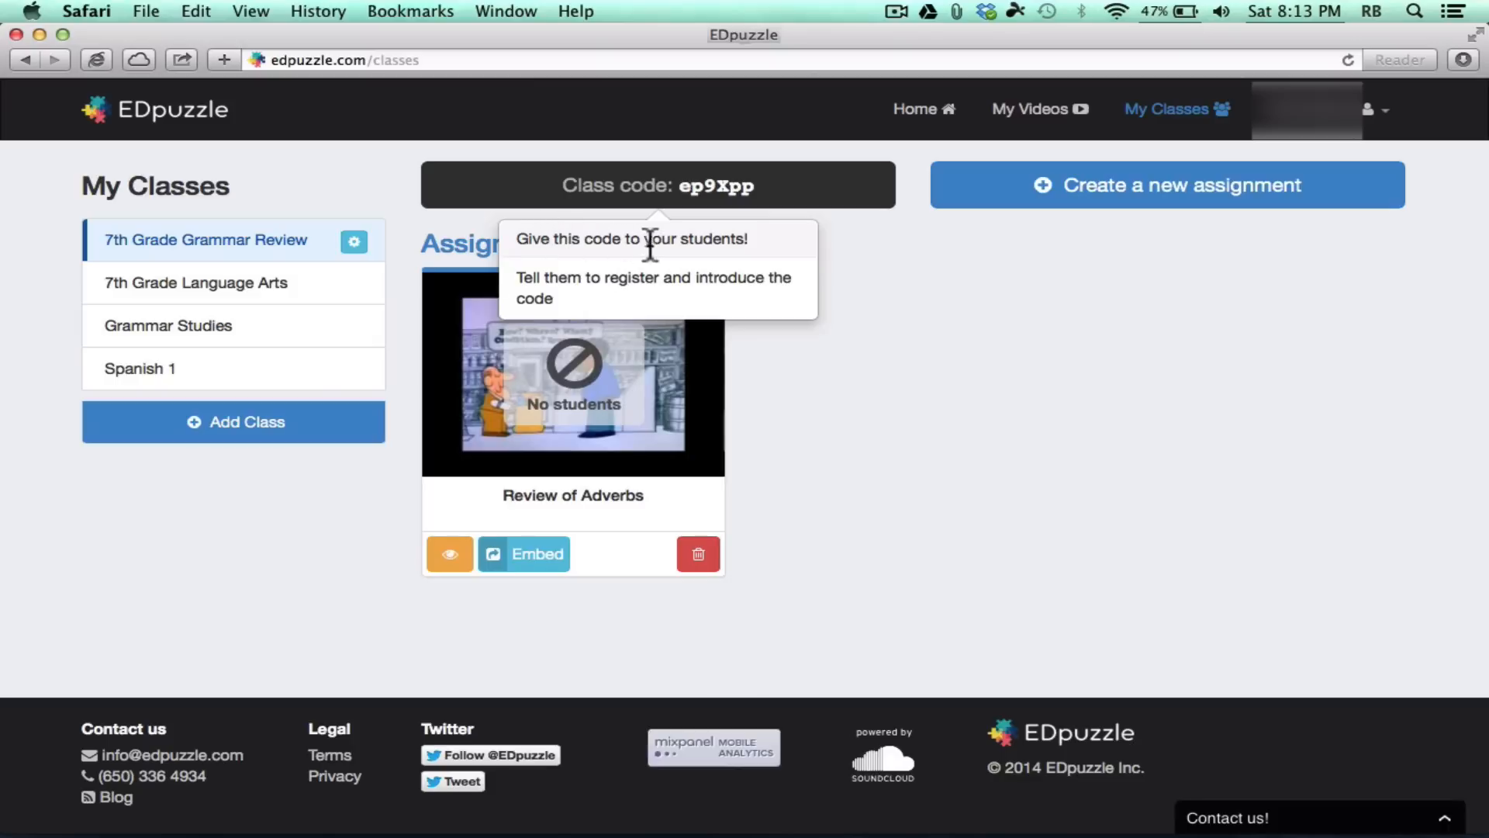
pyautogui.moveTo(726, 289)
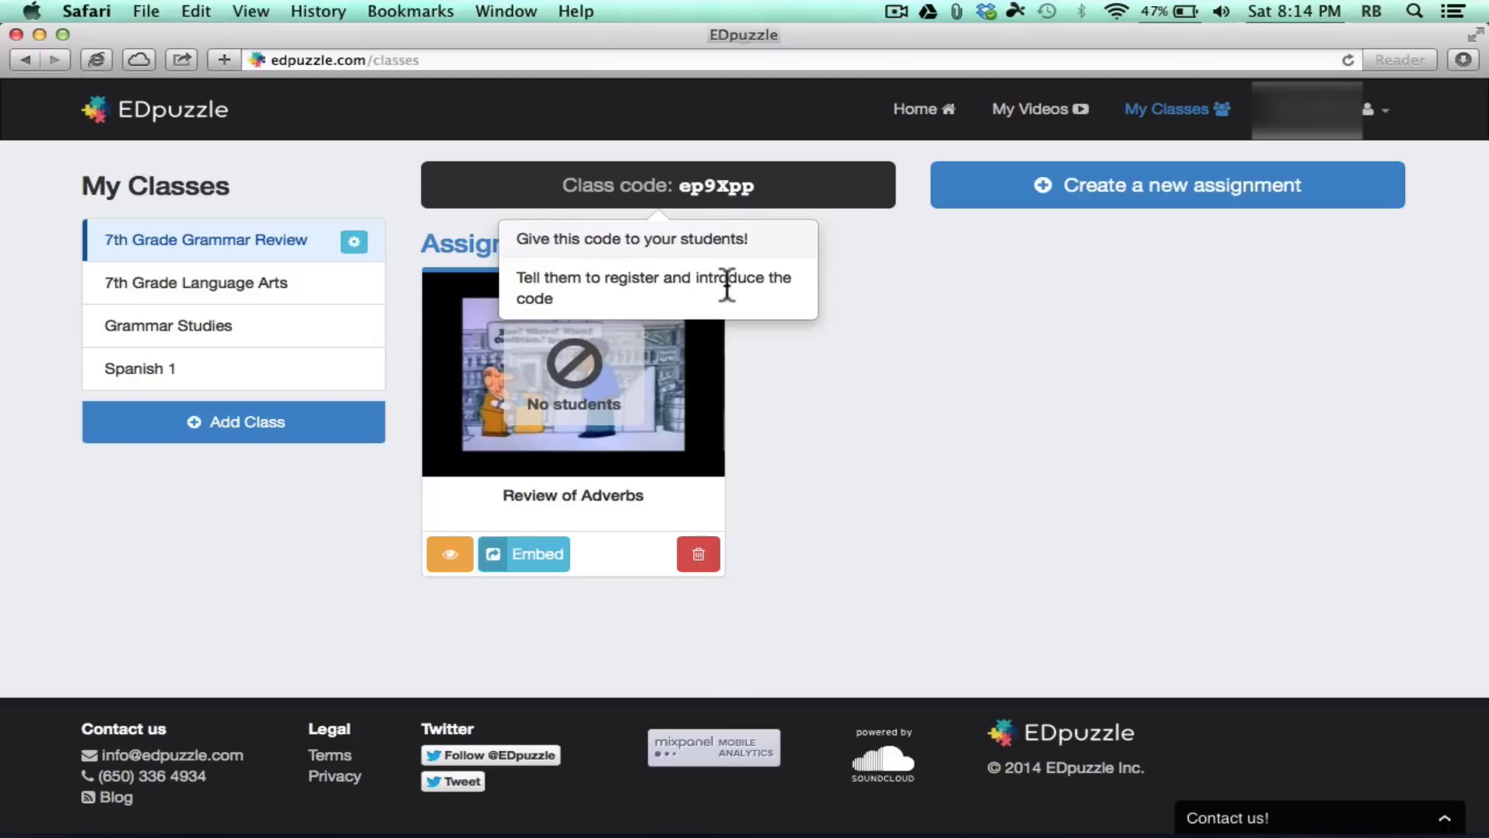
pyautogui.doubleClick(717, 184)
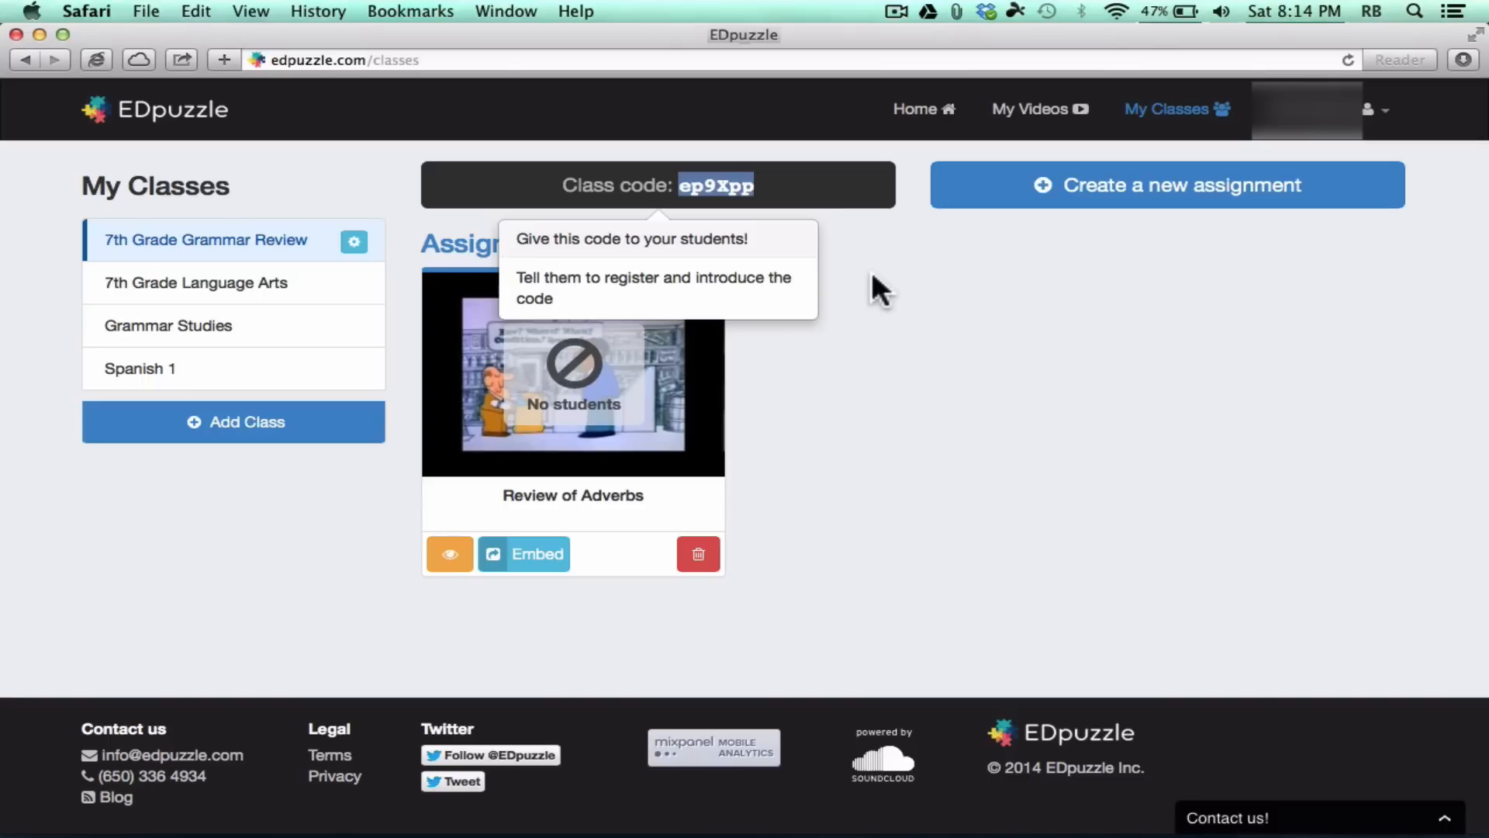
pyautogui.moveTo(807, 238)
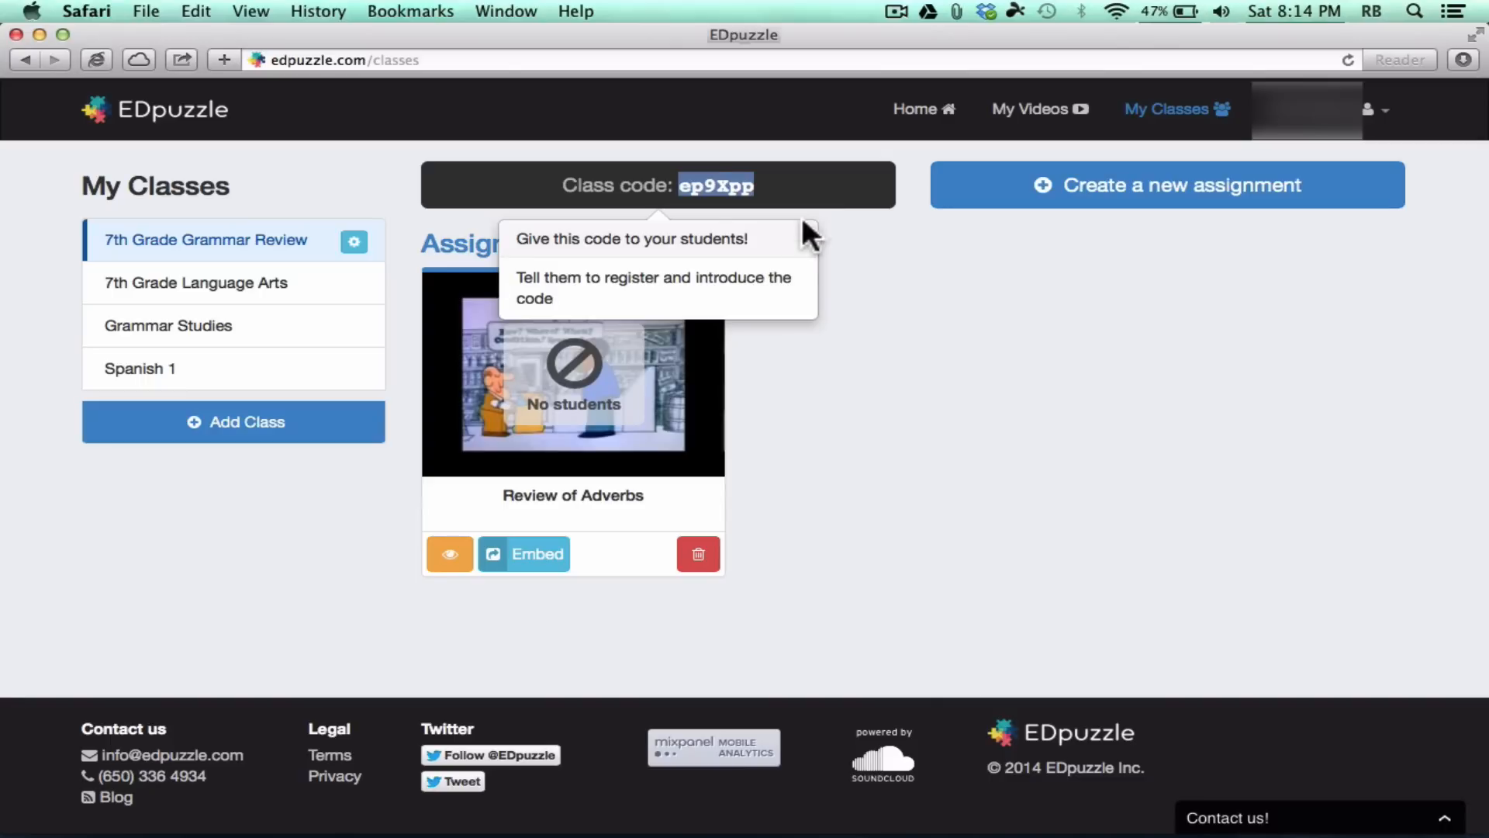
pyautogui.moveTo(898, 394)
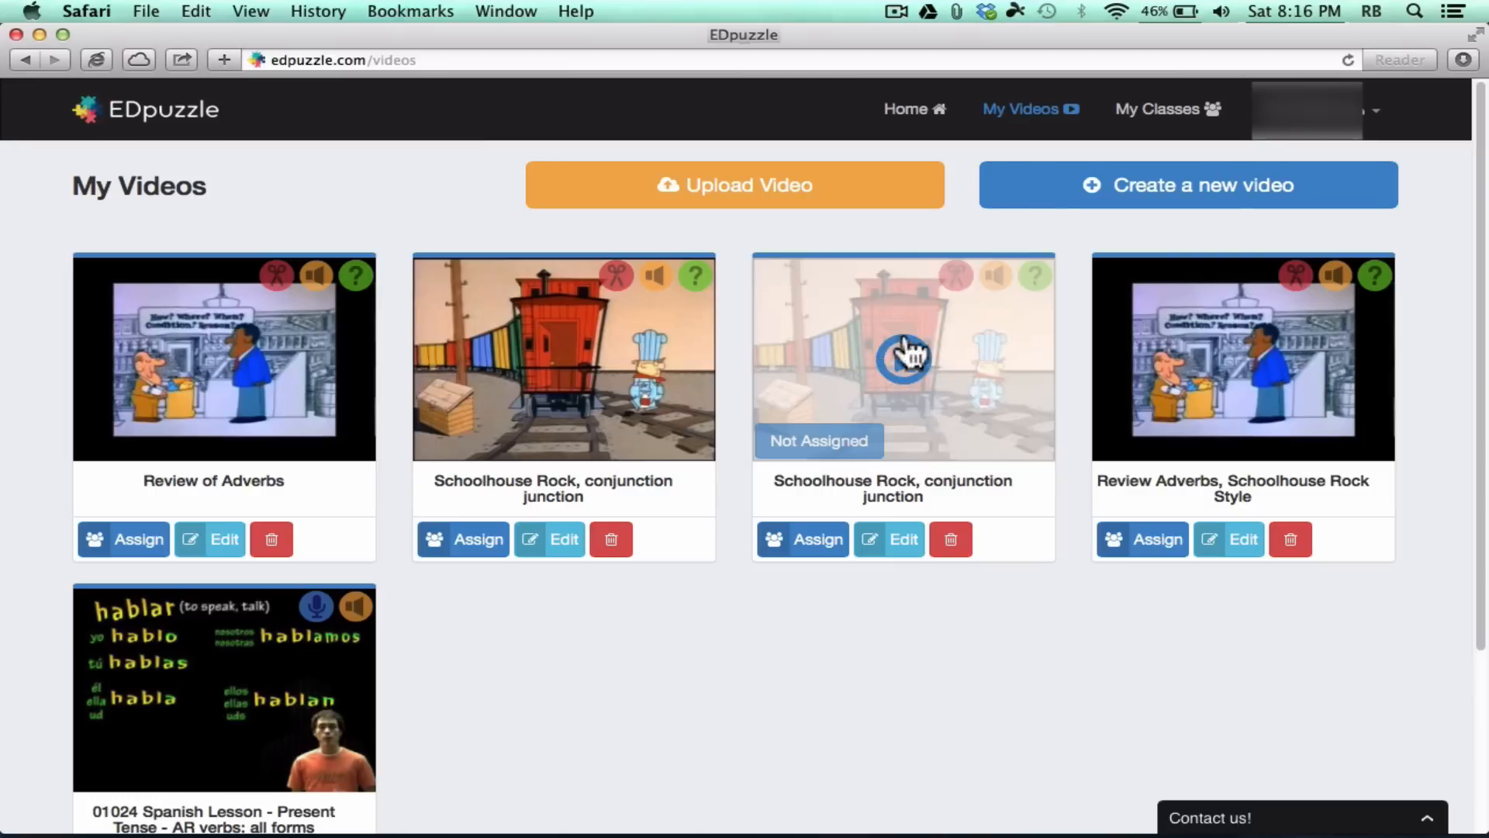
pyautogui.moveTo(1030, 119)
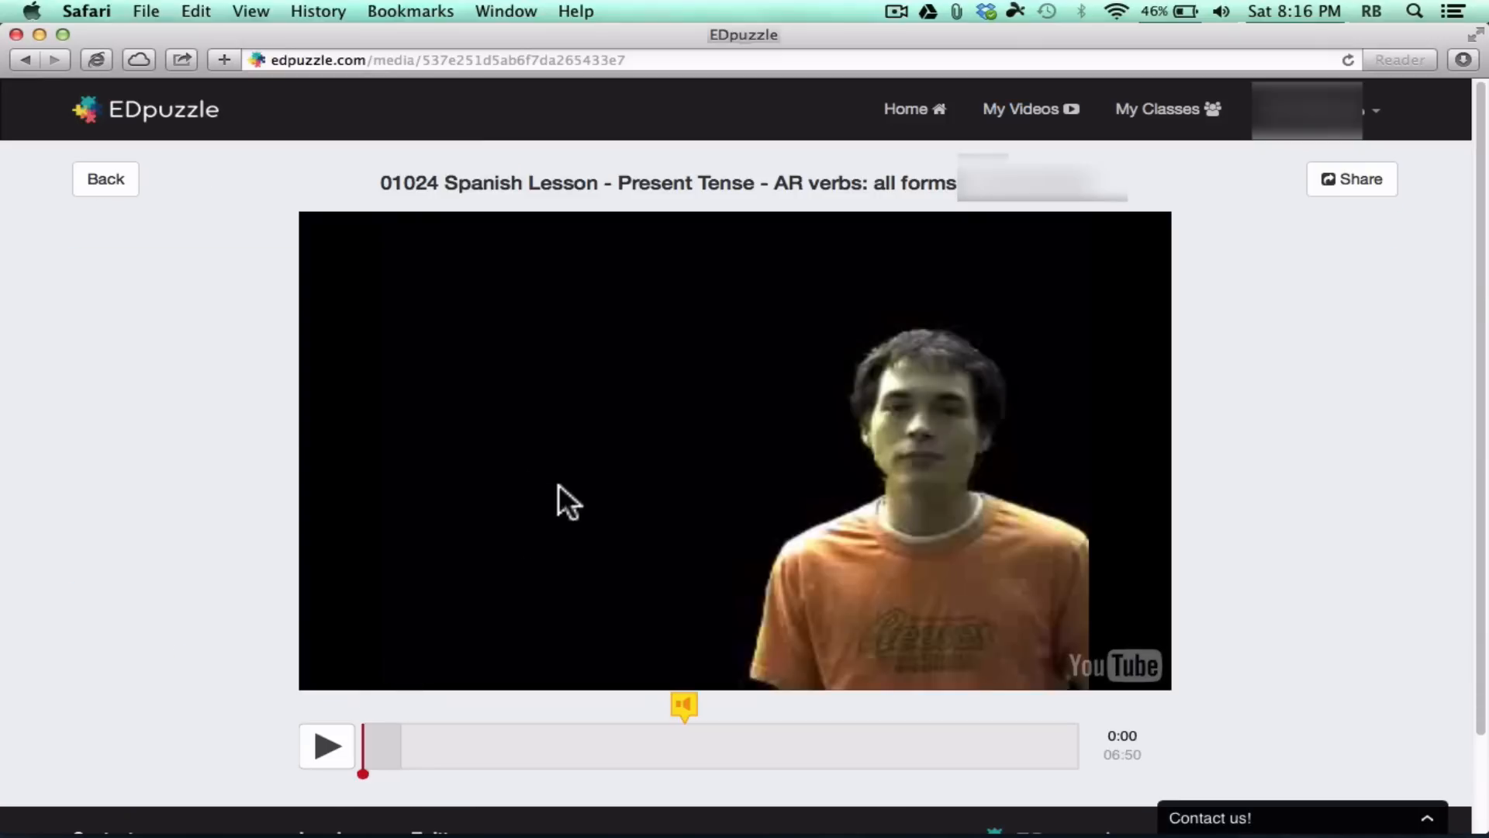
pyautogui.moveTo(954, 461)
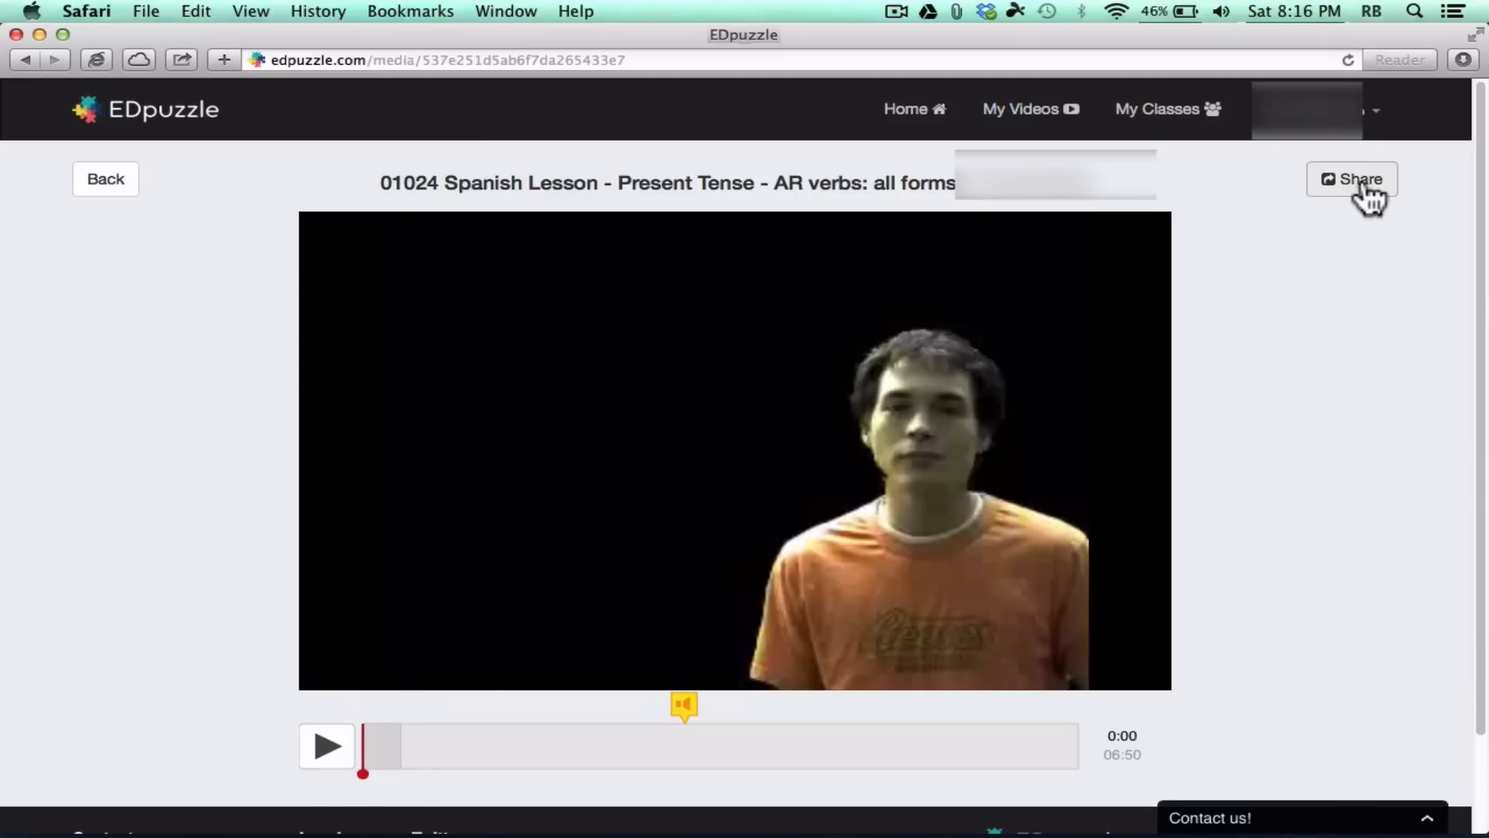
# Step: Bring up the sharing options for the 01024 Spanish Lesson video
pyautogui.click(1353, 179)
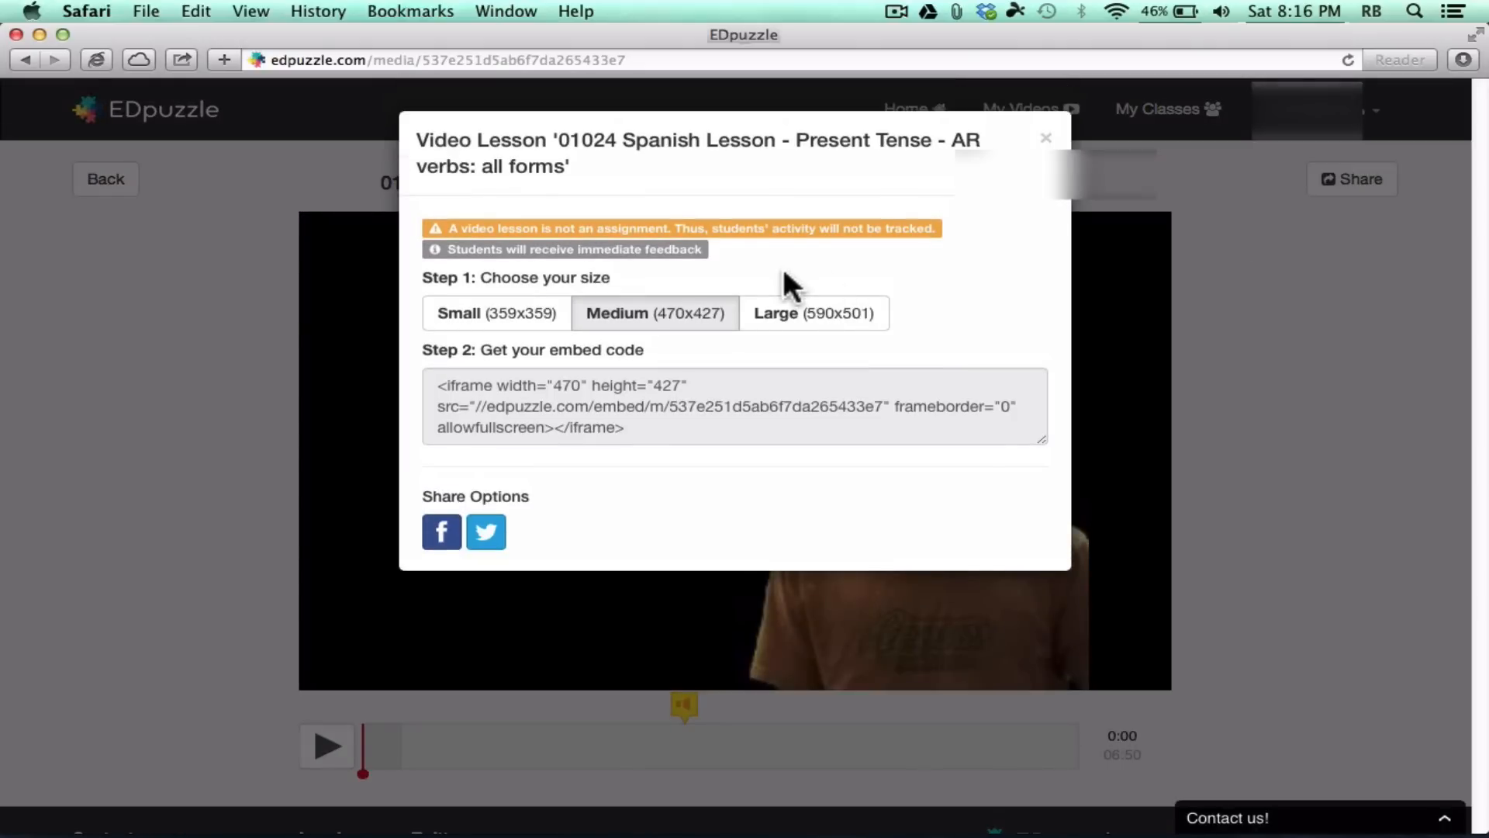
# Step: Choose the medium 470x427 embed code, copy it, and close the sharing window
pyautogui.click(497, 311)
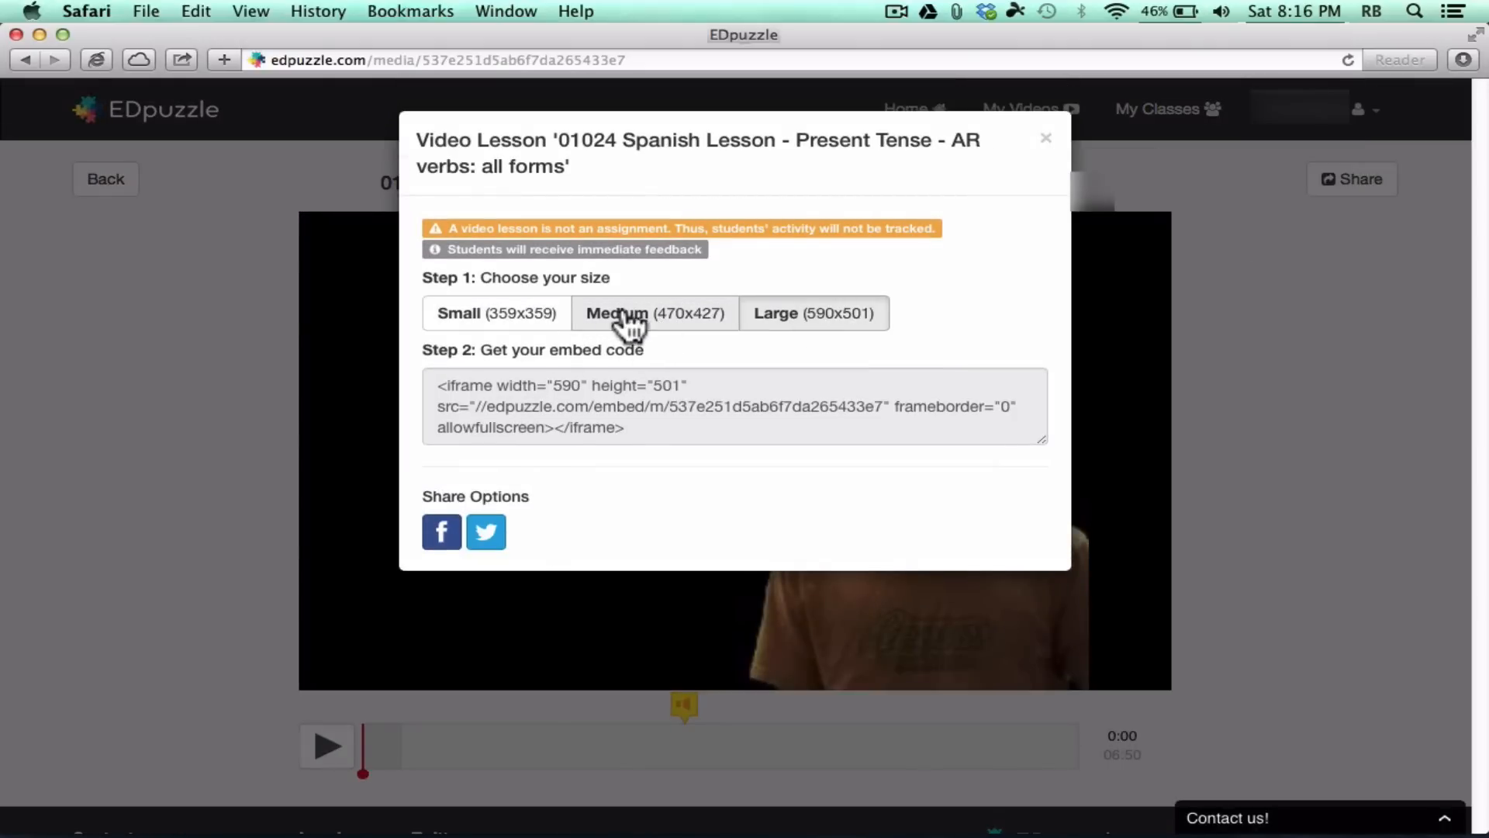
pyautogui.click(655, 312)
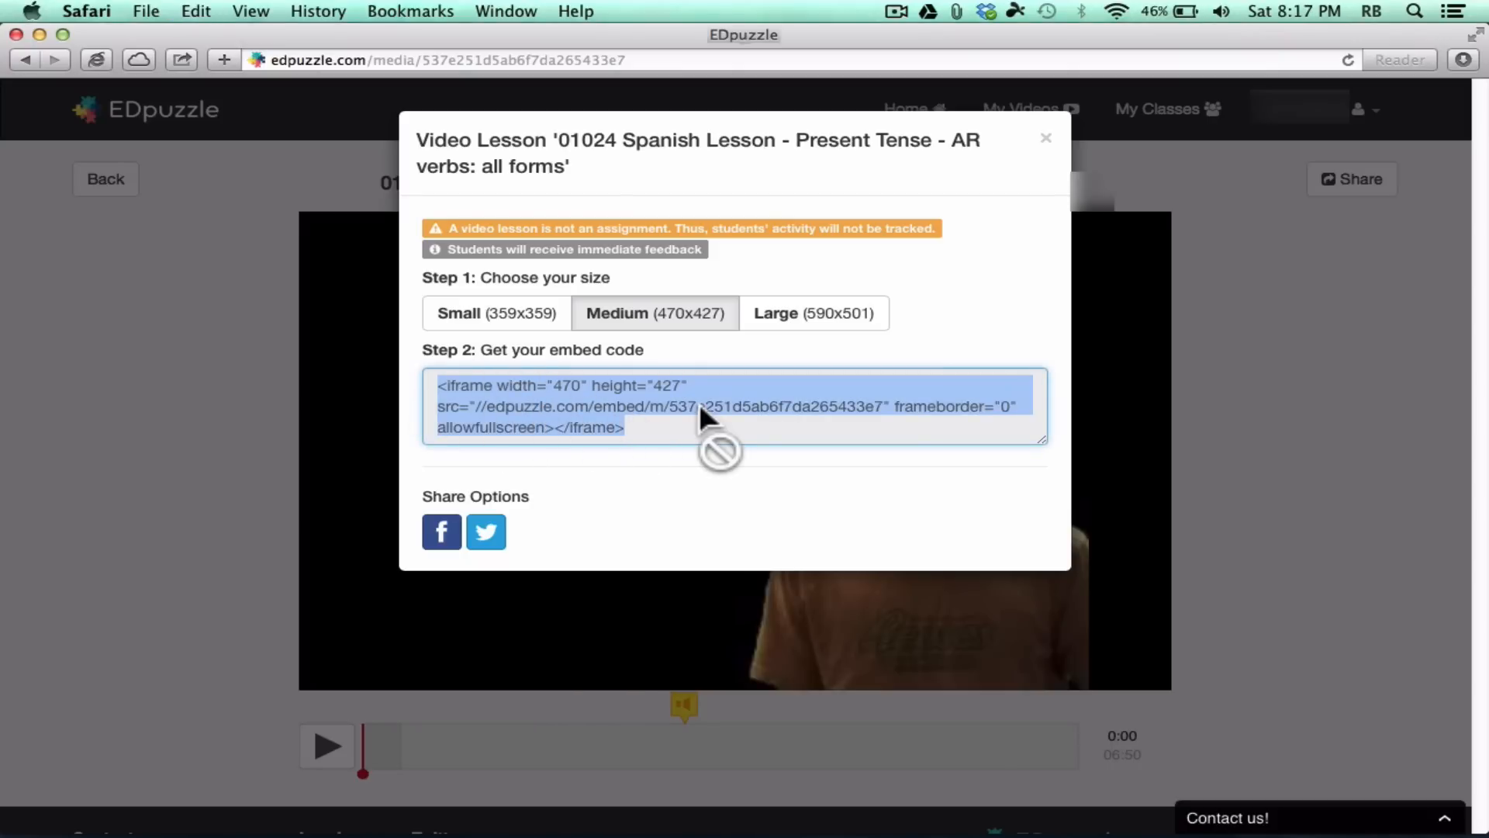
pyautogui.moveTo(666, 408)
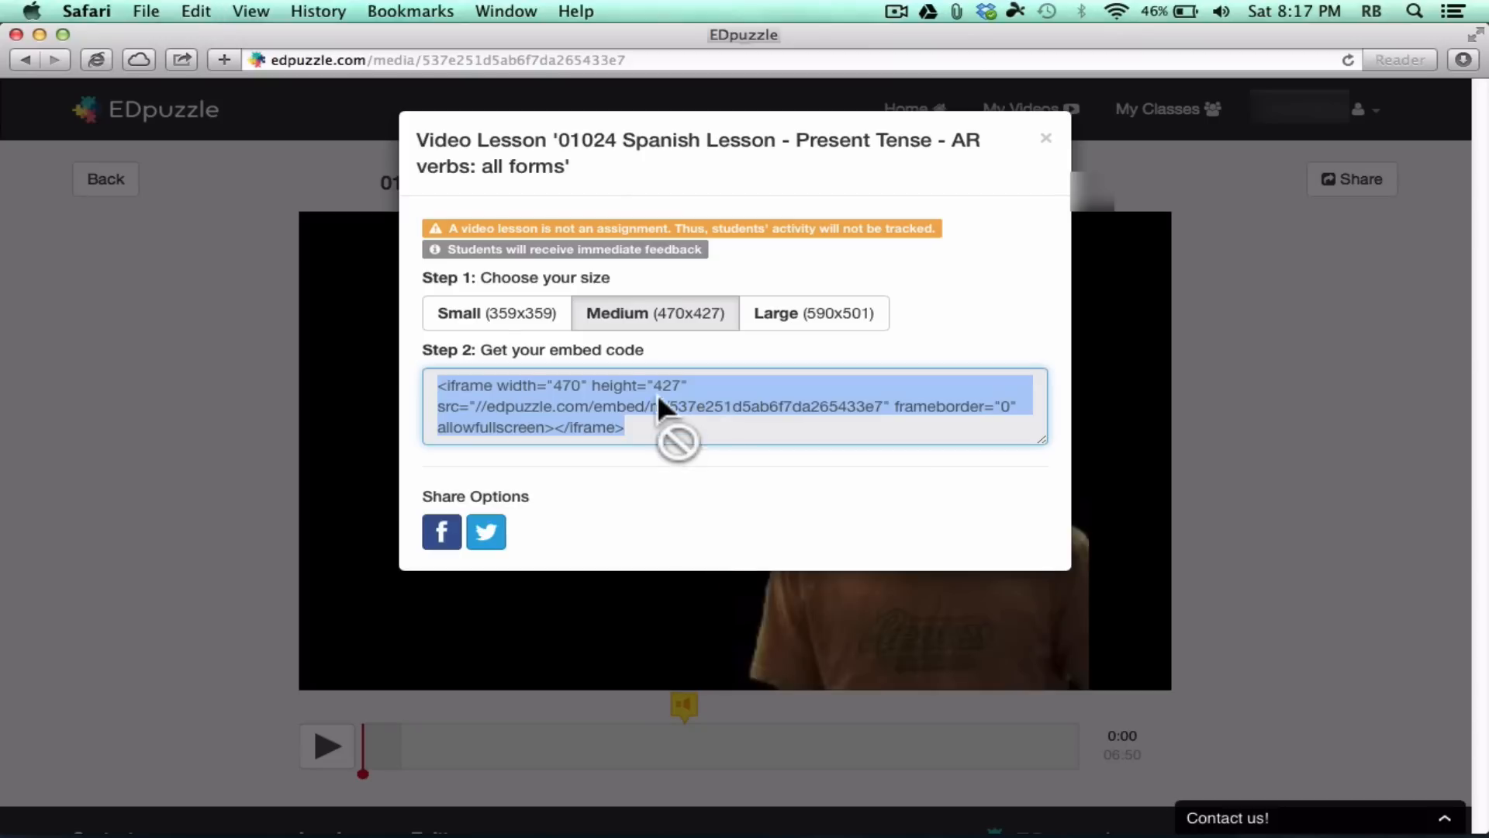
pyautogui.rightClick(666, 406)
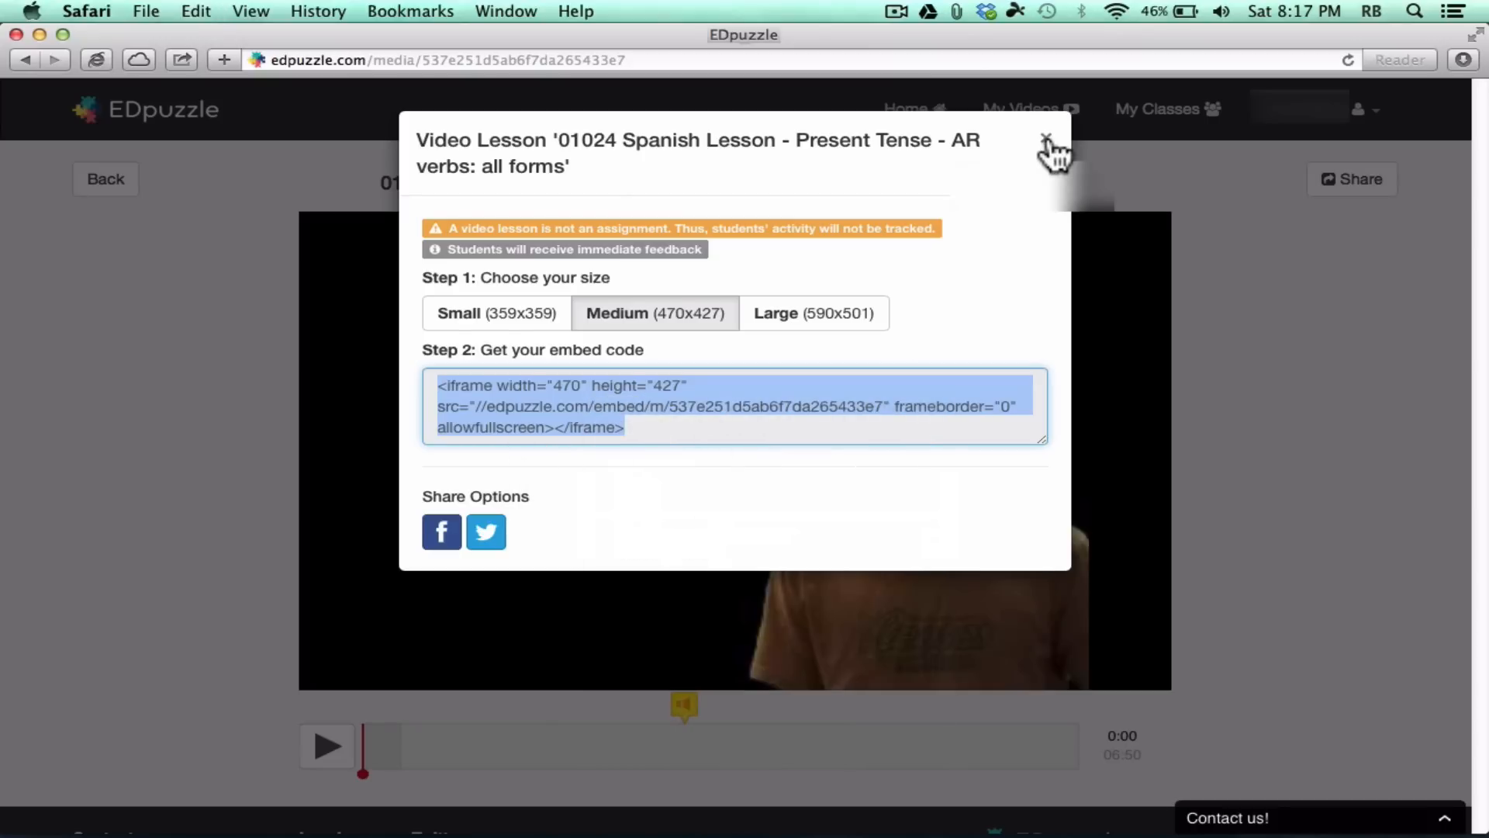
pyautogui.click(1049, 139)
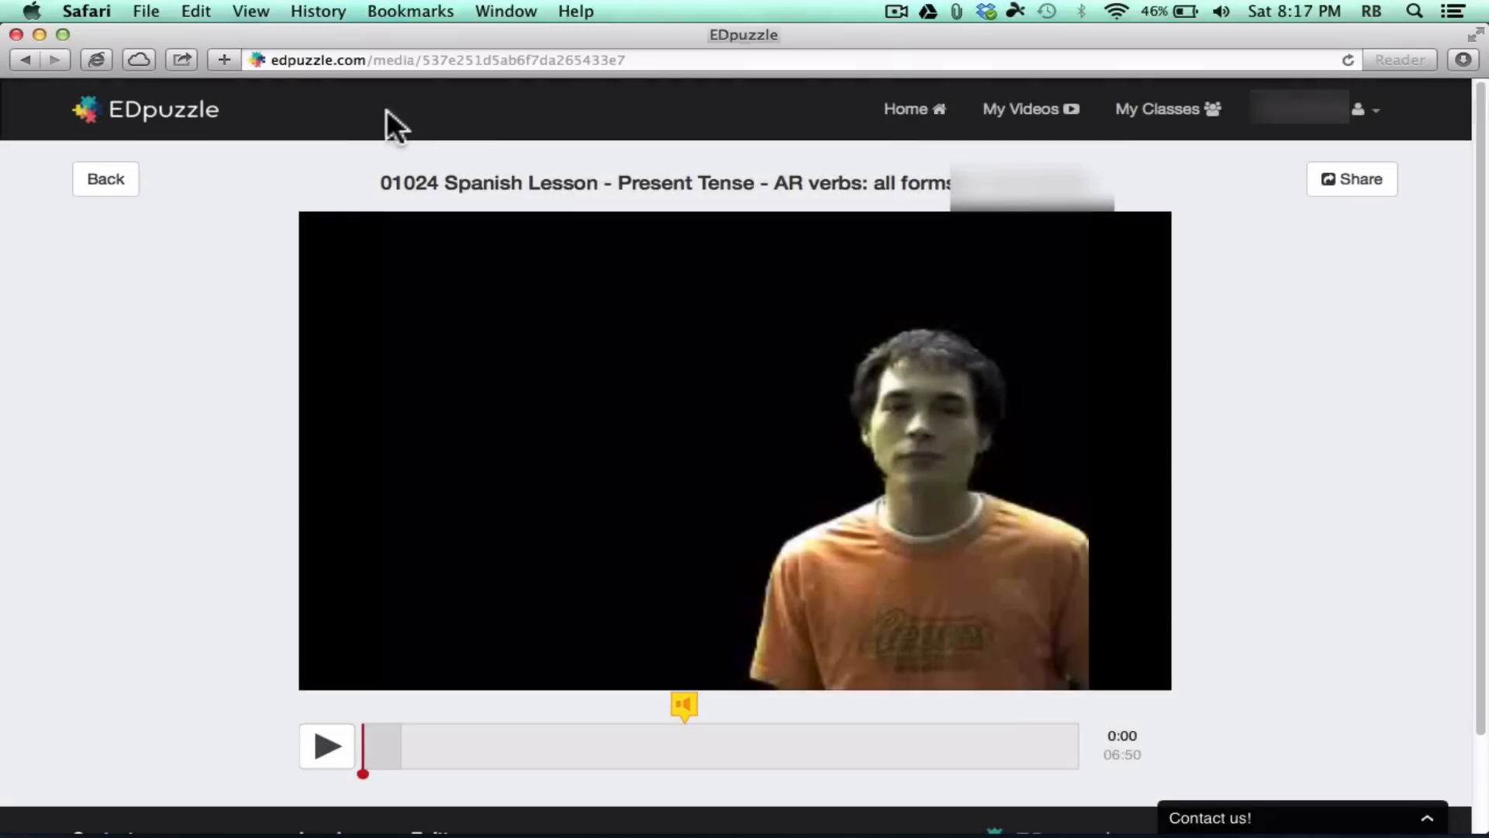